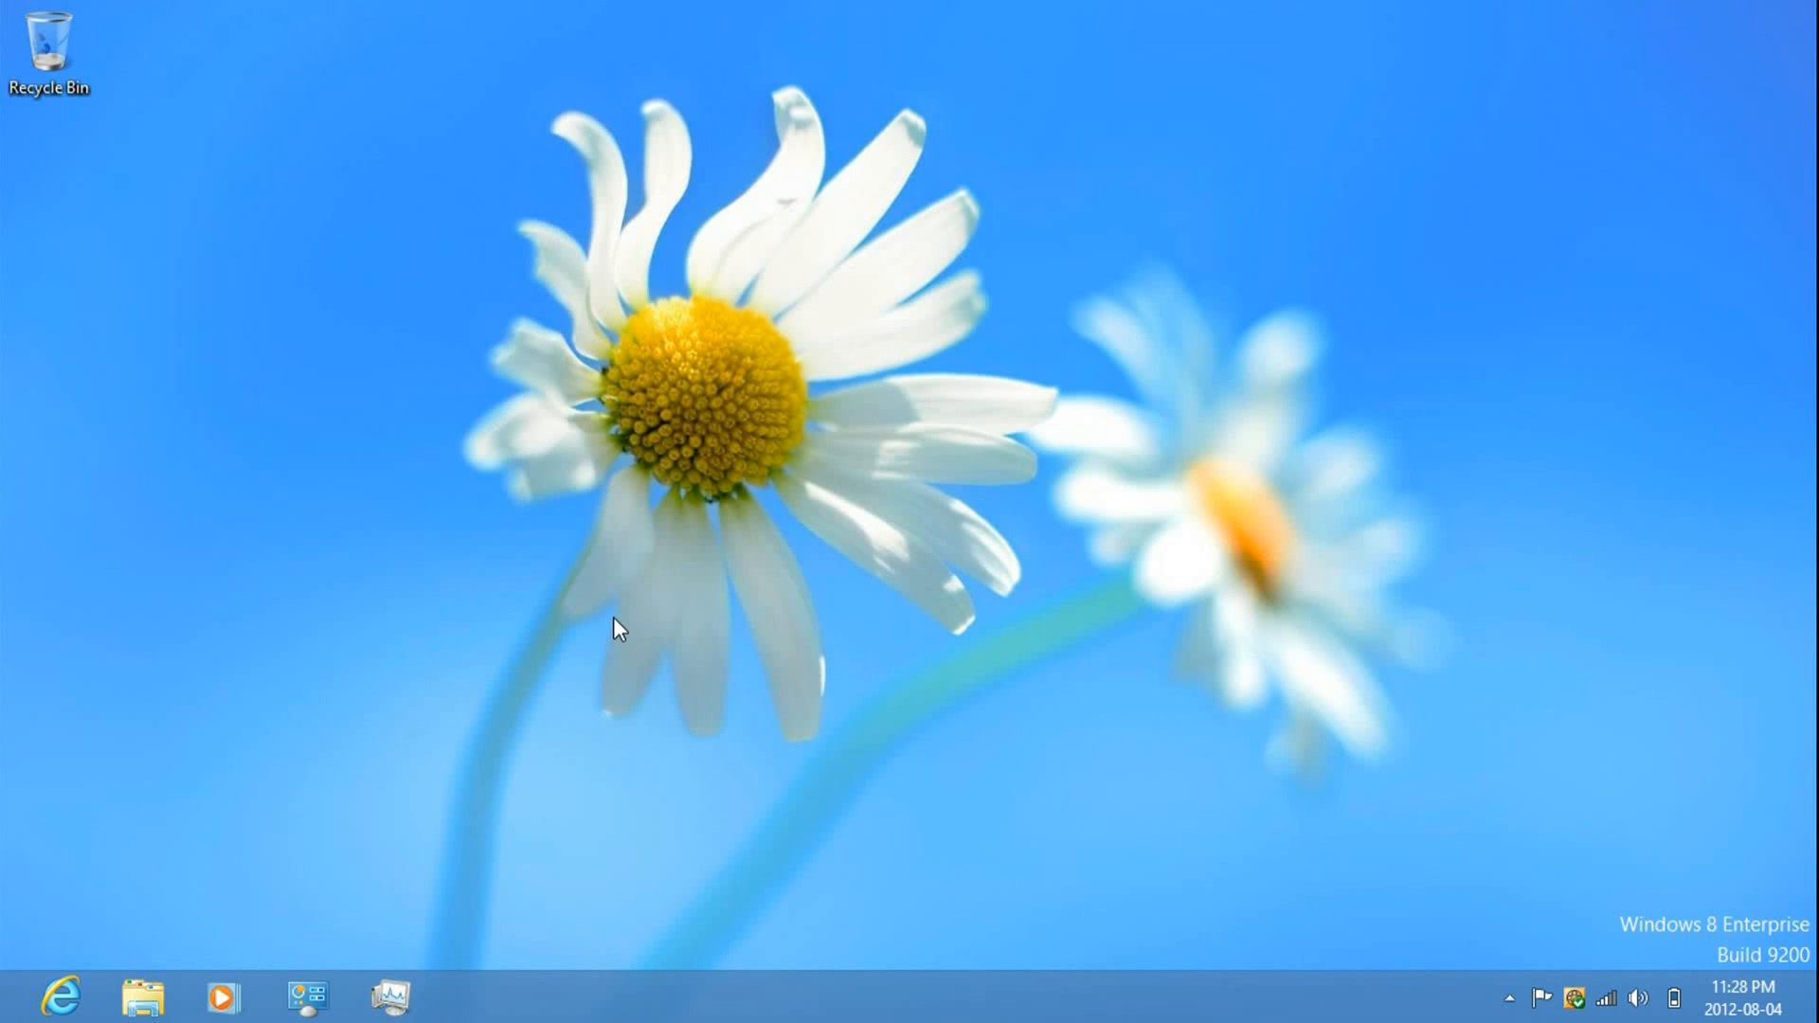
mouse_move(1008, 820)
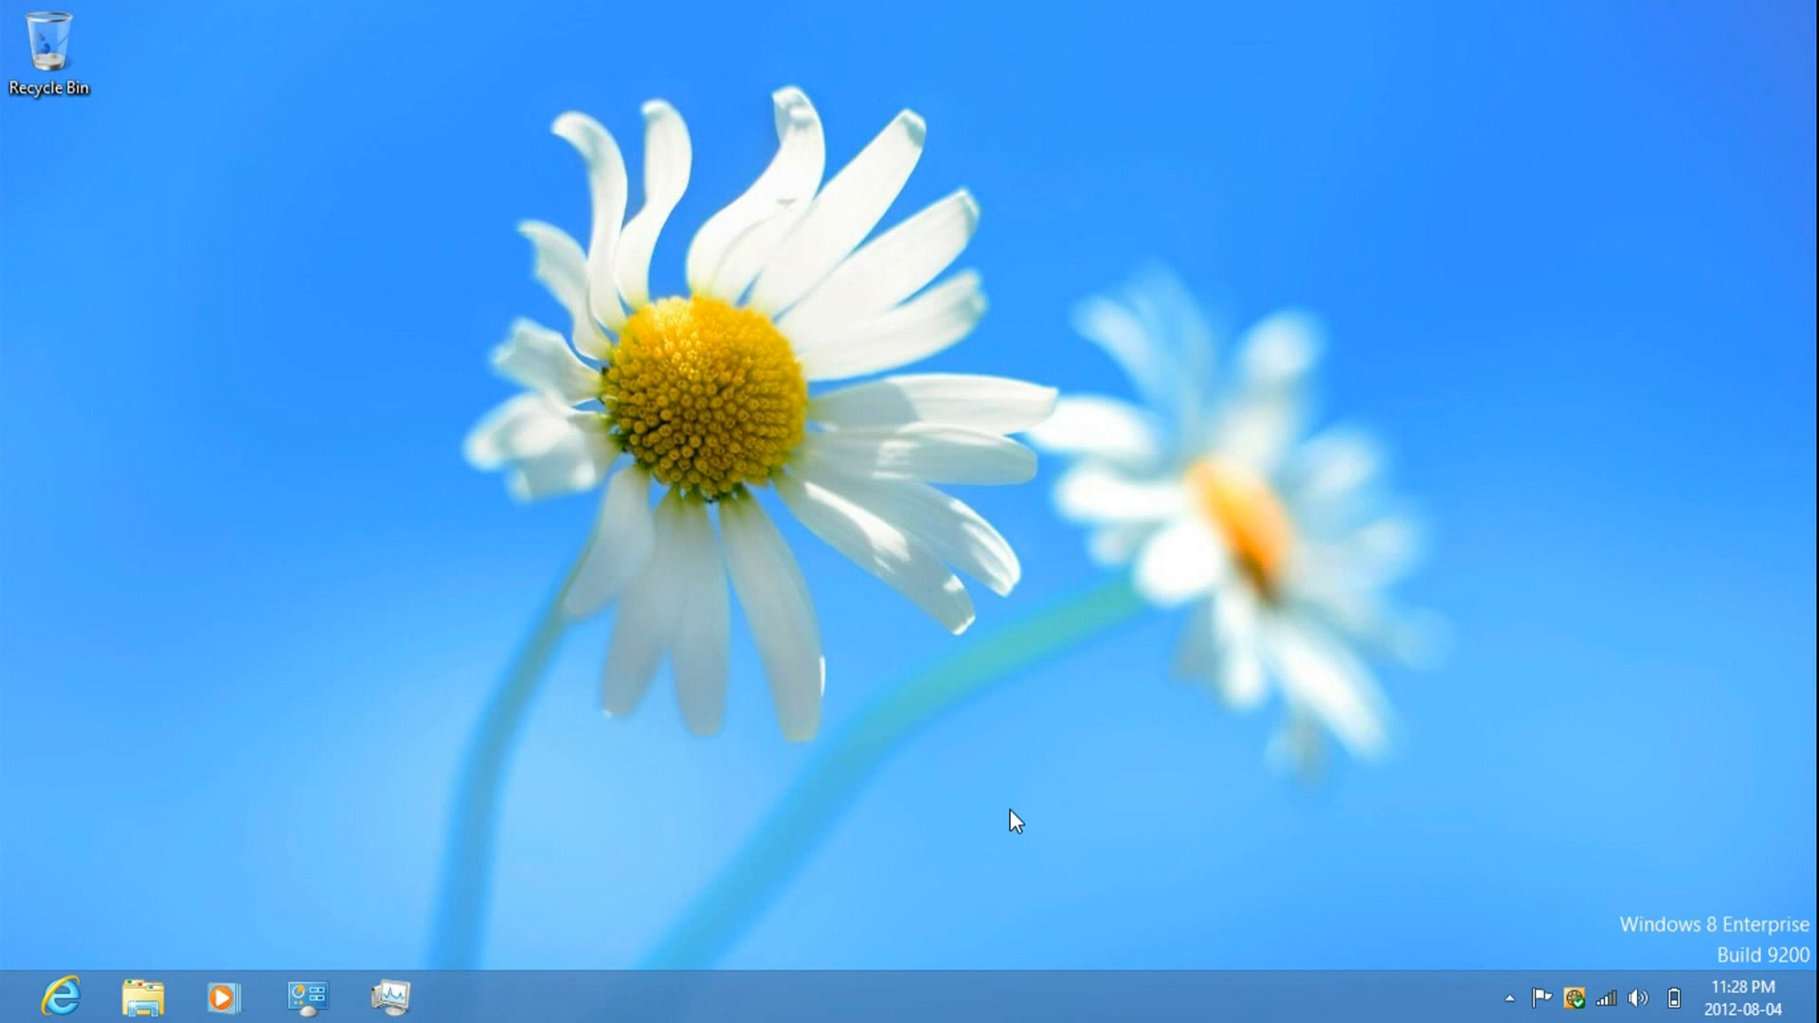
mouse_move(1605, 915)
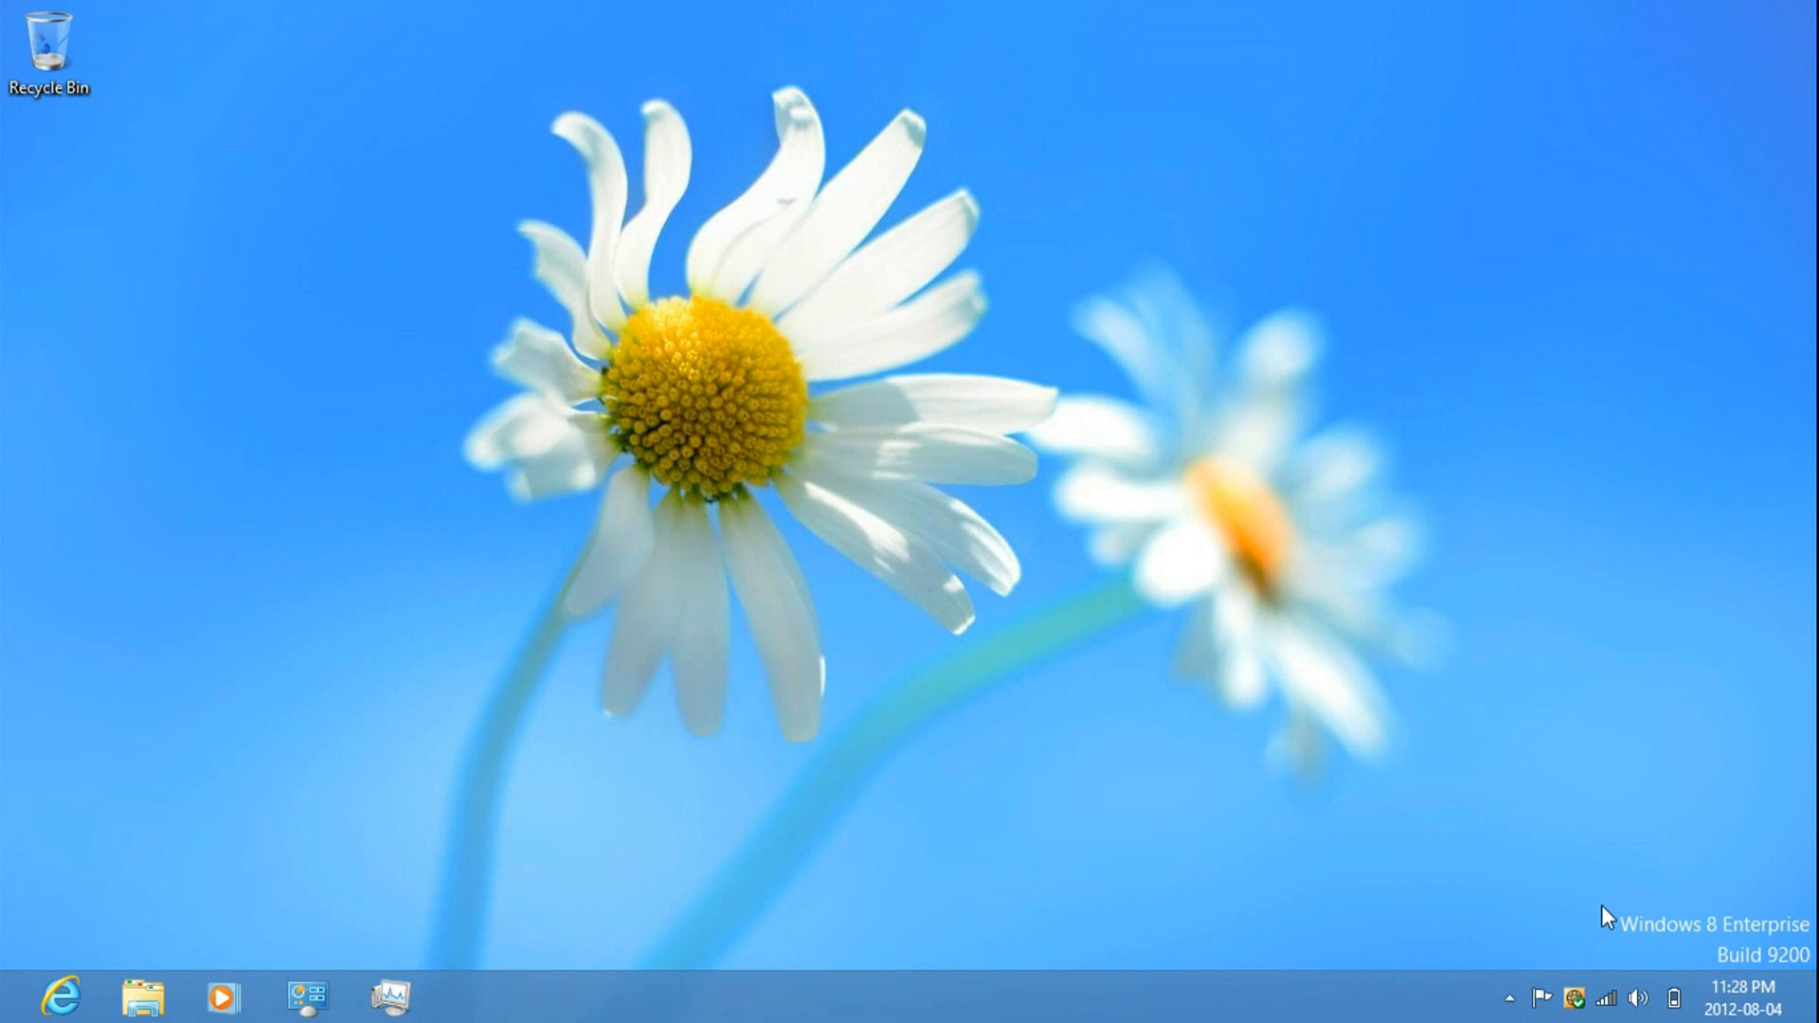
mouse_move(1509, 614)
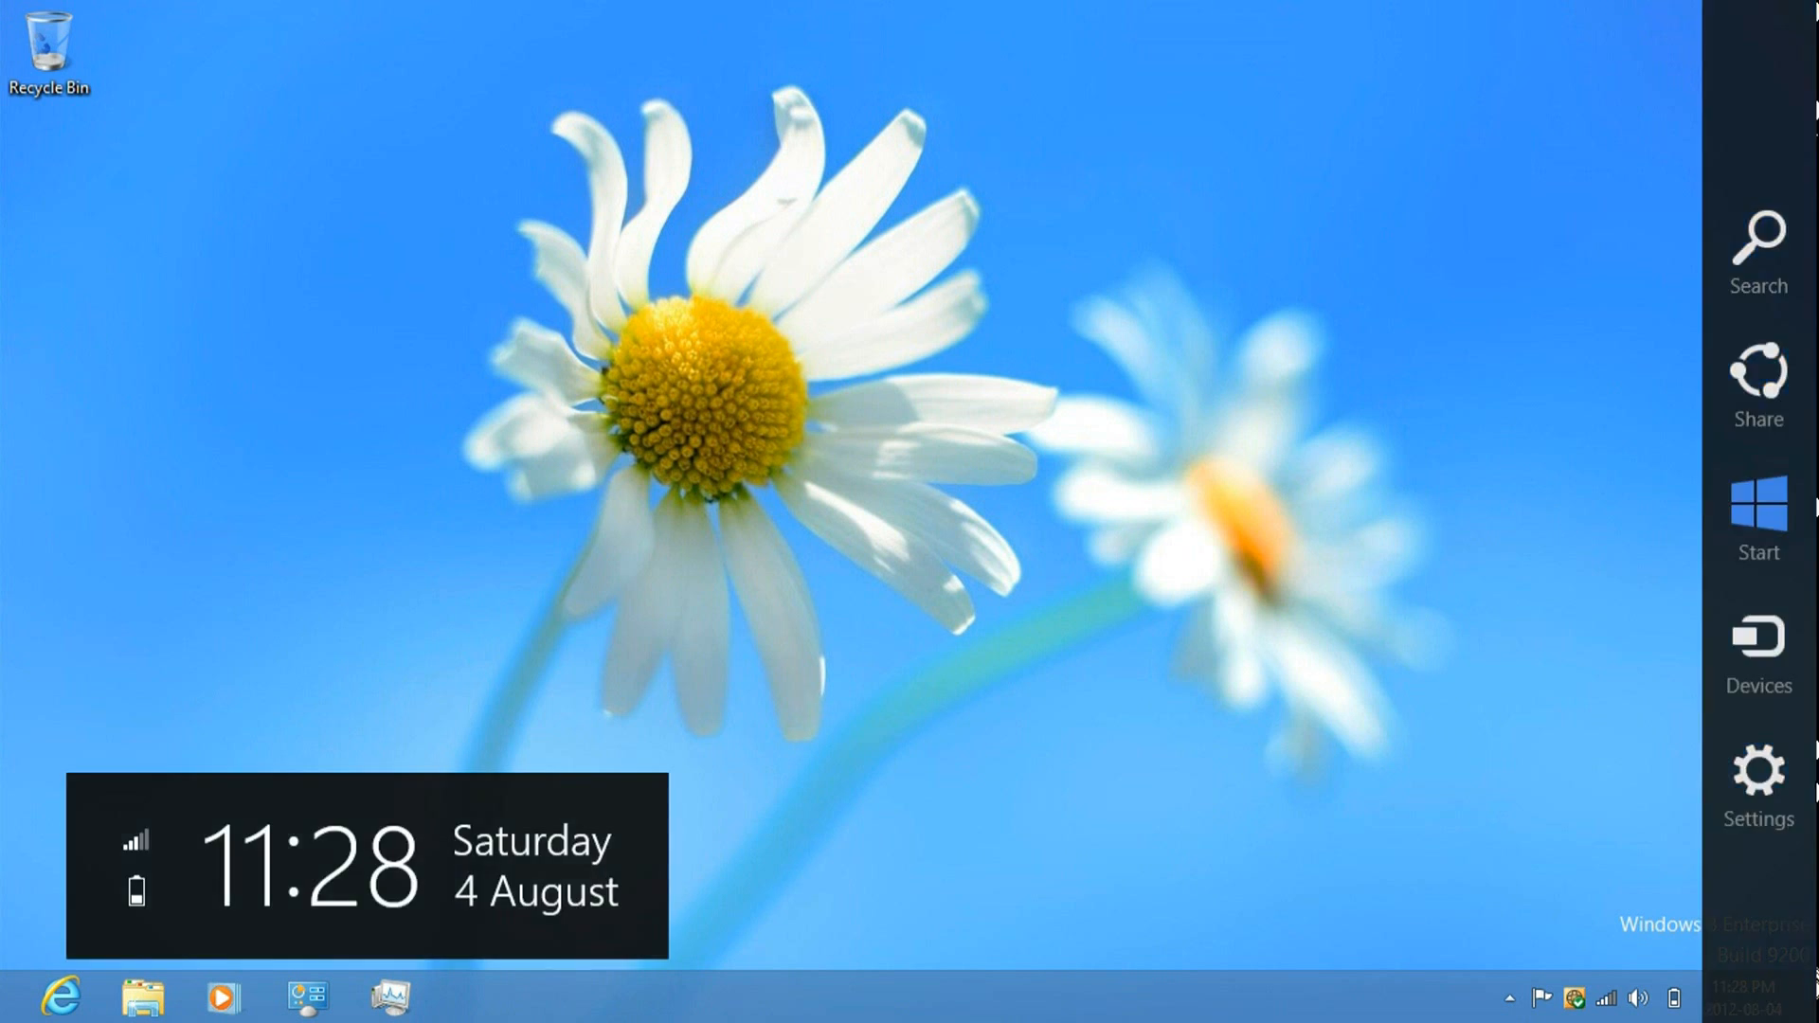
Step: Open PC info to view Windows 8 Enterprise, 4 GB memory and 3.3 rating
click(1756, 771)
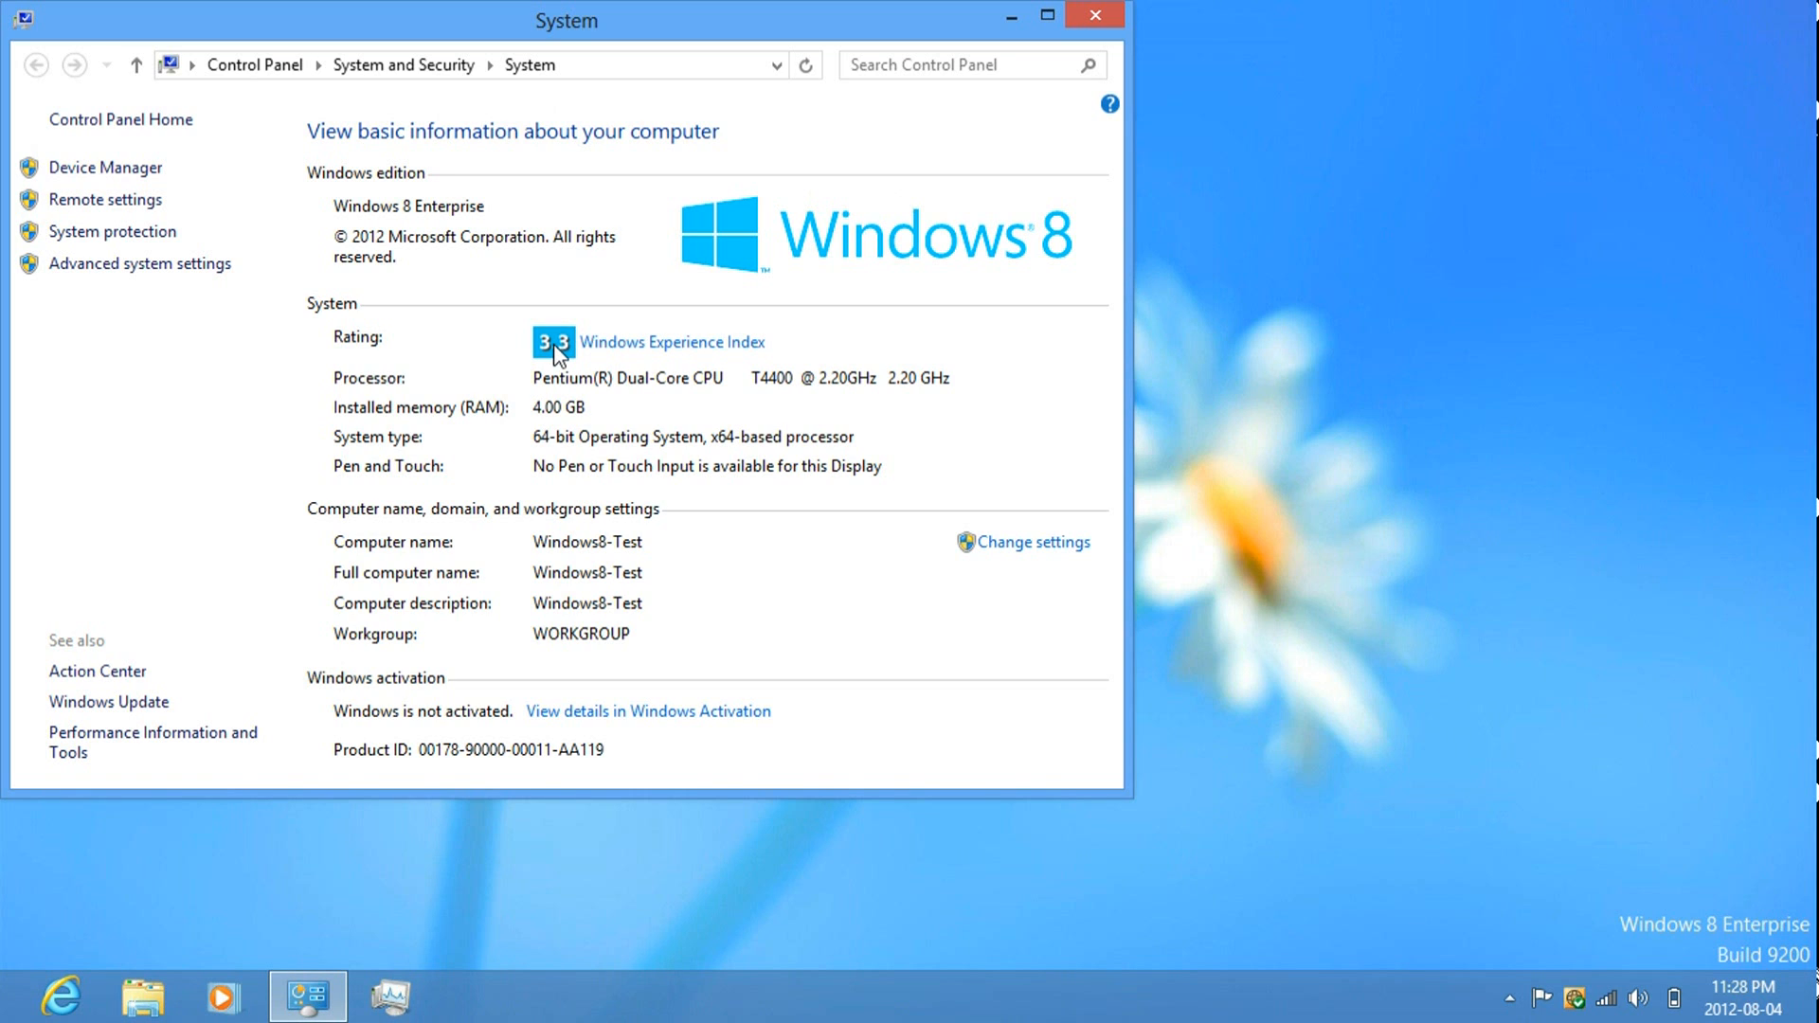
mouse_move(637, 342)
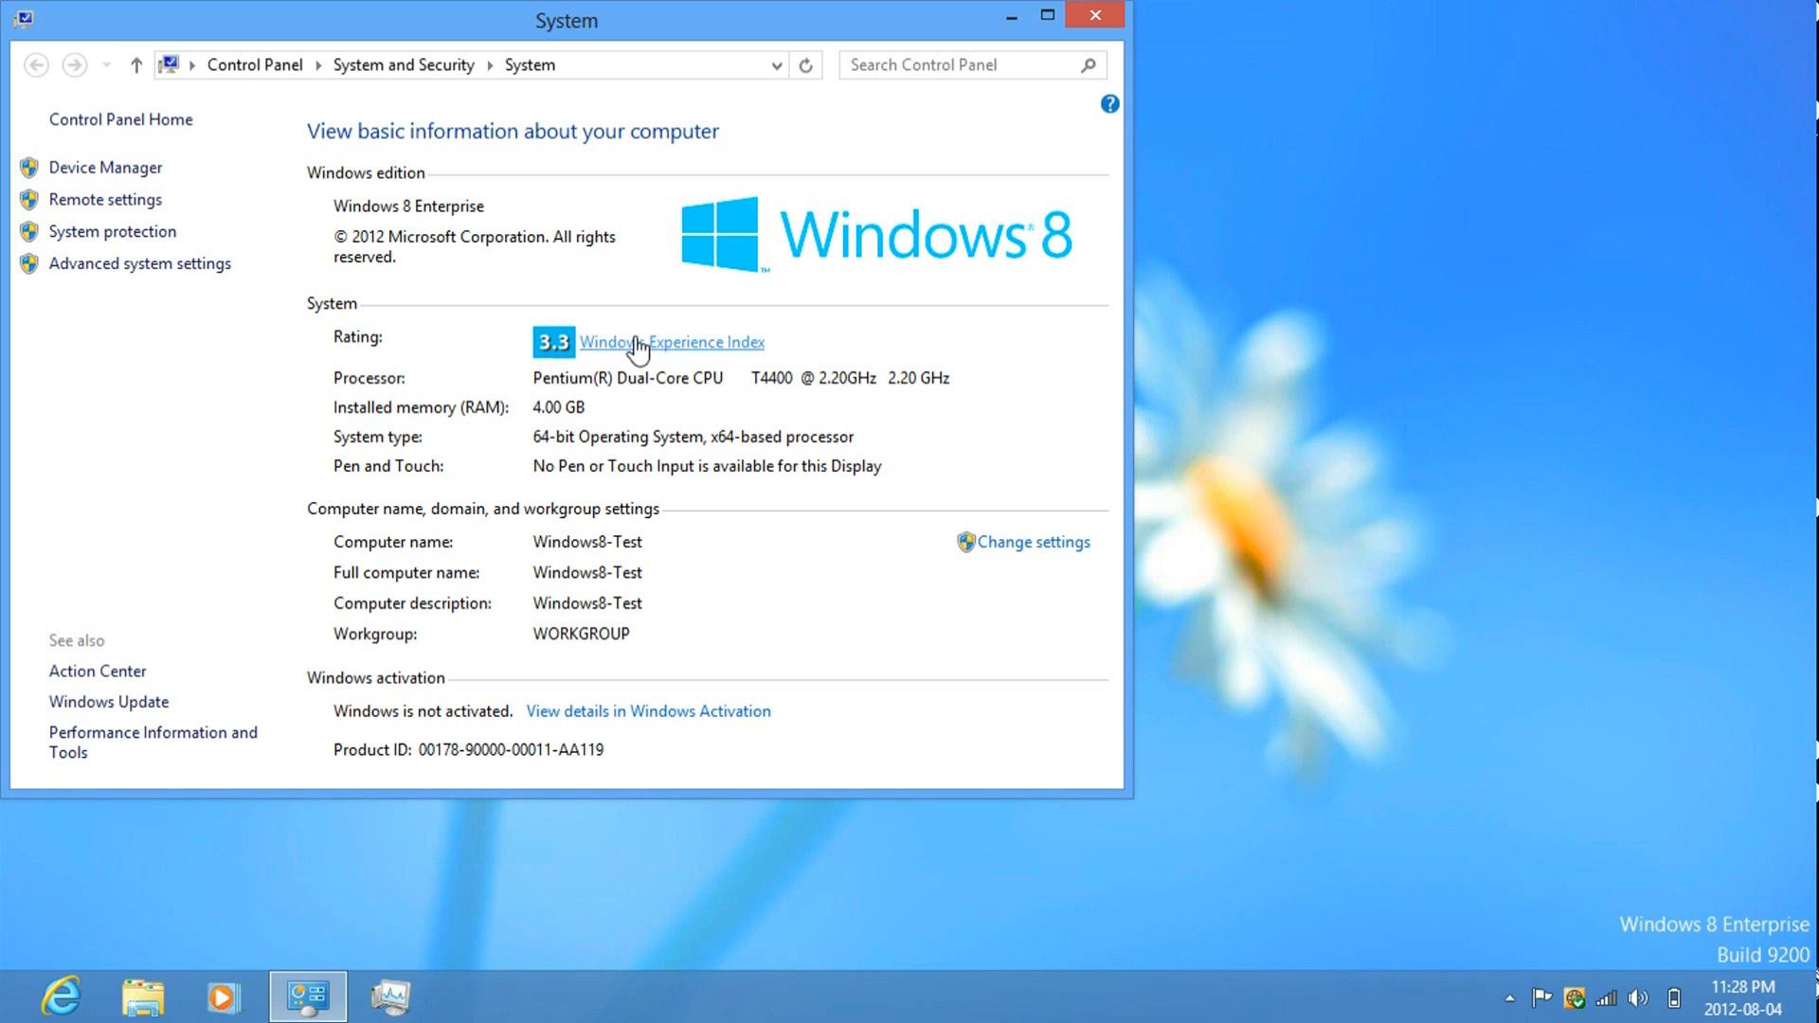
Step: View the Windows Experience Index breakdown and drag the window toward the screen centre
click(673, 341)
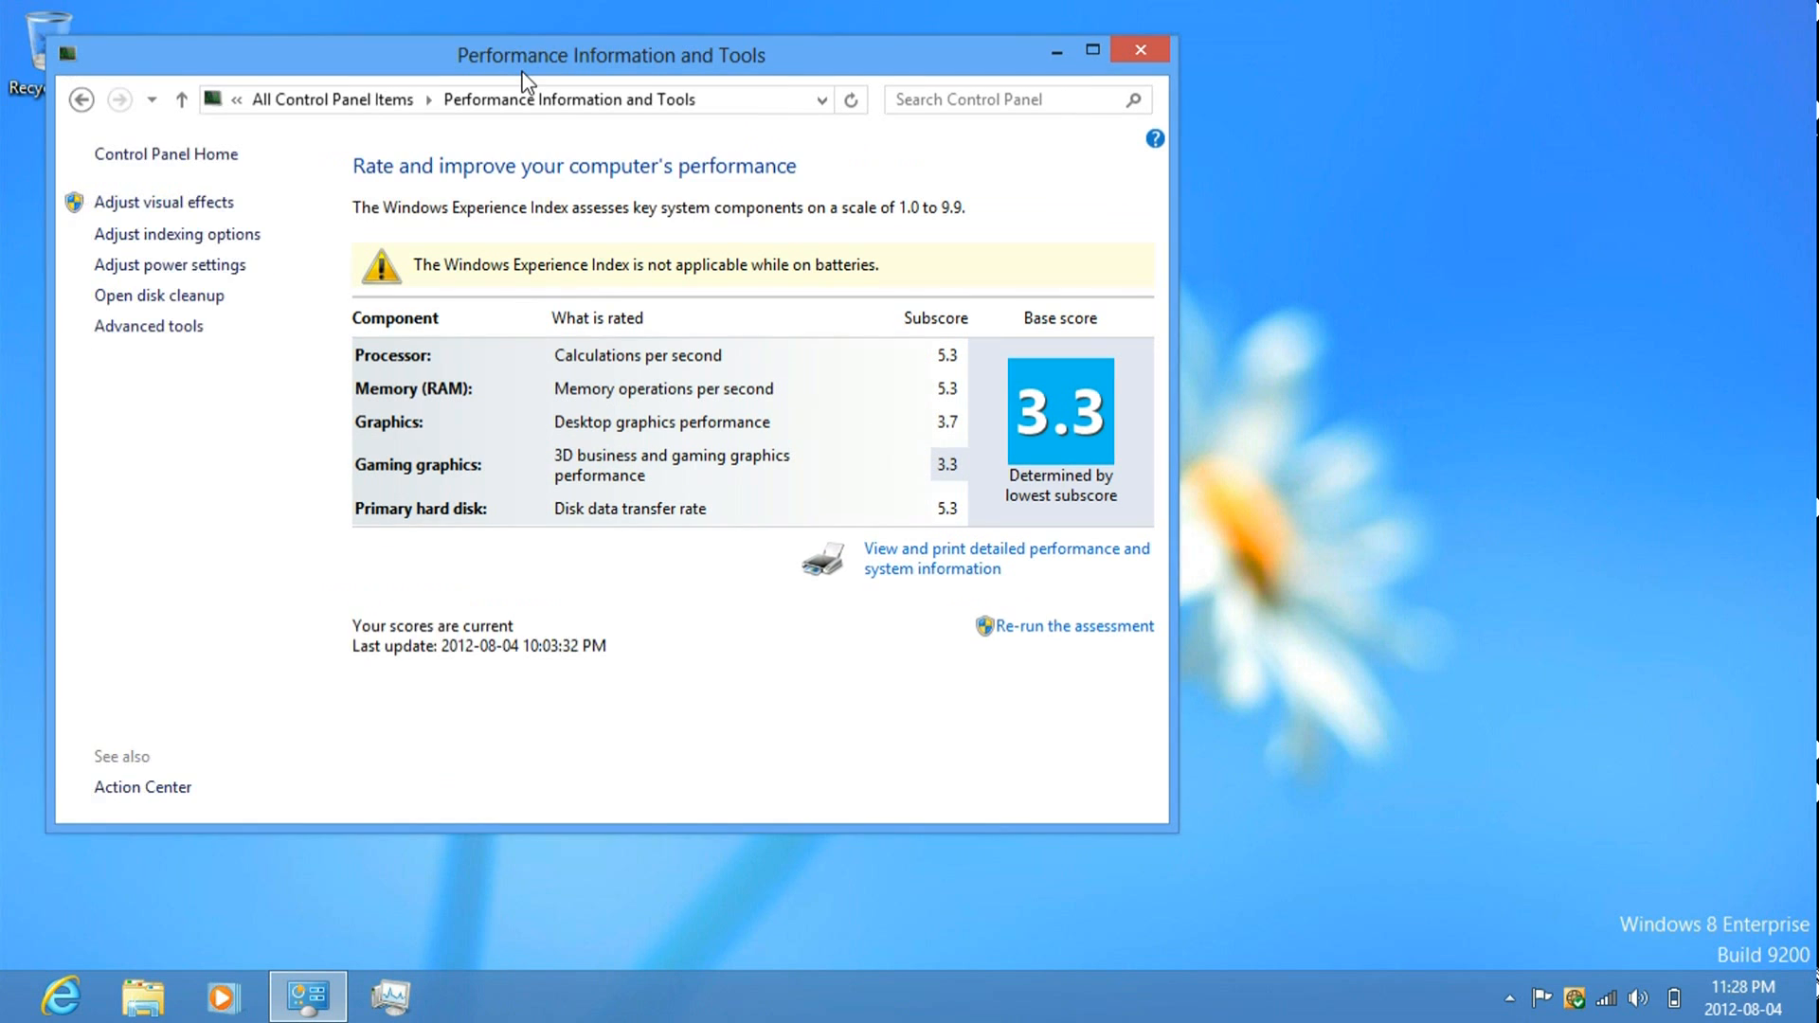
drag(611, 54, 823, 105)
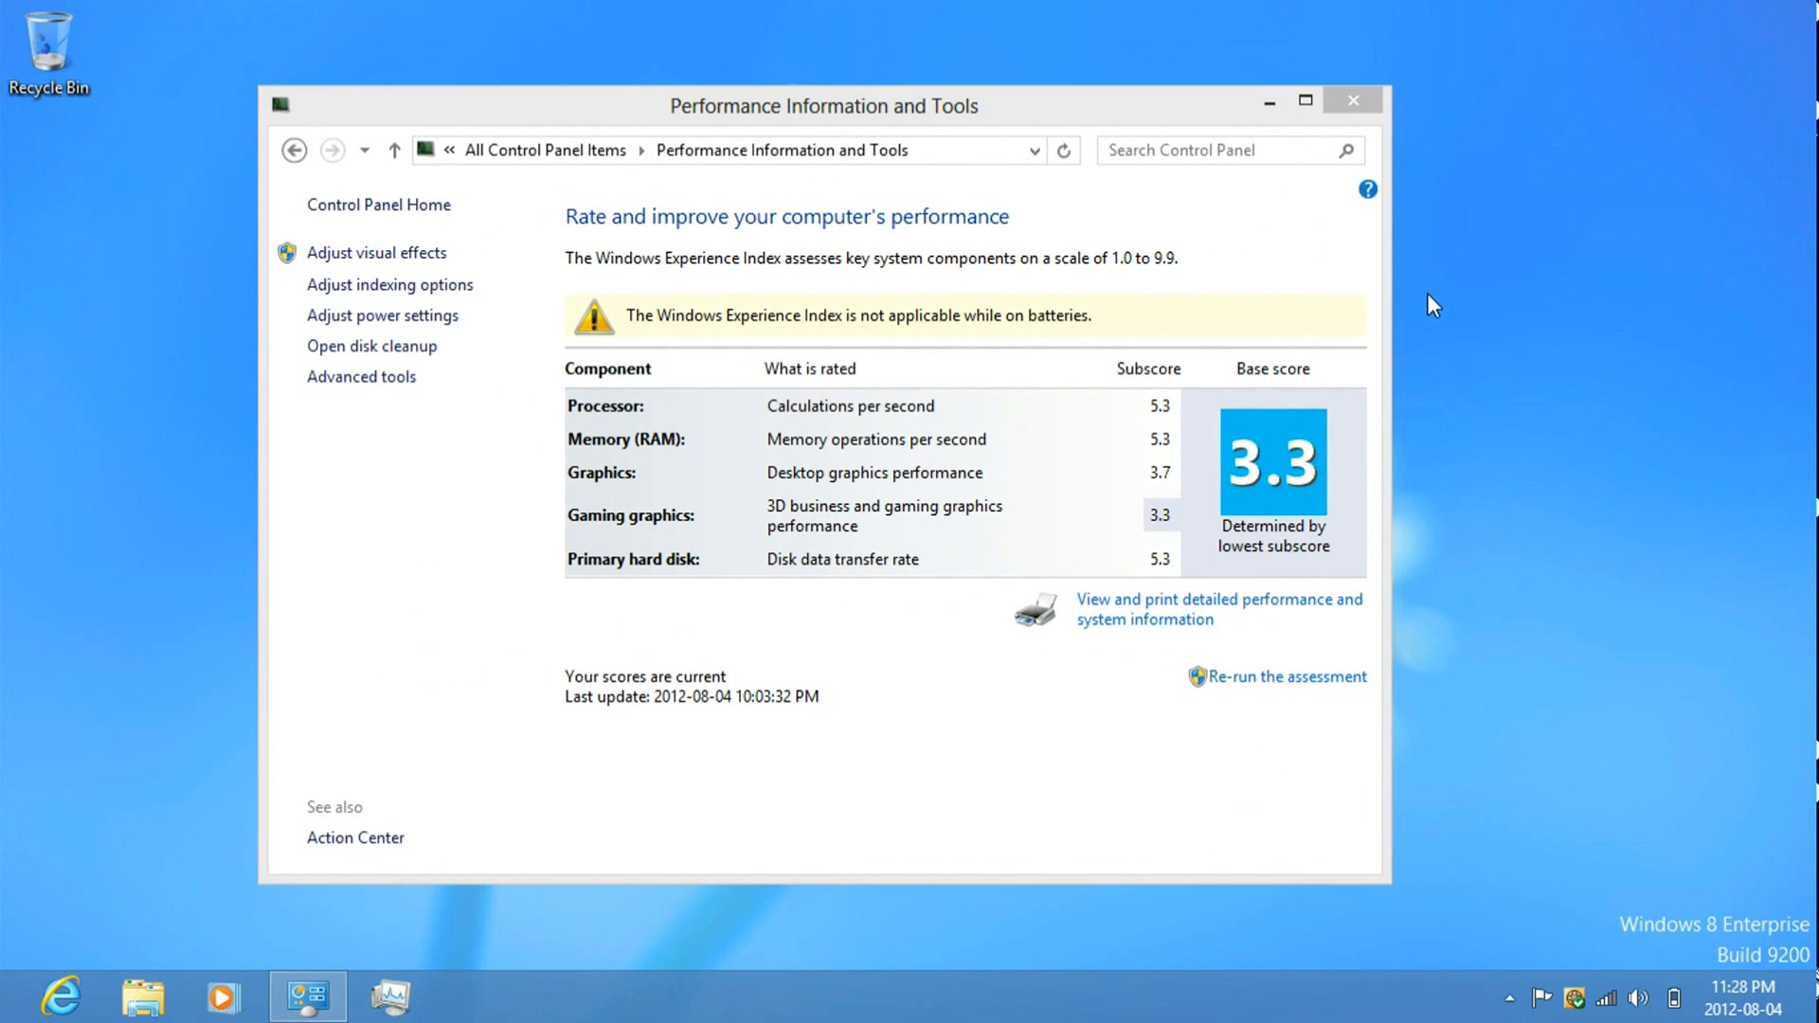
mouse_move(1257, 238)
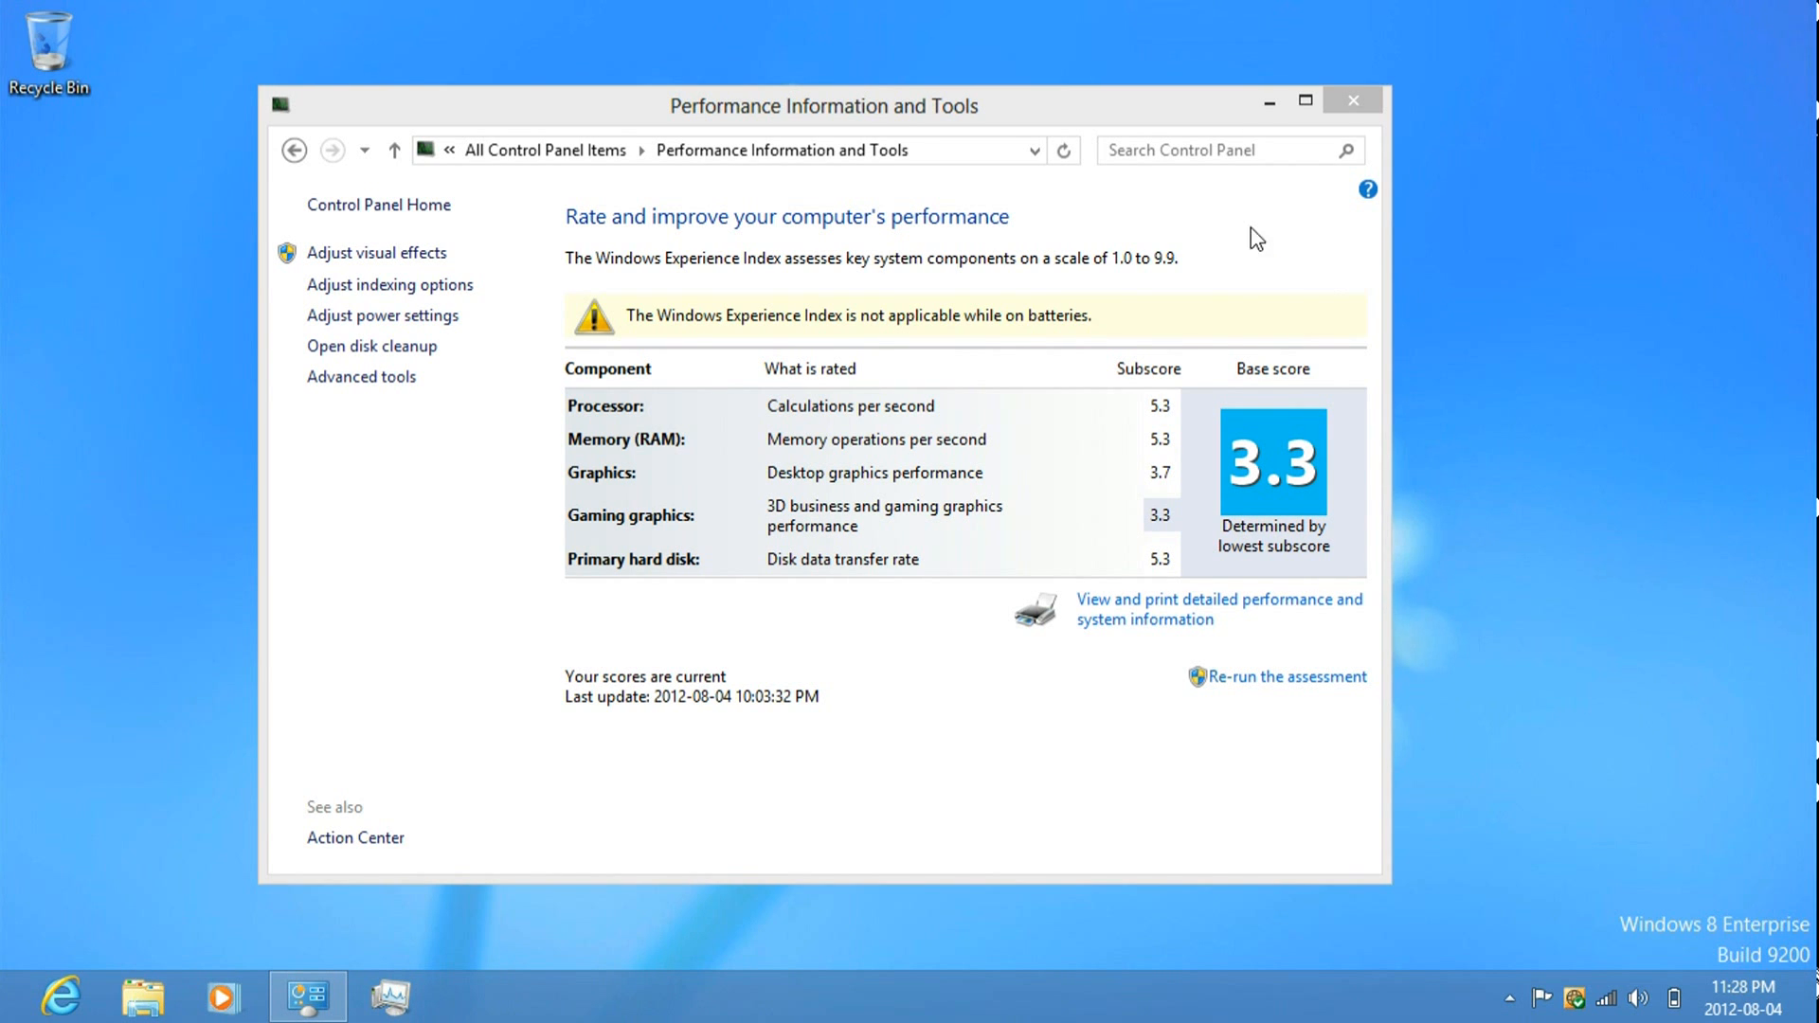
mouse_move(928, 461)
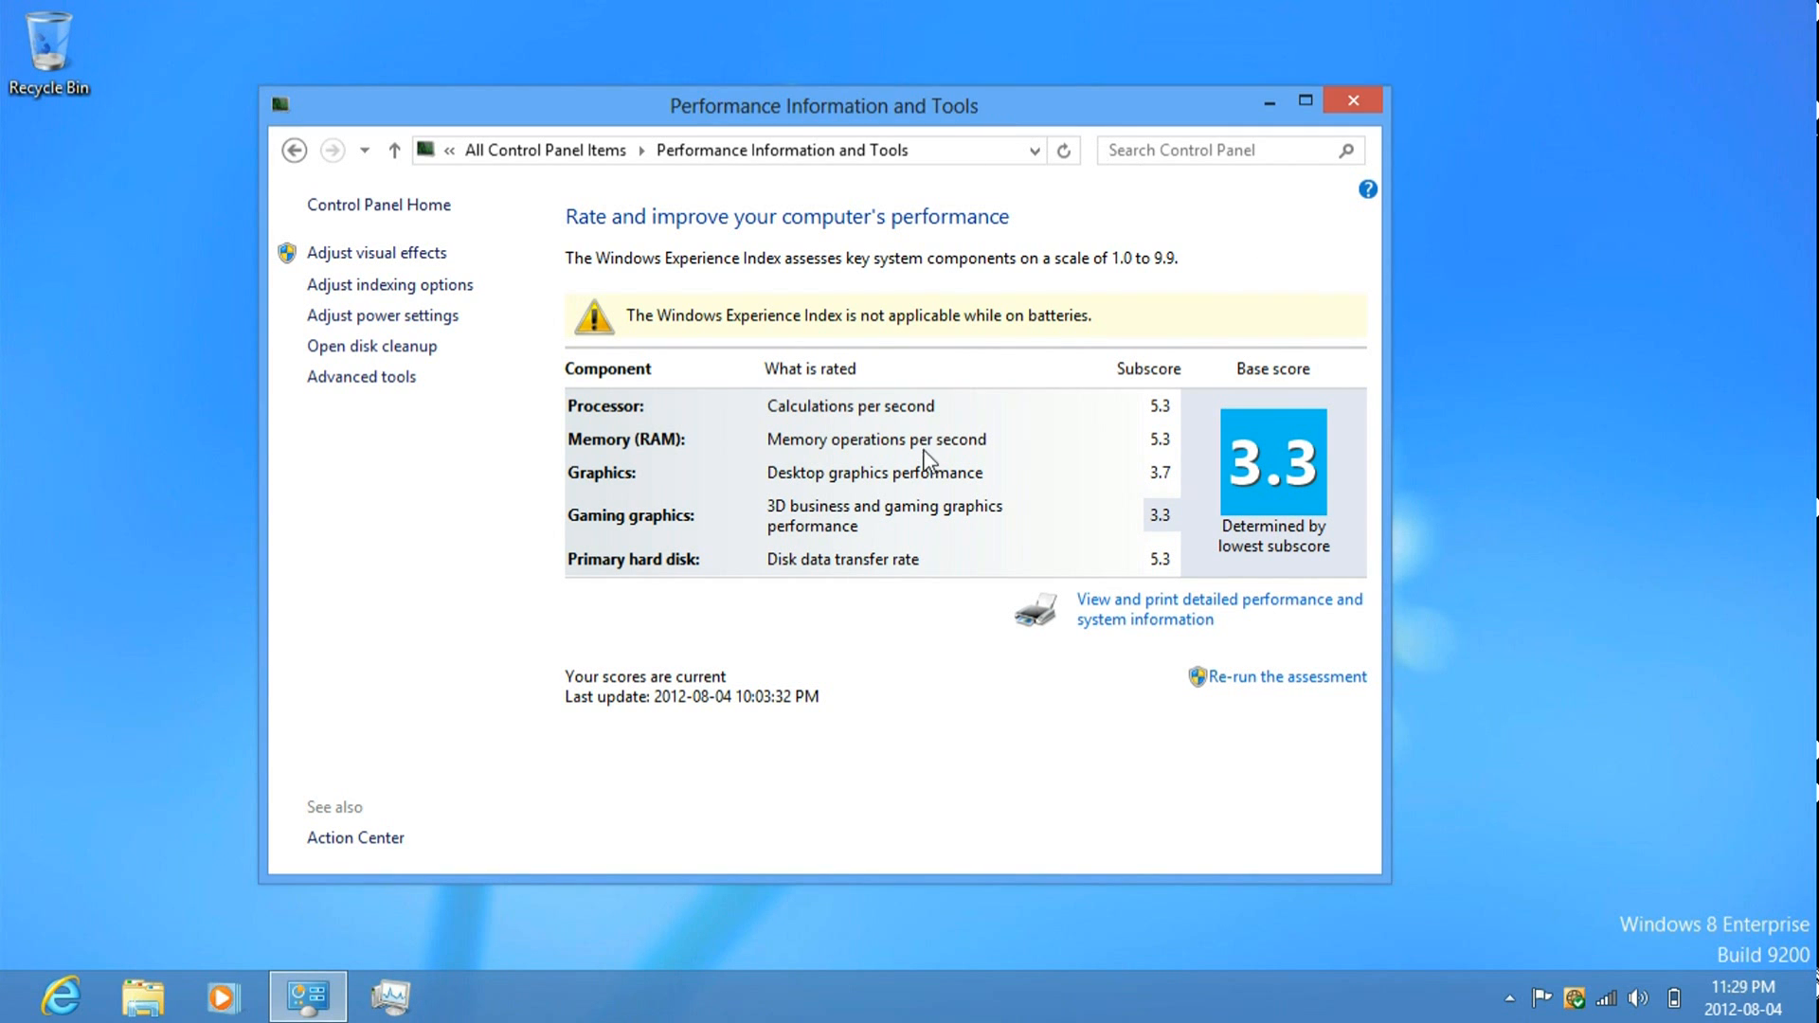
mouse_move(779, 985)
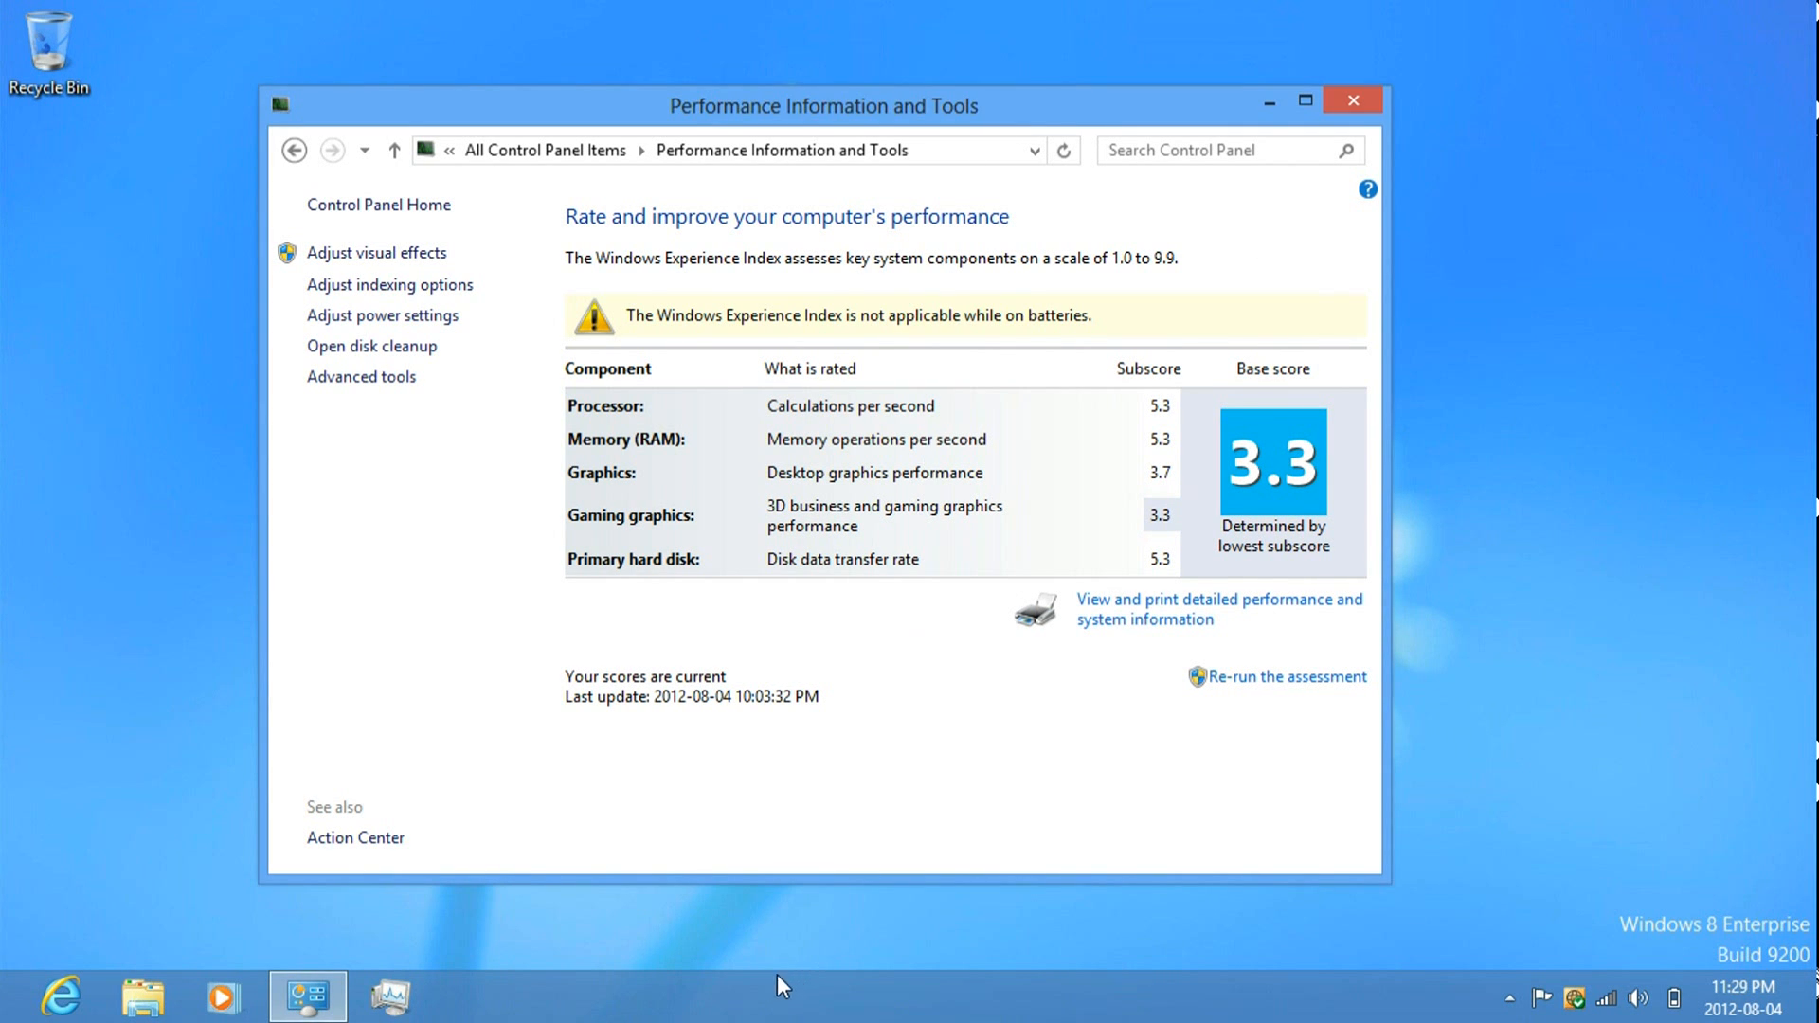
right_click(777, 985)
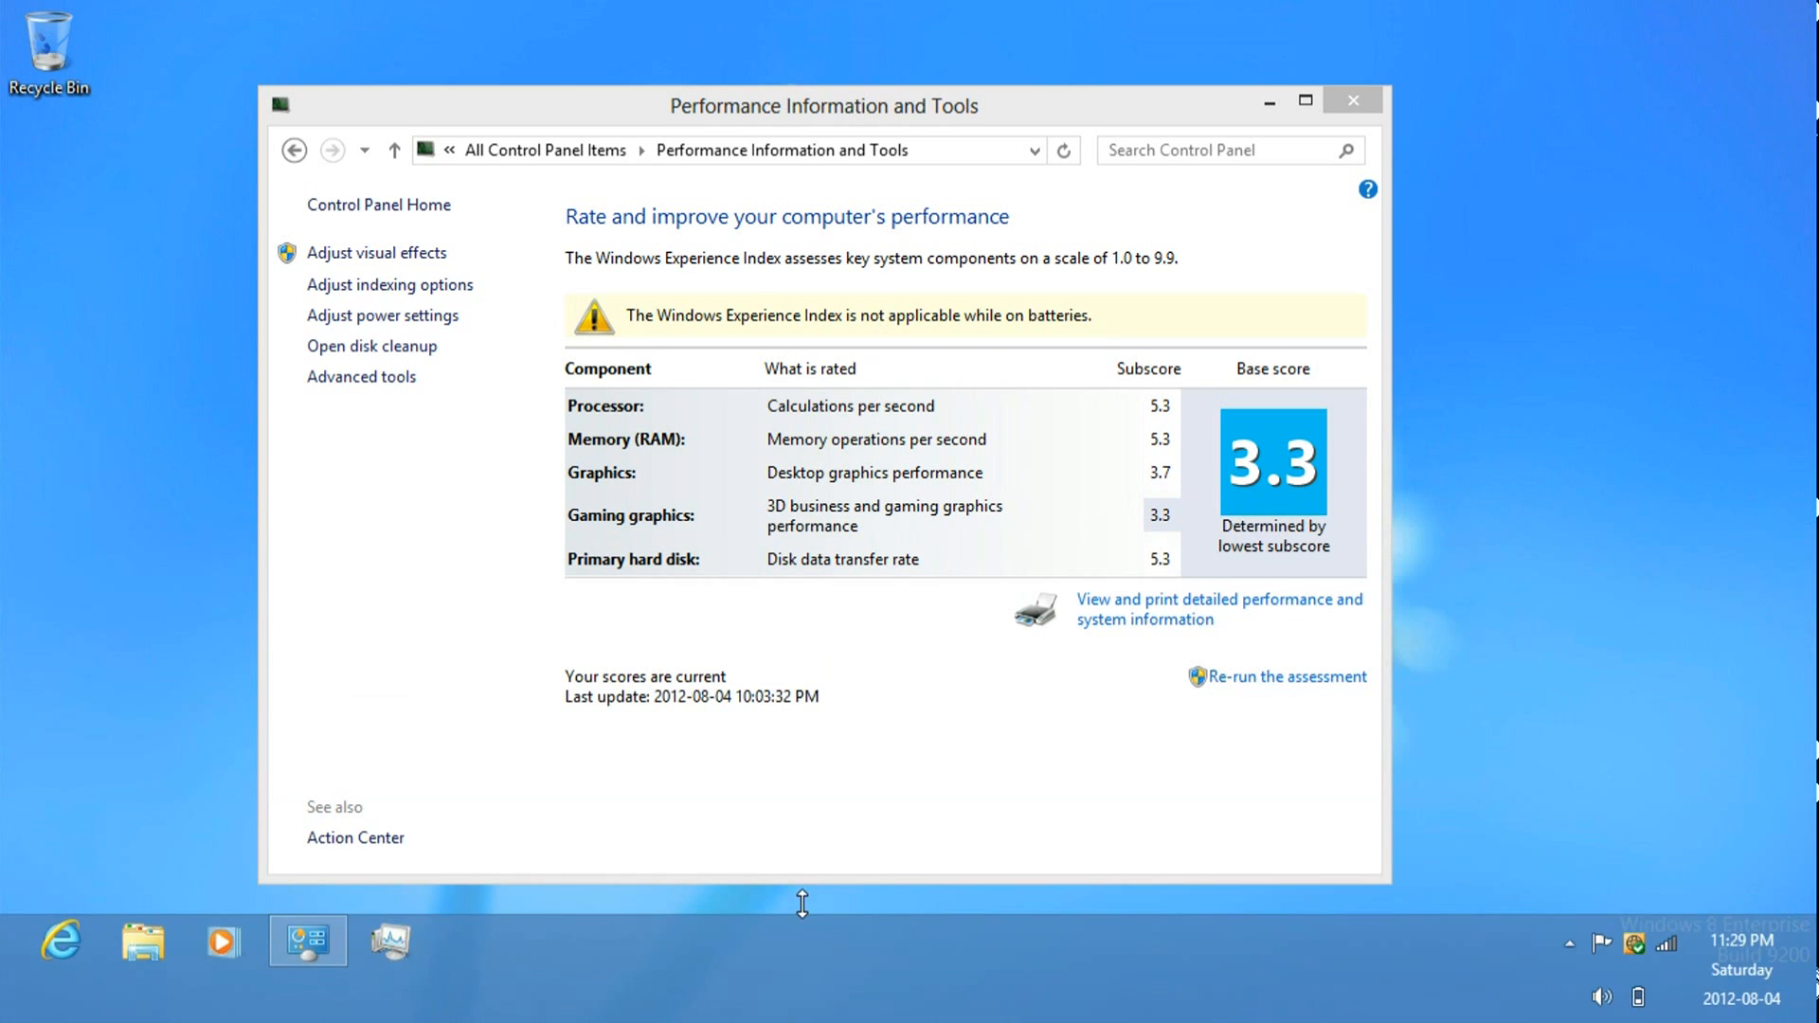
right_click(800, 905)
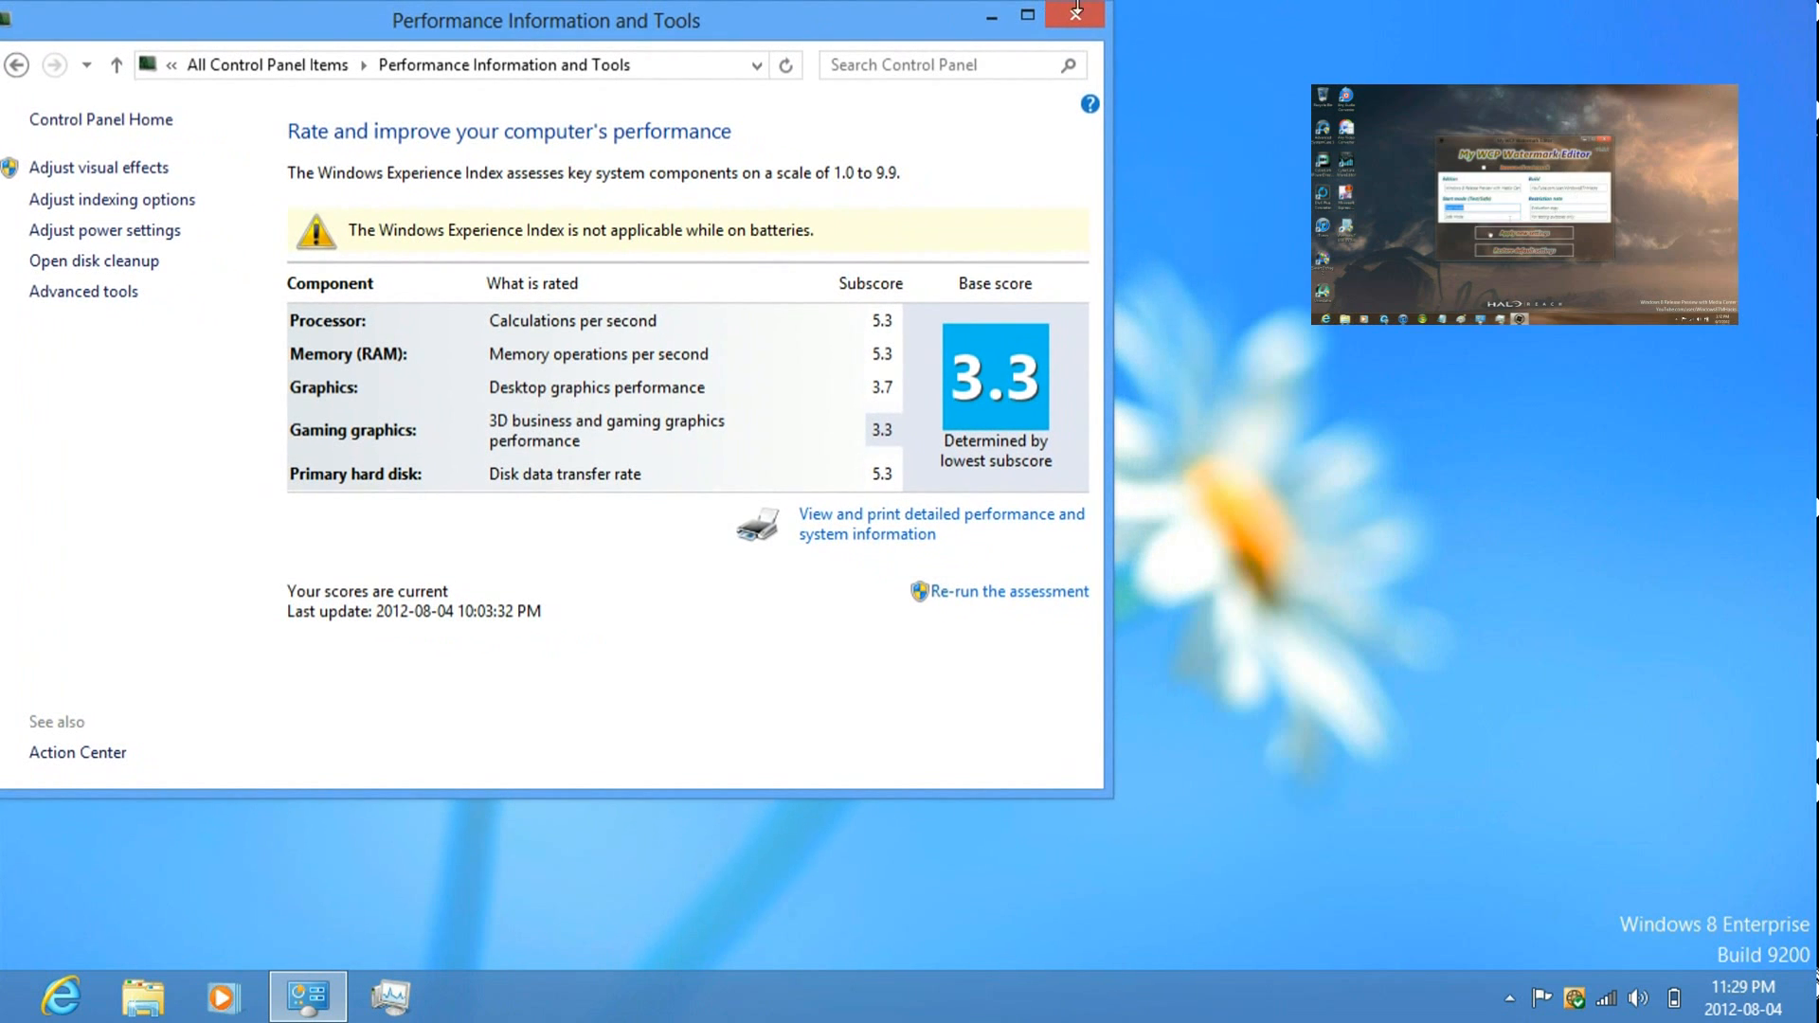
Step: Return from the desktop to the Start screen with its live tiles
click(1073, 16)
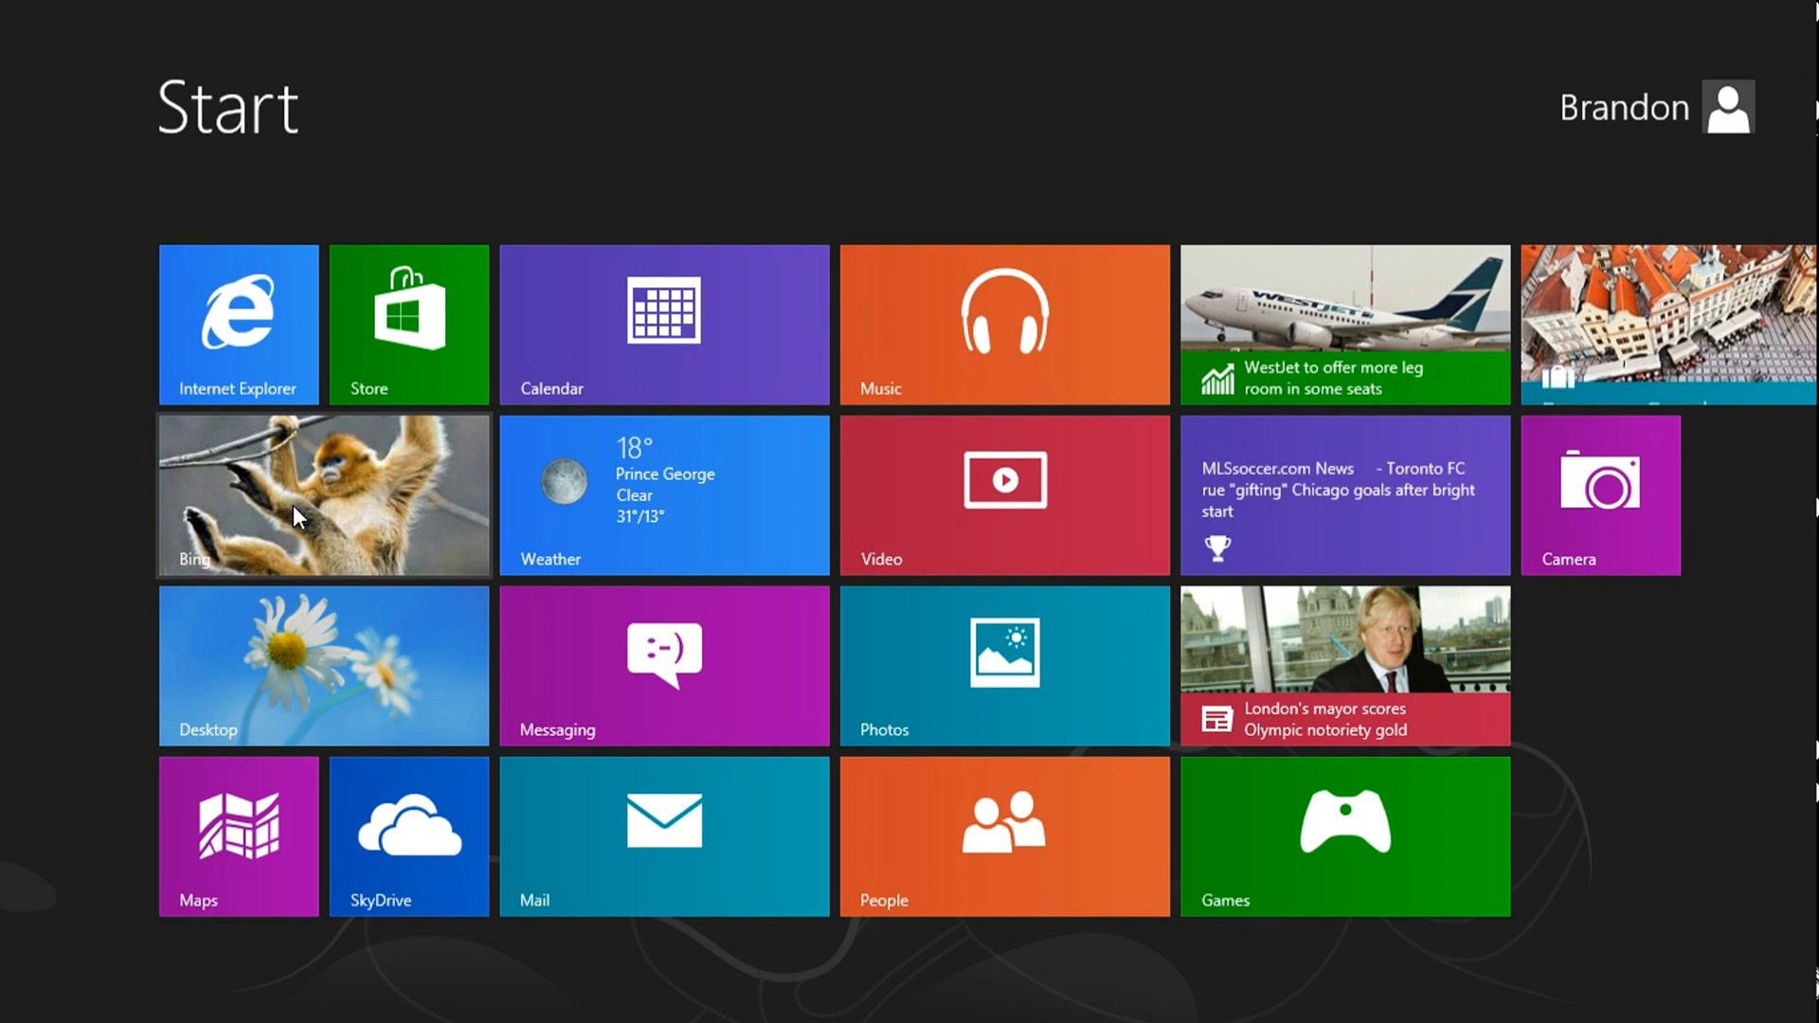
Step: Launch Bing and search 'Windows', choosing the 'windows 8' suggestion
click(322, 492)
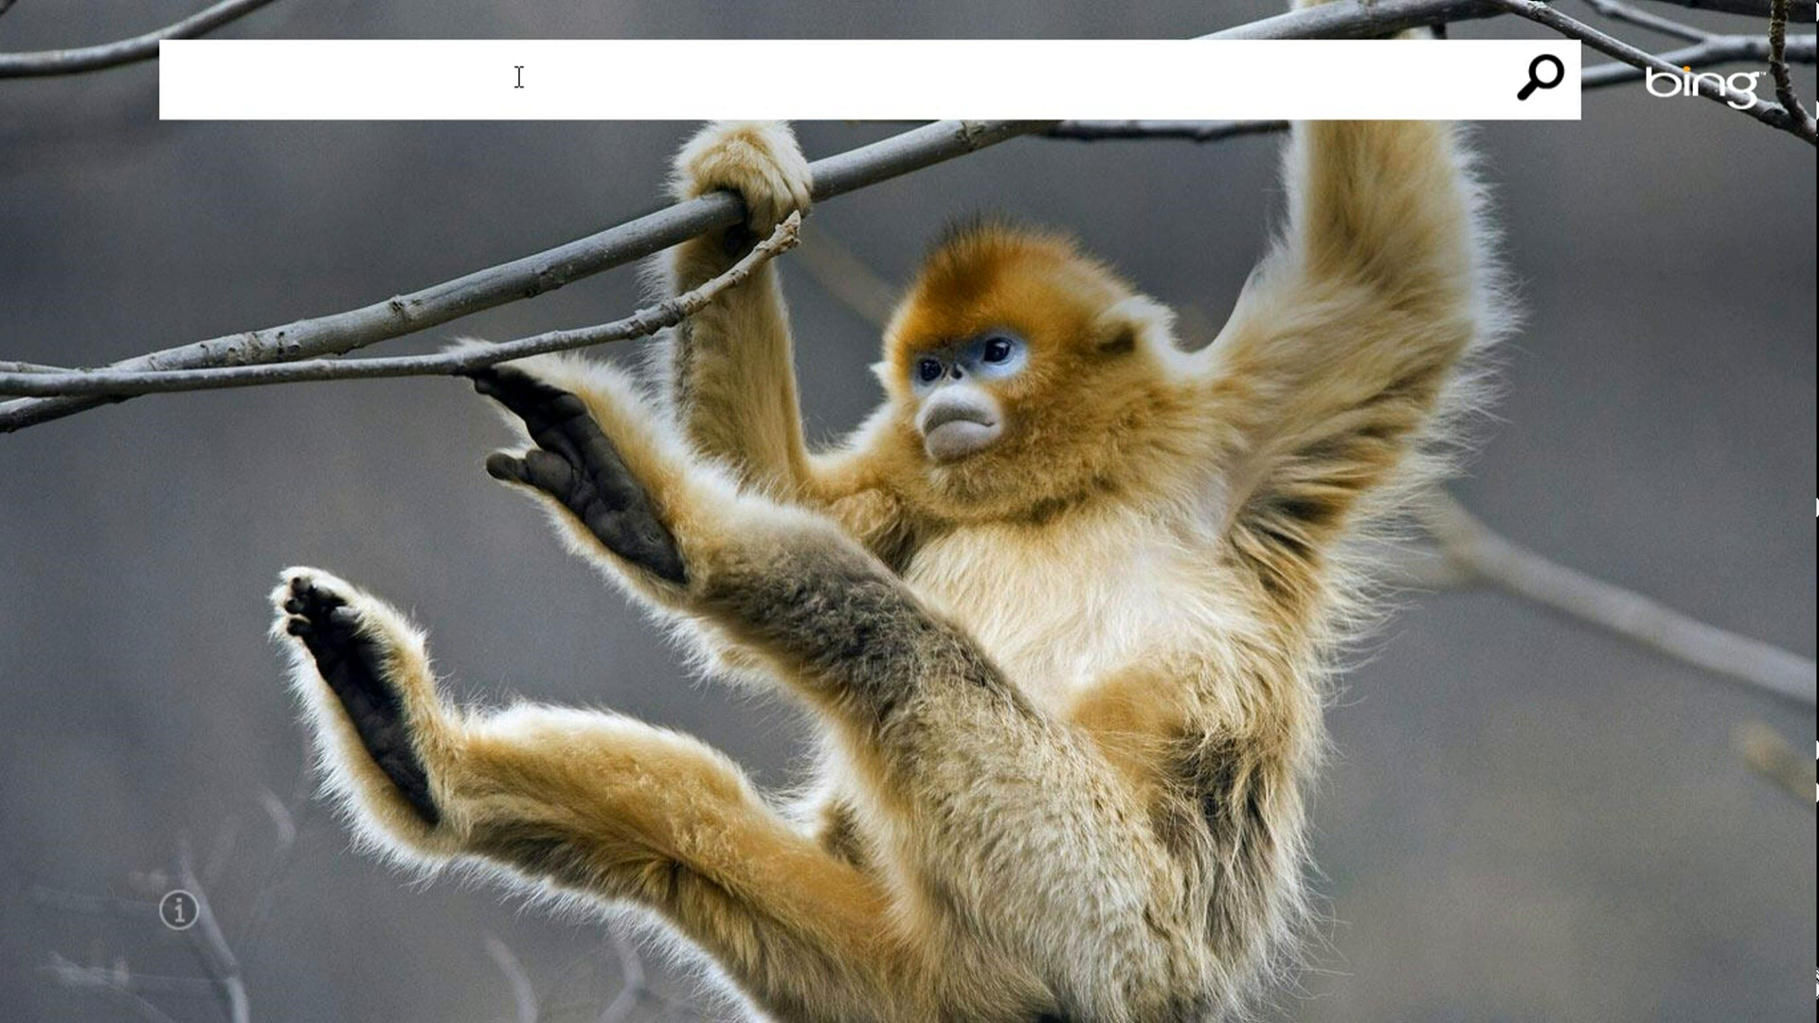
text(Windows)
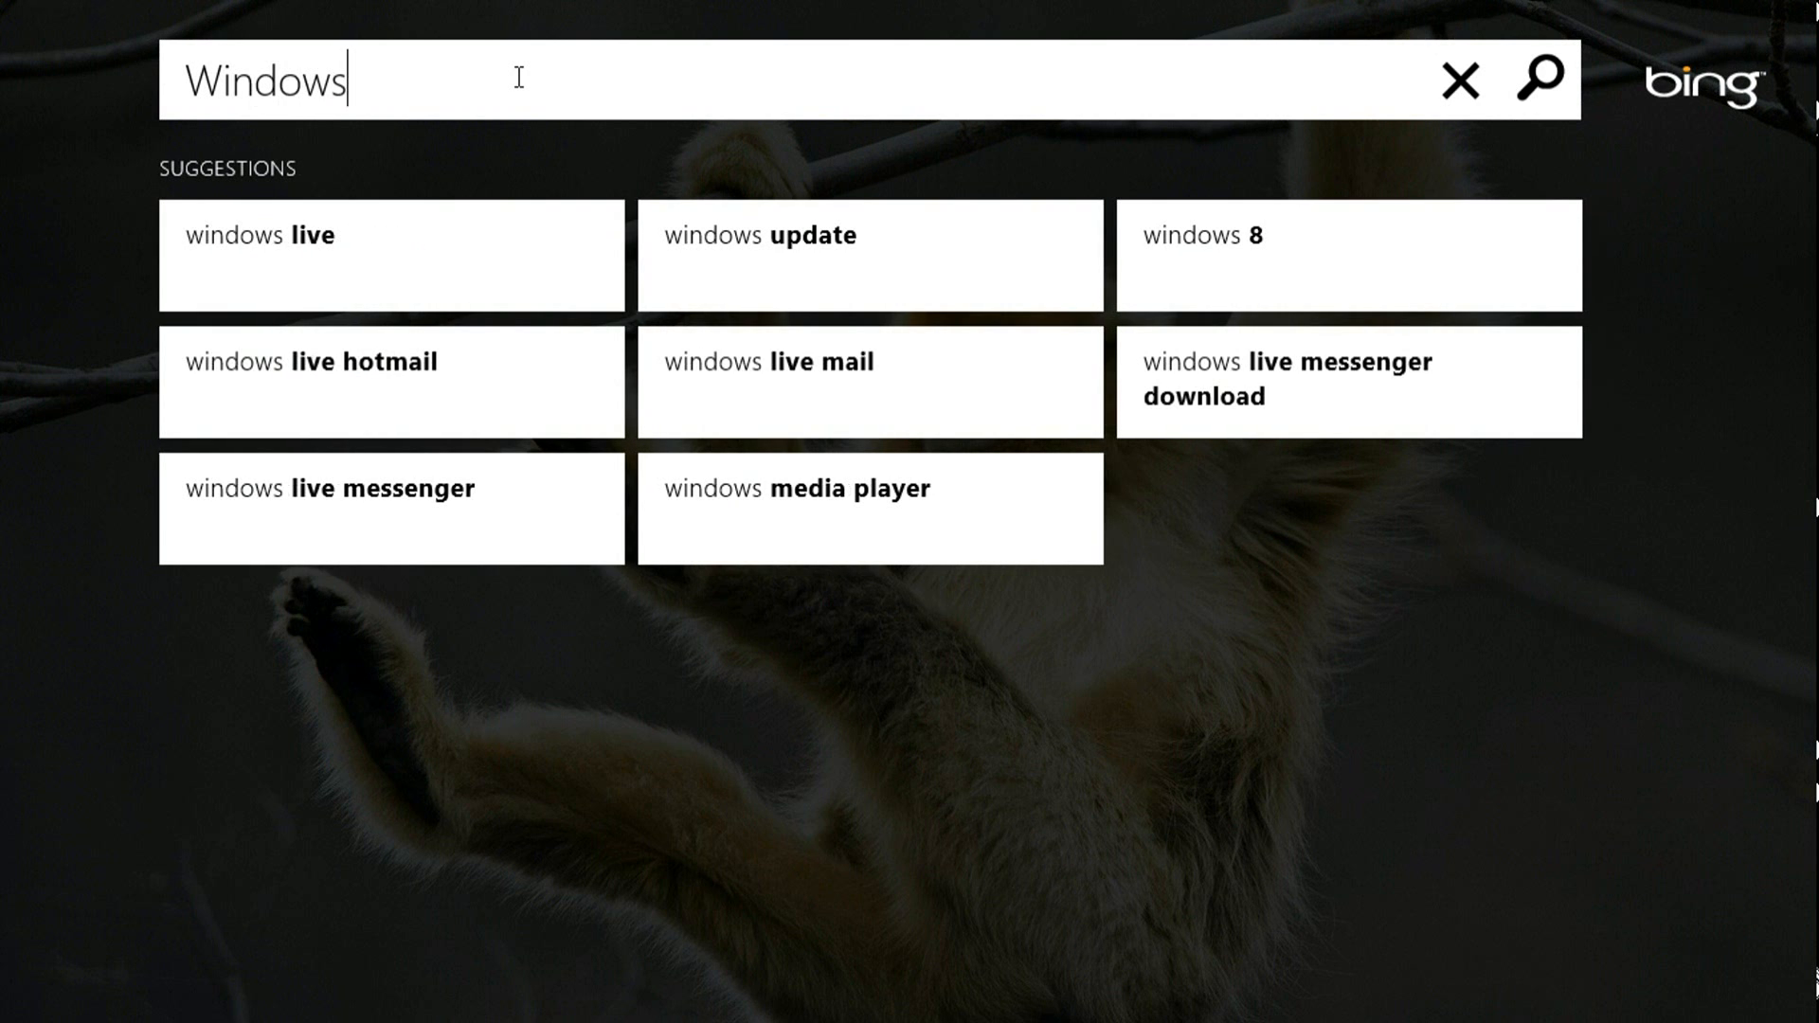
click(1348, 254)
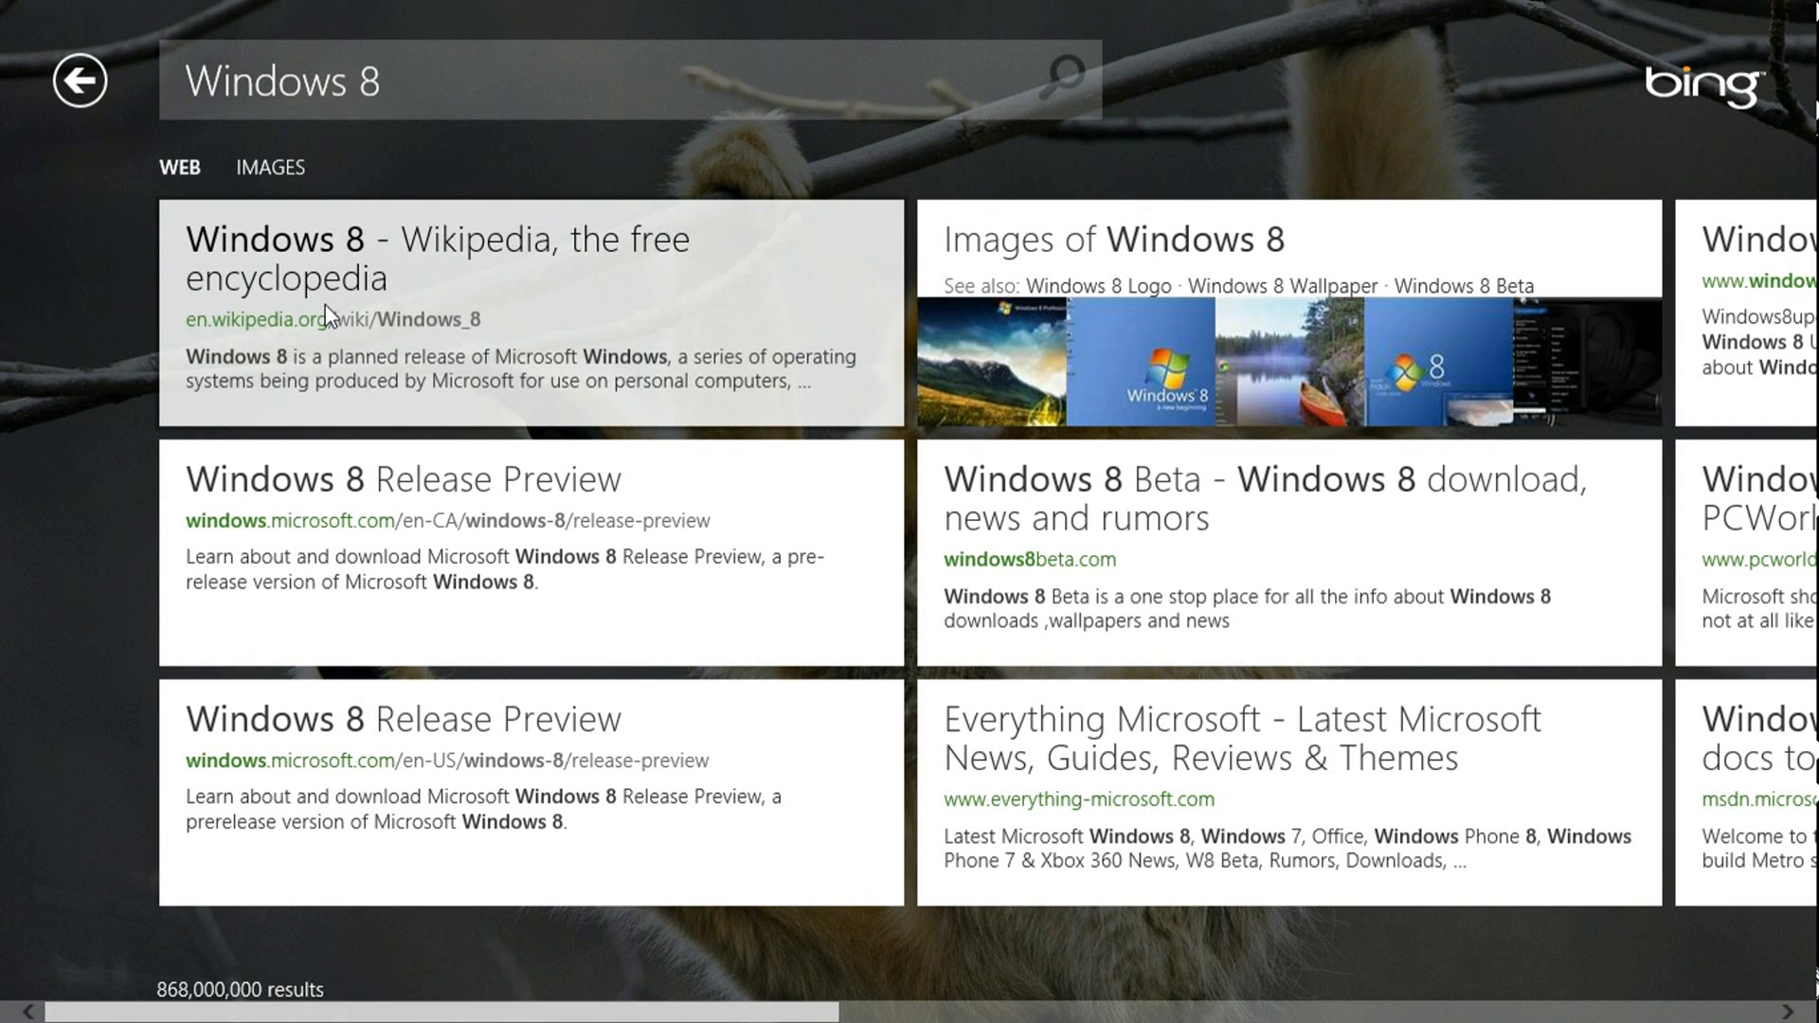
mouse_move(496, 321)
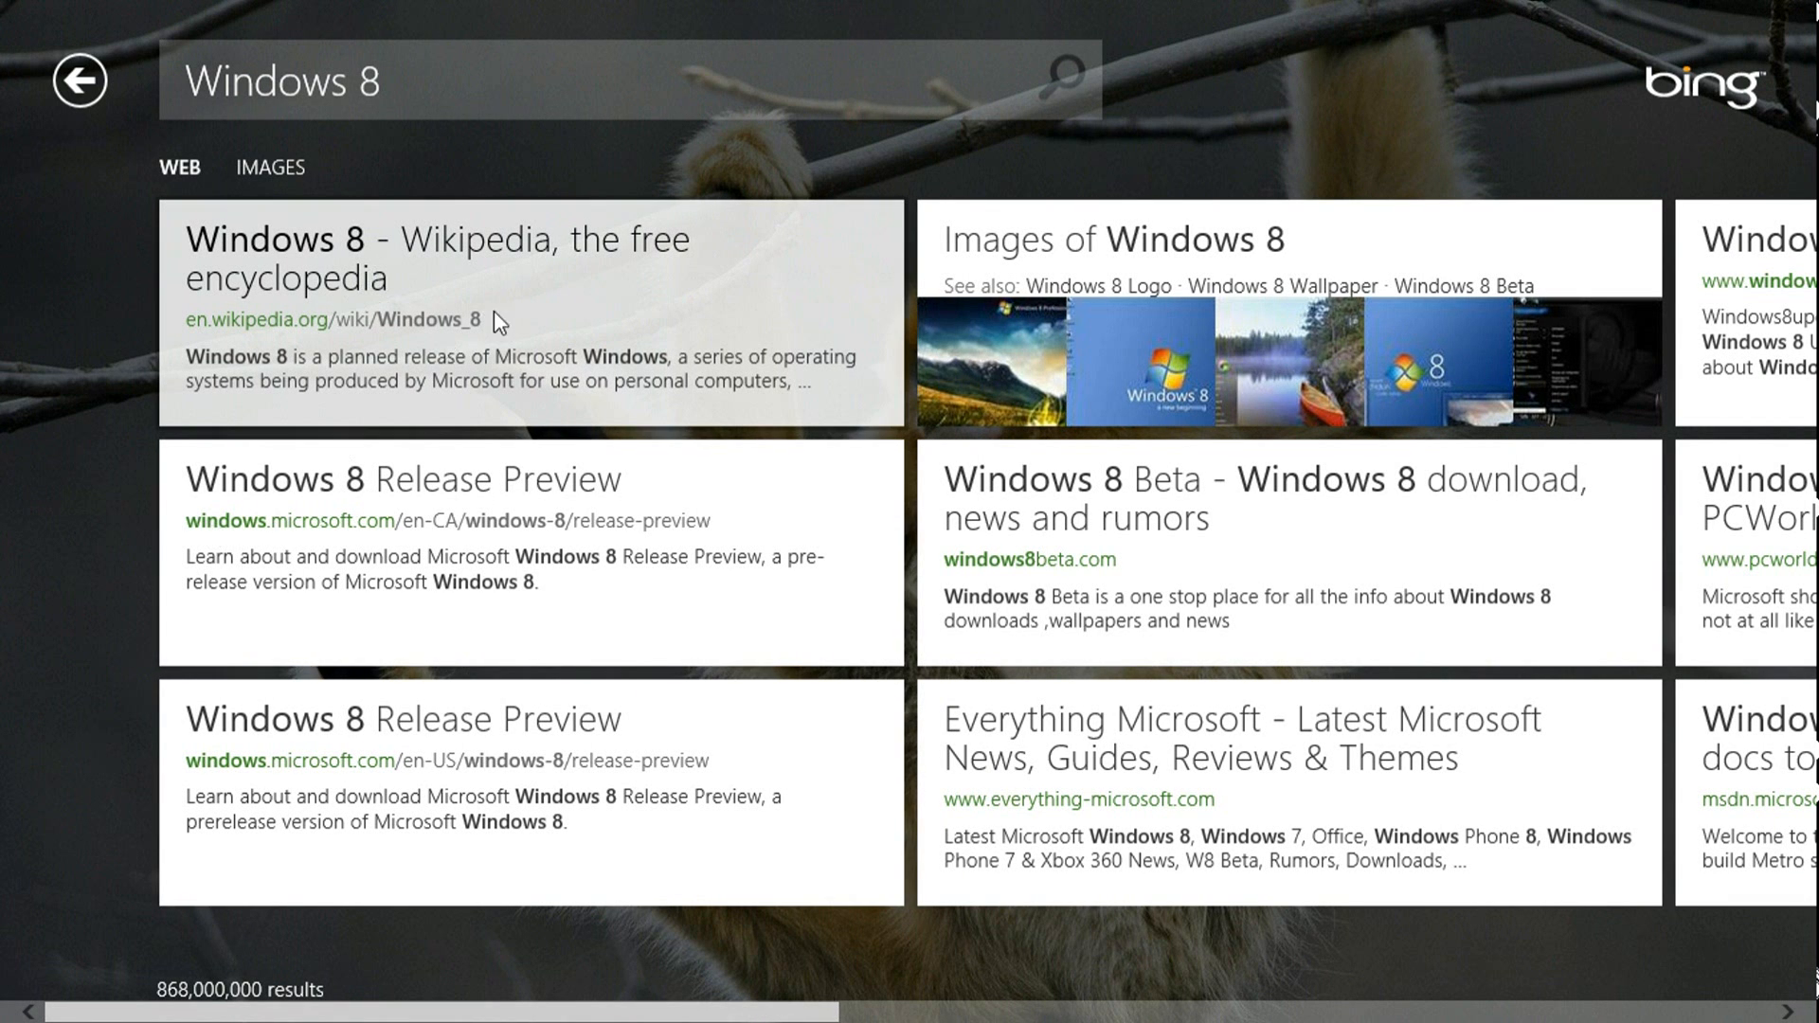
mouse_move(485, 258)
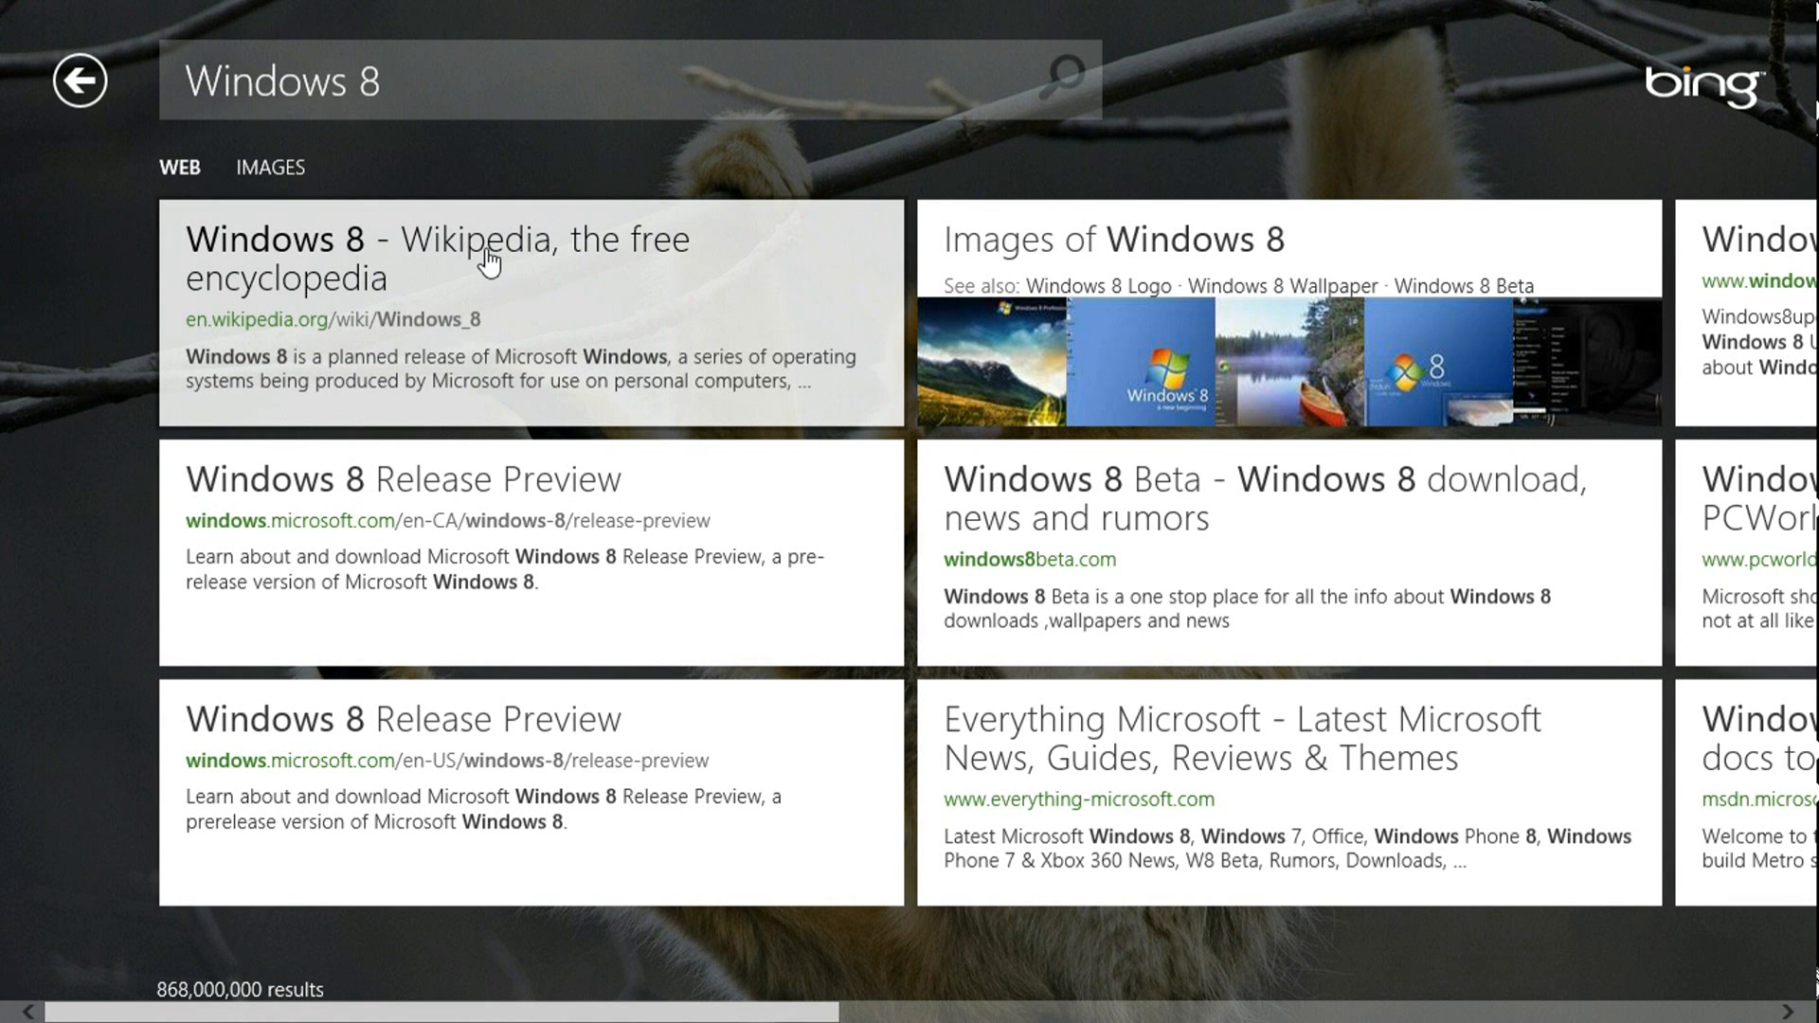
mouse_move(606, 249)
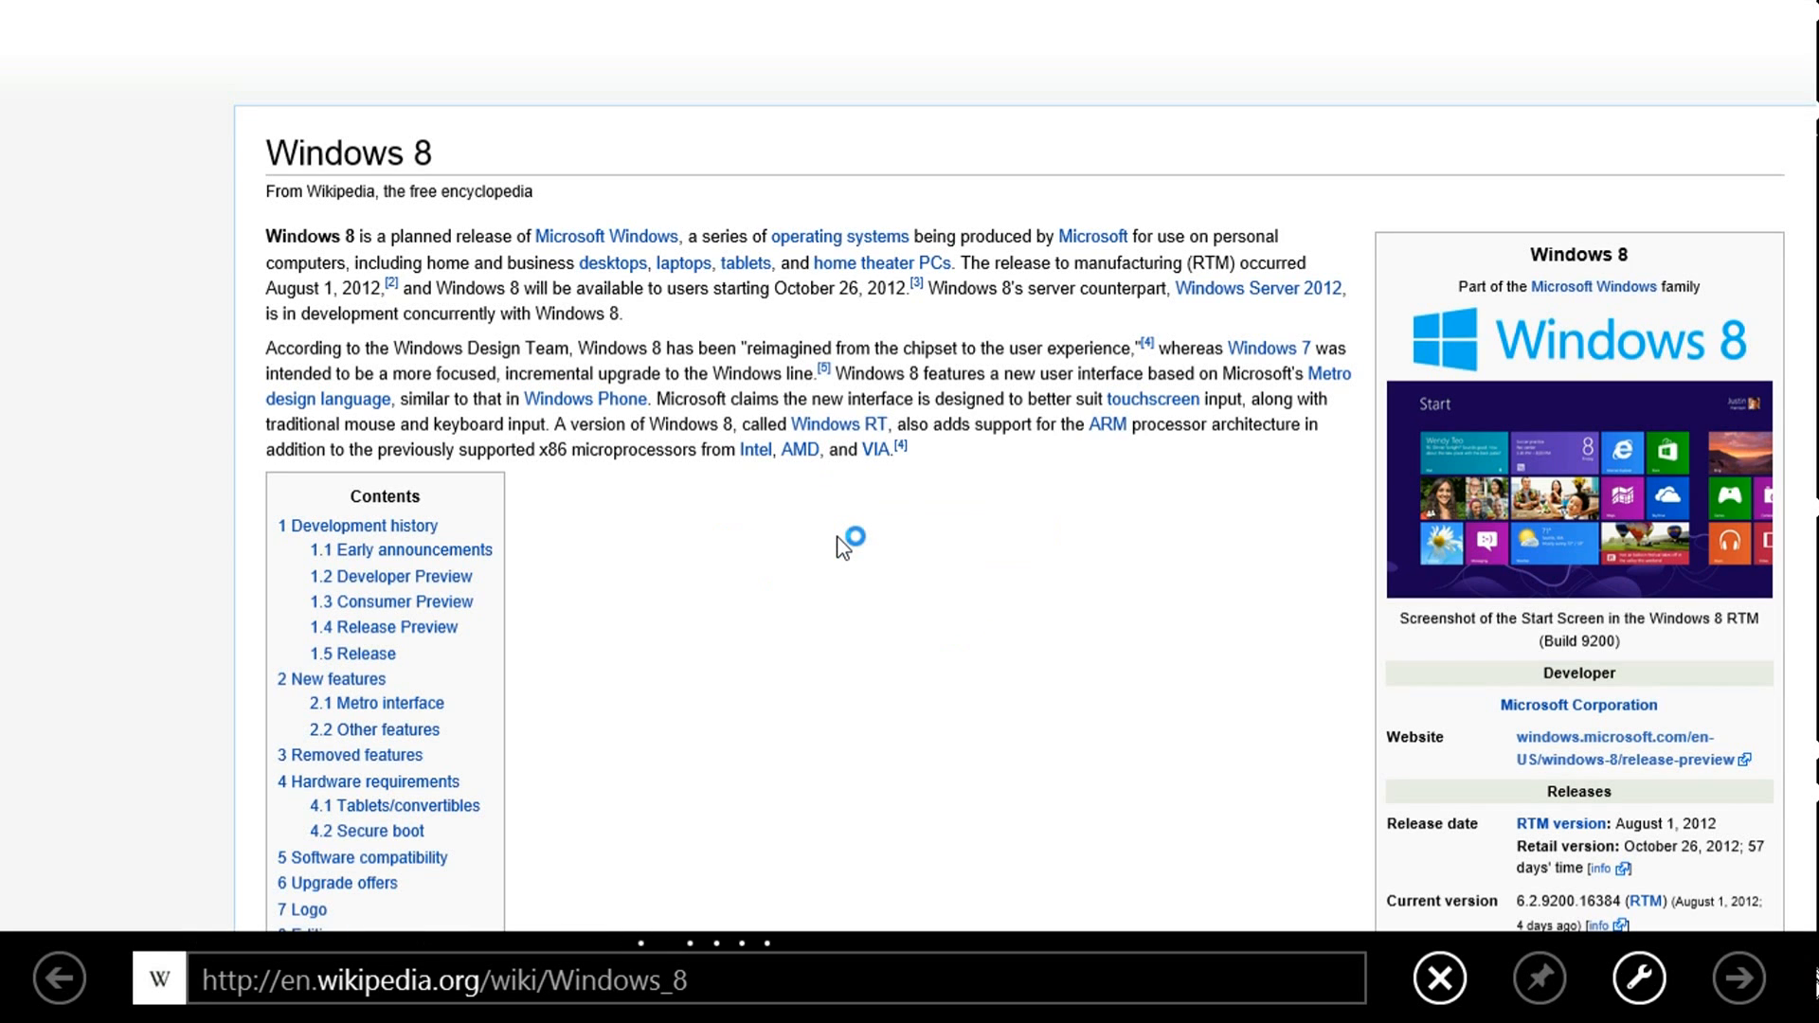
Step: Scroll down through the Windows 8 Wikipedia article
scroll(down, 3)
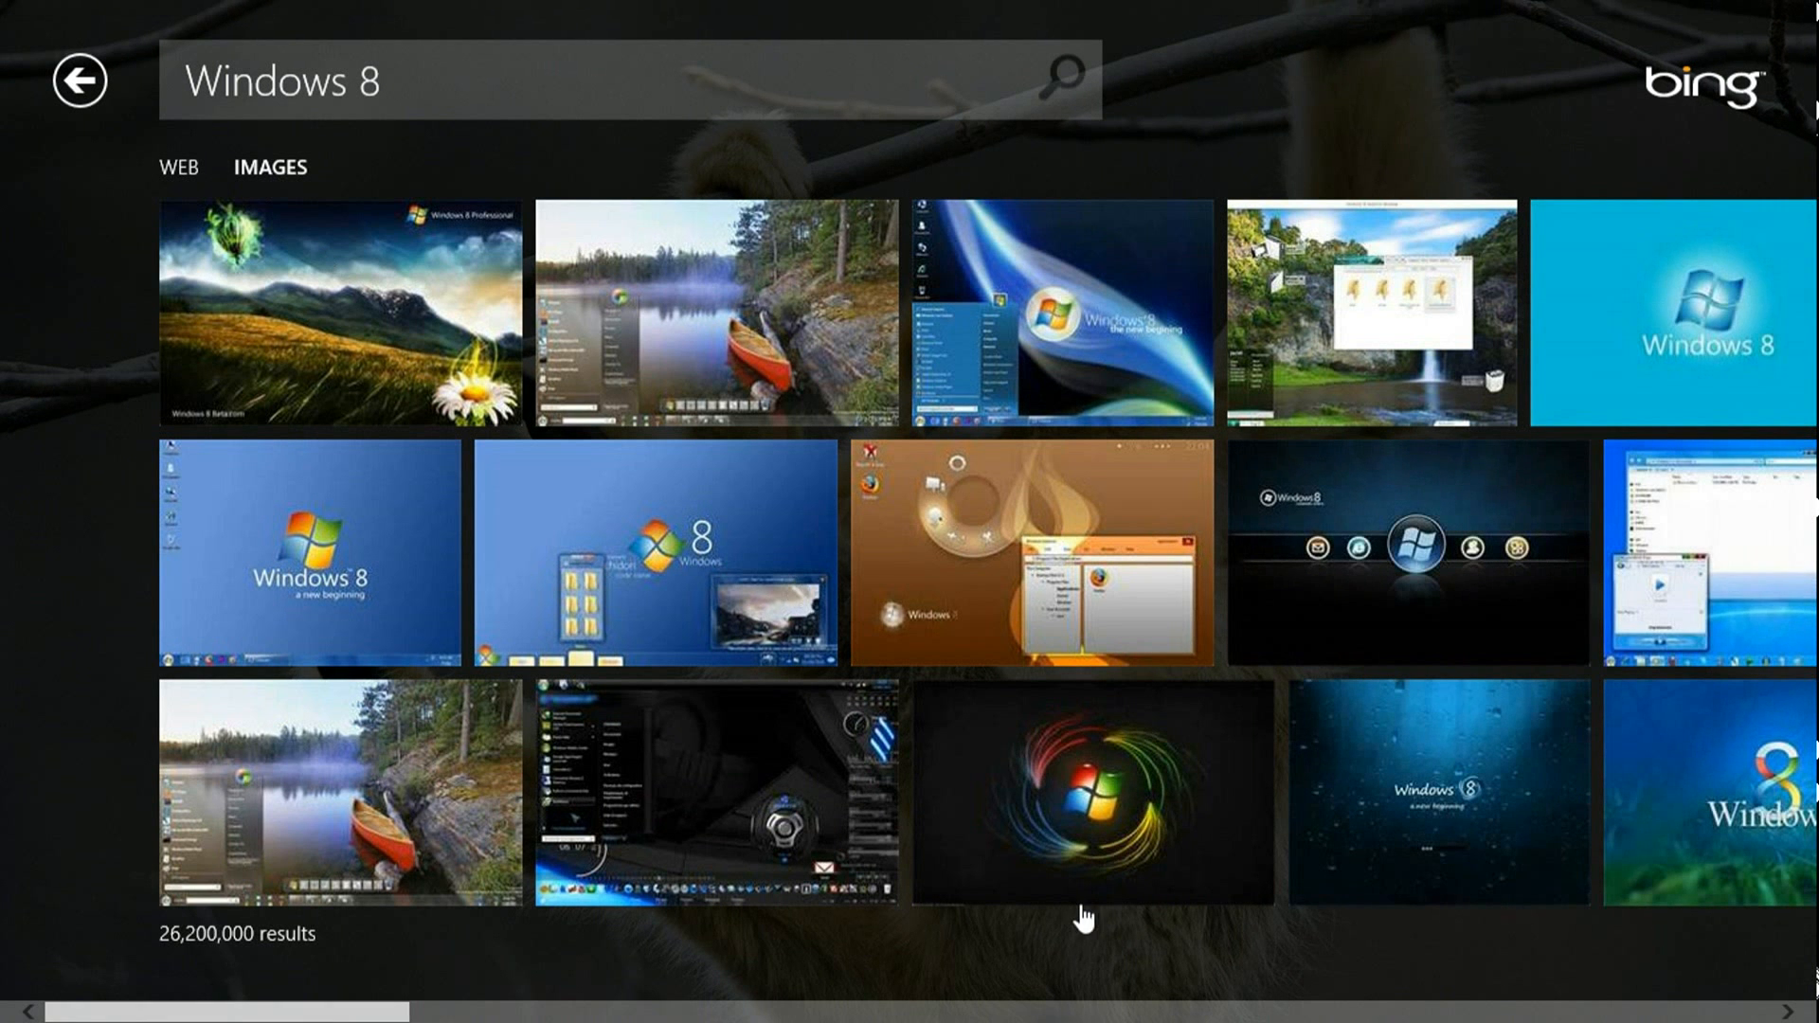
Step: View the swirling Windows logo wallpaper, then go back through results to Bing's home page
click(1068, 795)
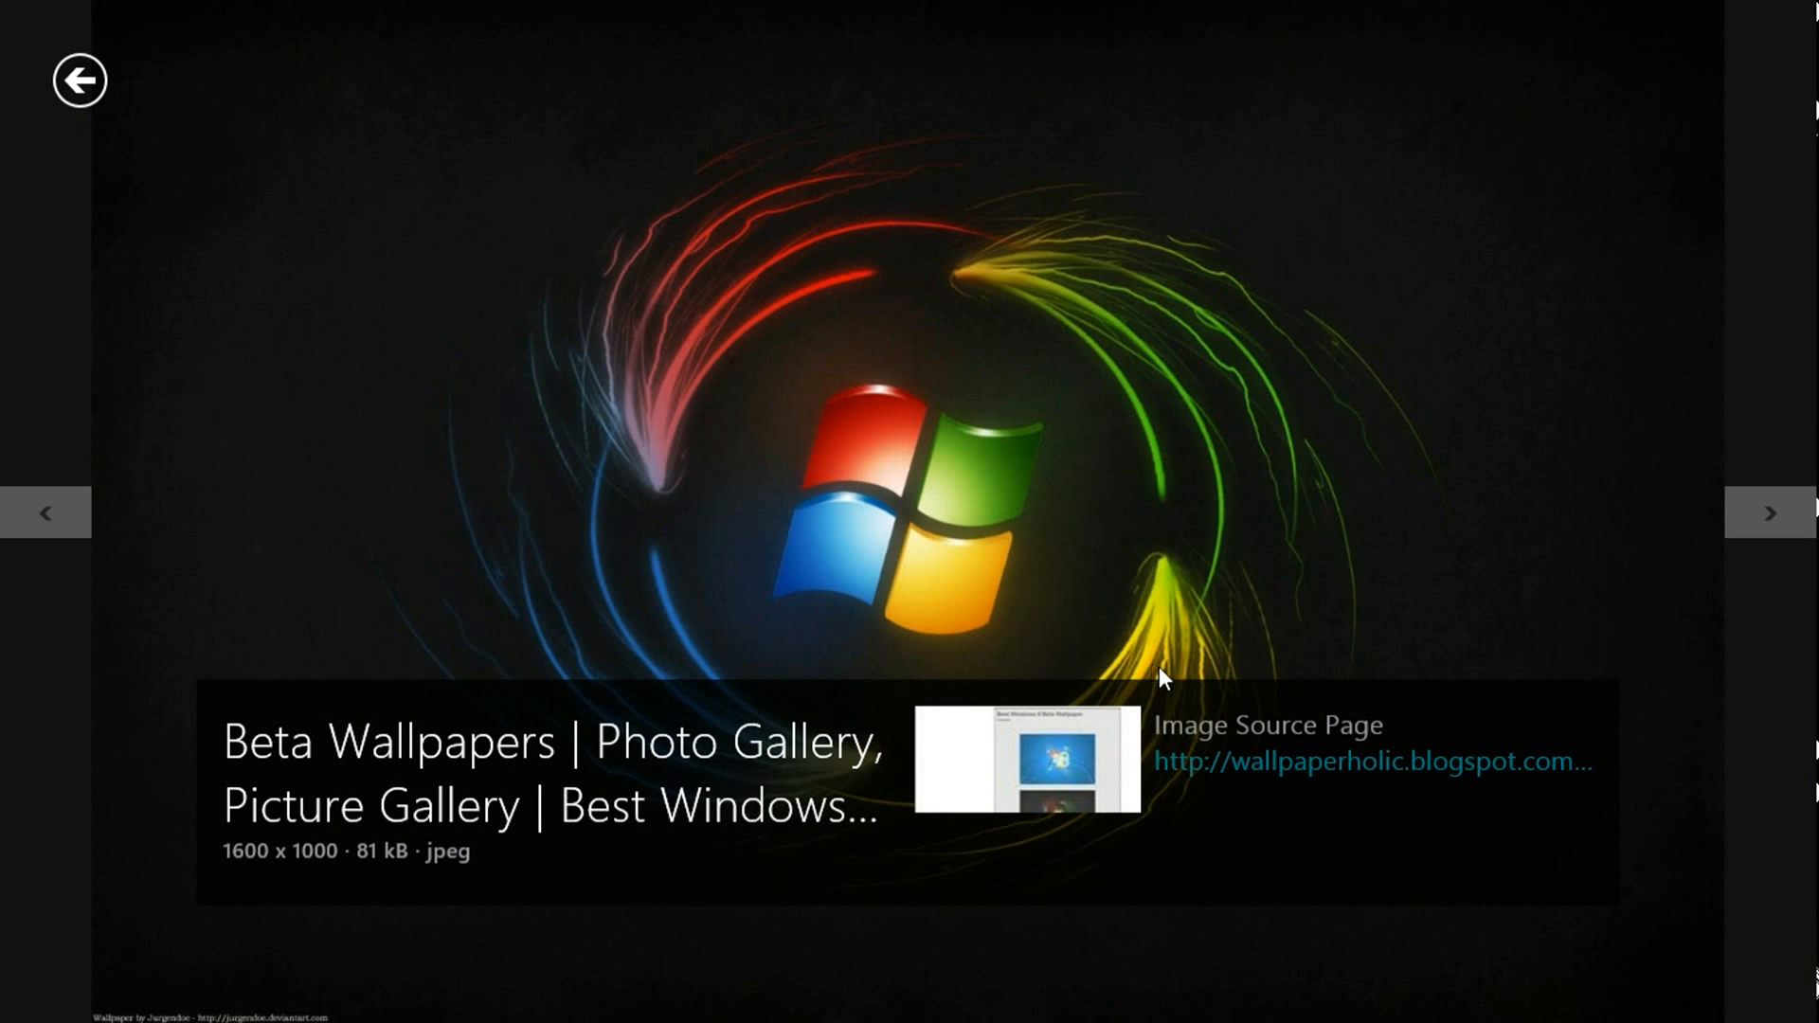
mouse_move(1269, 764)
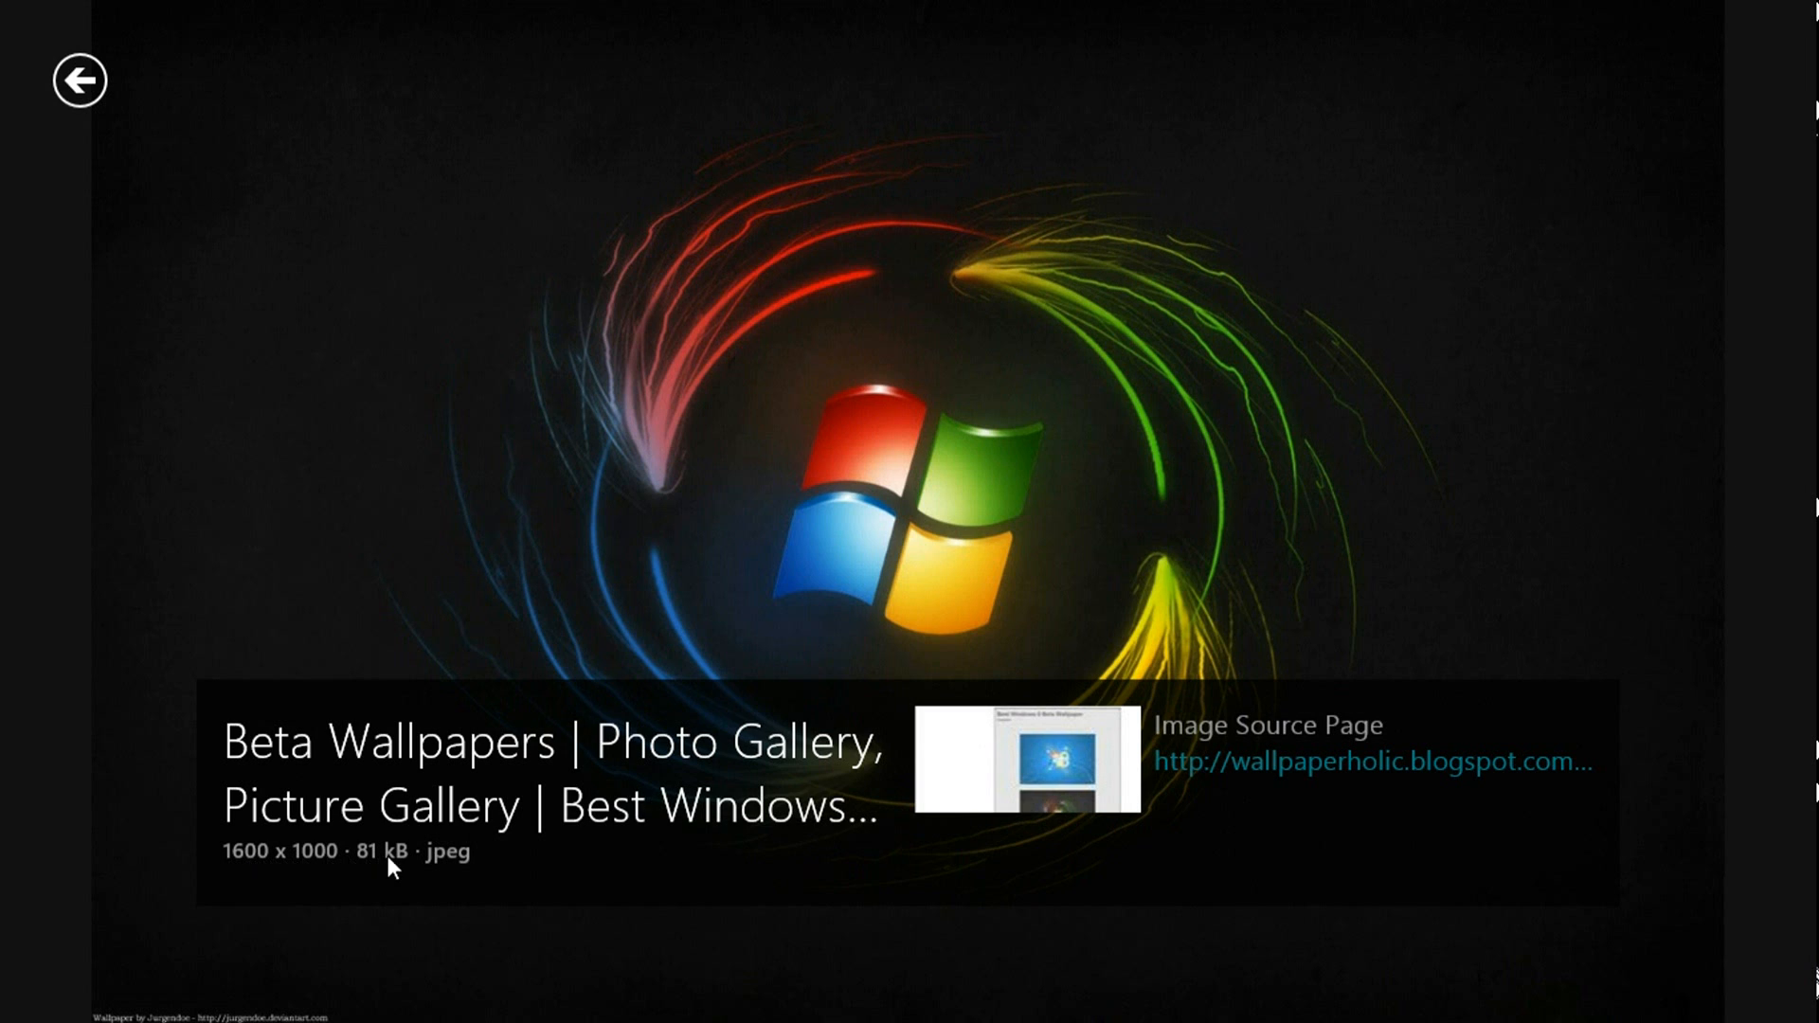
mouse_move(444, 863)
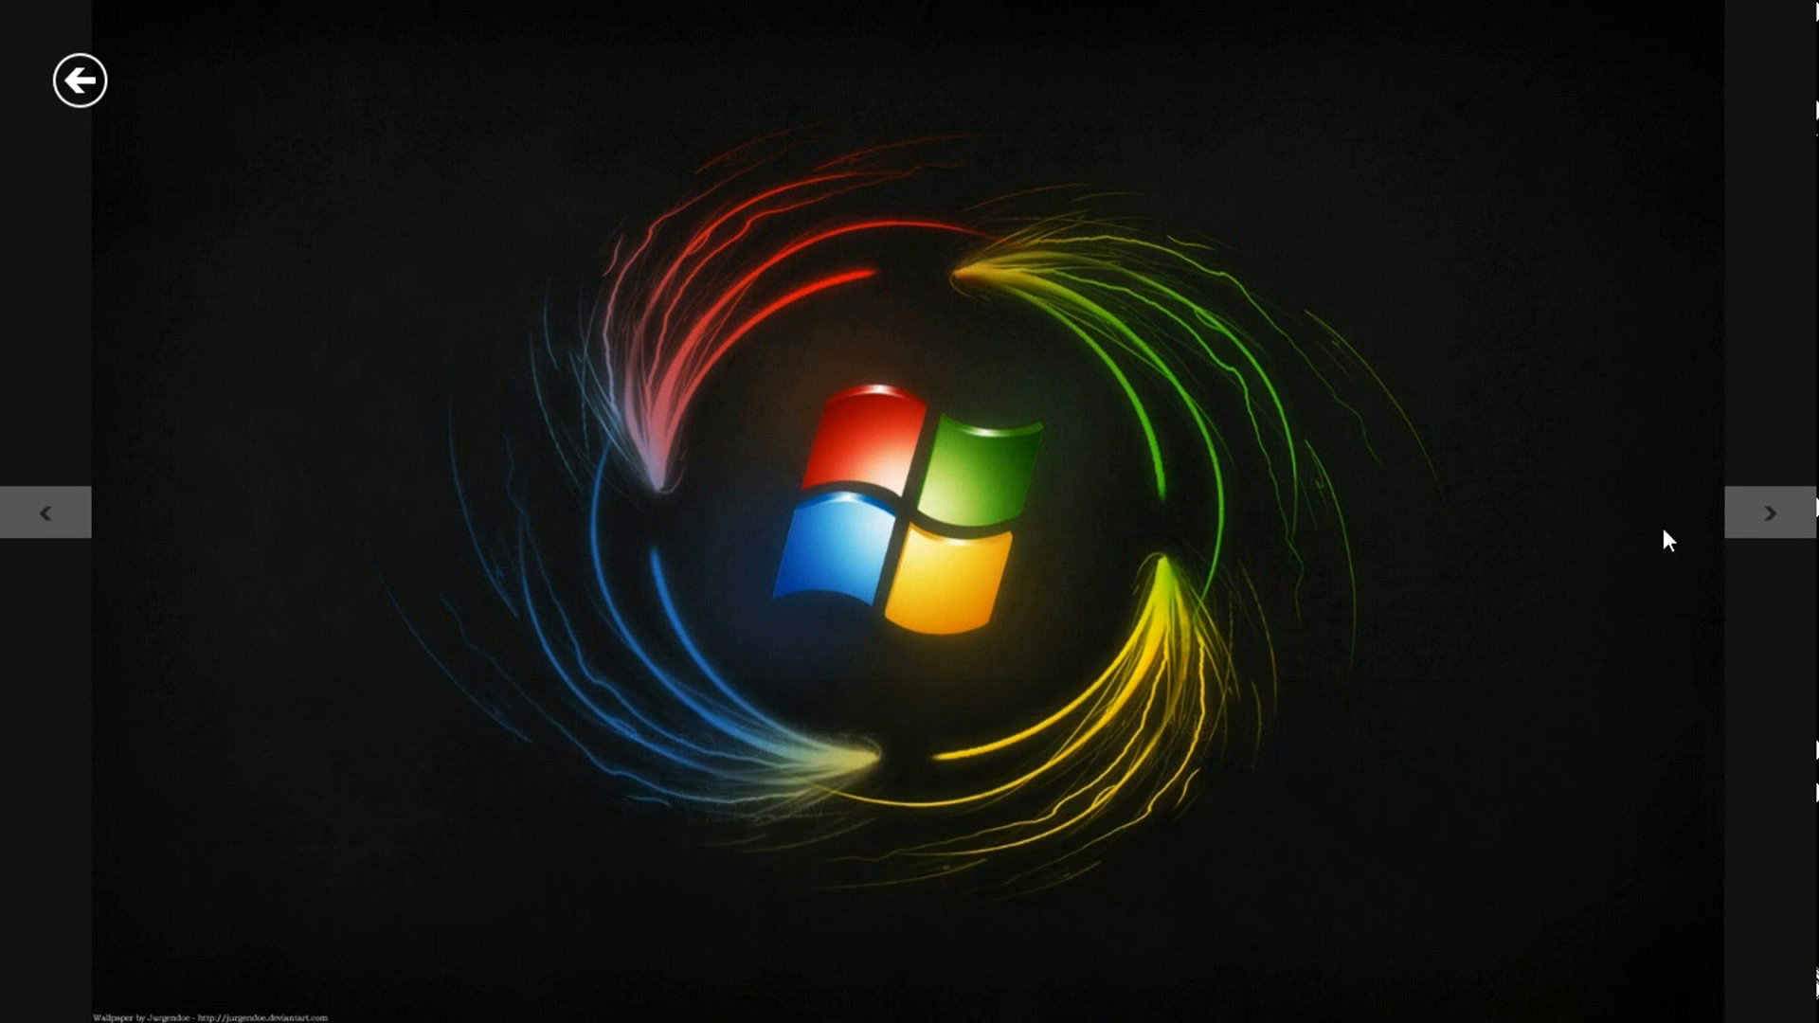
click(1770, 512)
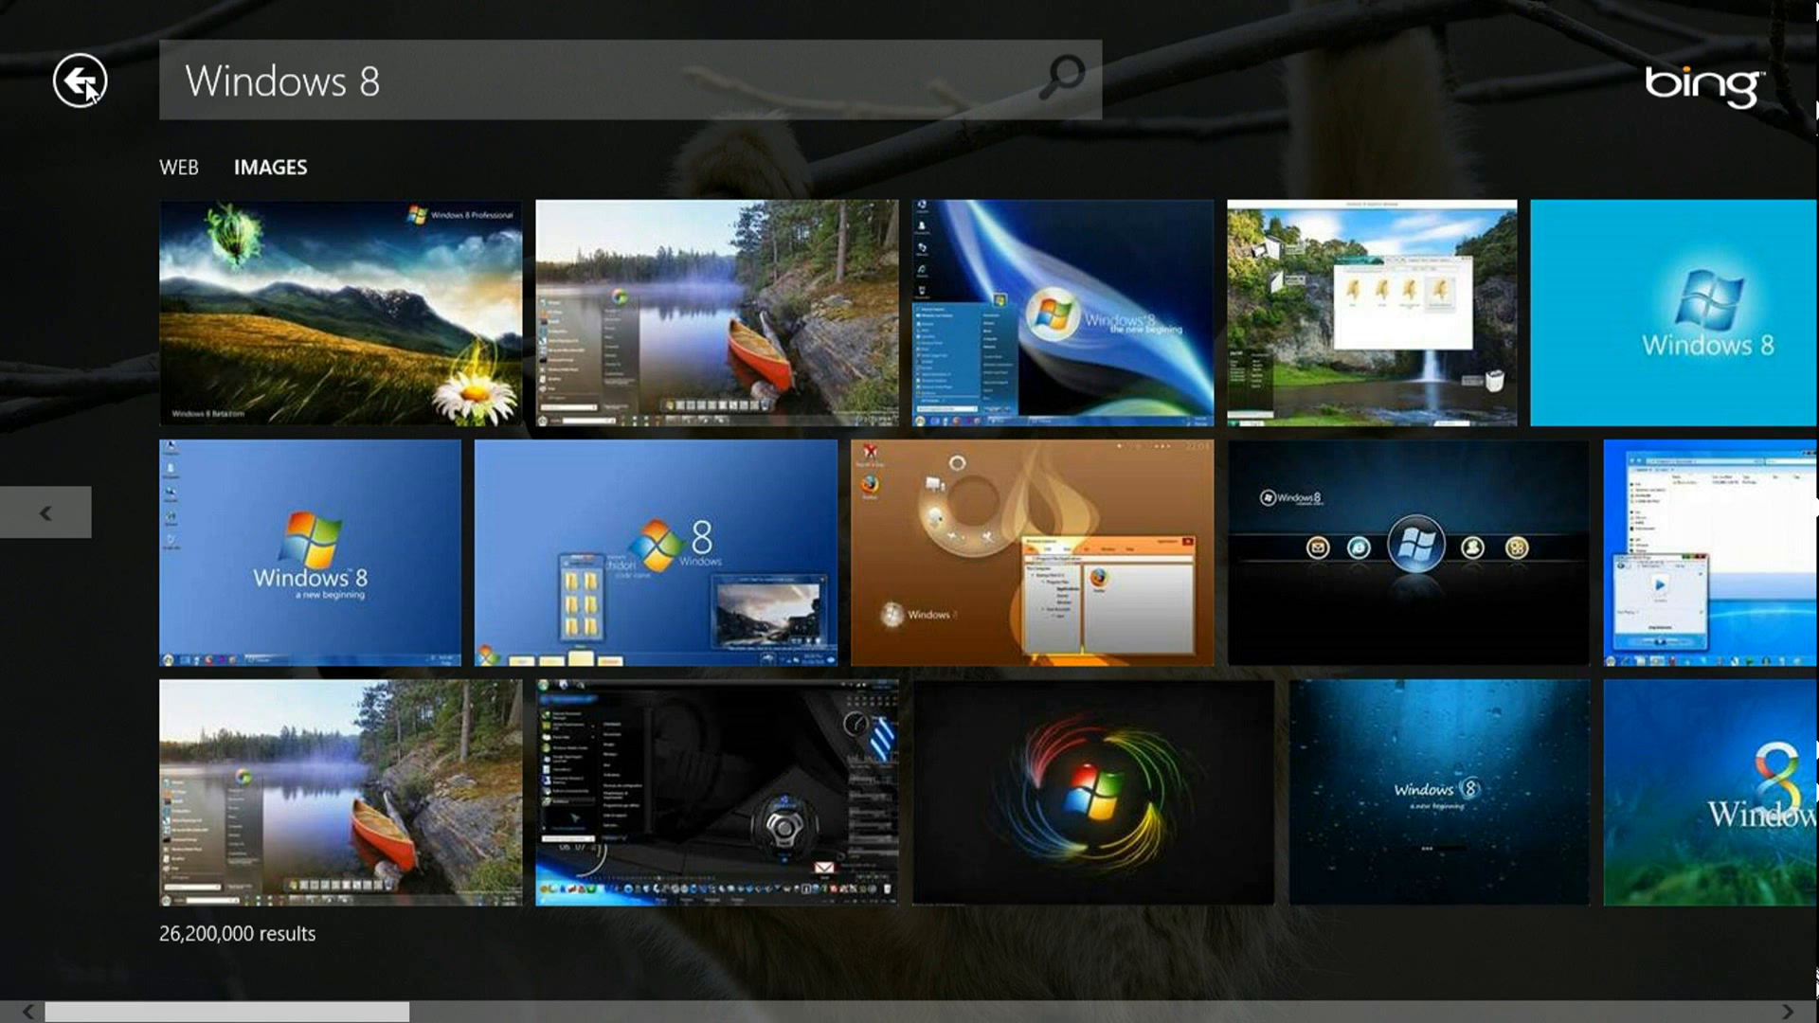
click(180, 167)
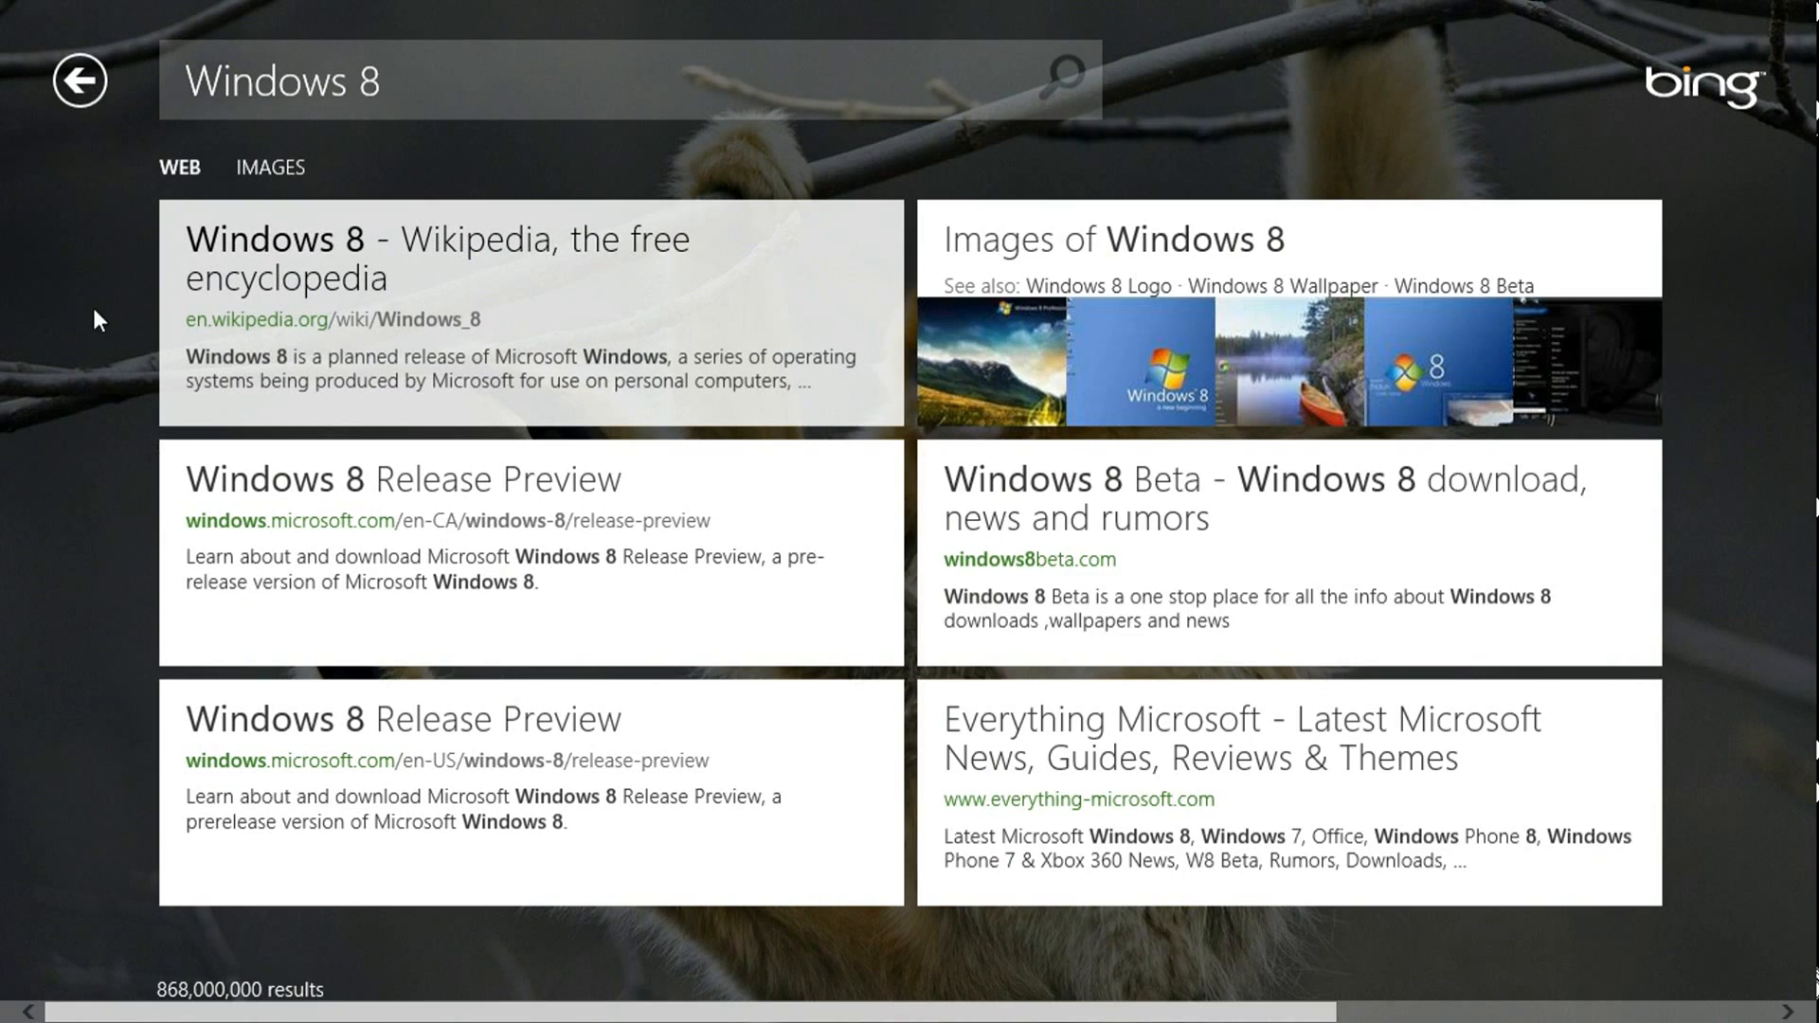
click(79, 80)
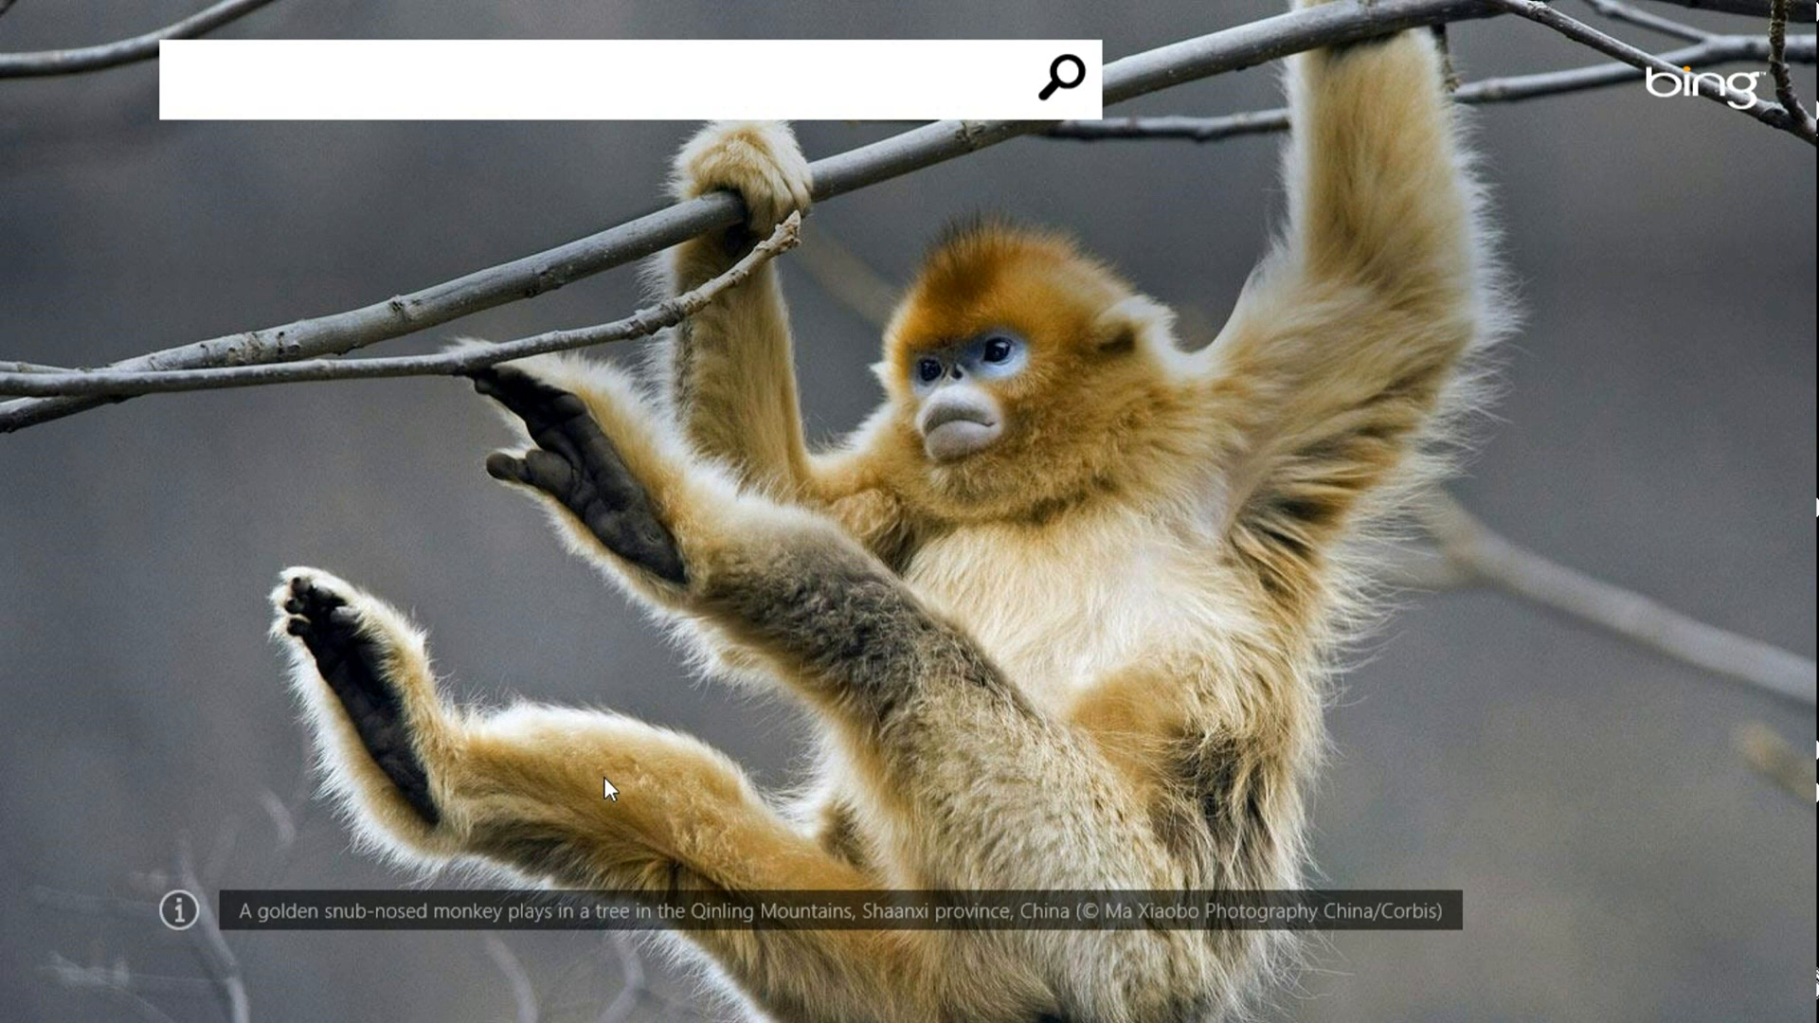
mouse_move(771, 861)
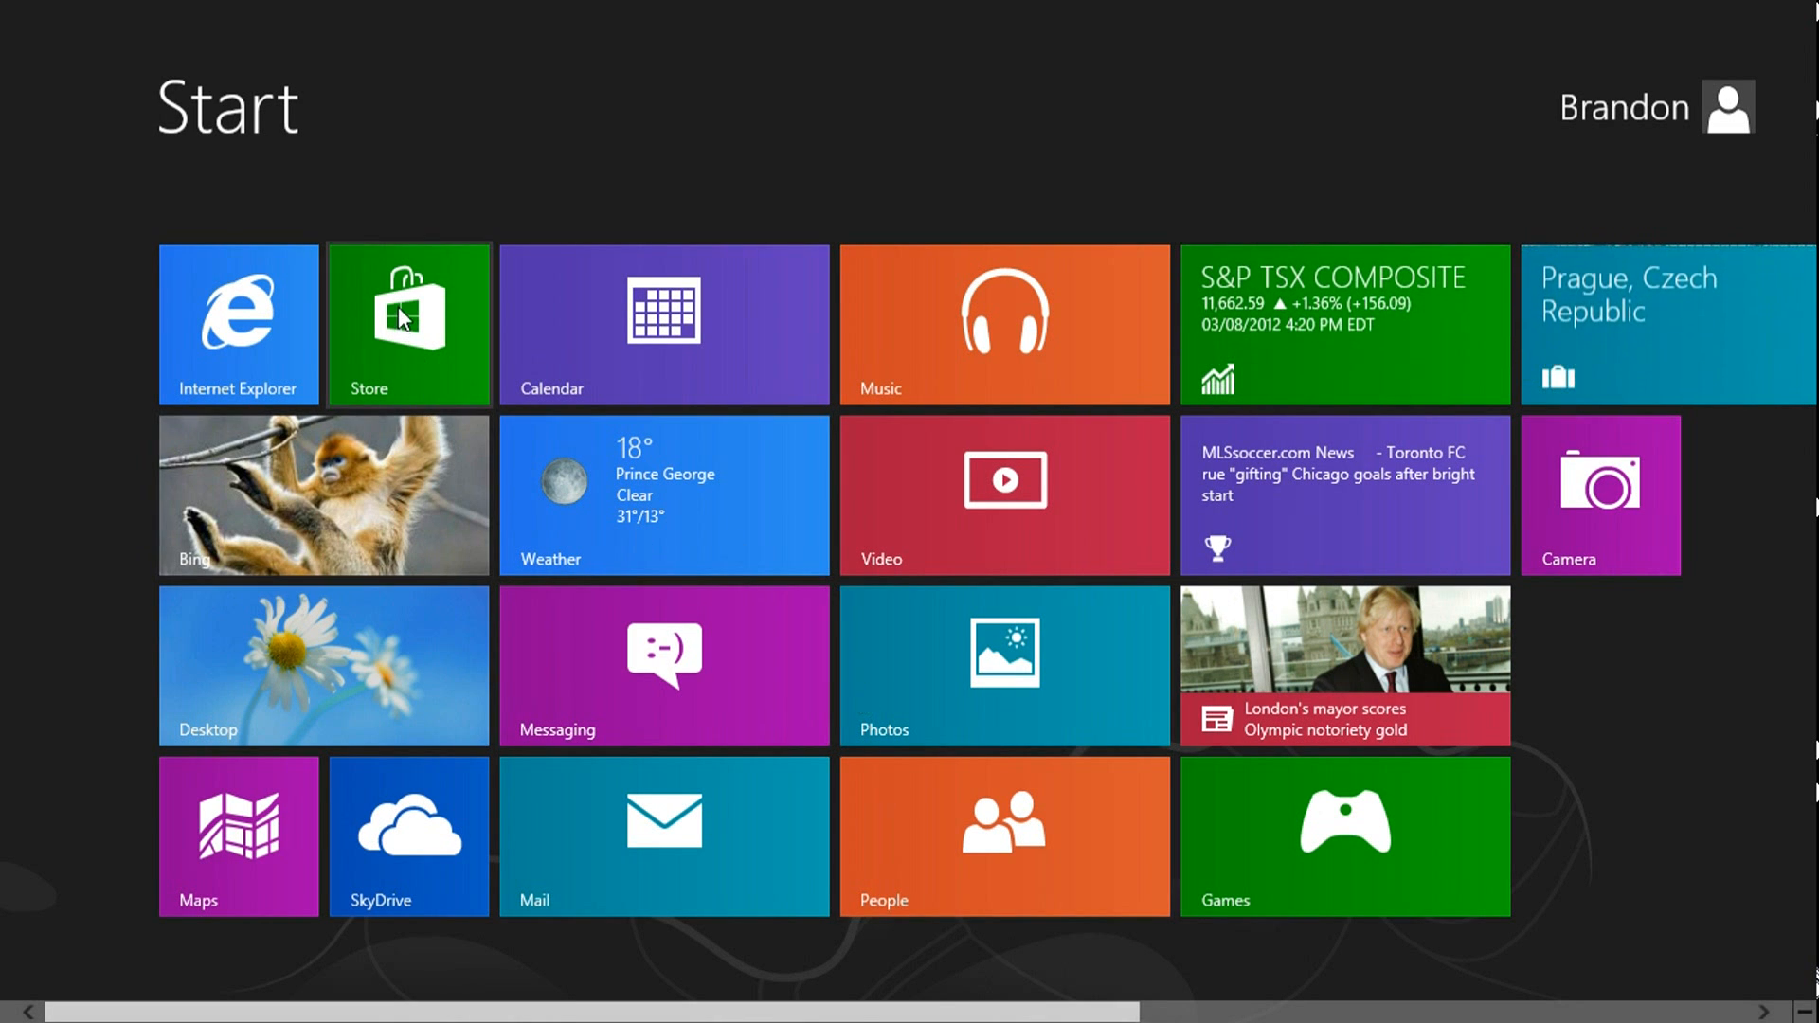
Step: Start installing MetroTwit, cancel the Microsoft account prompt, and return to the Store home
click(407, 325)
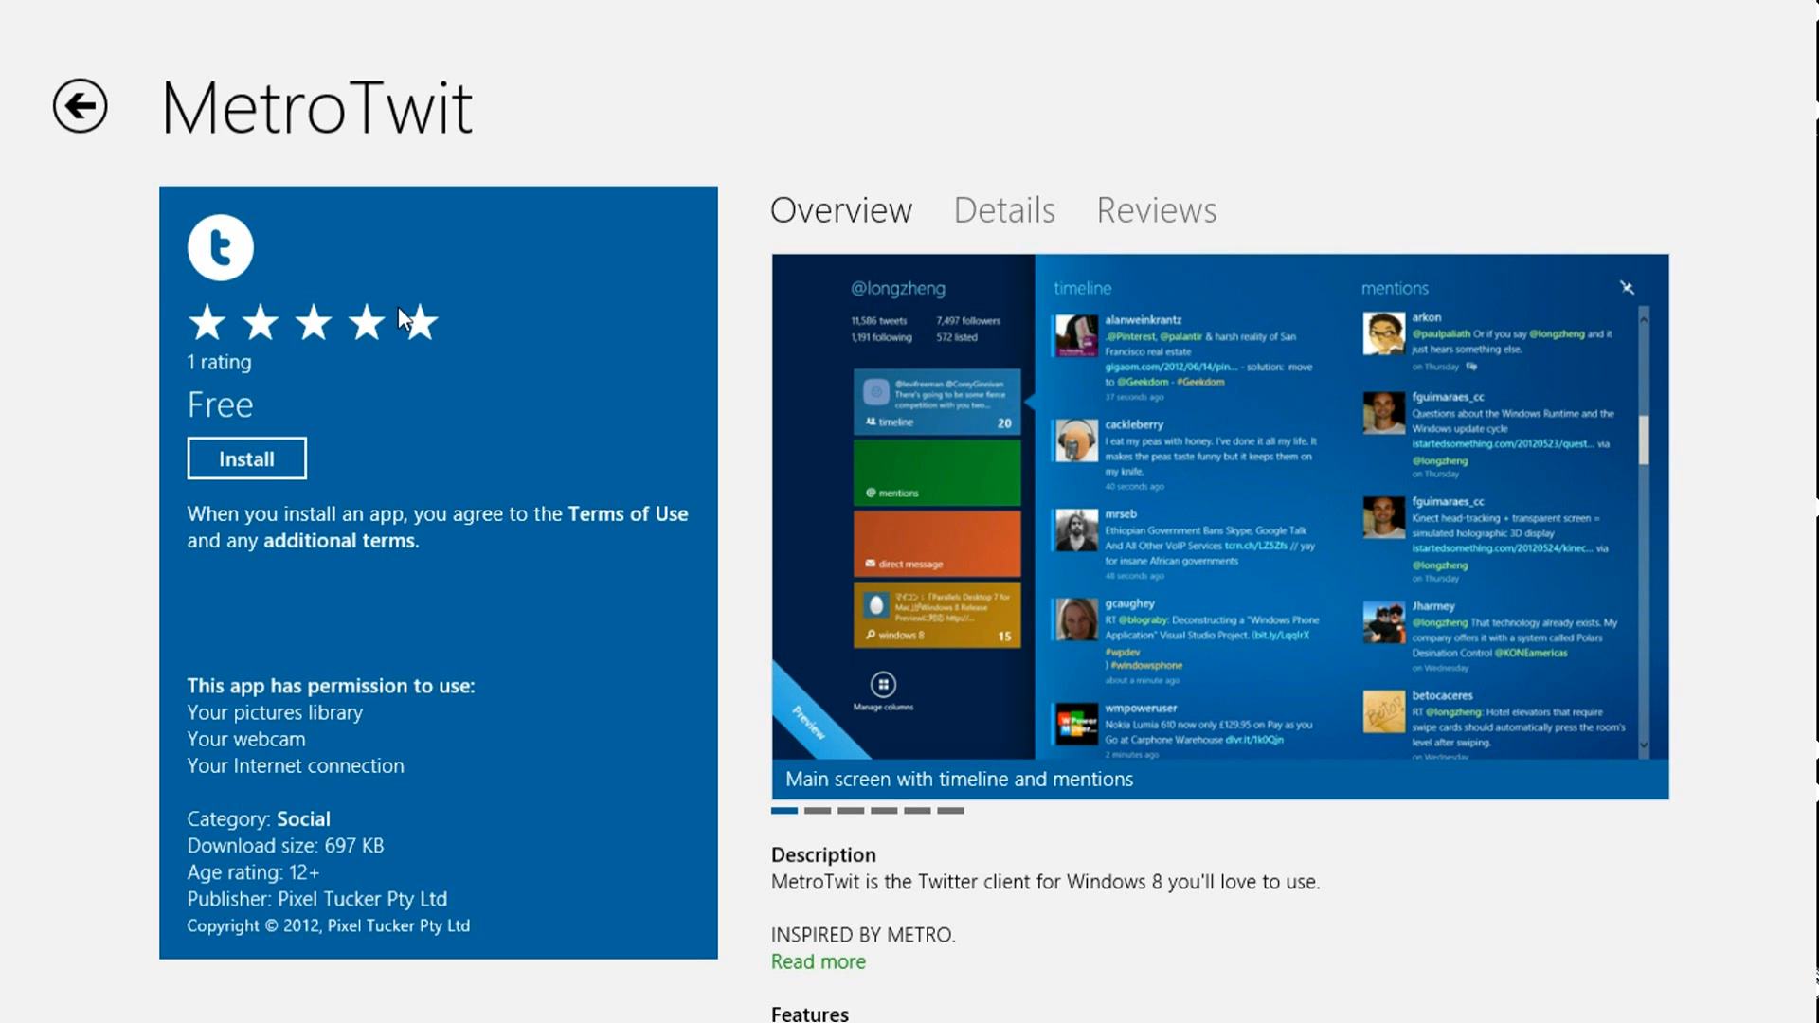
mouse_move(223, 458)
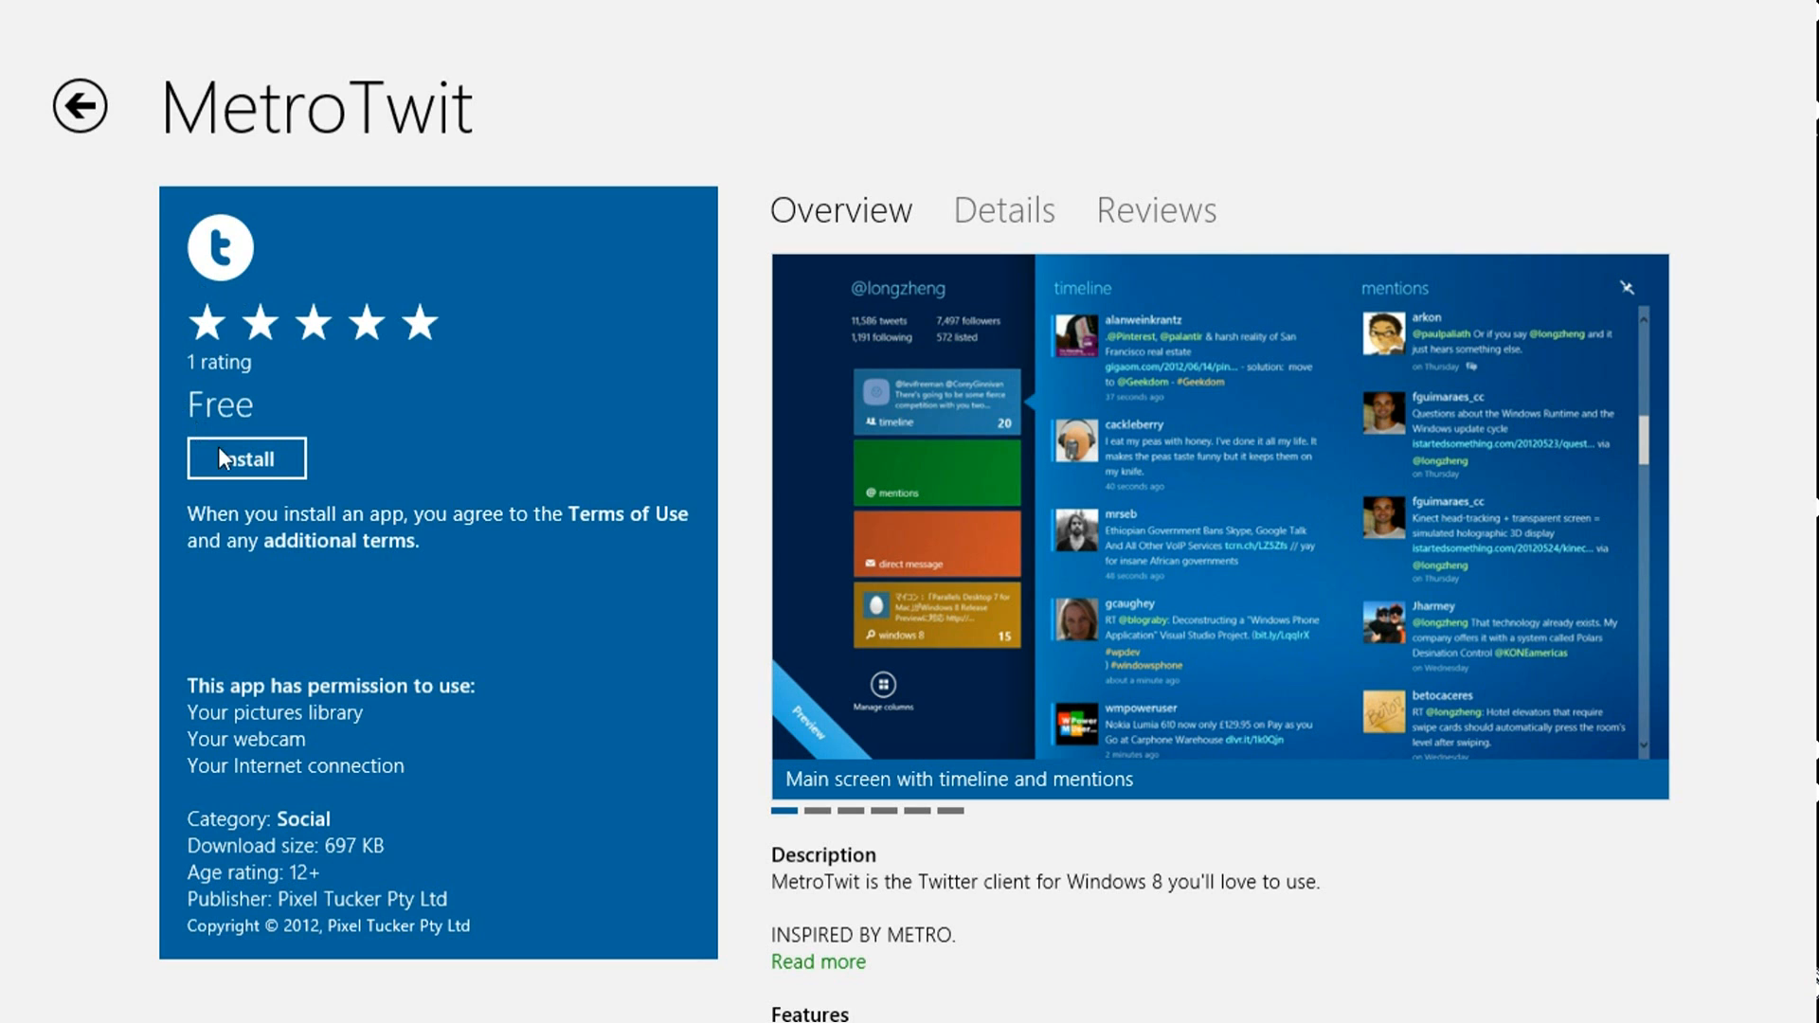
click(246, 459)
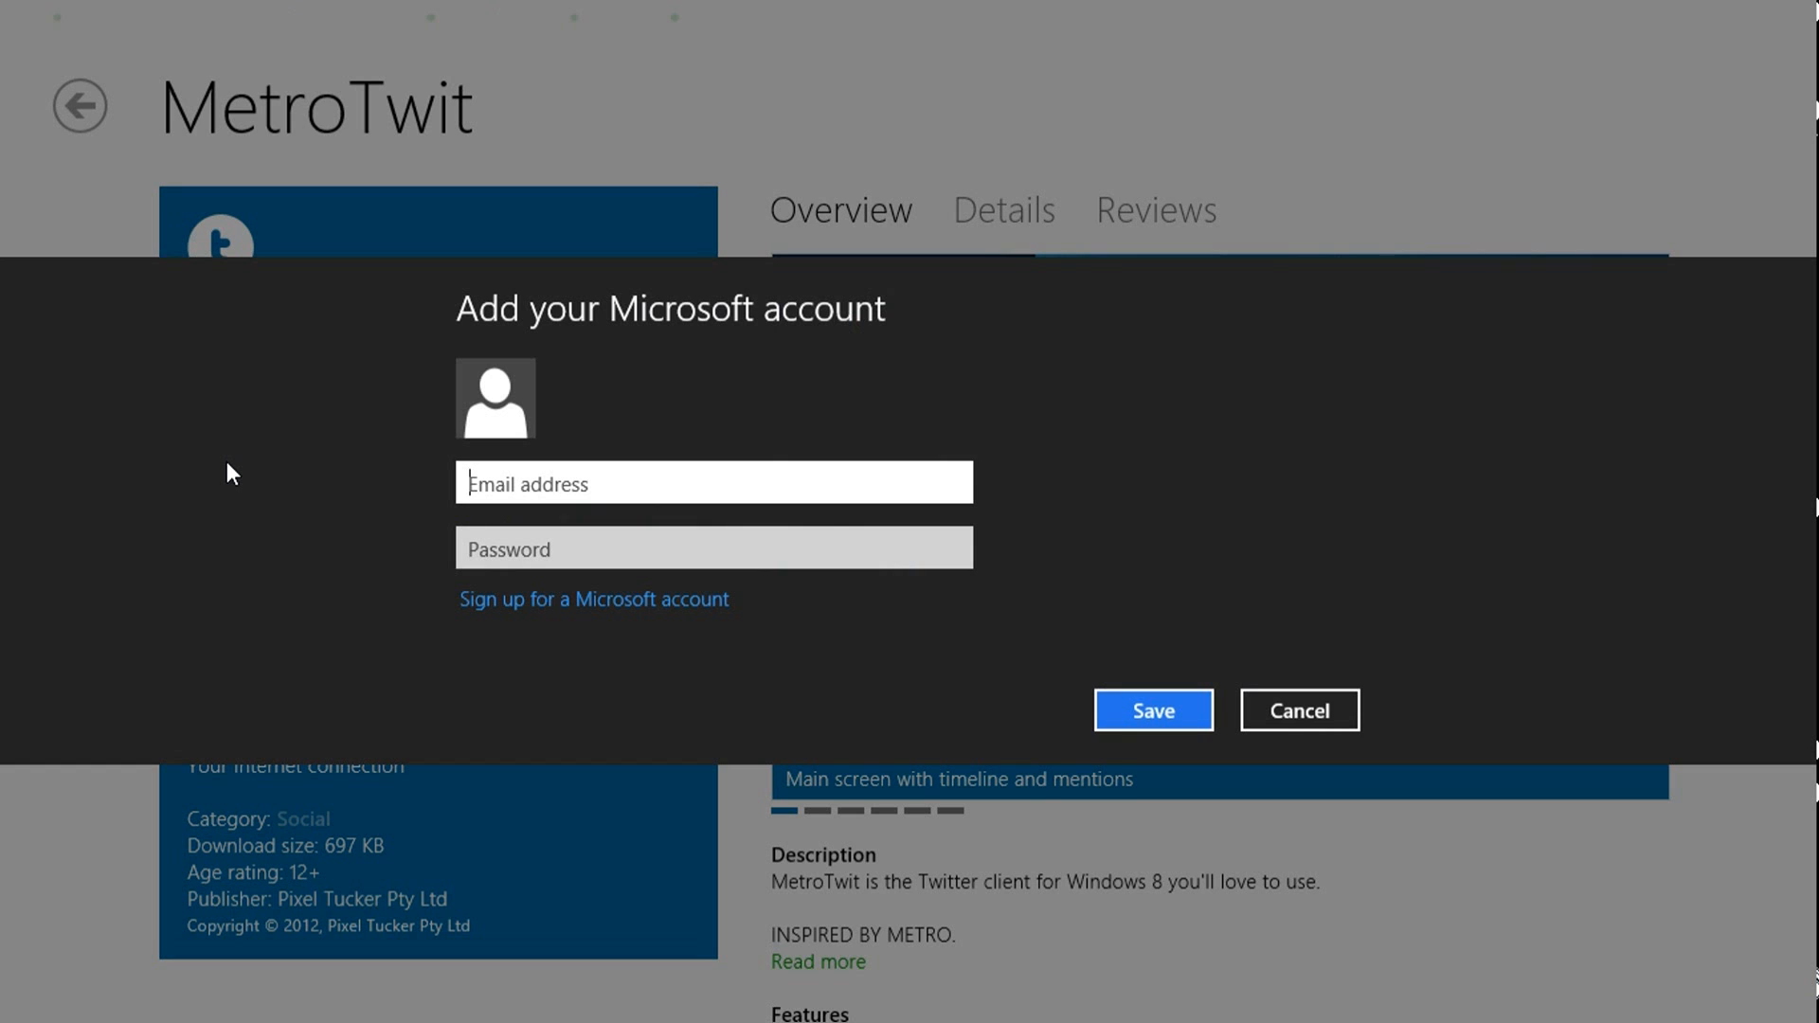
mouse_move(569, 461)
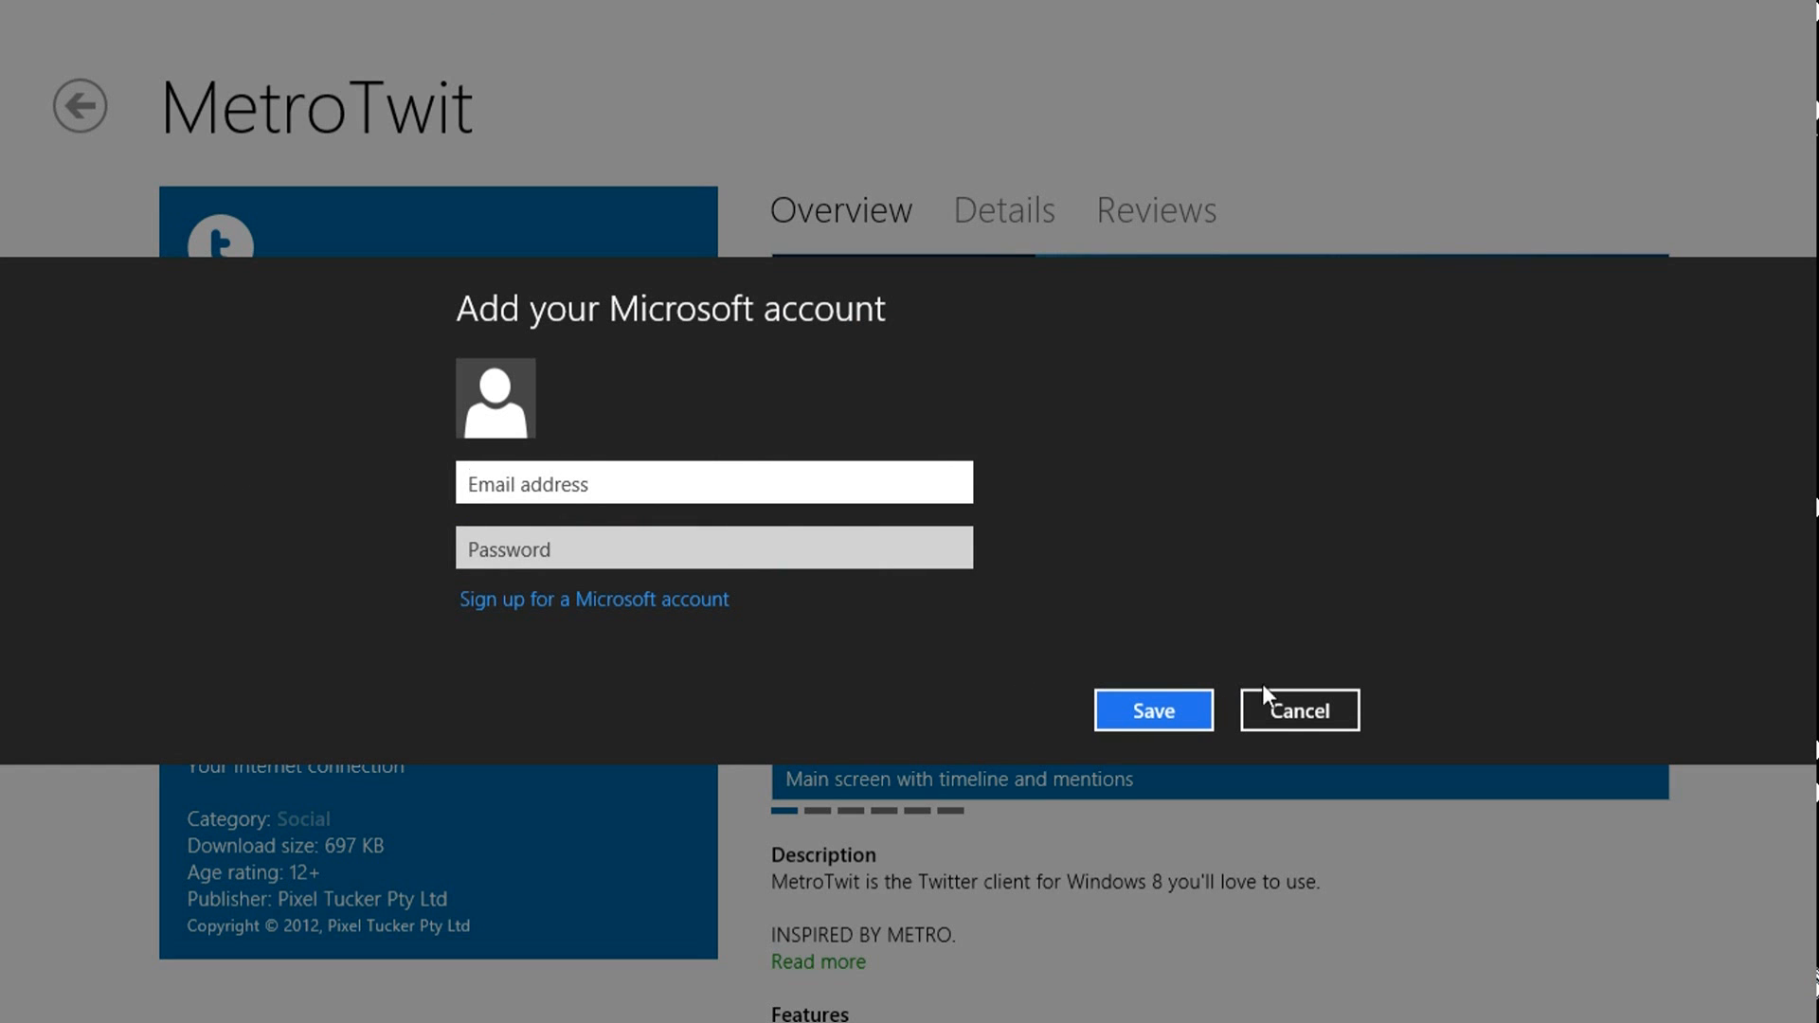
click(1297, 710)
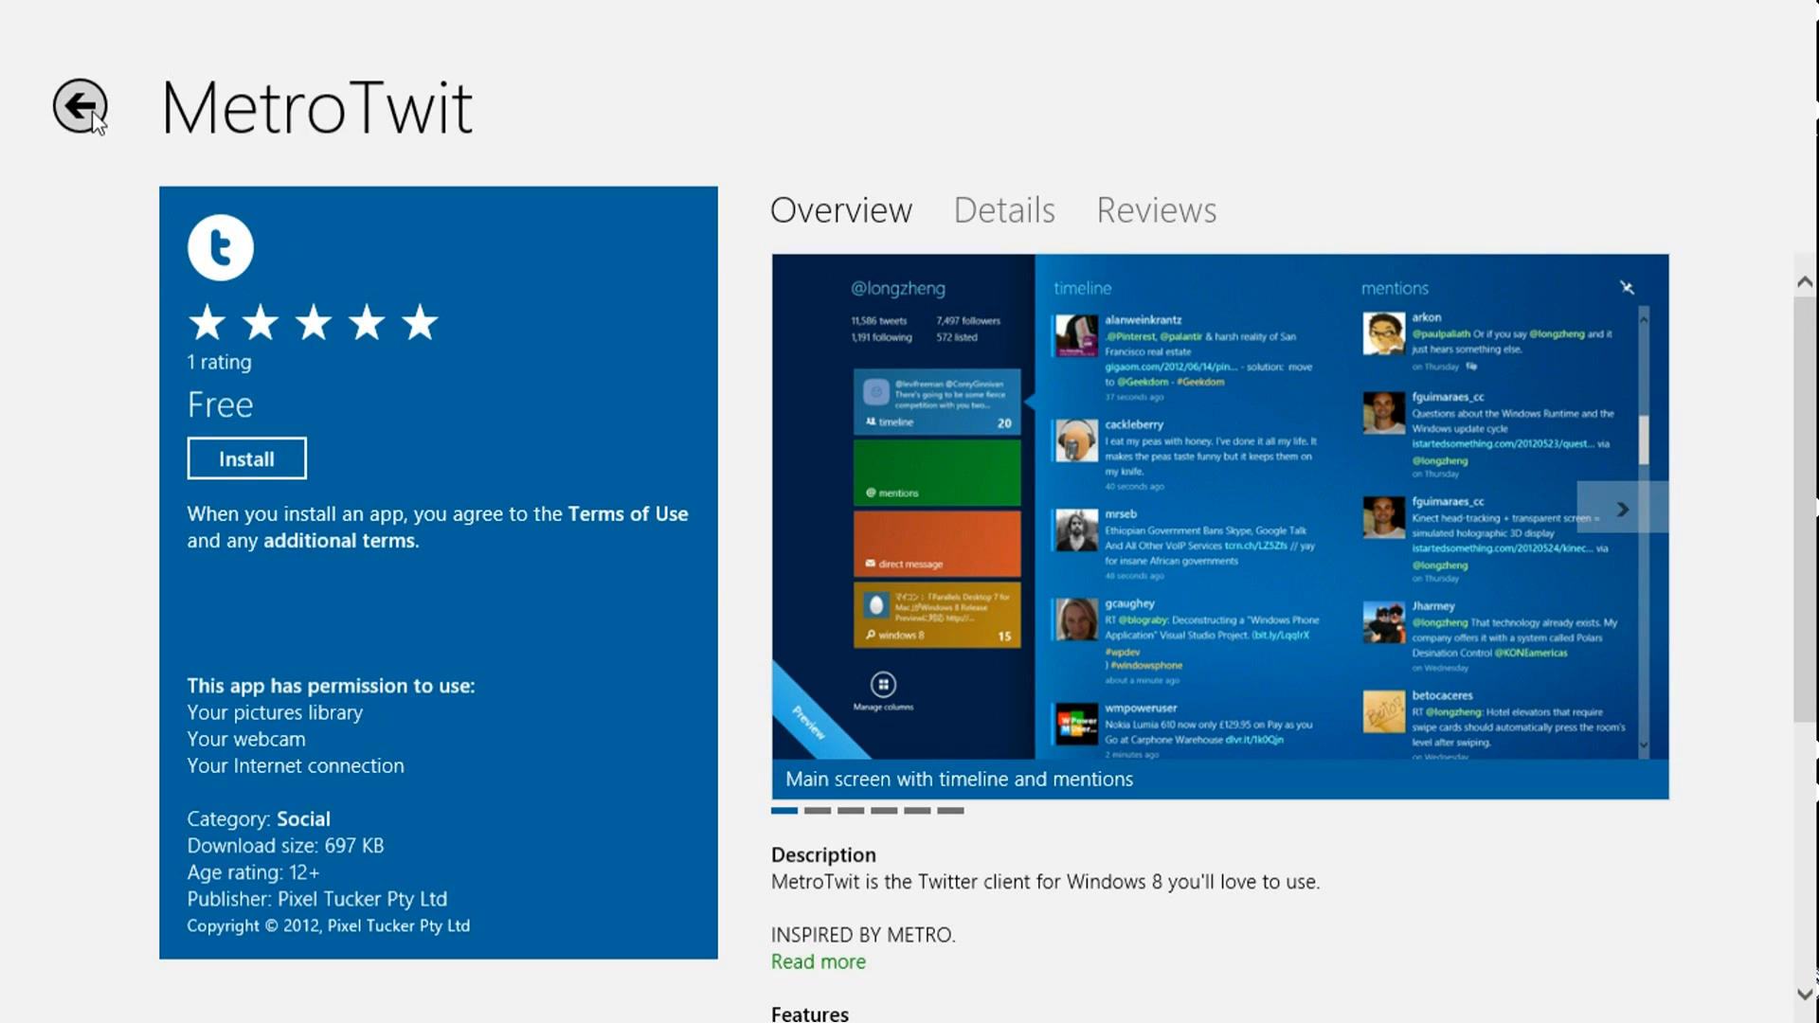
click(77, 108)
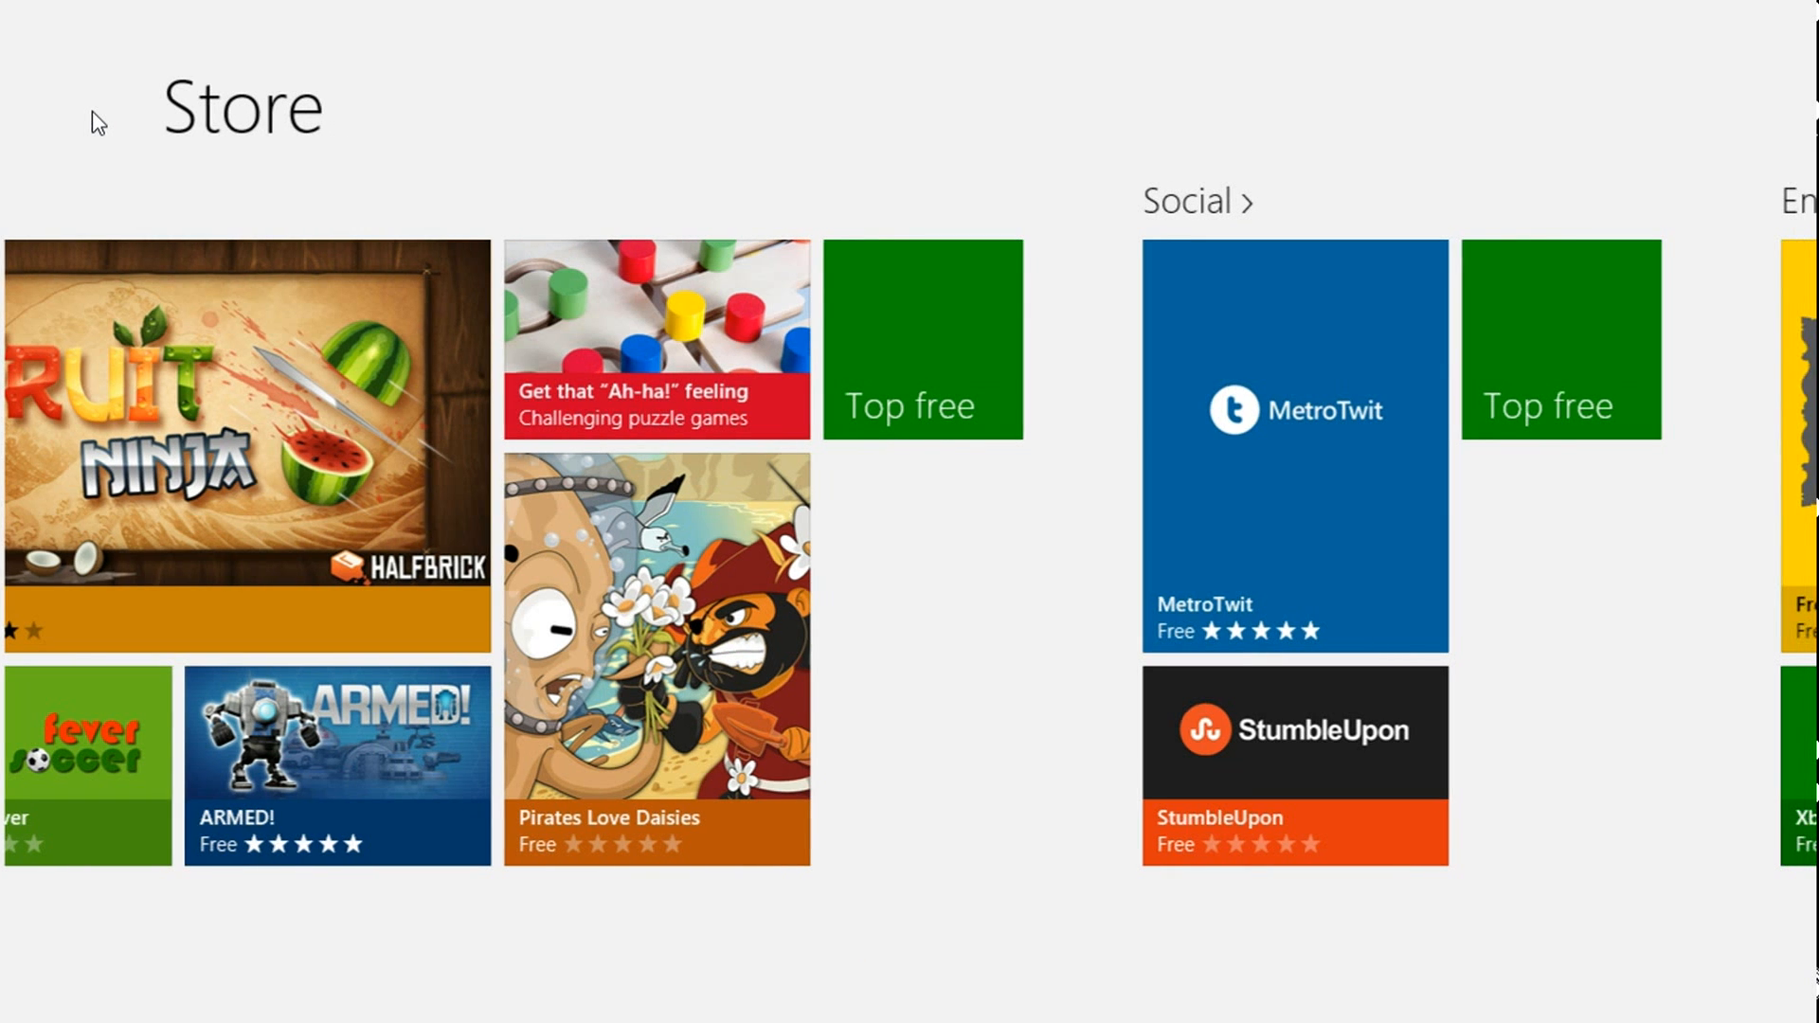
Step: Browse the Store's Social, Entertainment, Photo and Music & Video categories
scroll(right, 3)
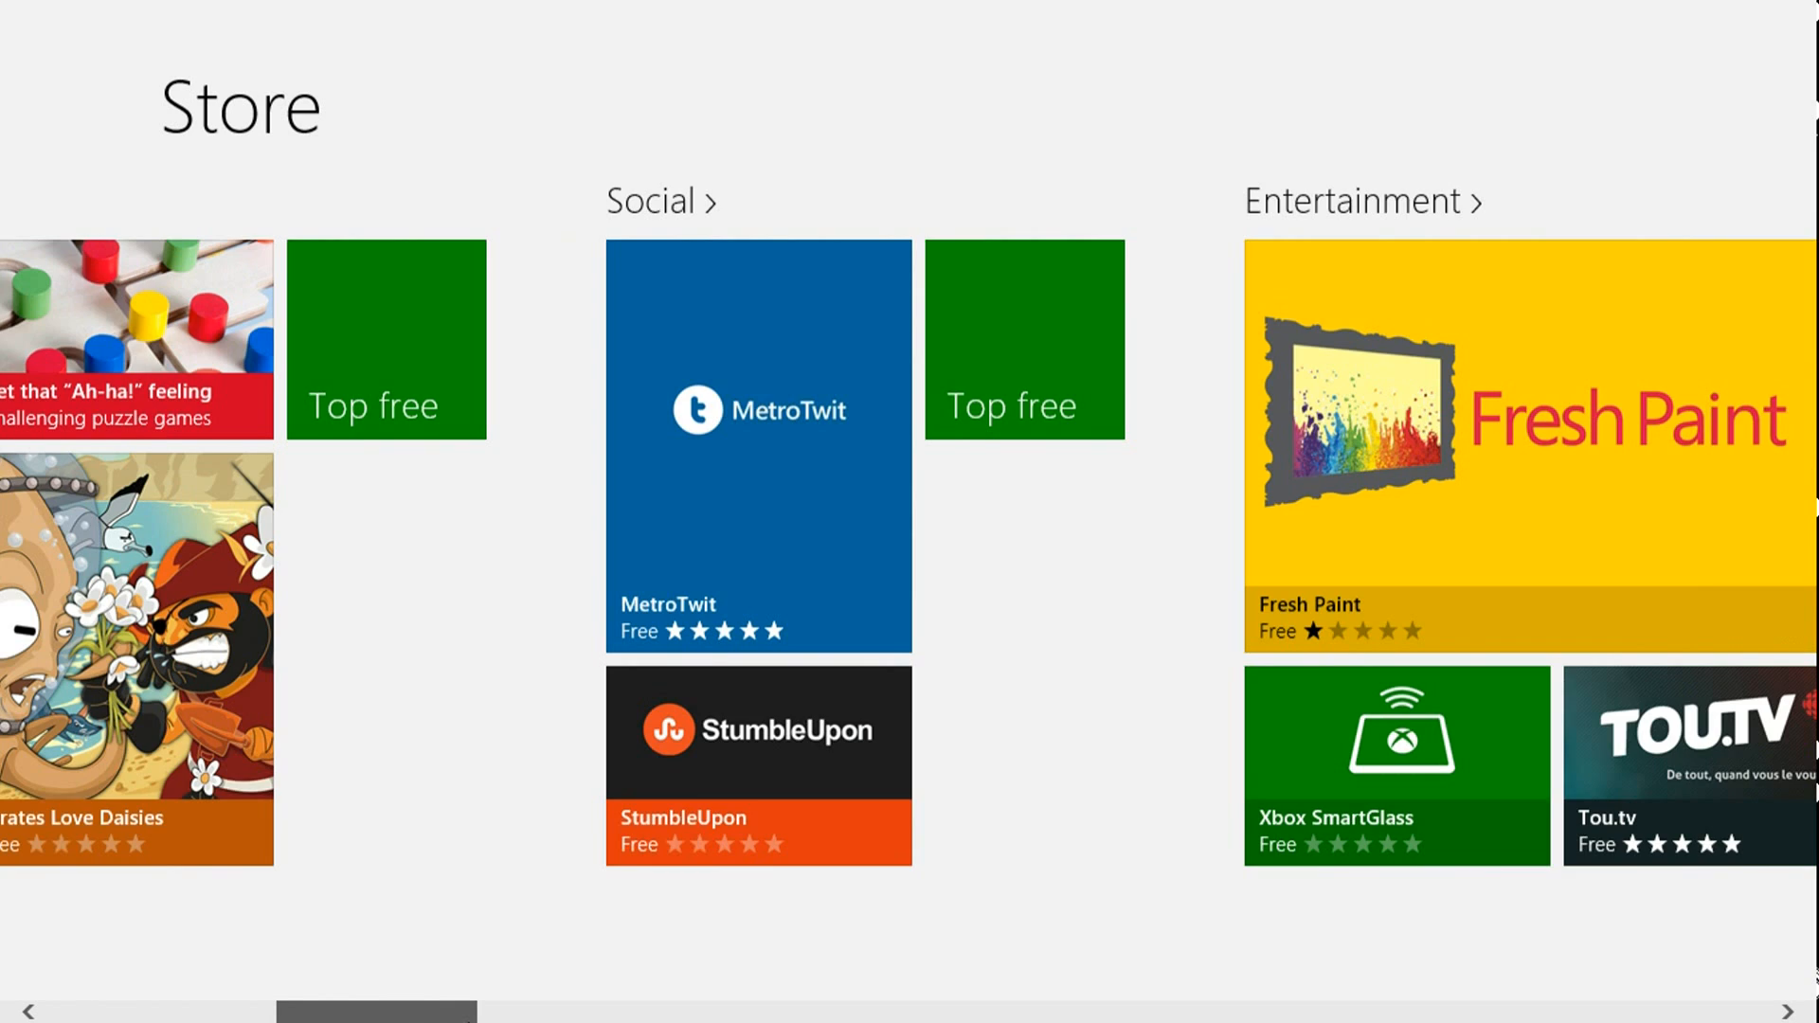
scroll(right, 3)
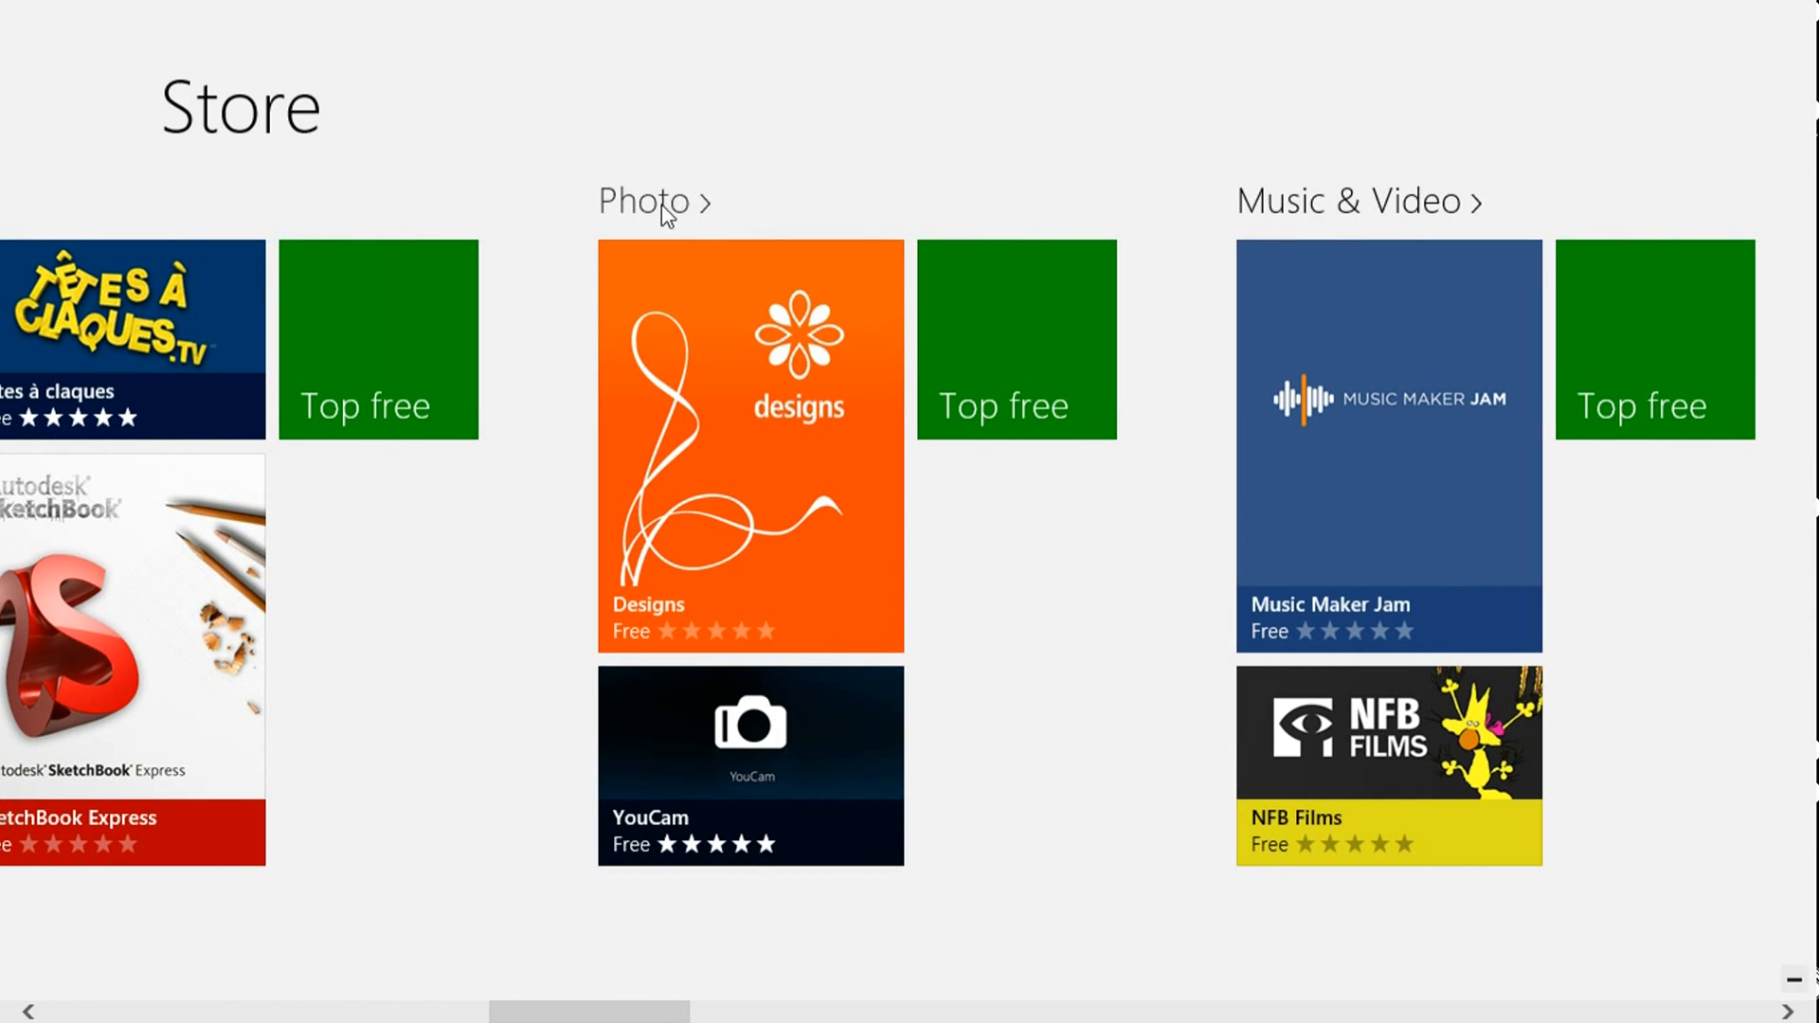
click(642, 200)
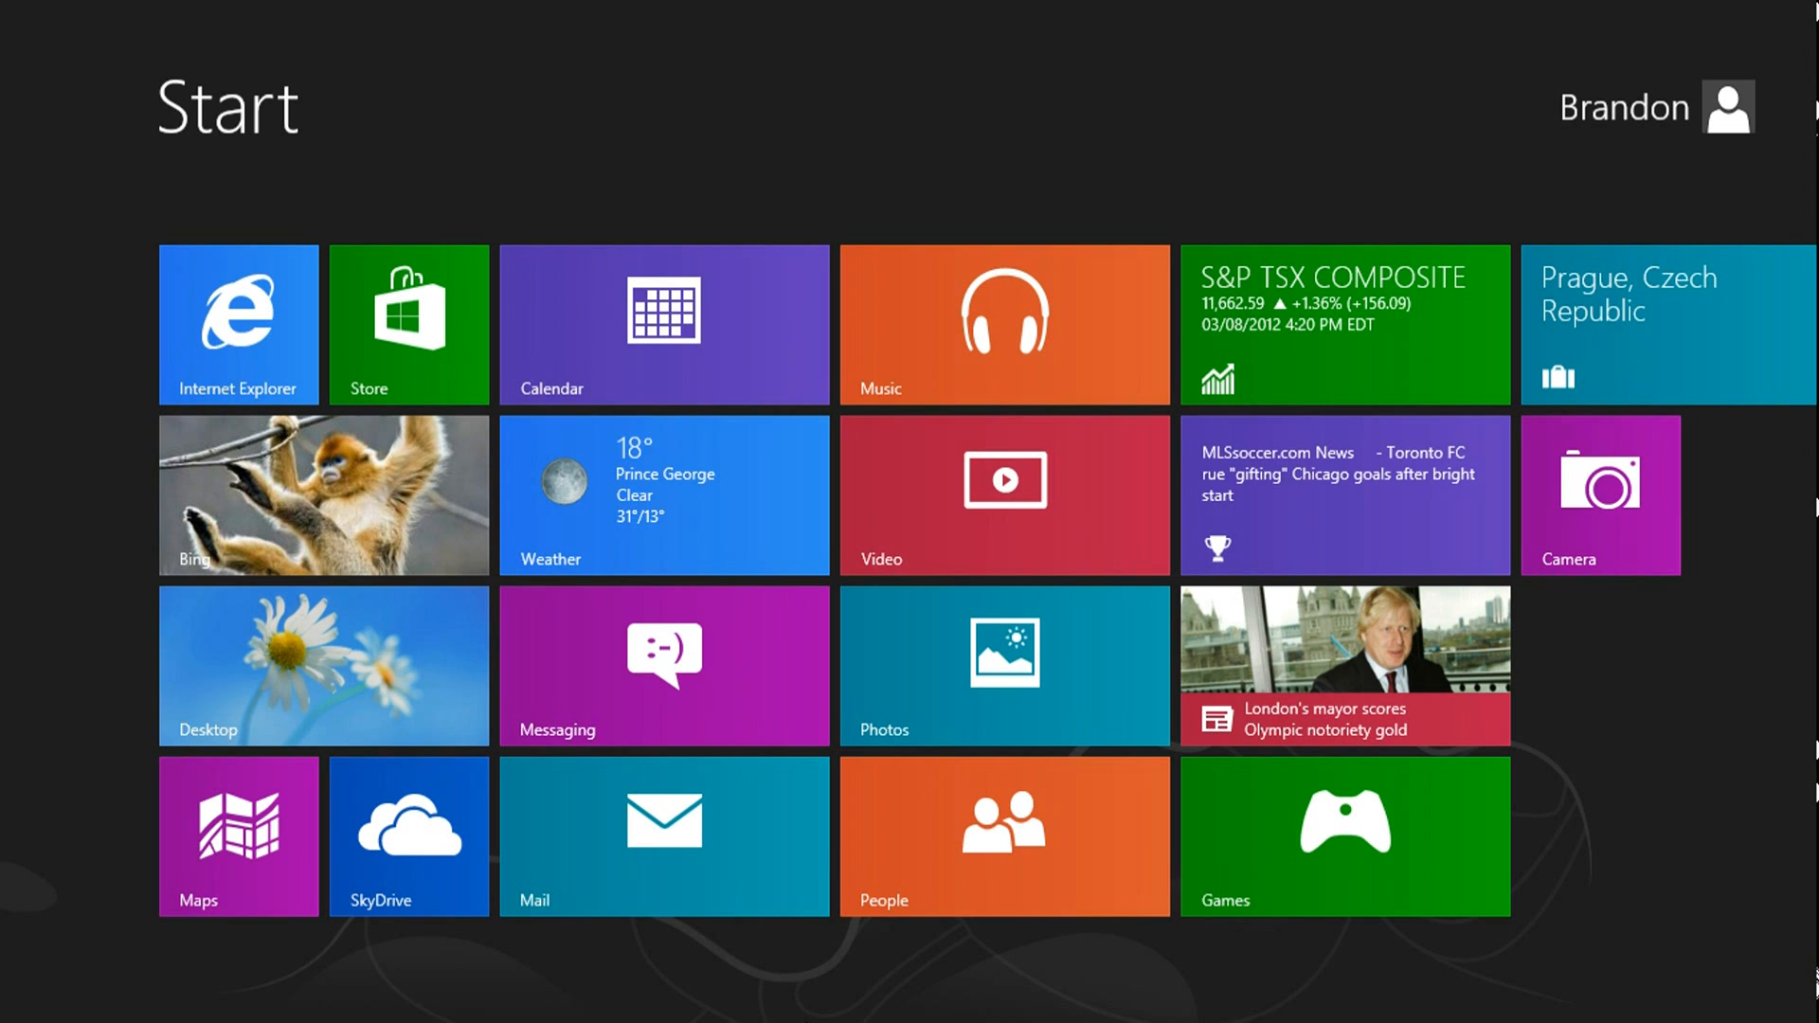
Step: Switch Bing Weather's Prince George forecast to Fahrenheit, scroll it, and return to Start
click(662, 495)
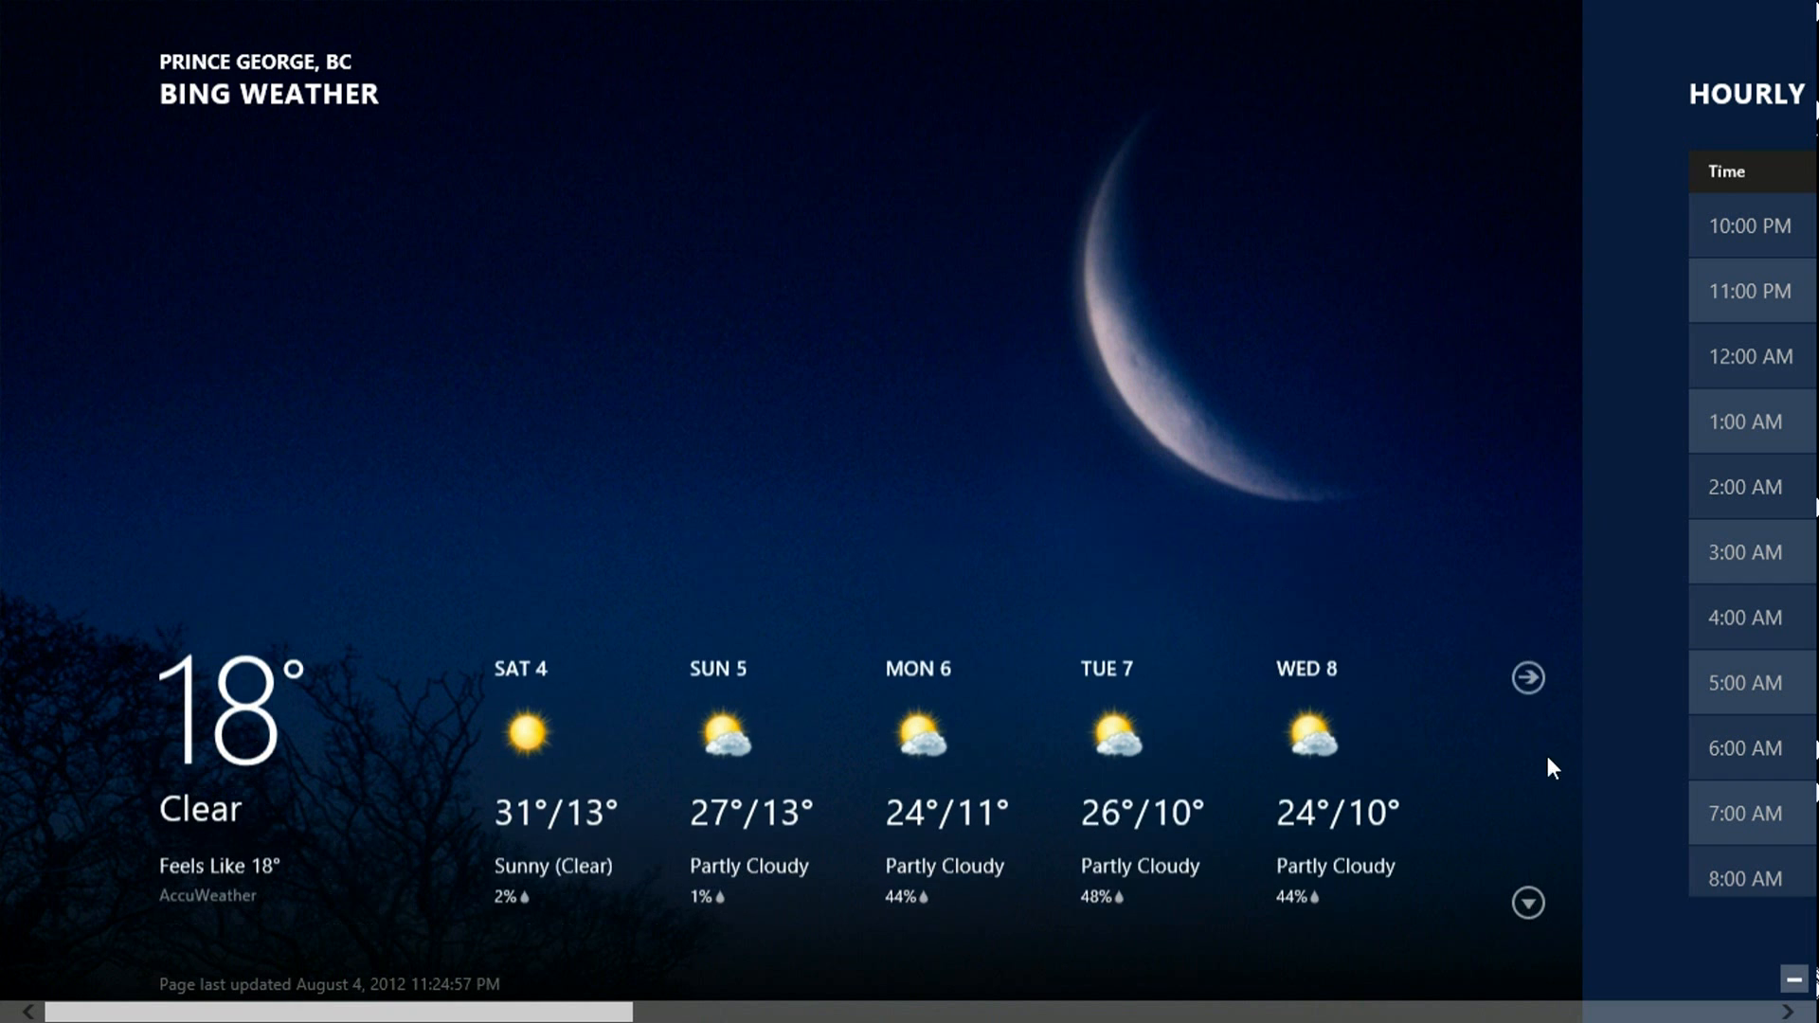
click(1528, 677)
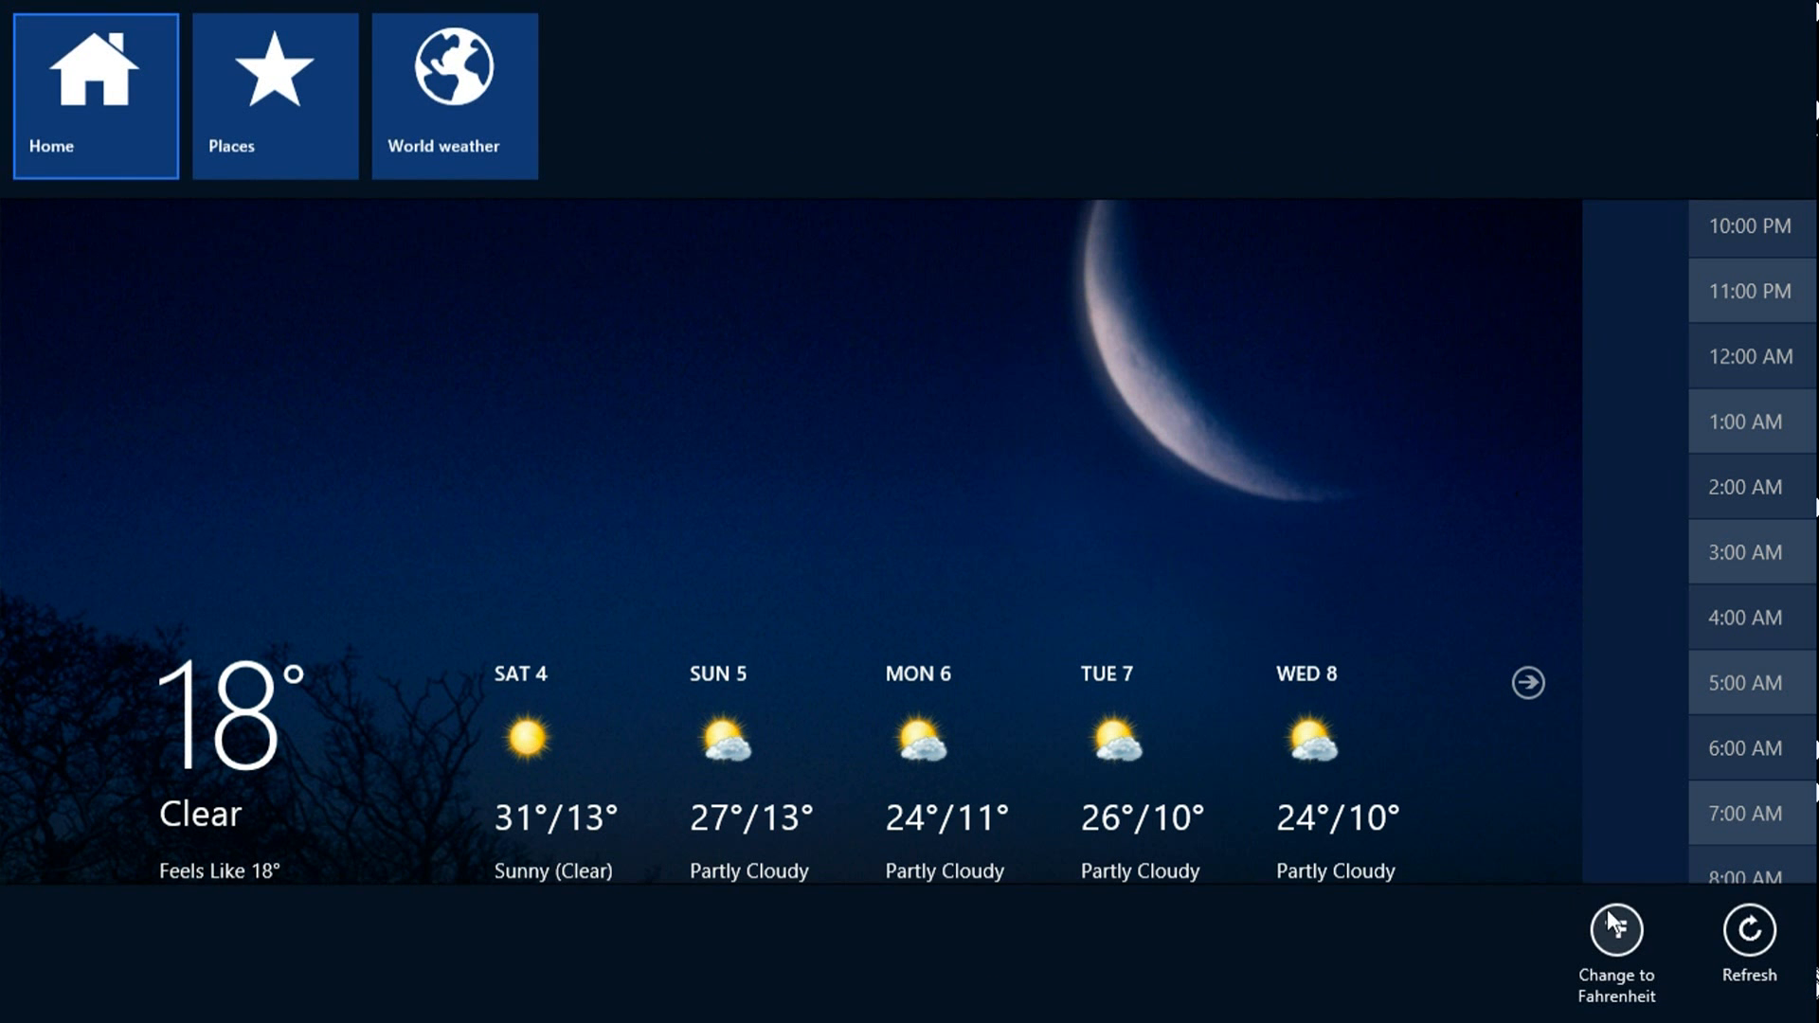
click(1612, 942)
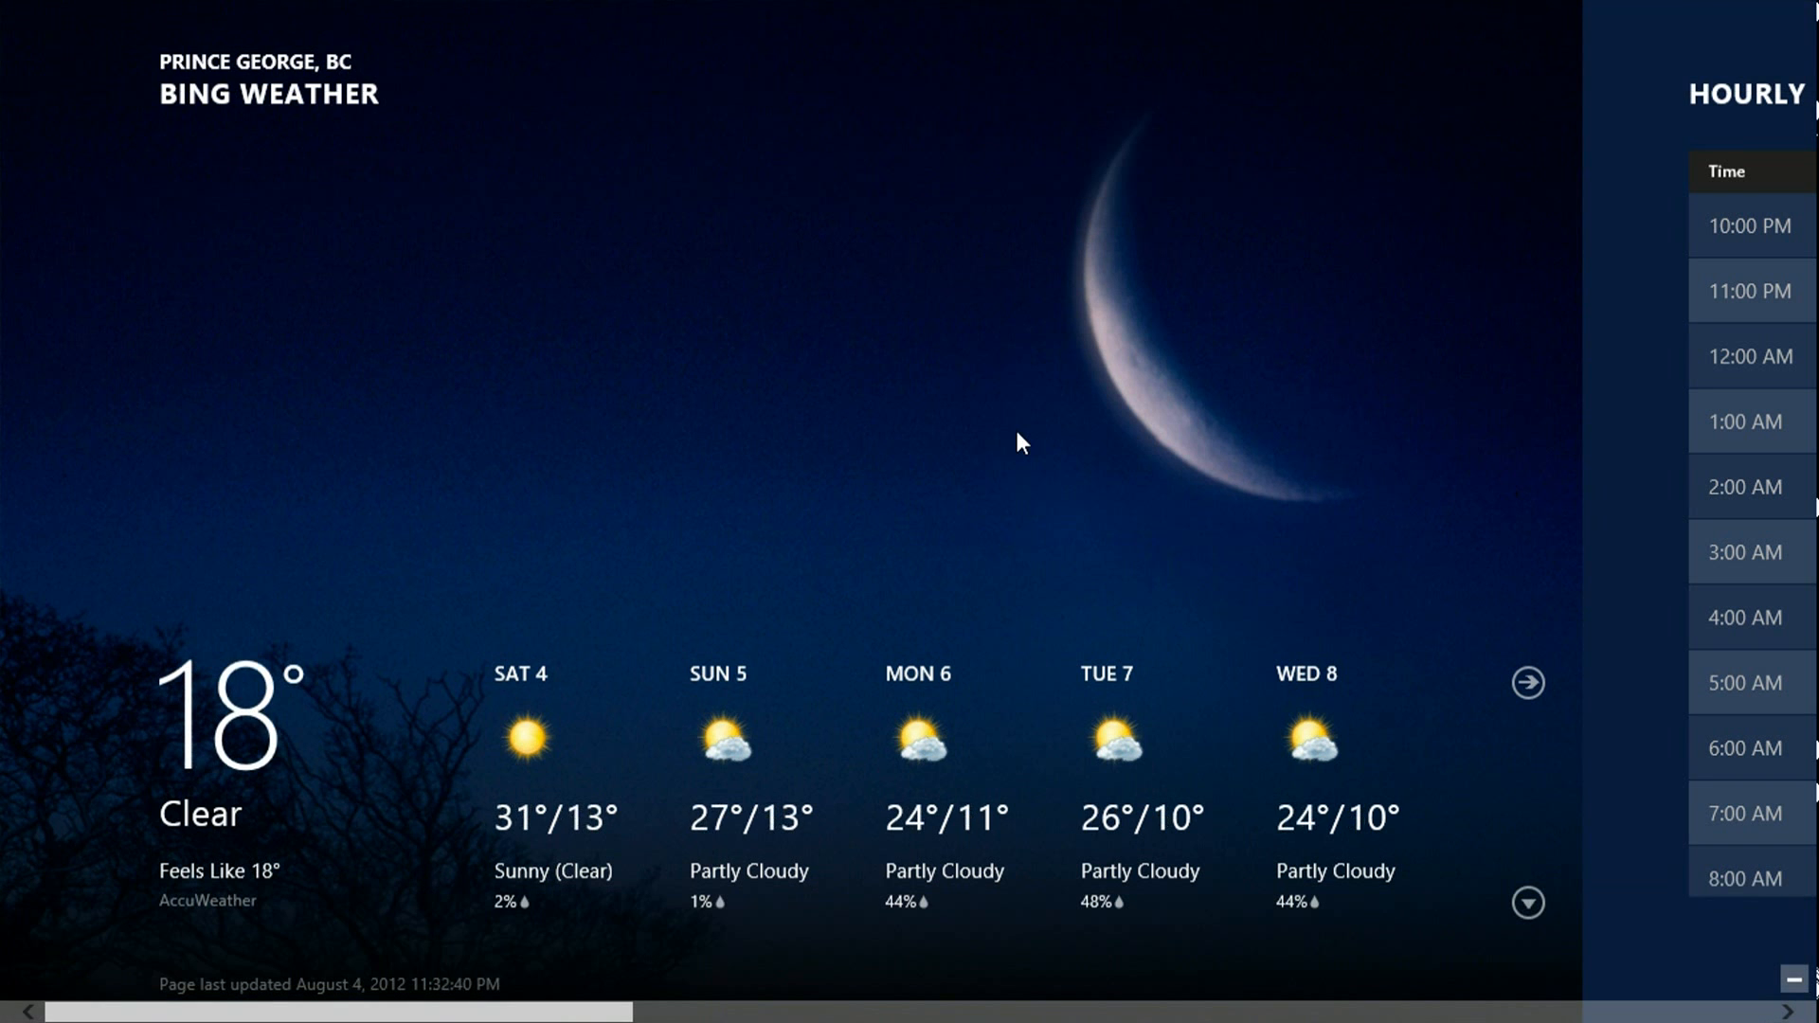
mouse_move(706, 909)
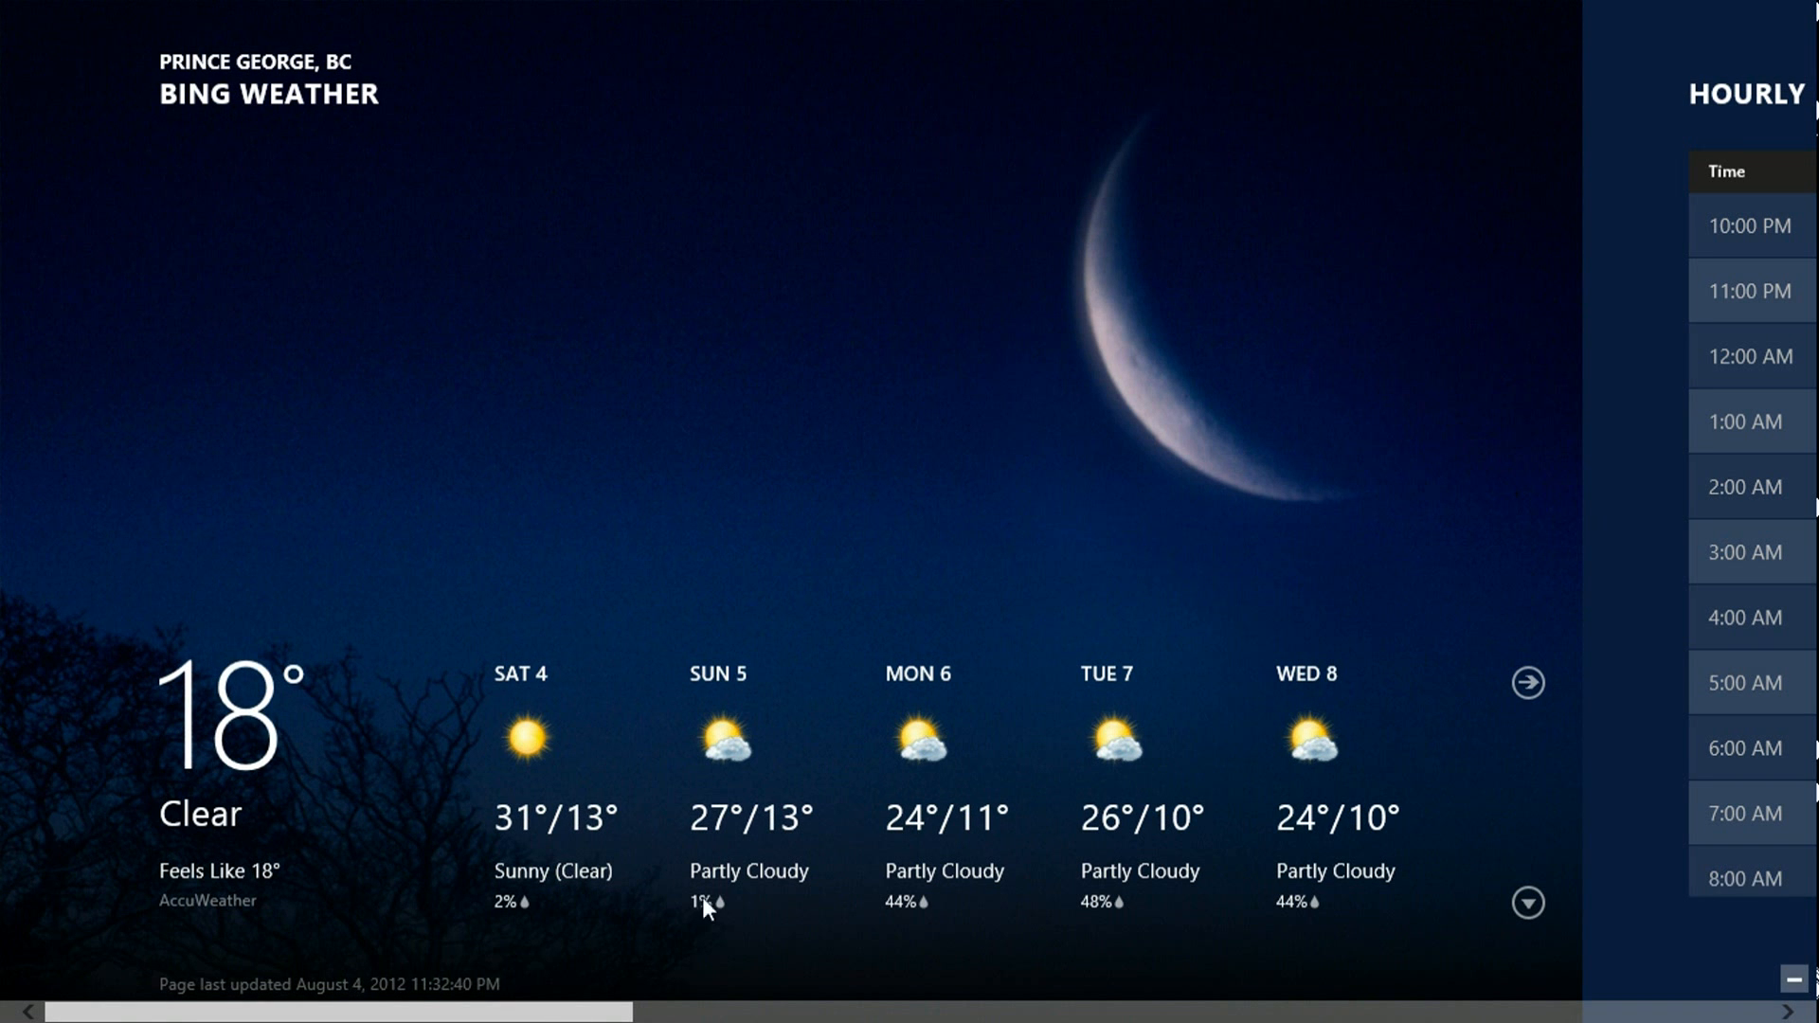
scroll(right, 3)
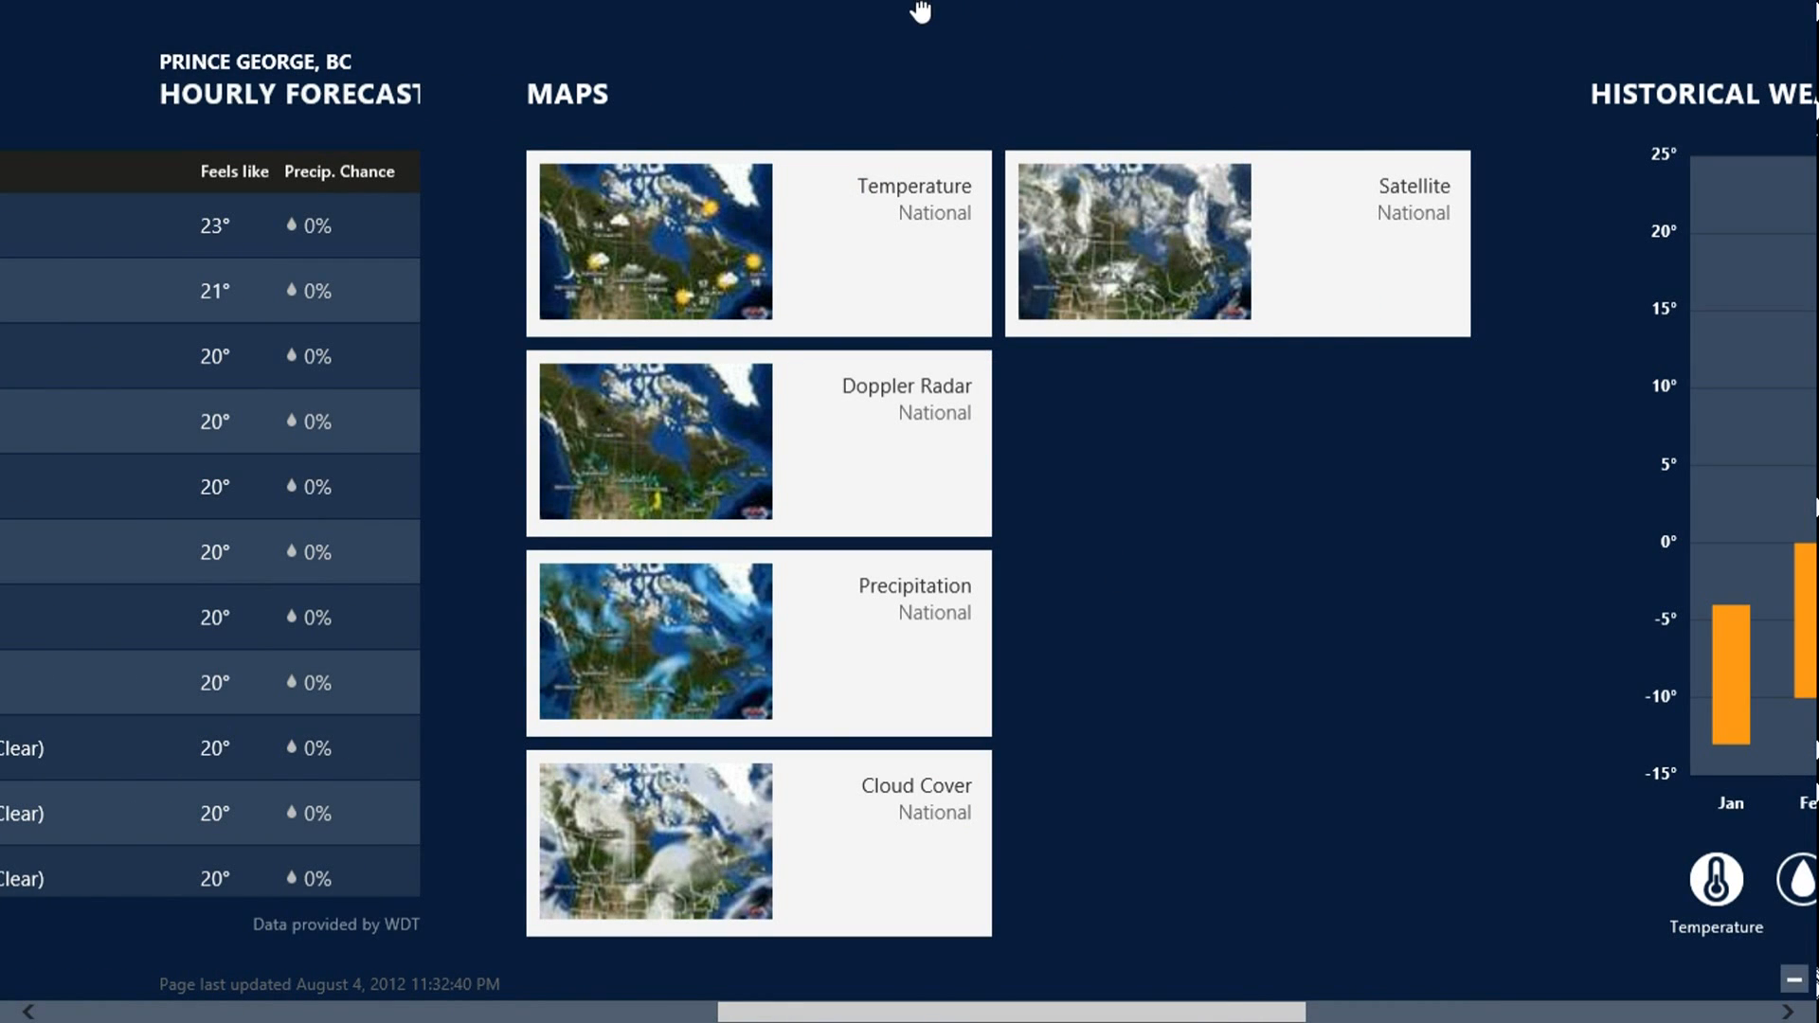
key(Win)
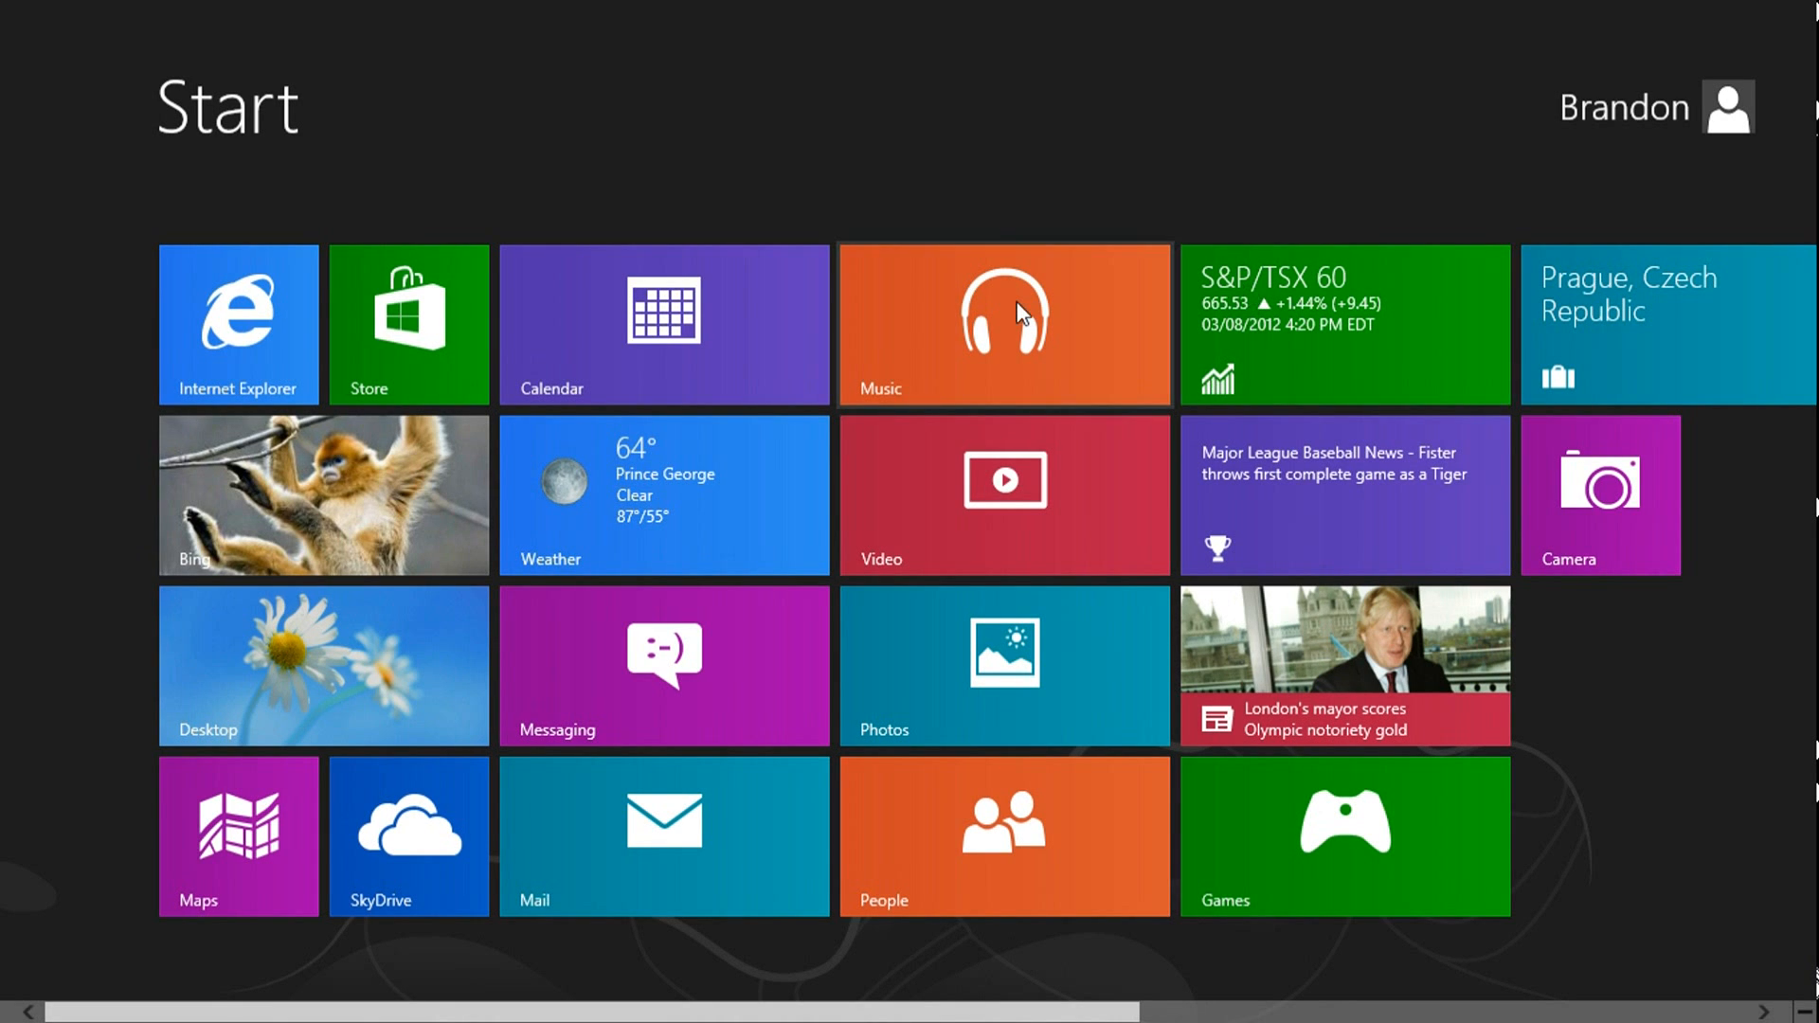
click(1003, 324)
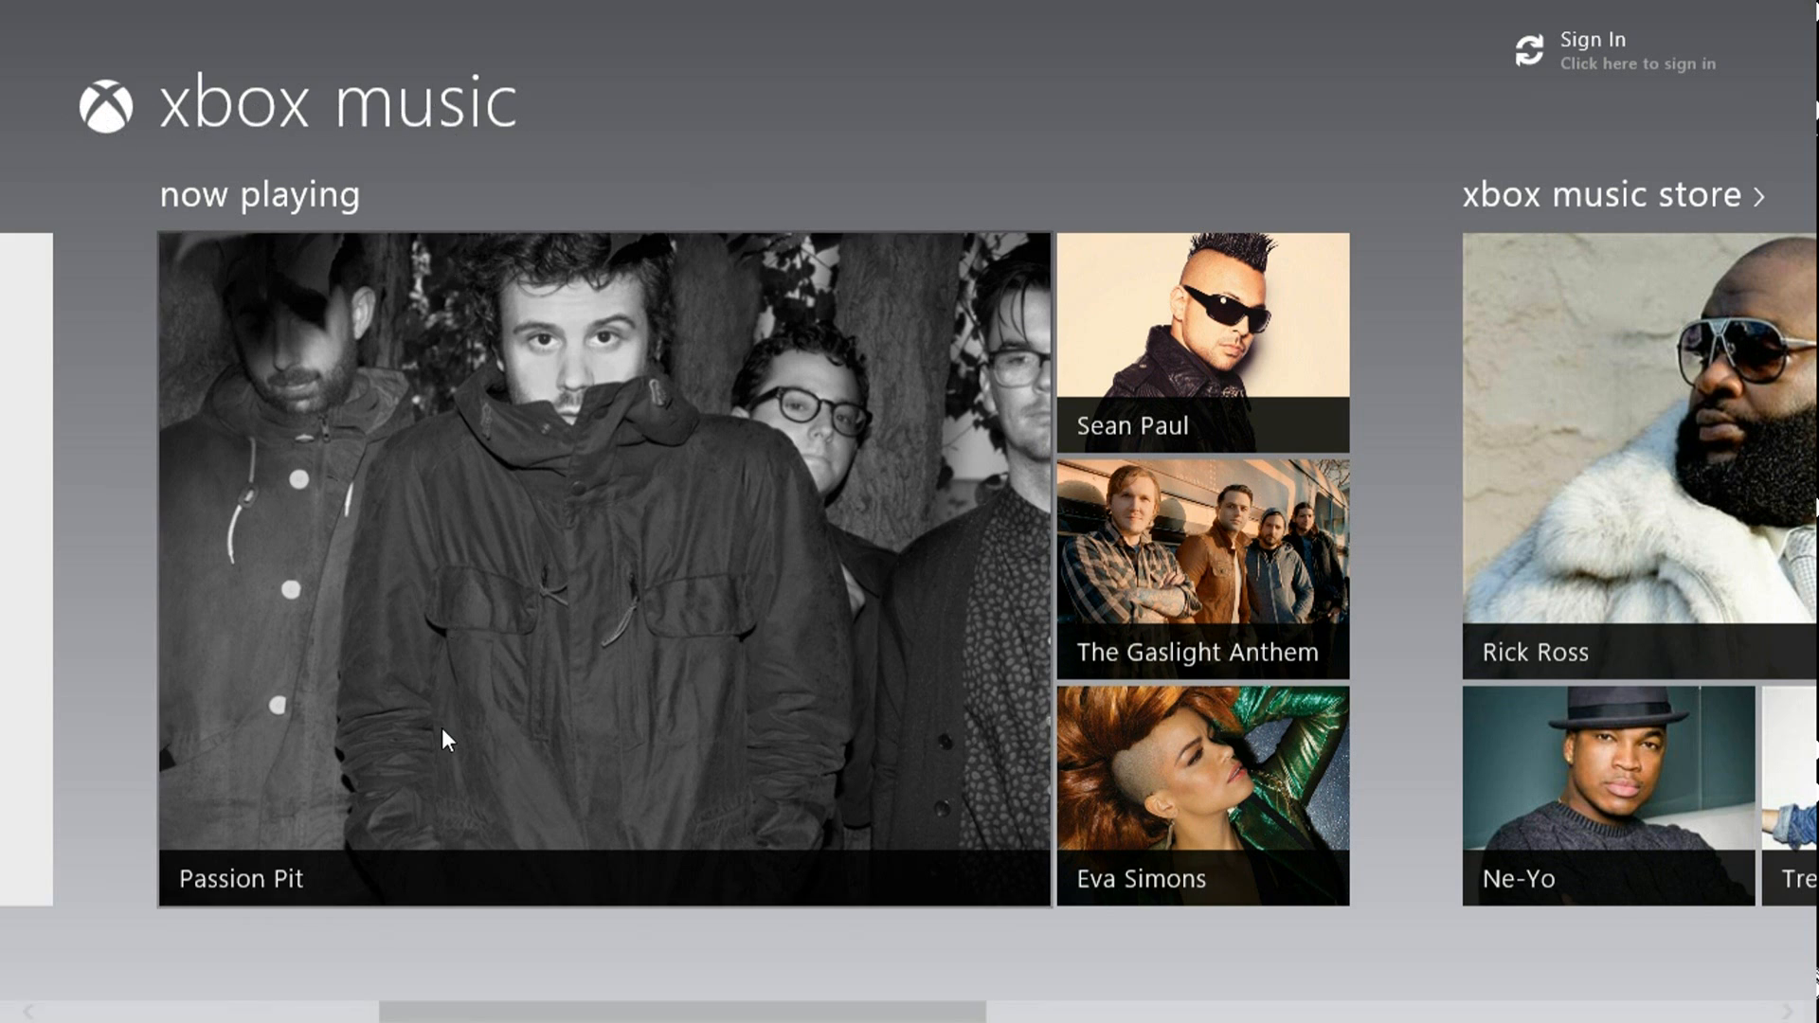
scroll(right, 3)
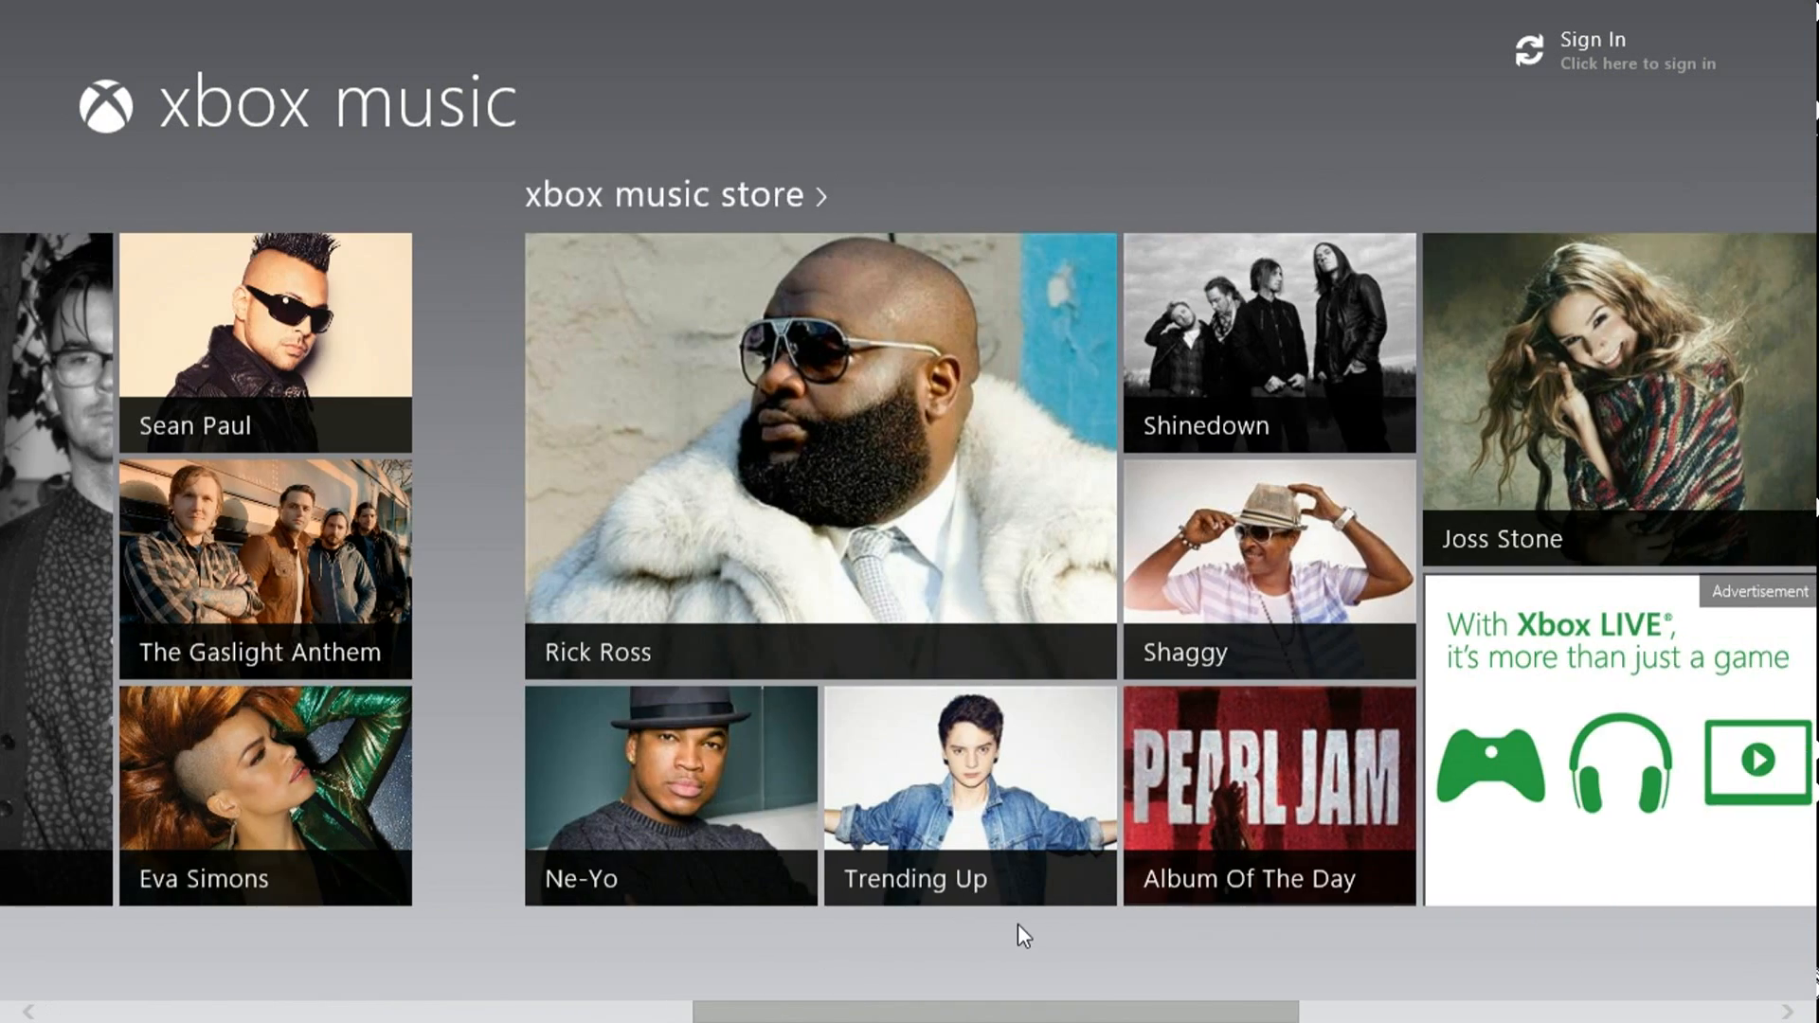
mouse_move(949, 986)
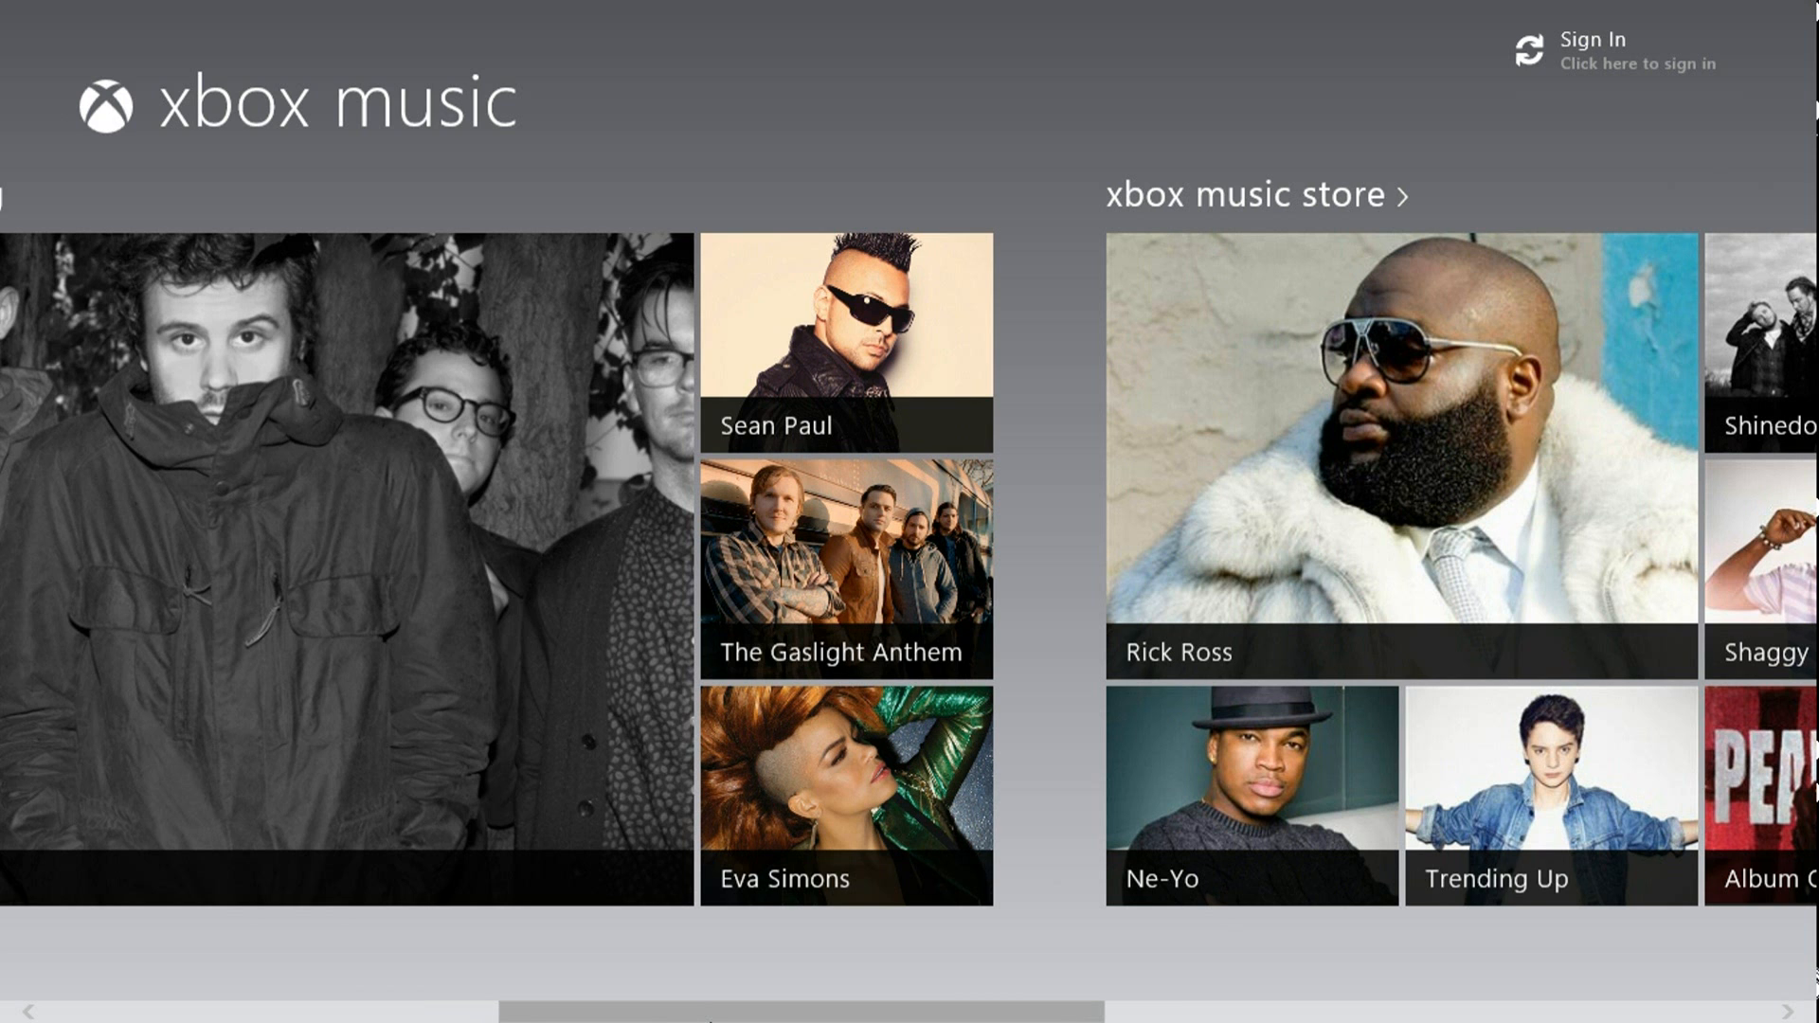
scroll(right, 3)
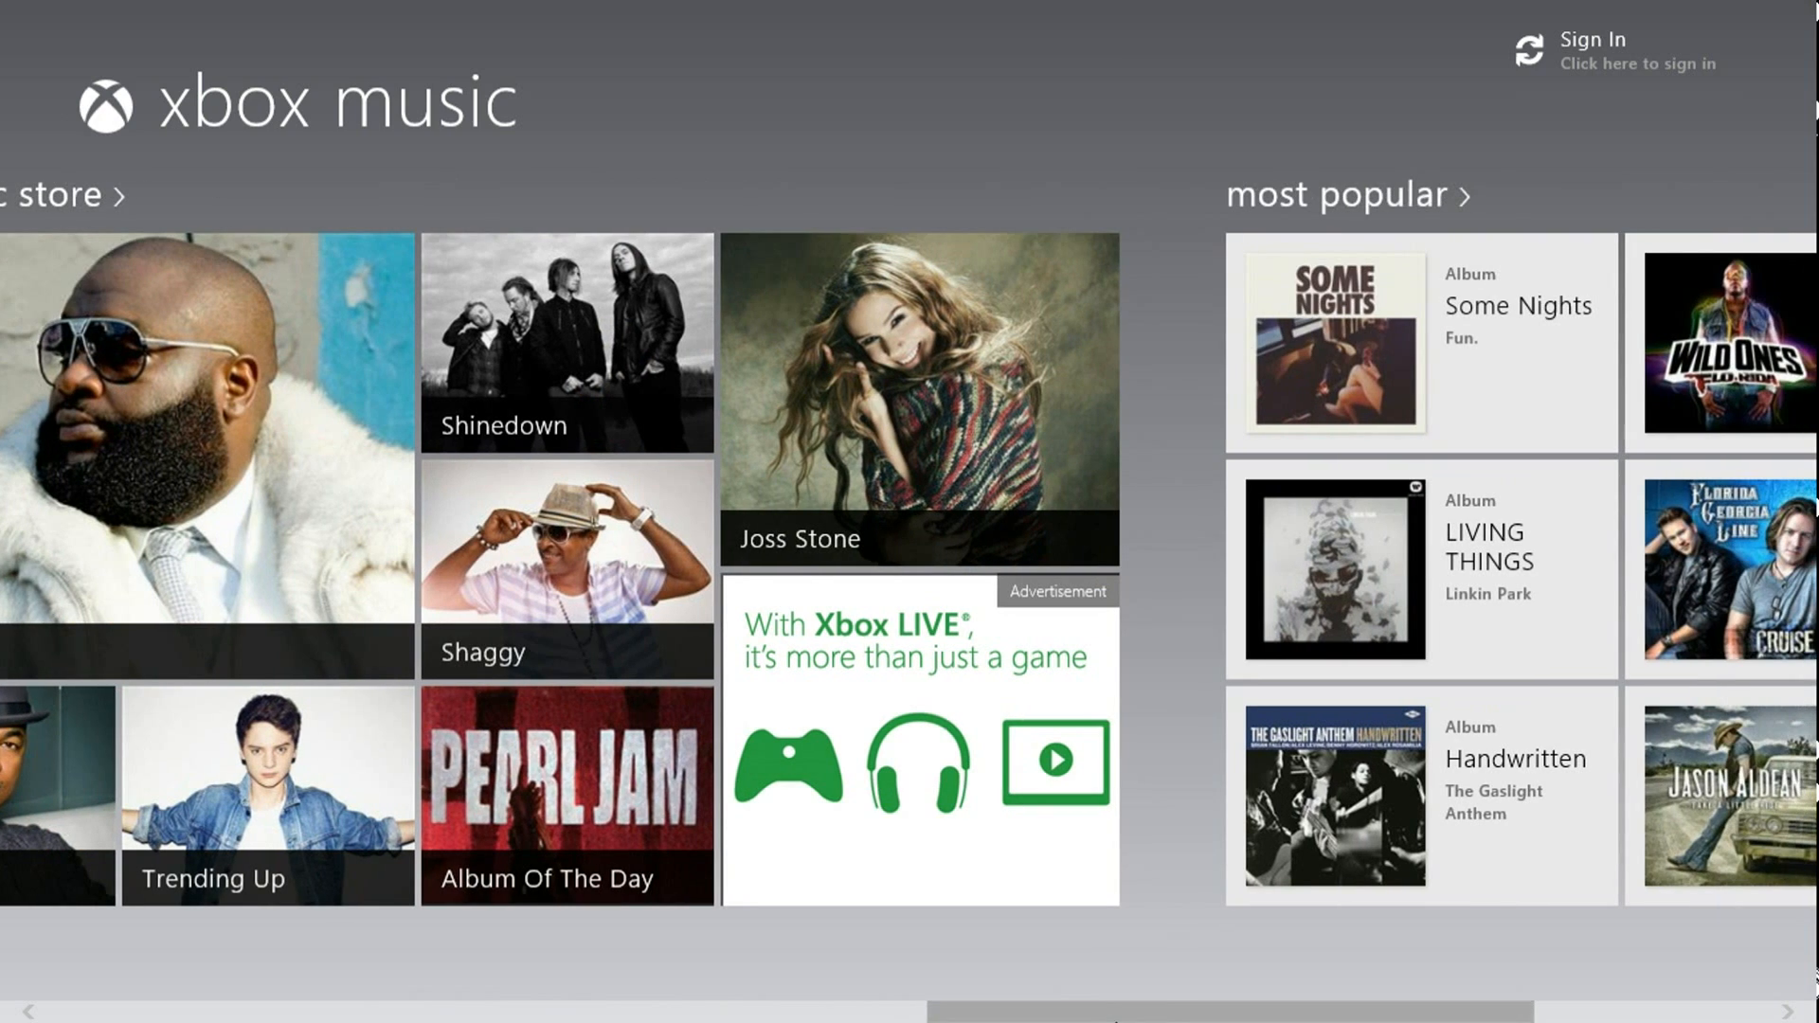
click(1335, 193)
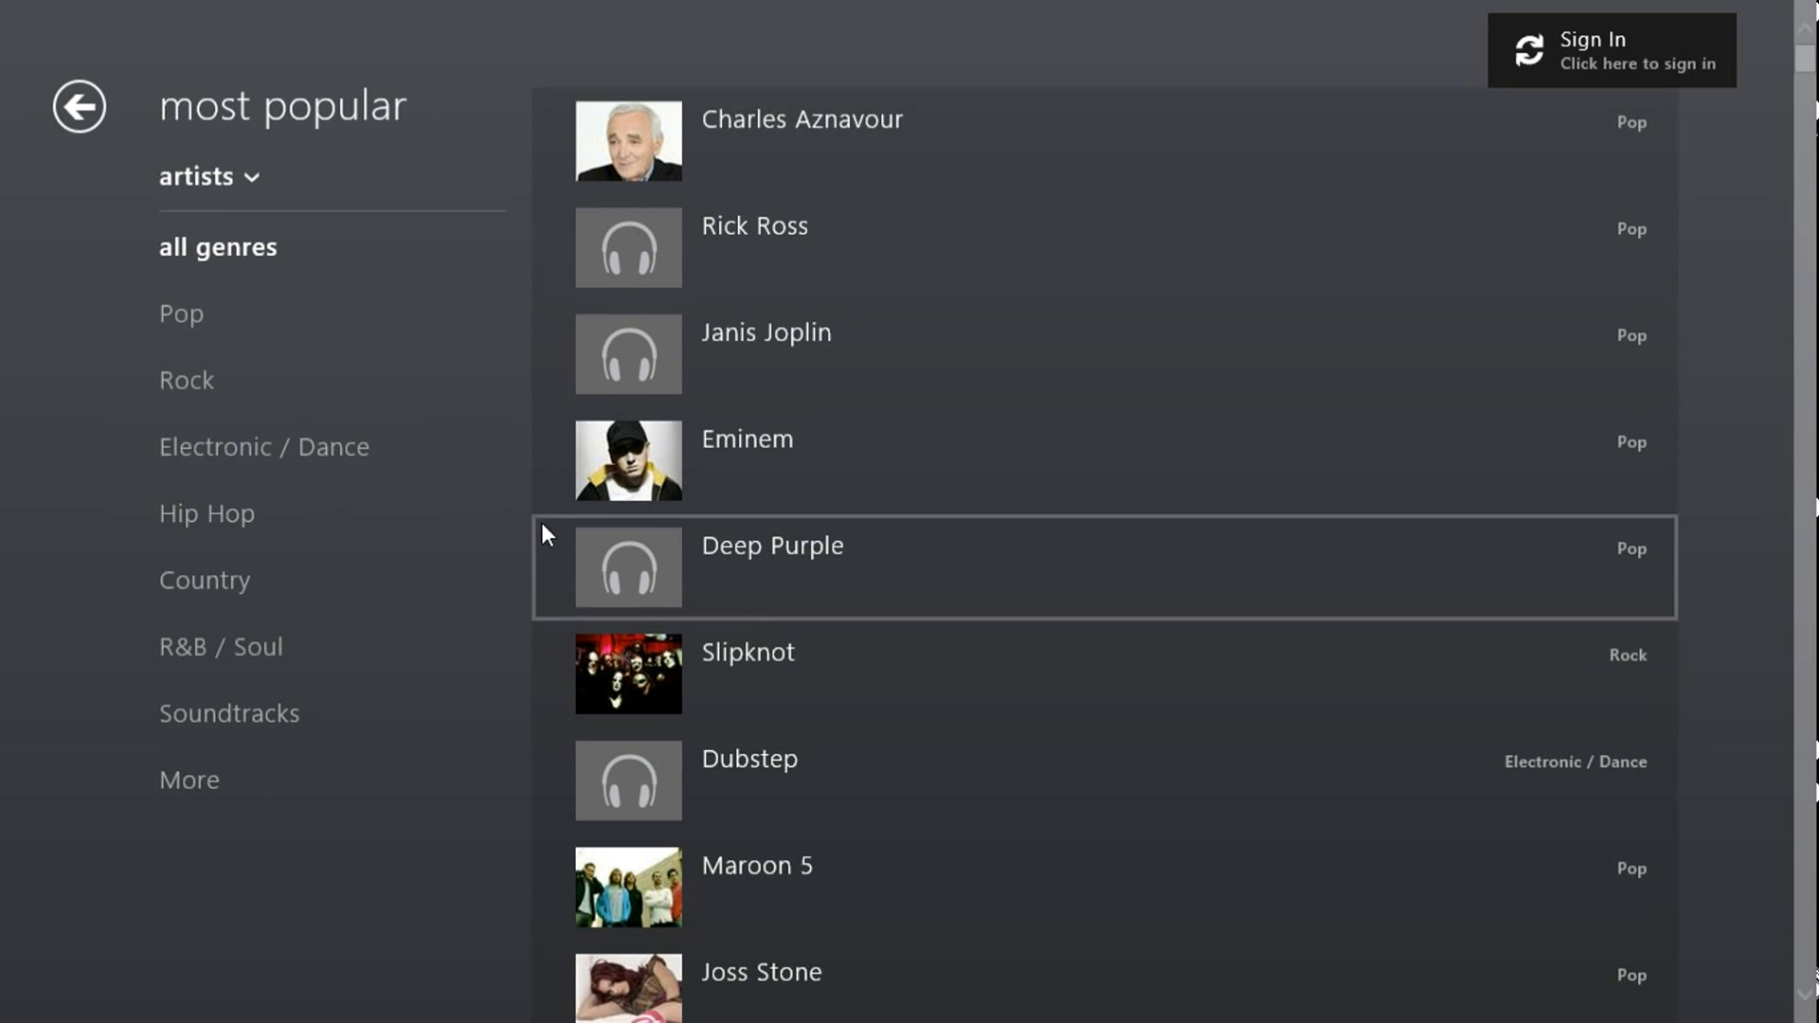
mouse_move(678, 452)
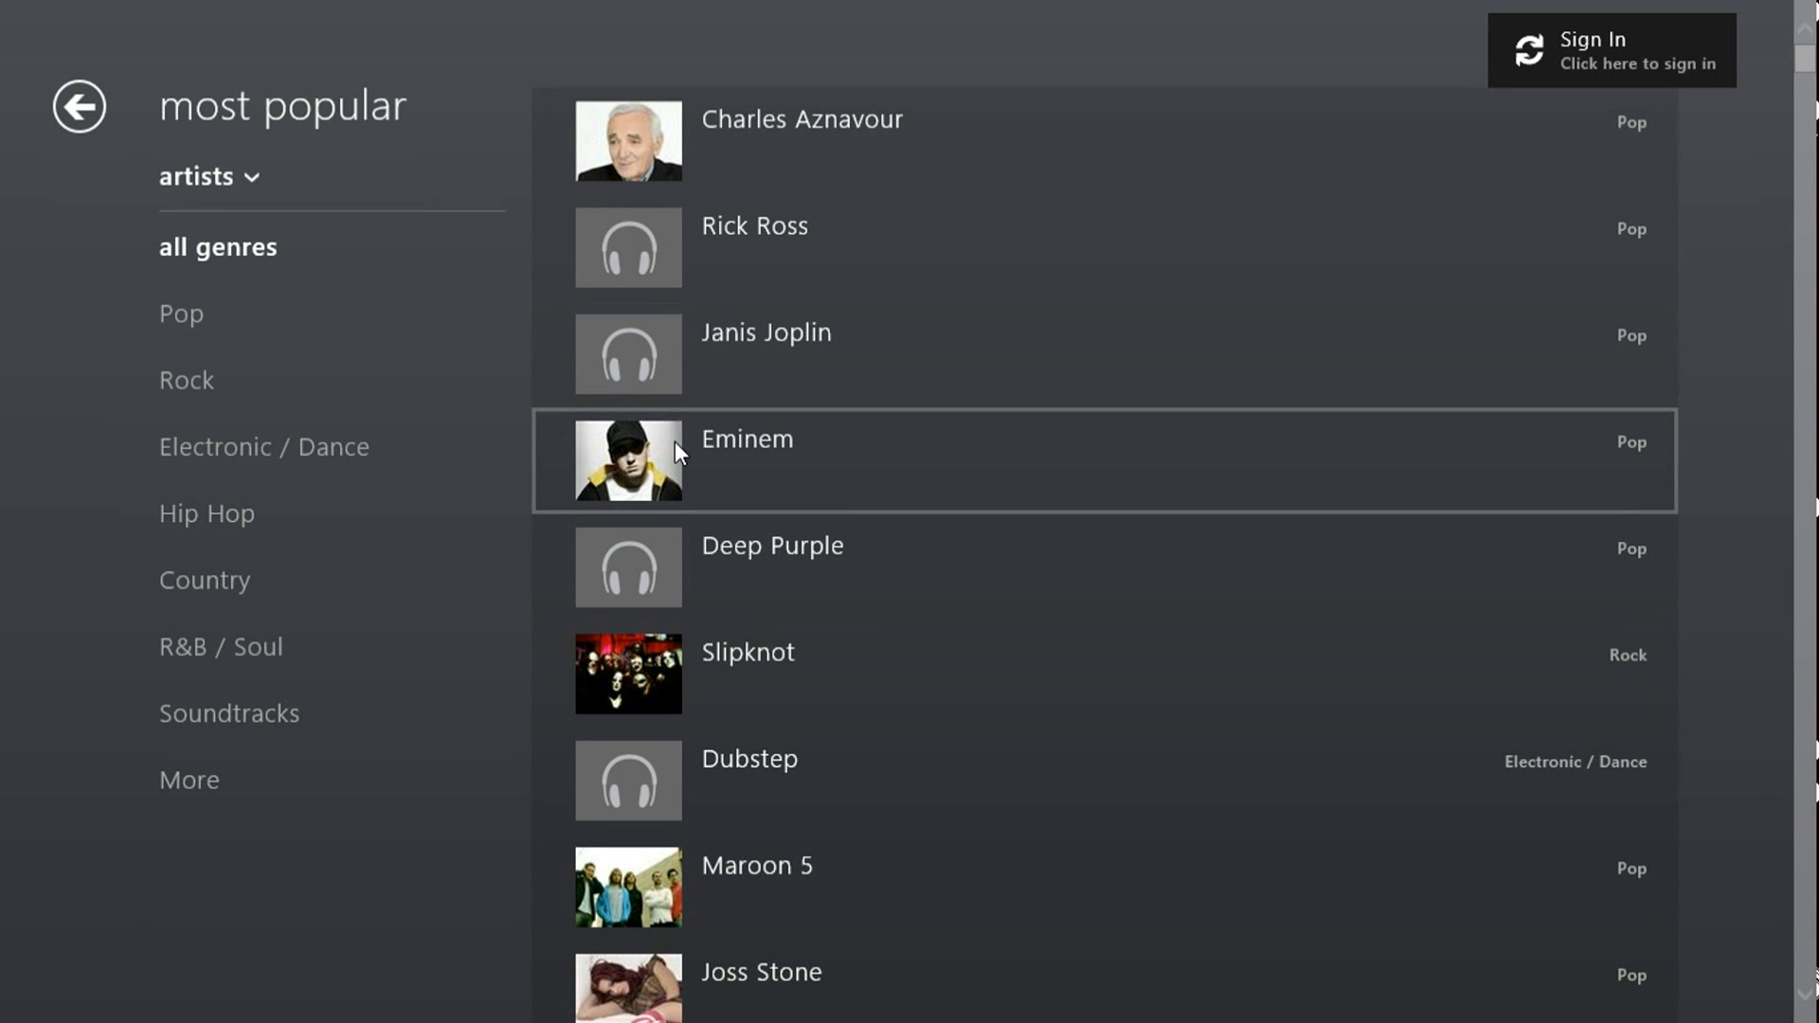
click(745, 460)
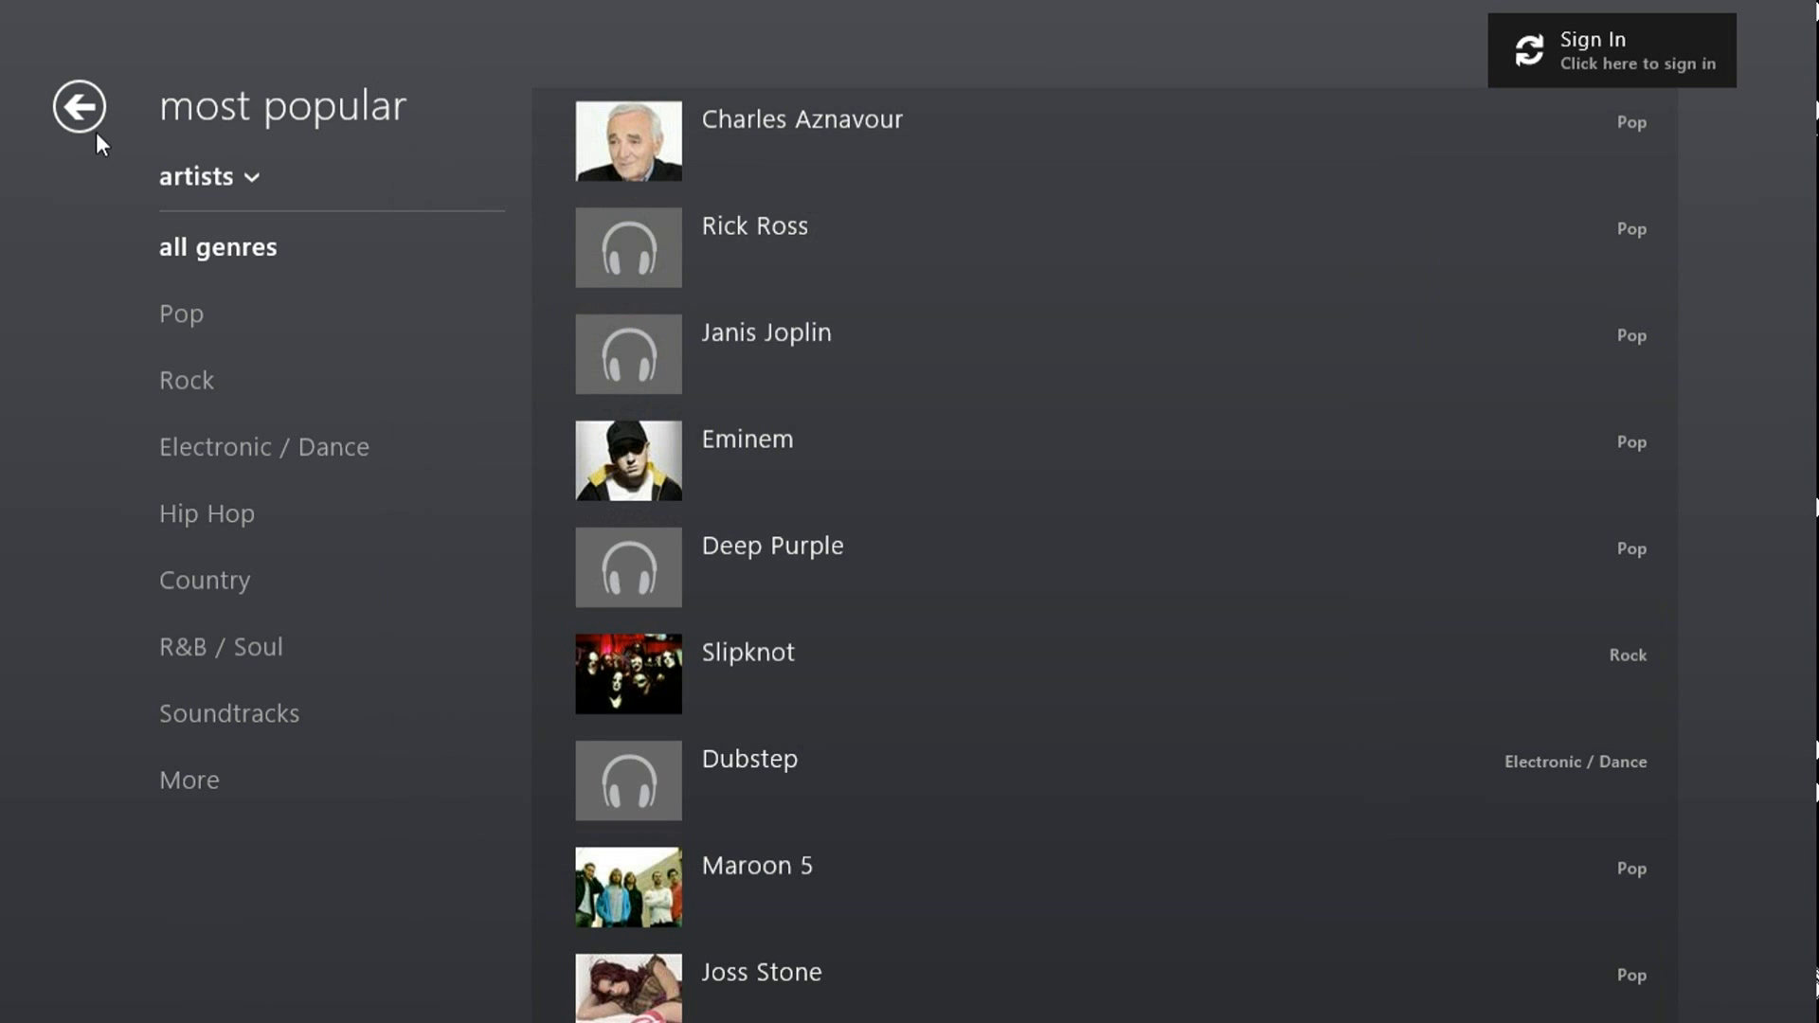
click(78, 105)
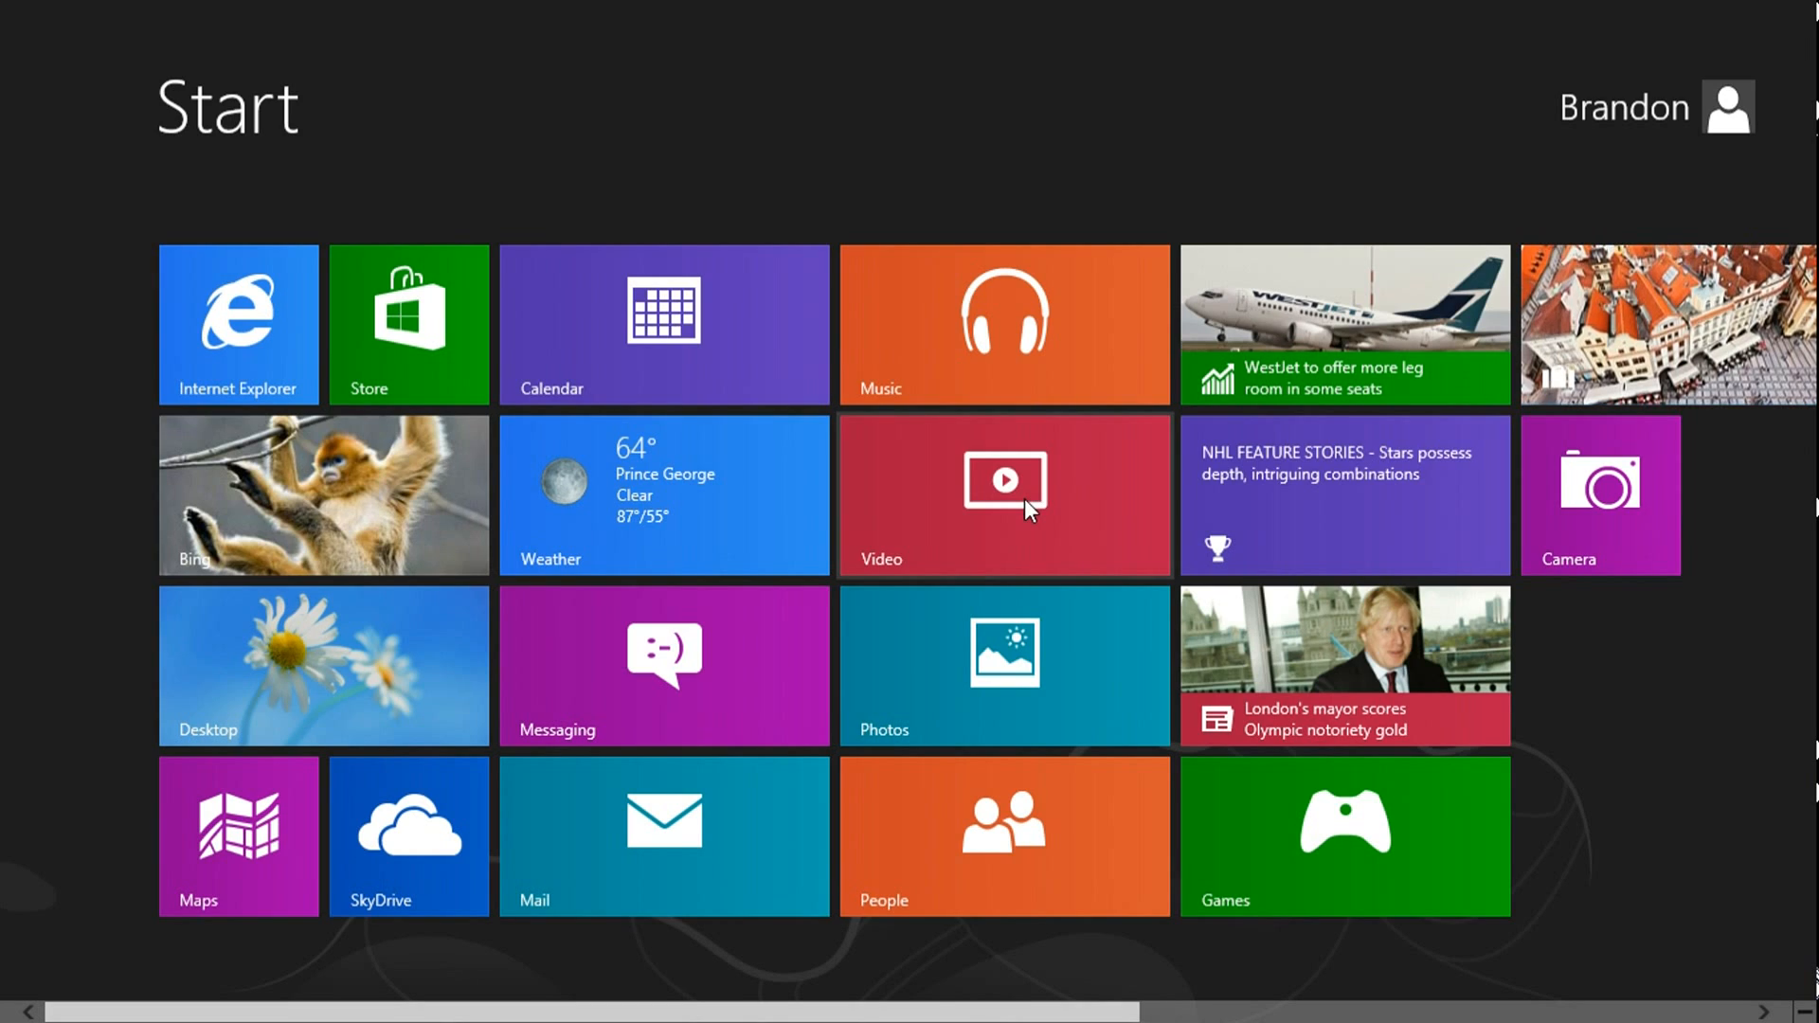
Step: Open Xbox Video and scroll through its television and movies stores
click(1002, 480)
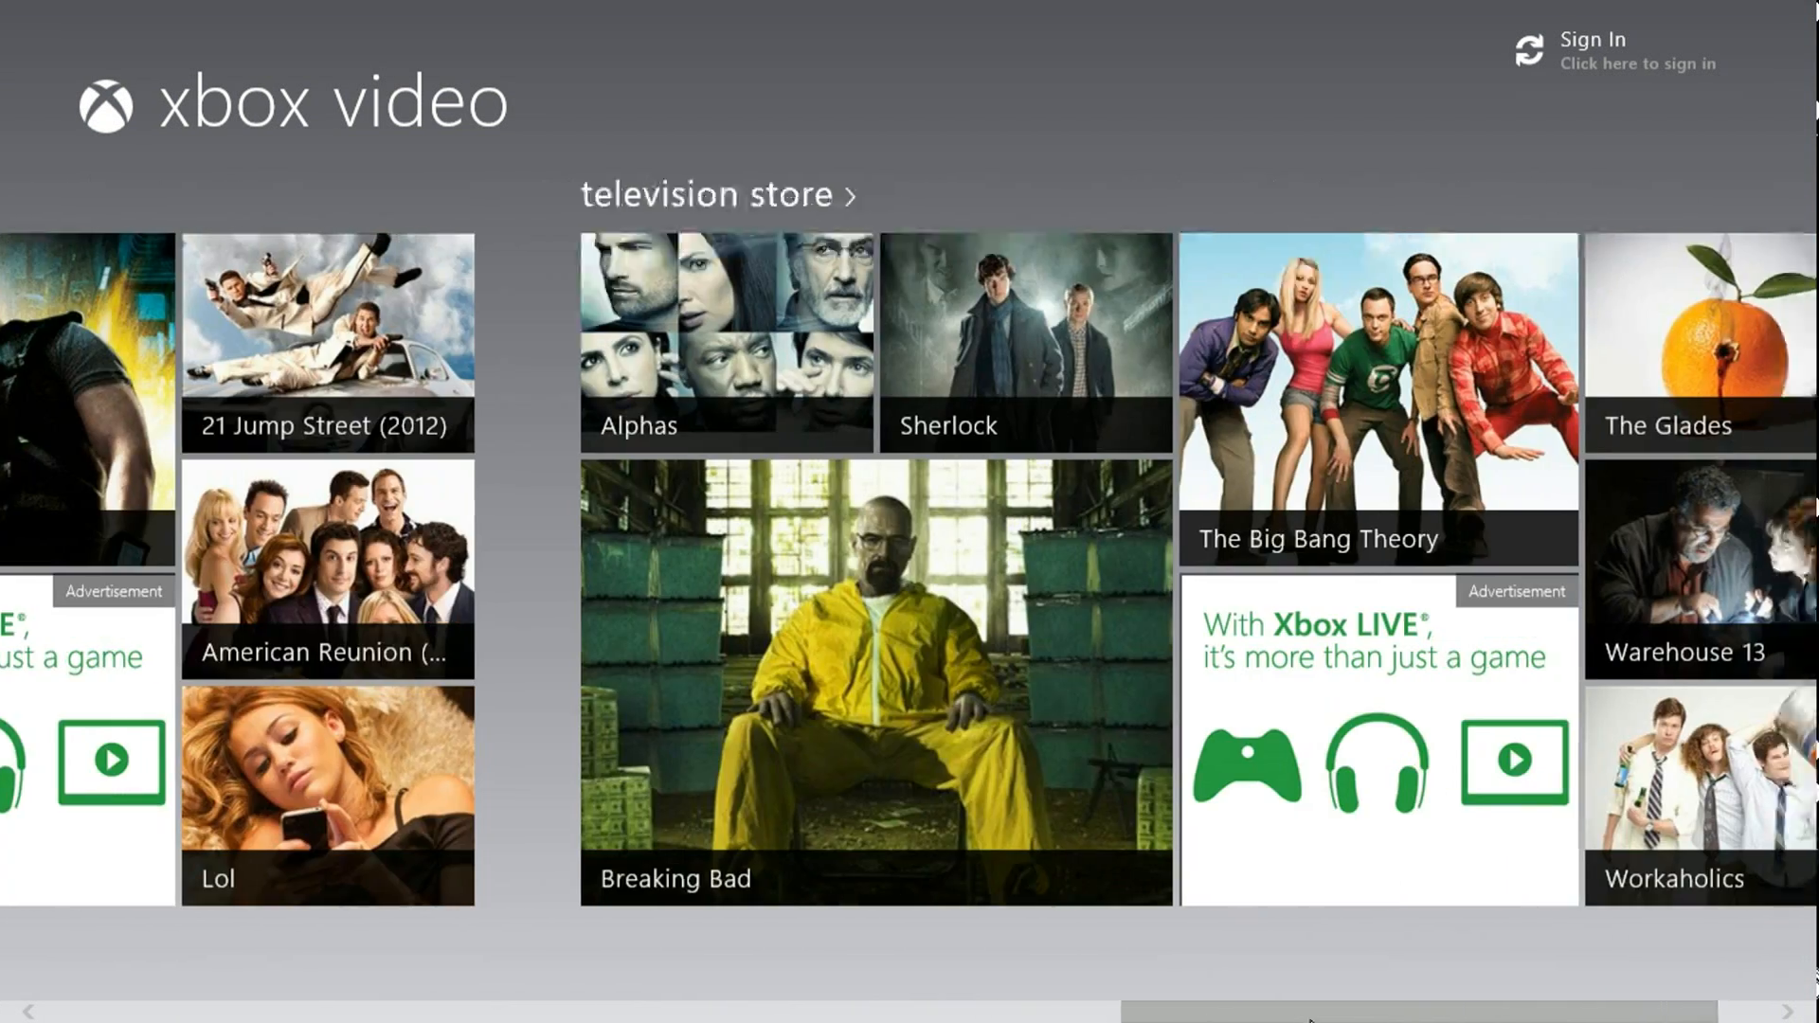
scroll(left, 3)
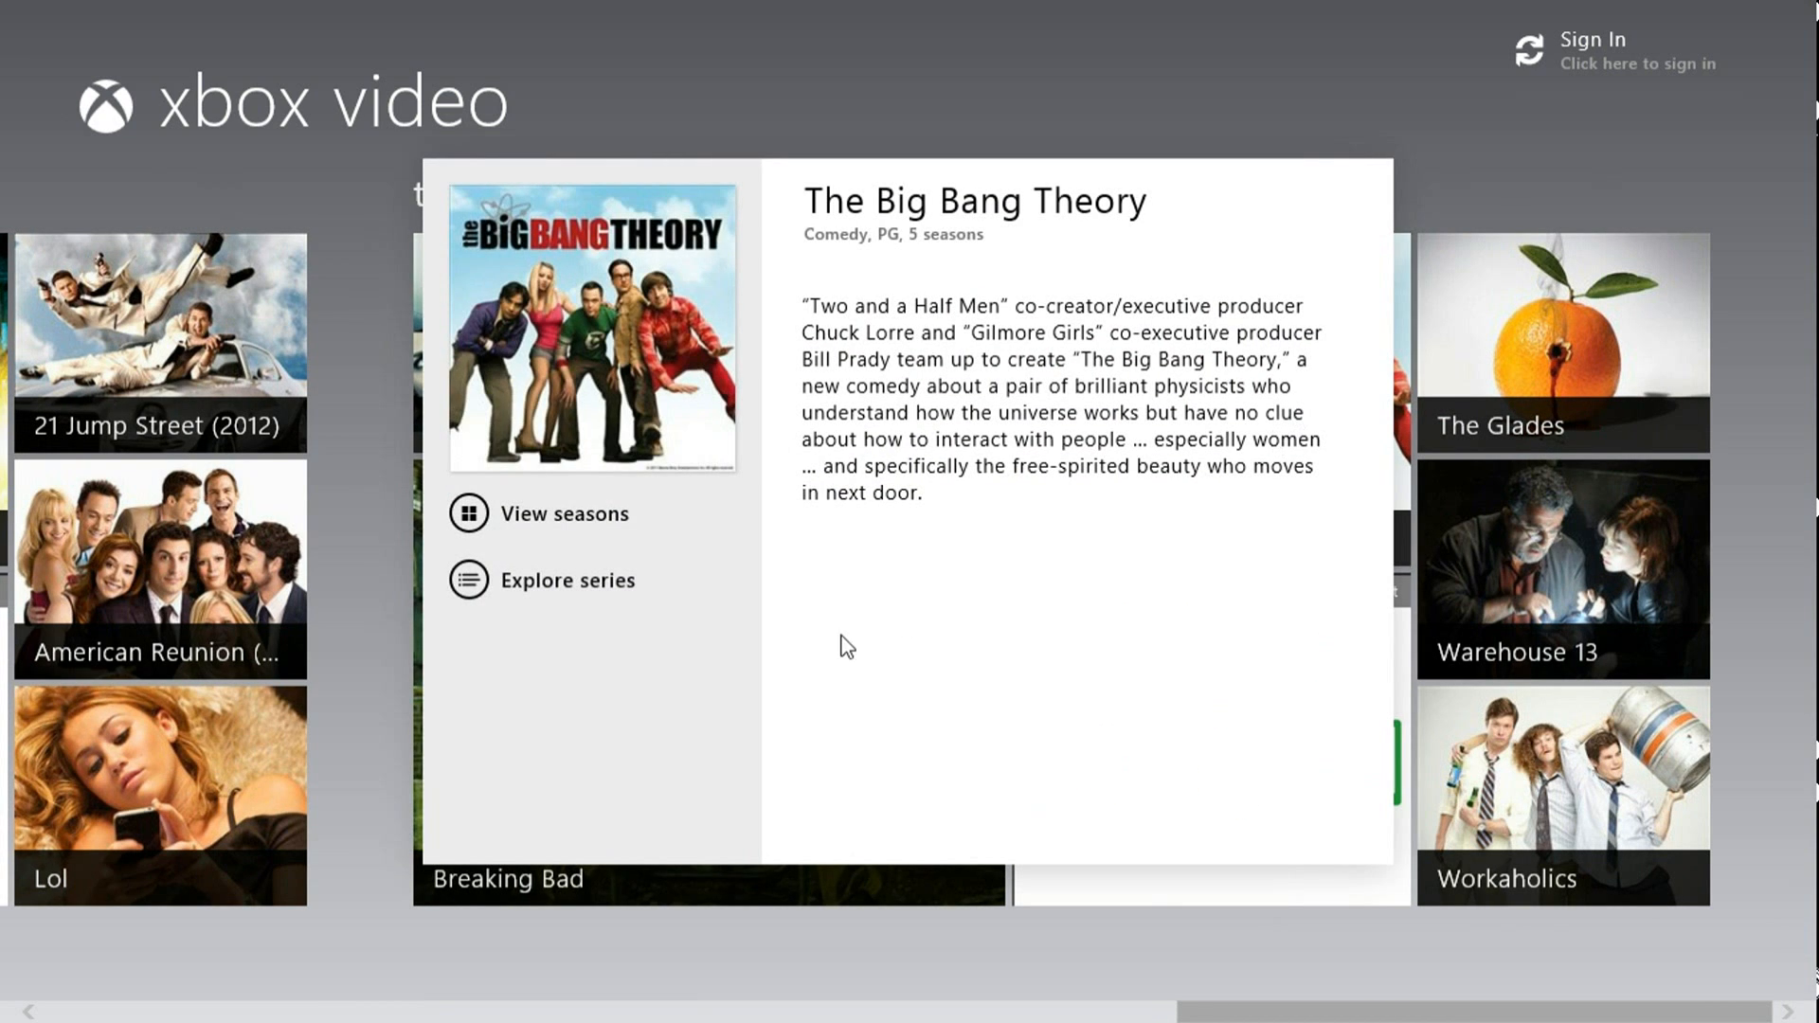
mouse_move(861, 47)
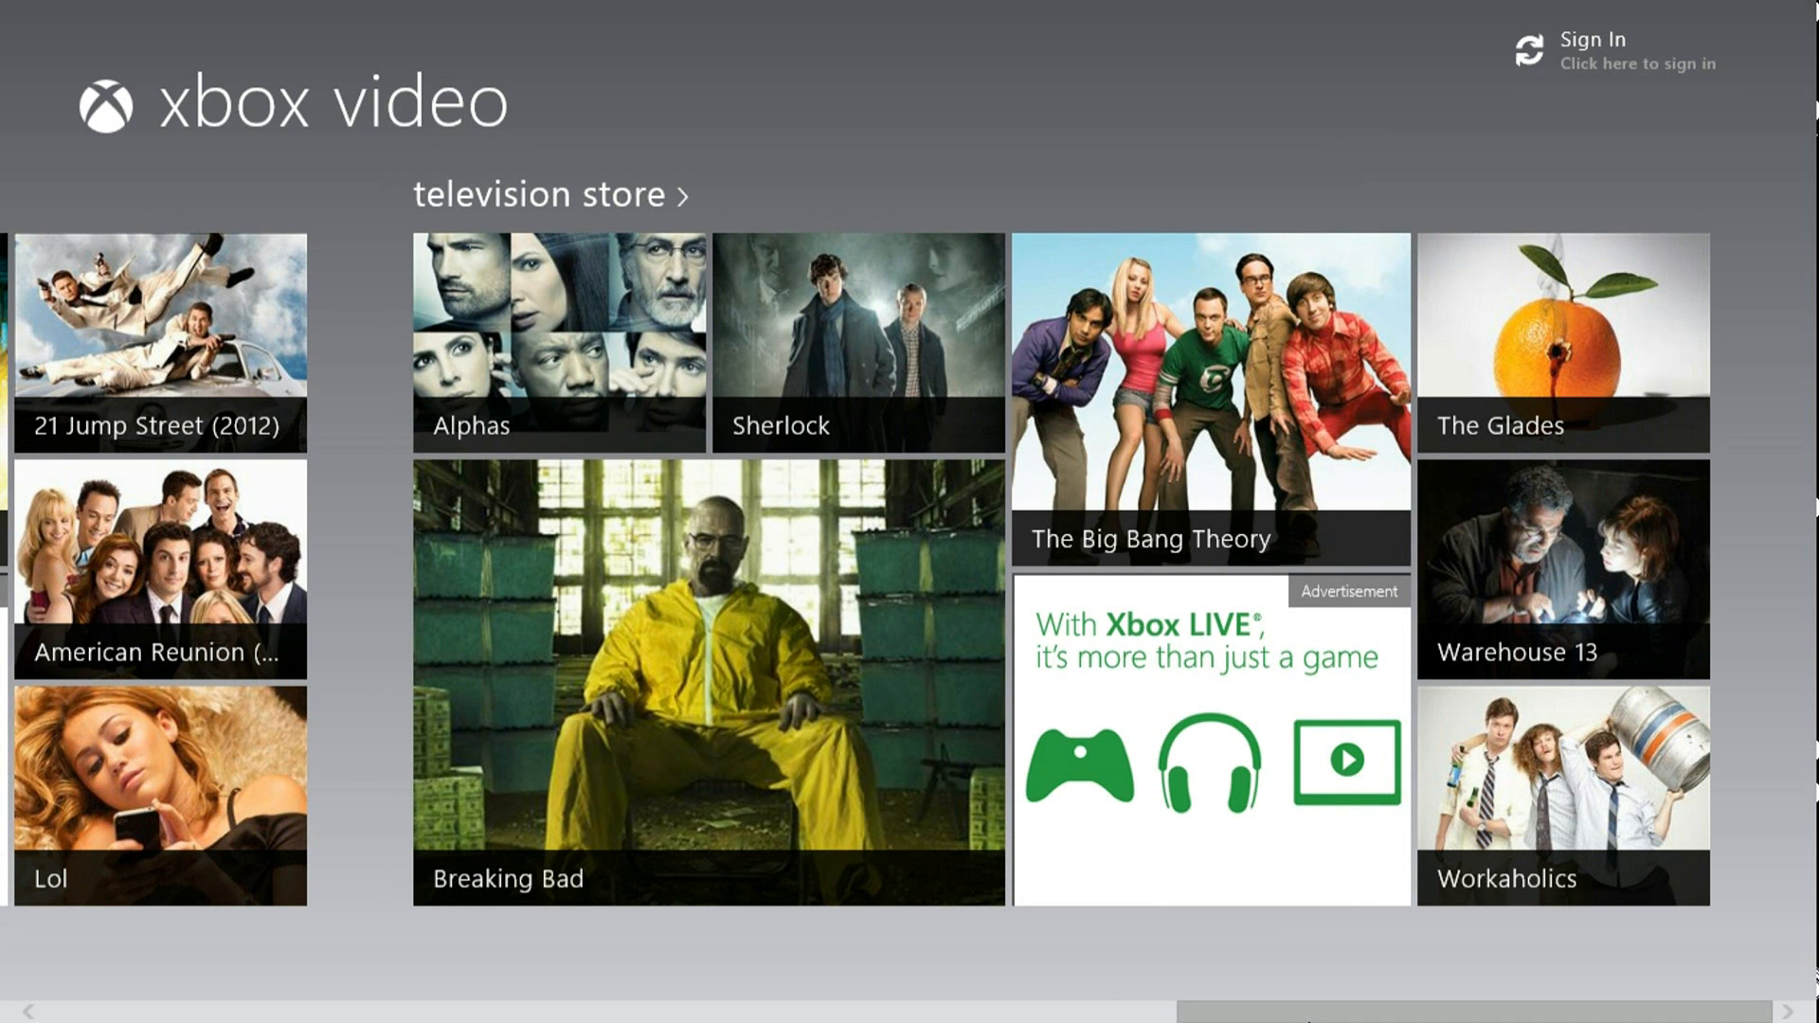
scroll(left, 3)
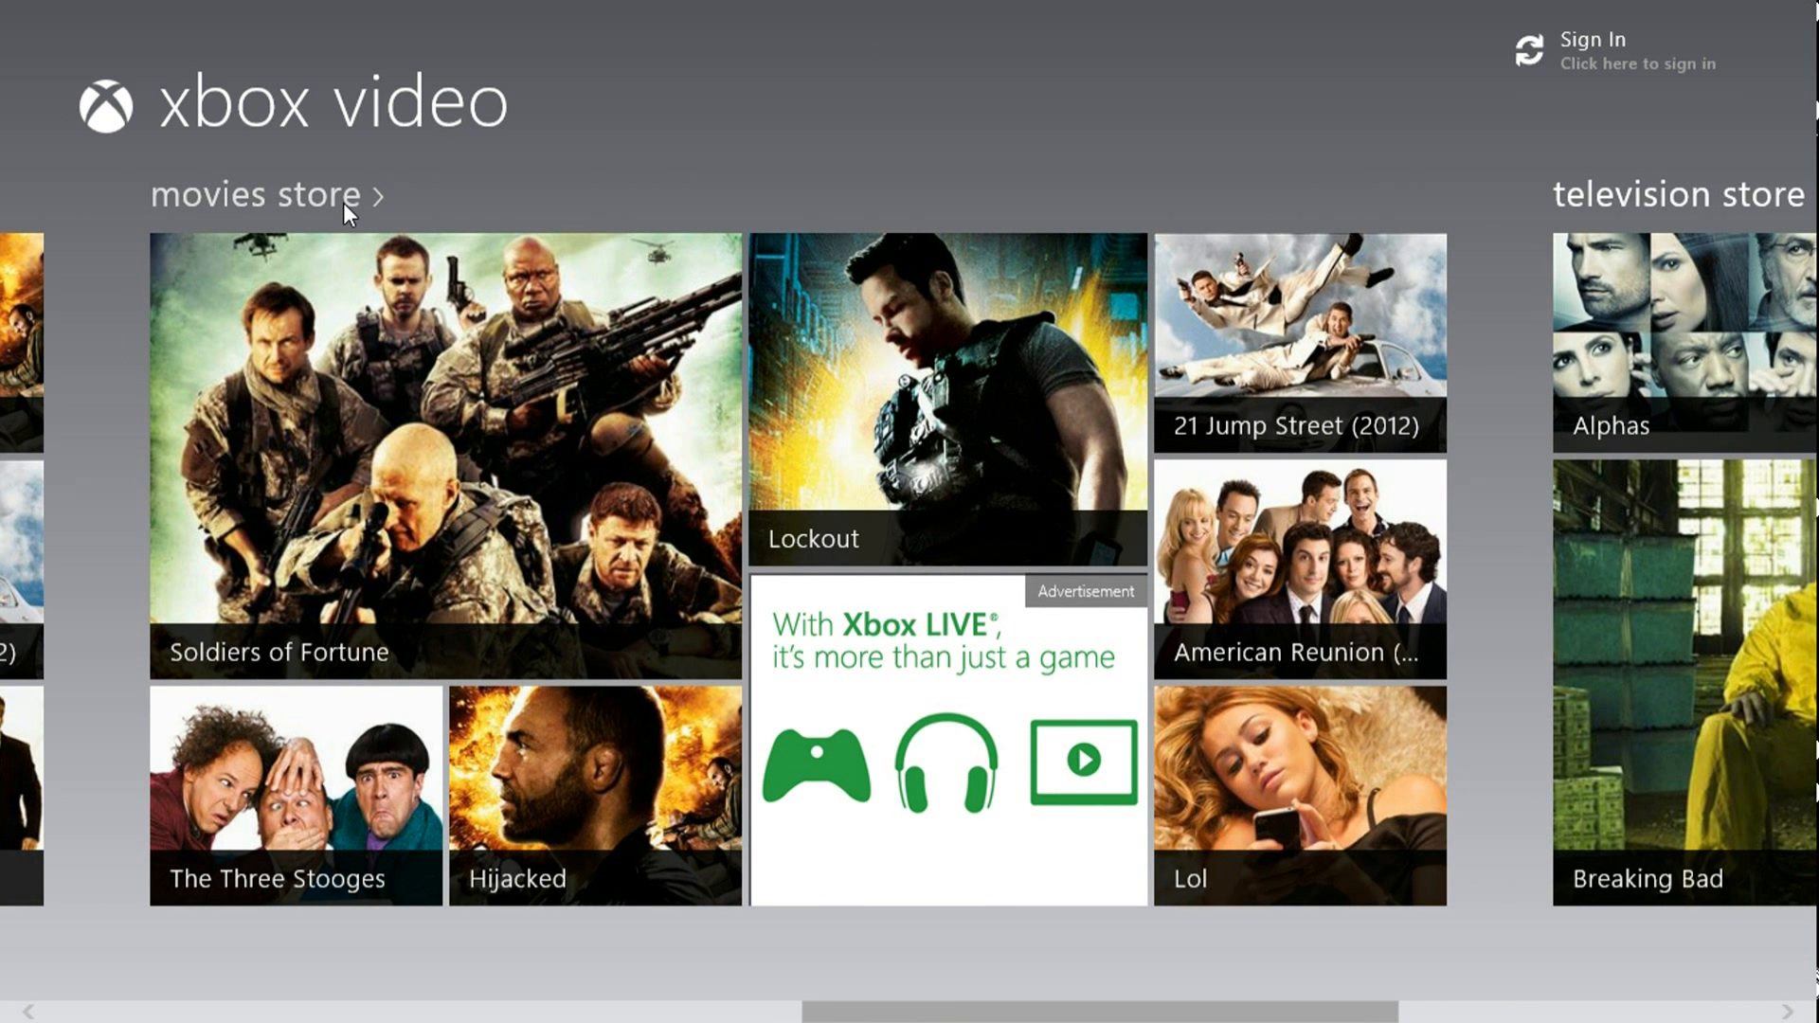
Step: Open the full movies store listing and view Wrath of the Titans details
click(253, 193)
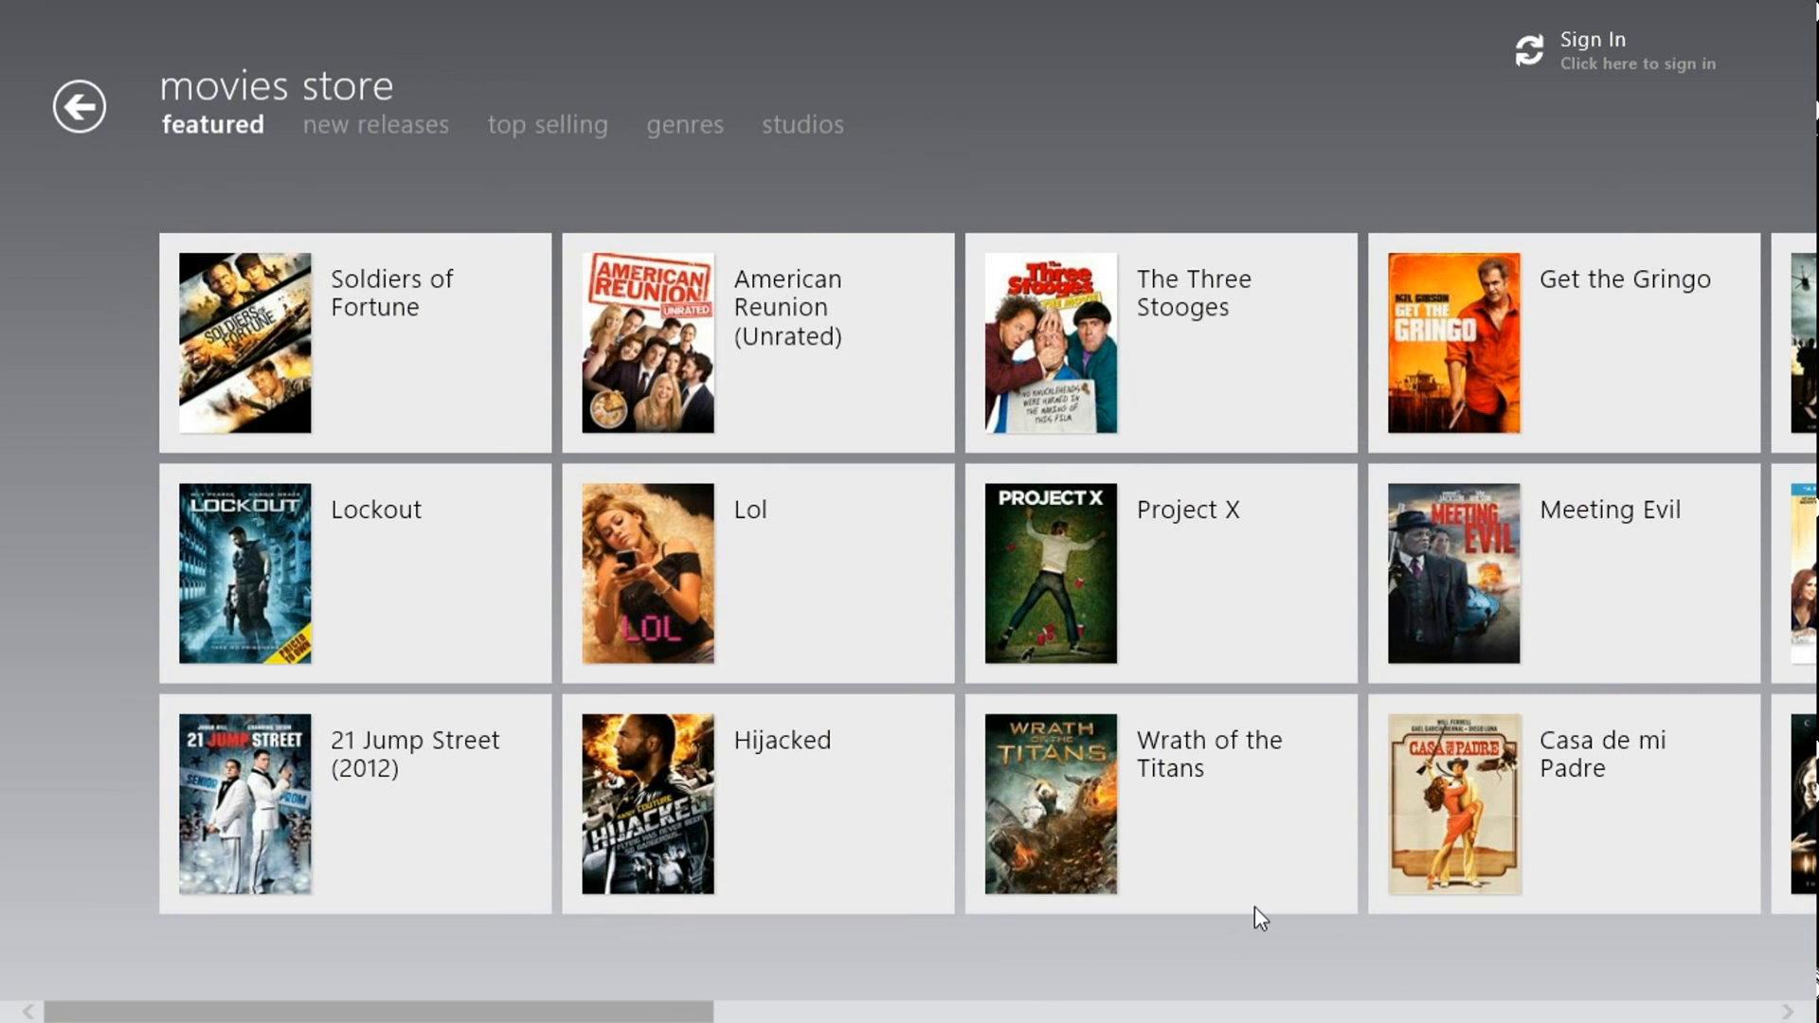
click(1050, 804)
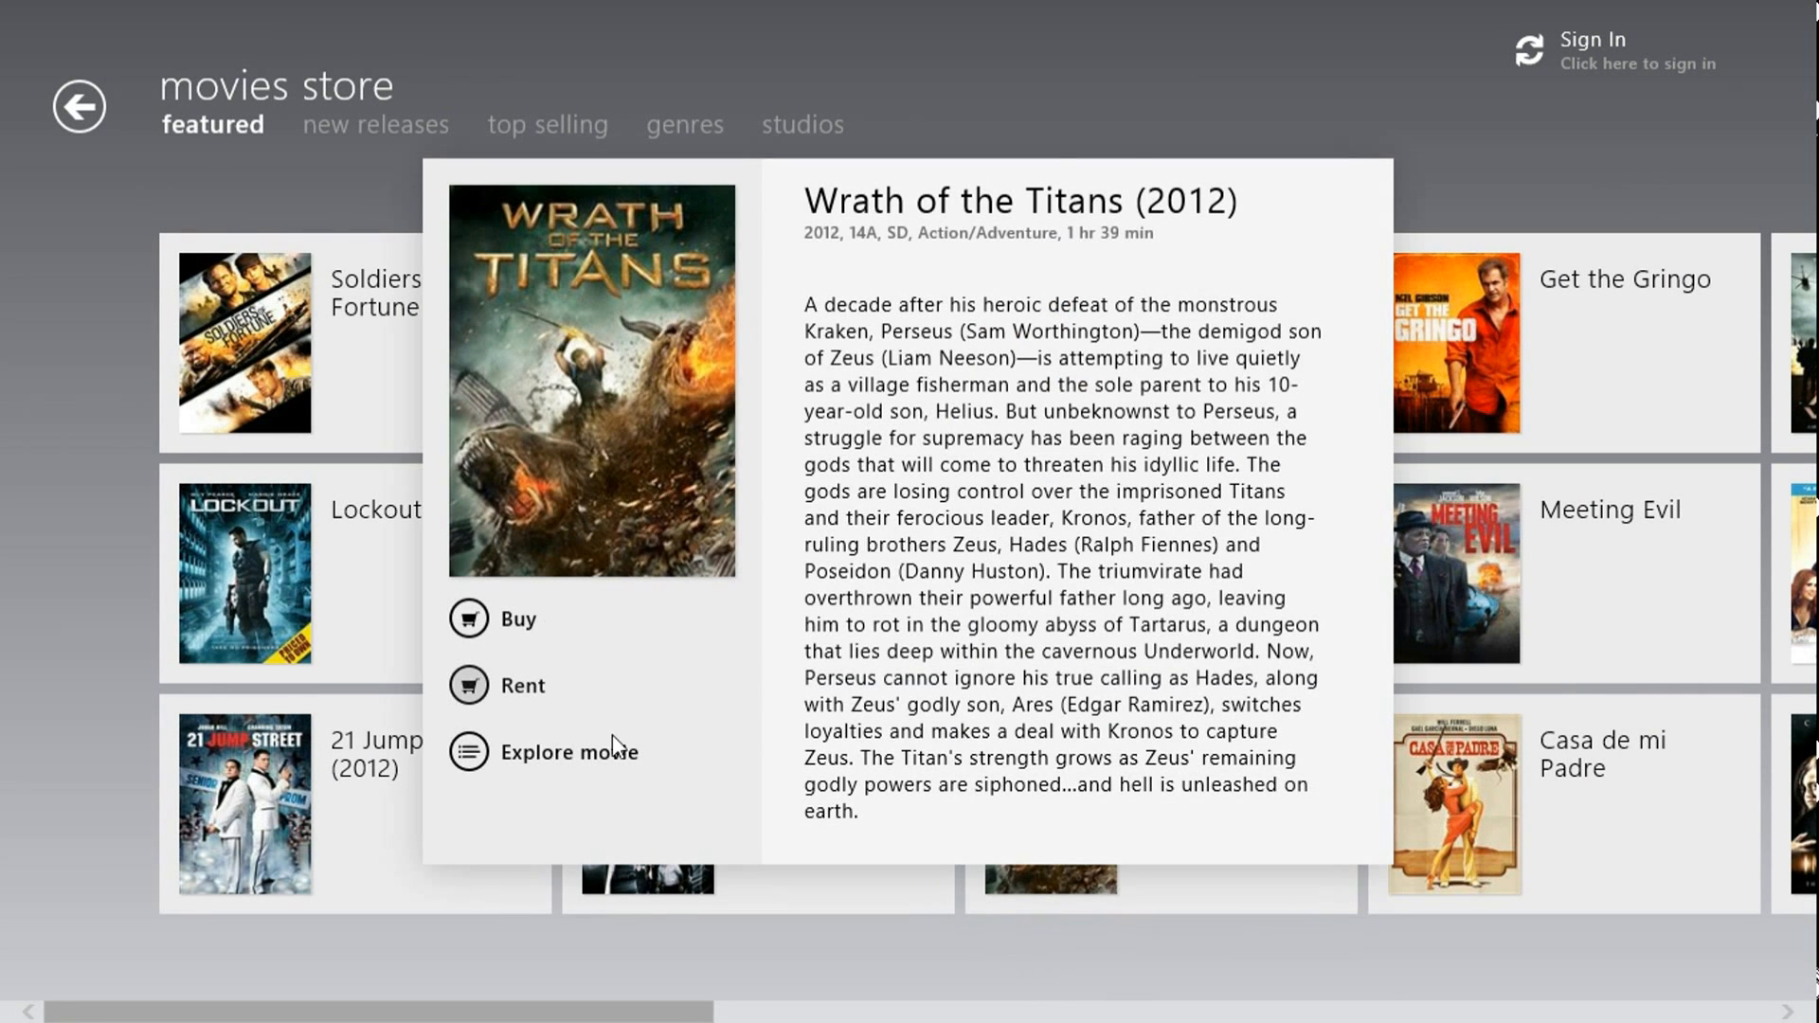
click(579, 750)
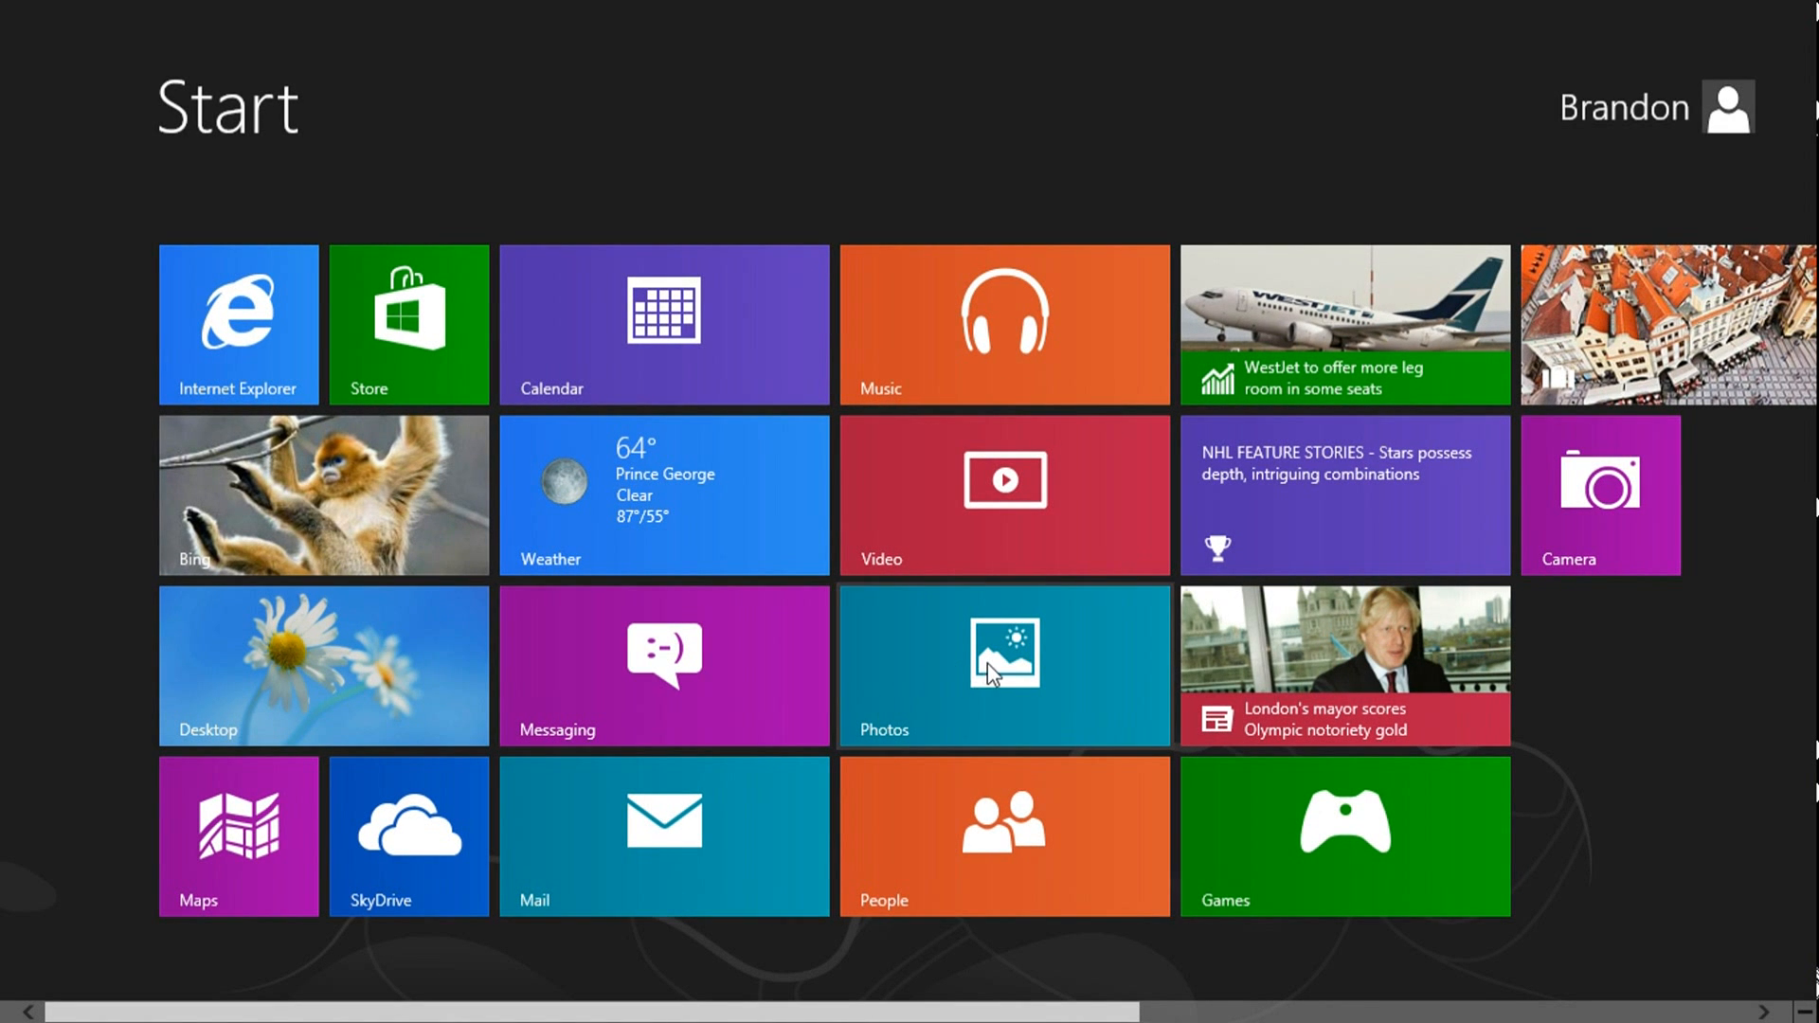
click(1002, 665)
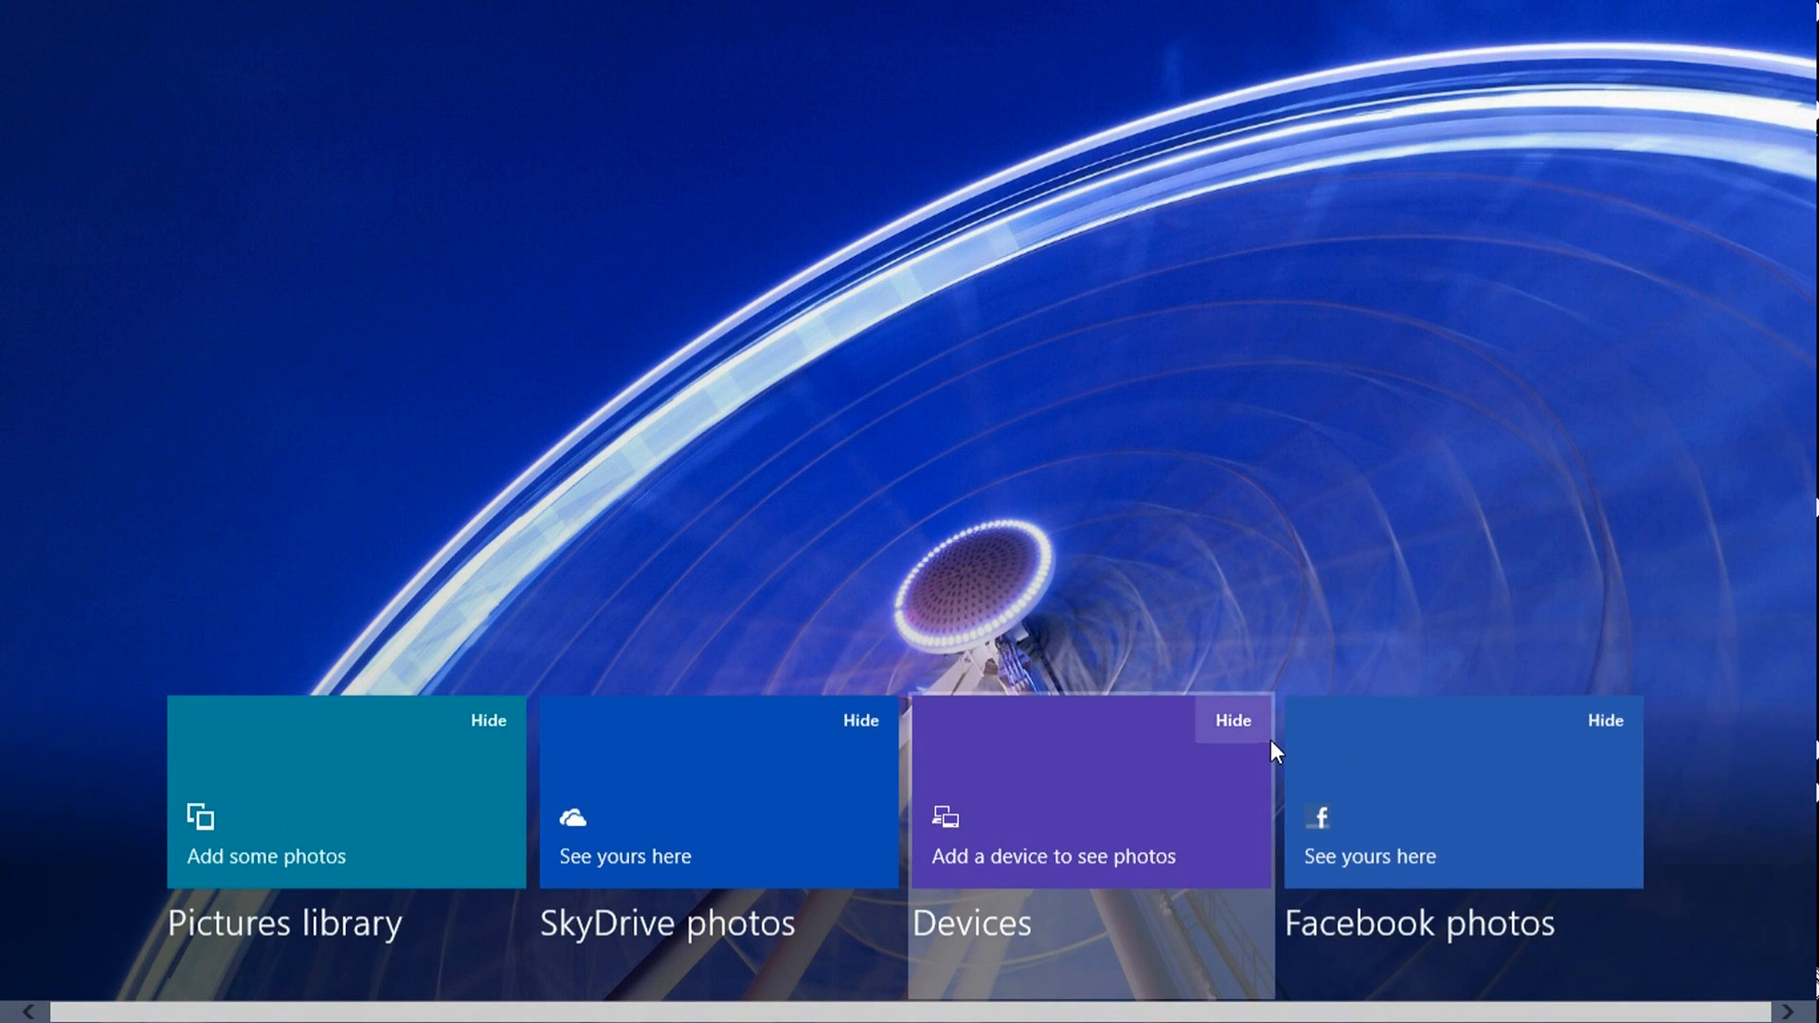
click(1230, 720)
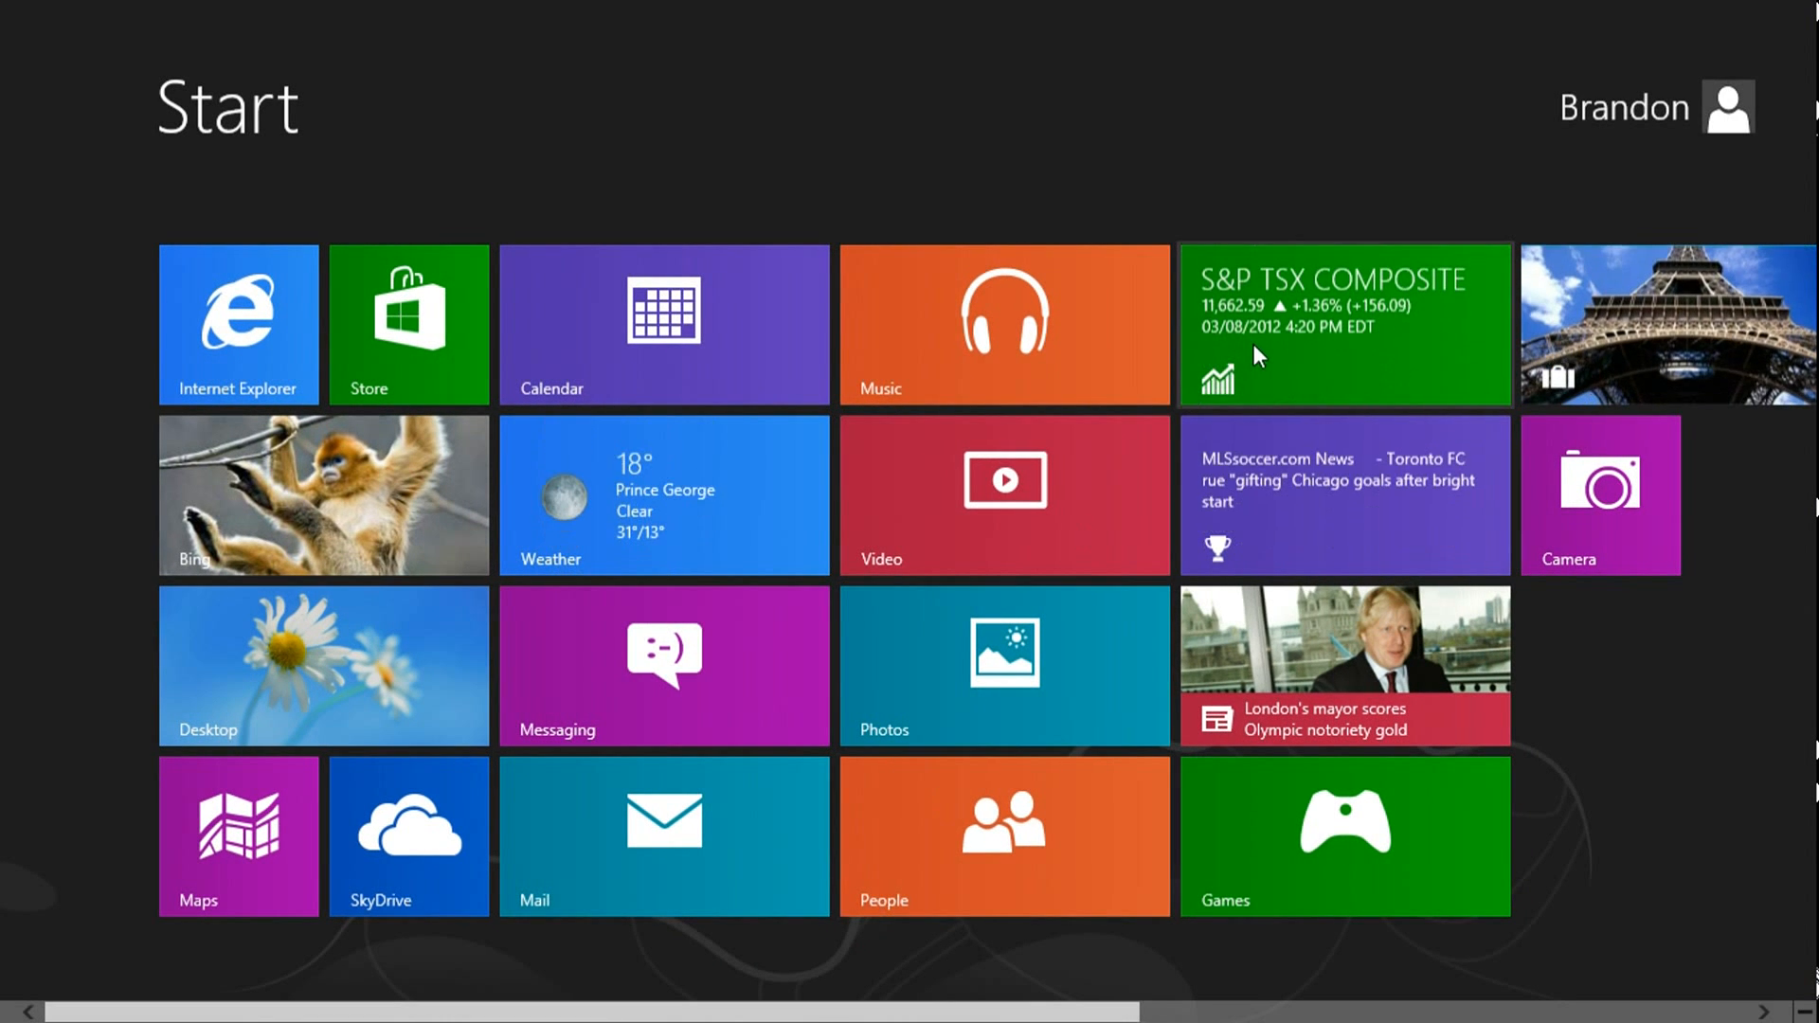
Step: Scroll the Start screen tiles and open the Settings charm pane
scroll(right, 3)
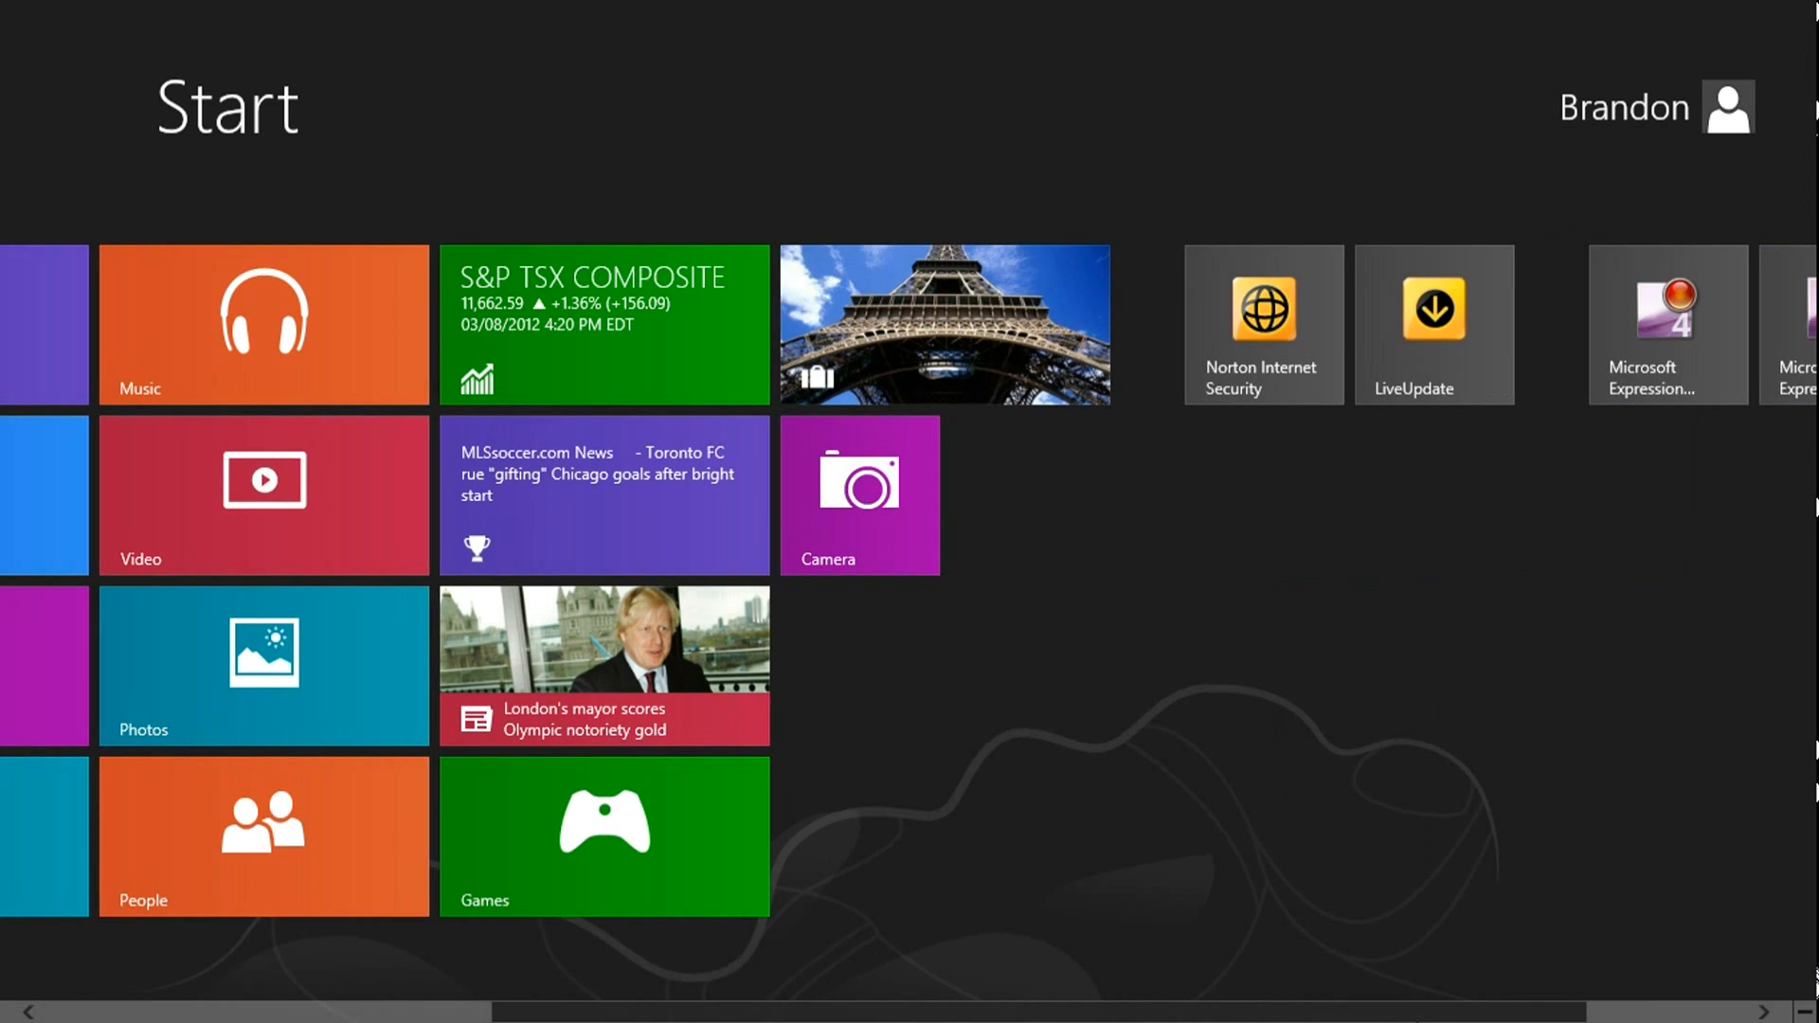
scroll(left, 3)
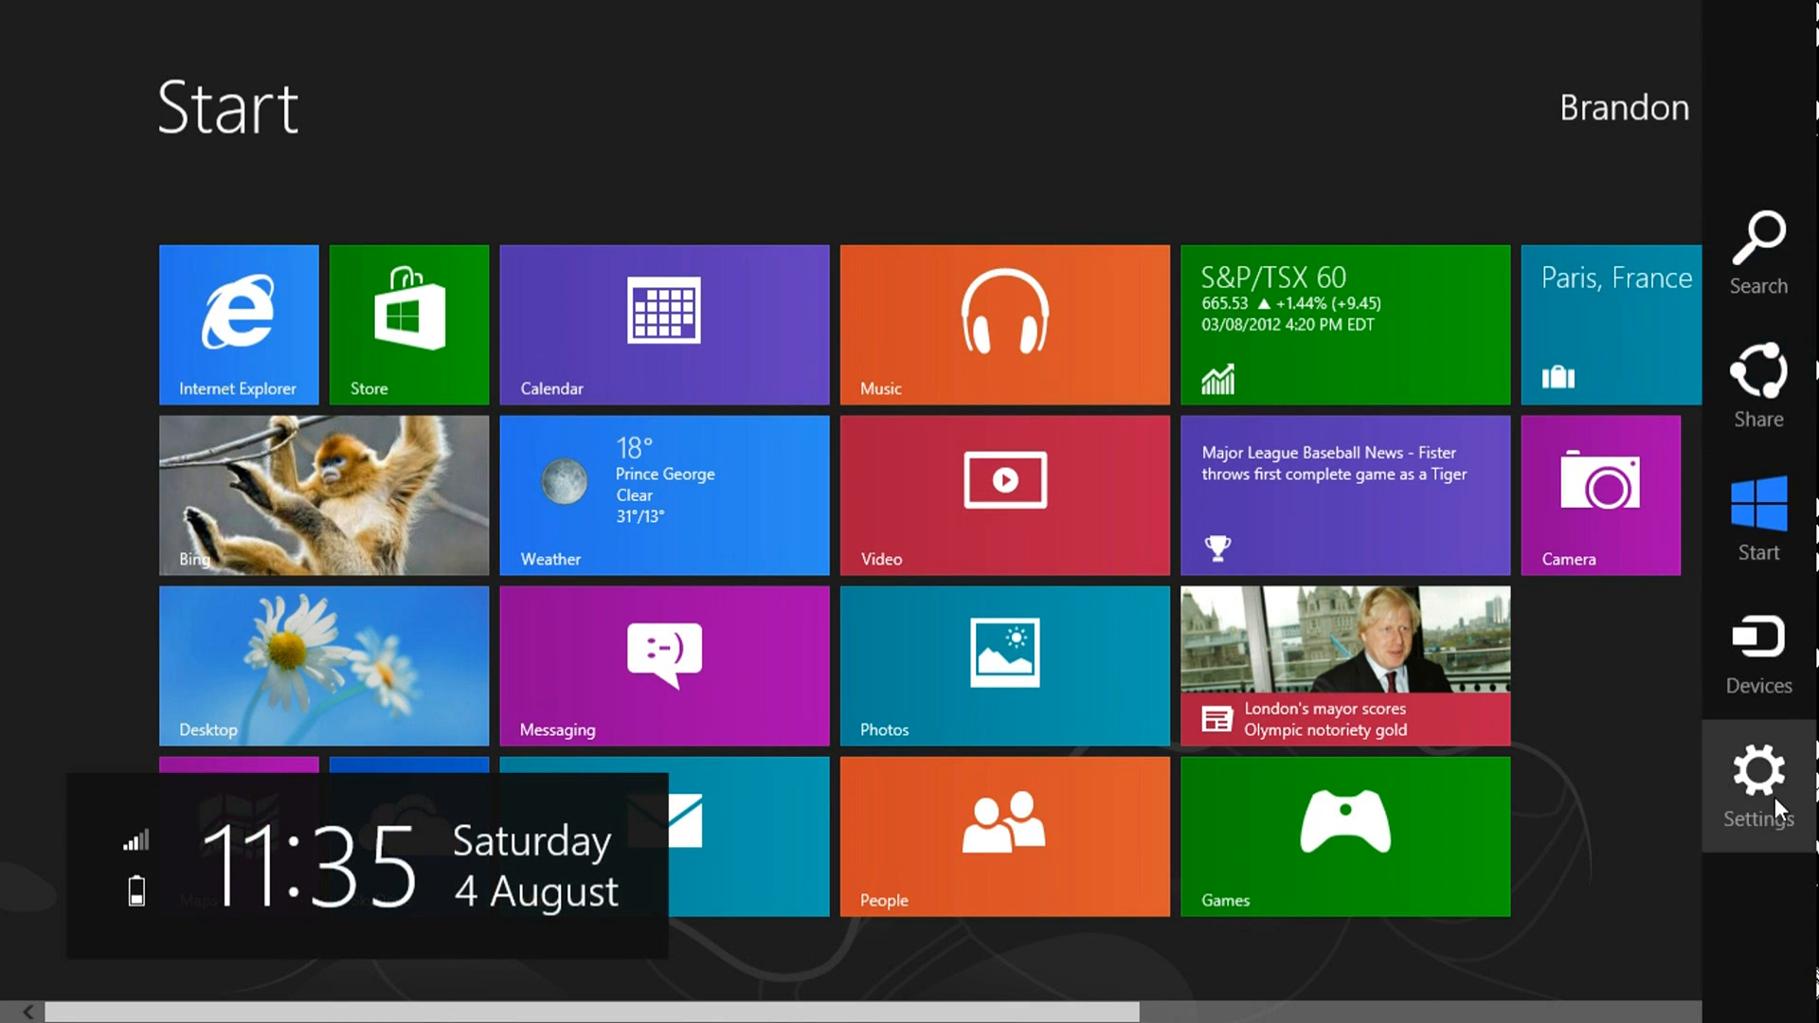
click(1758, 771)
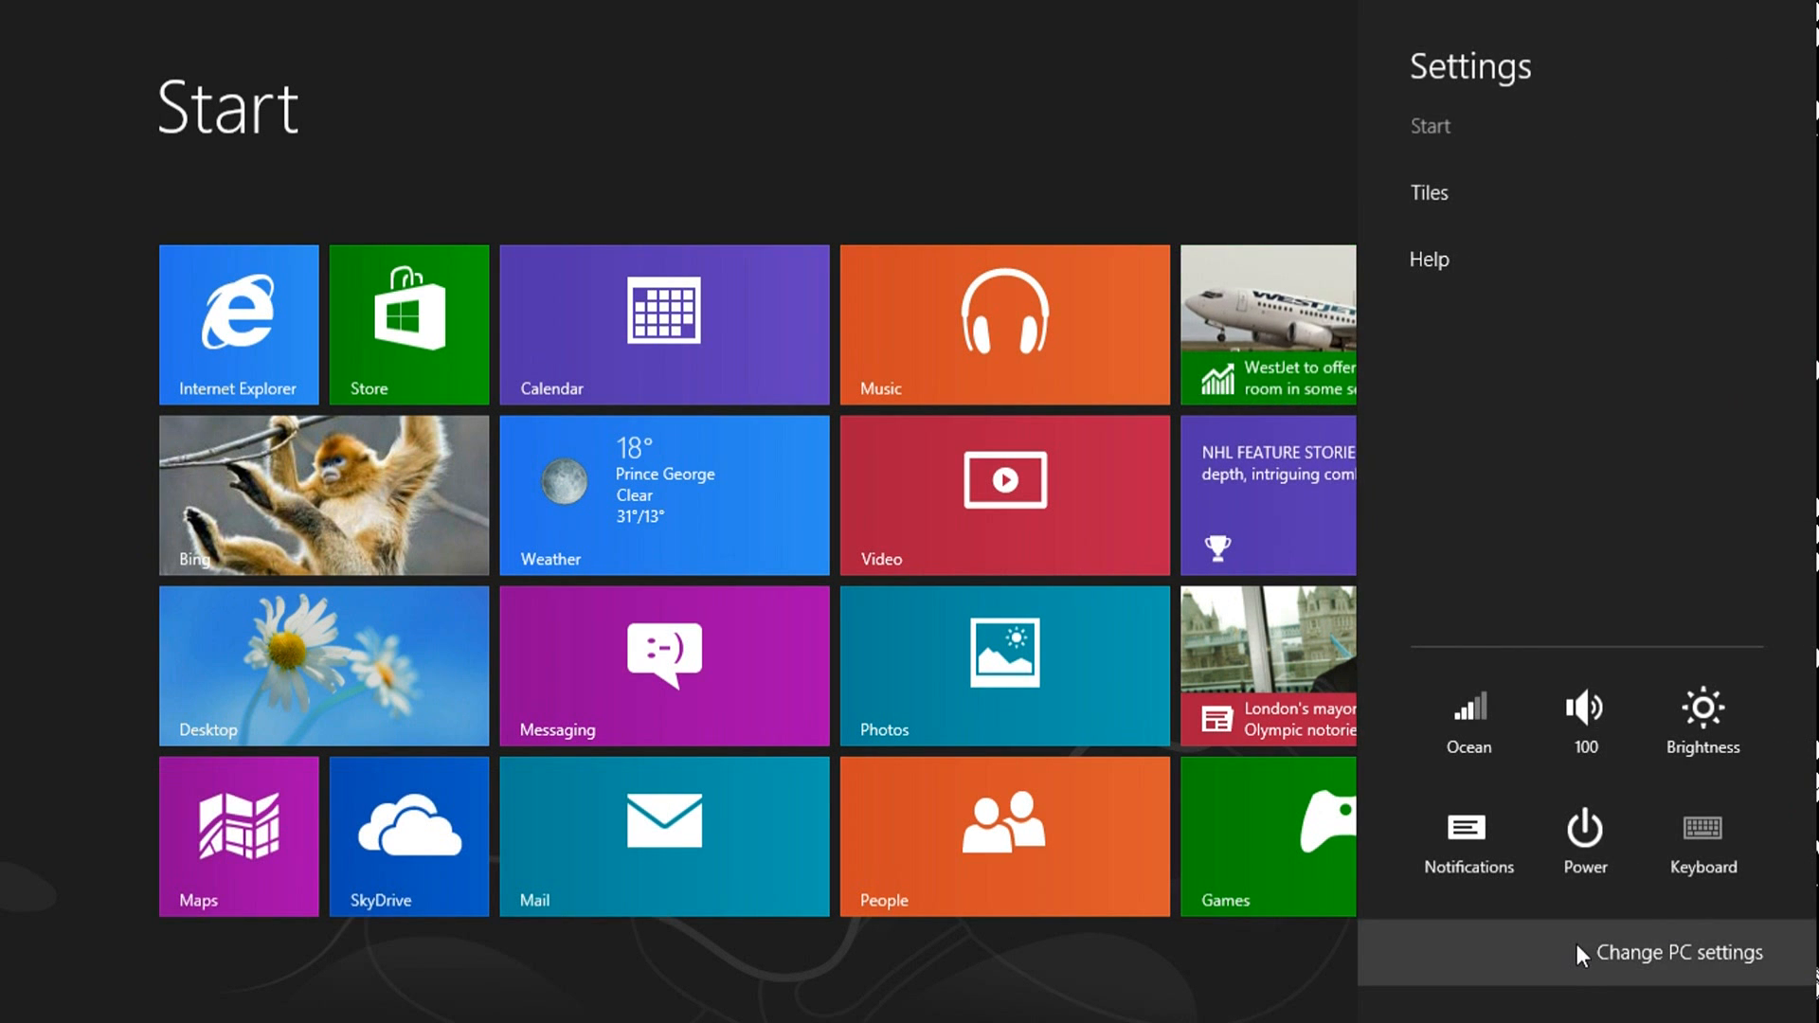
Step: Tour PC settings: Personalize's Lock screen and Start screen options, then the General page
click(1679, 952)
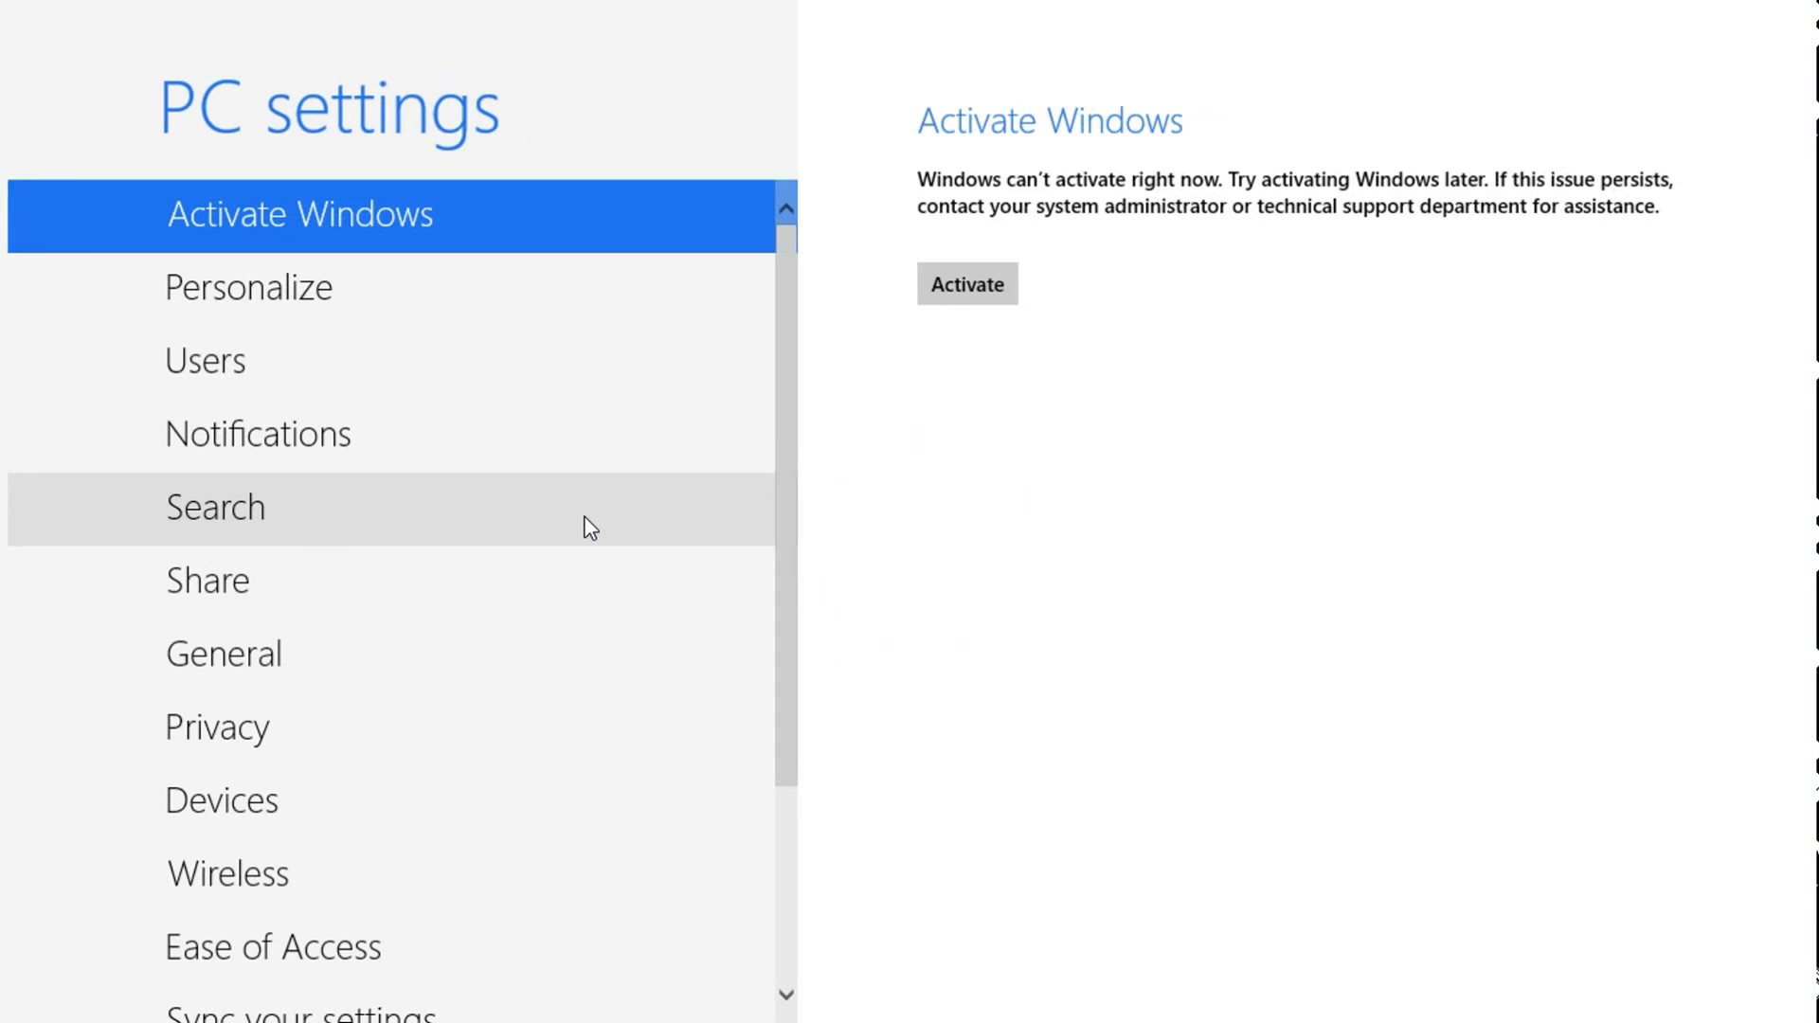
mouse_move(569, 305)
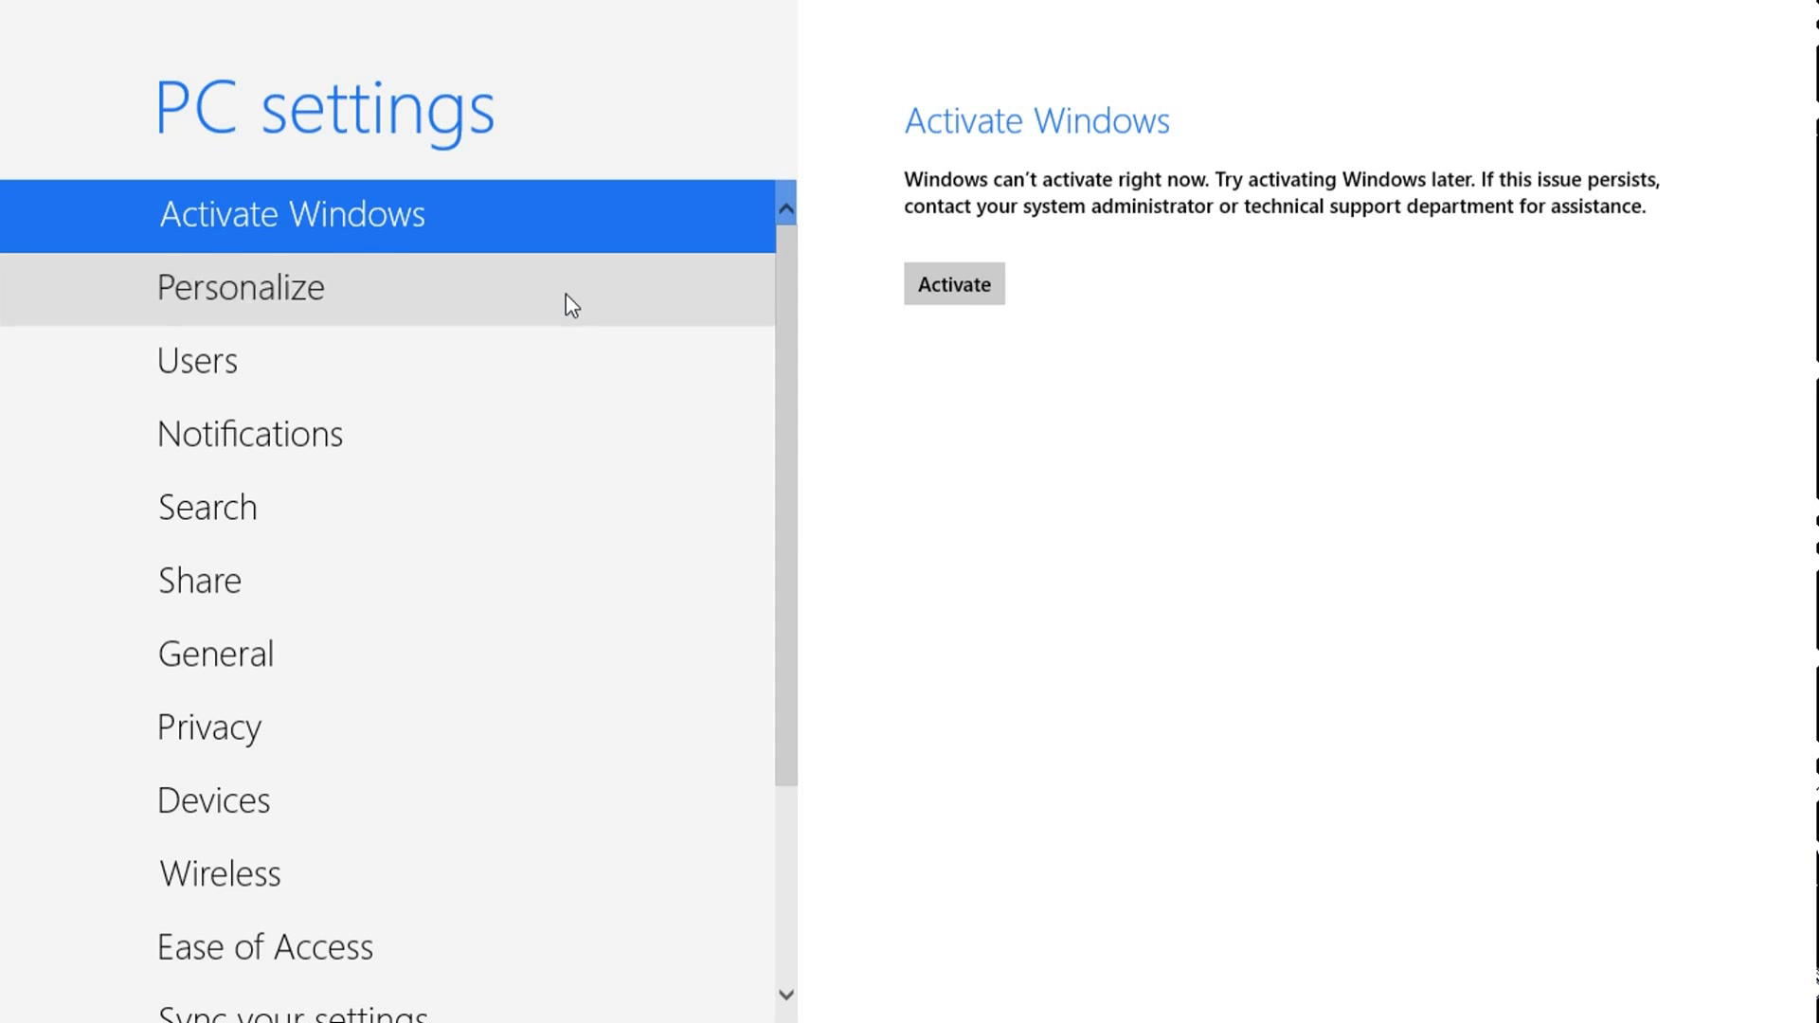
click(242, 286)
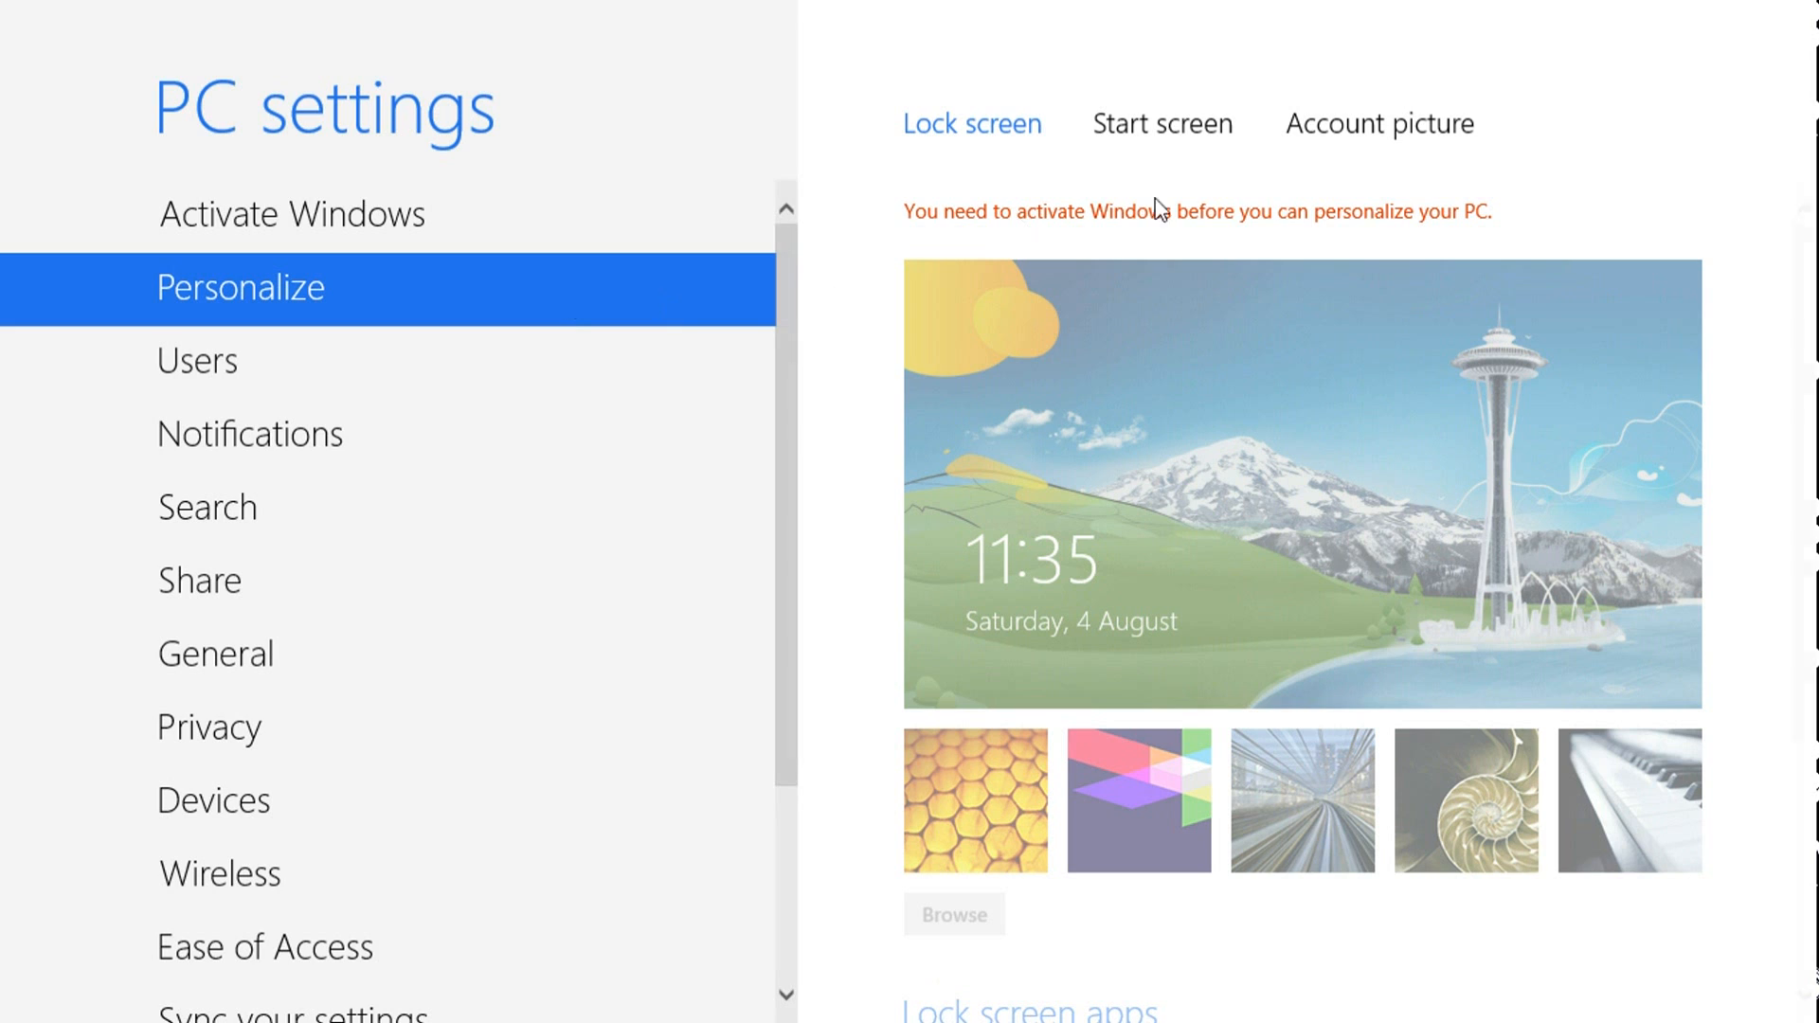
mouse_move(954, 842)
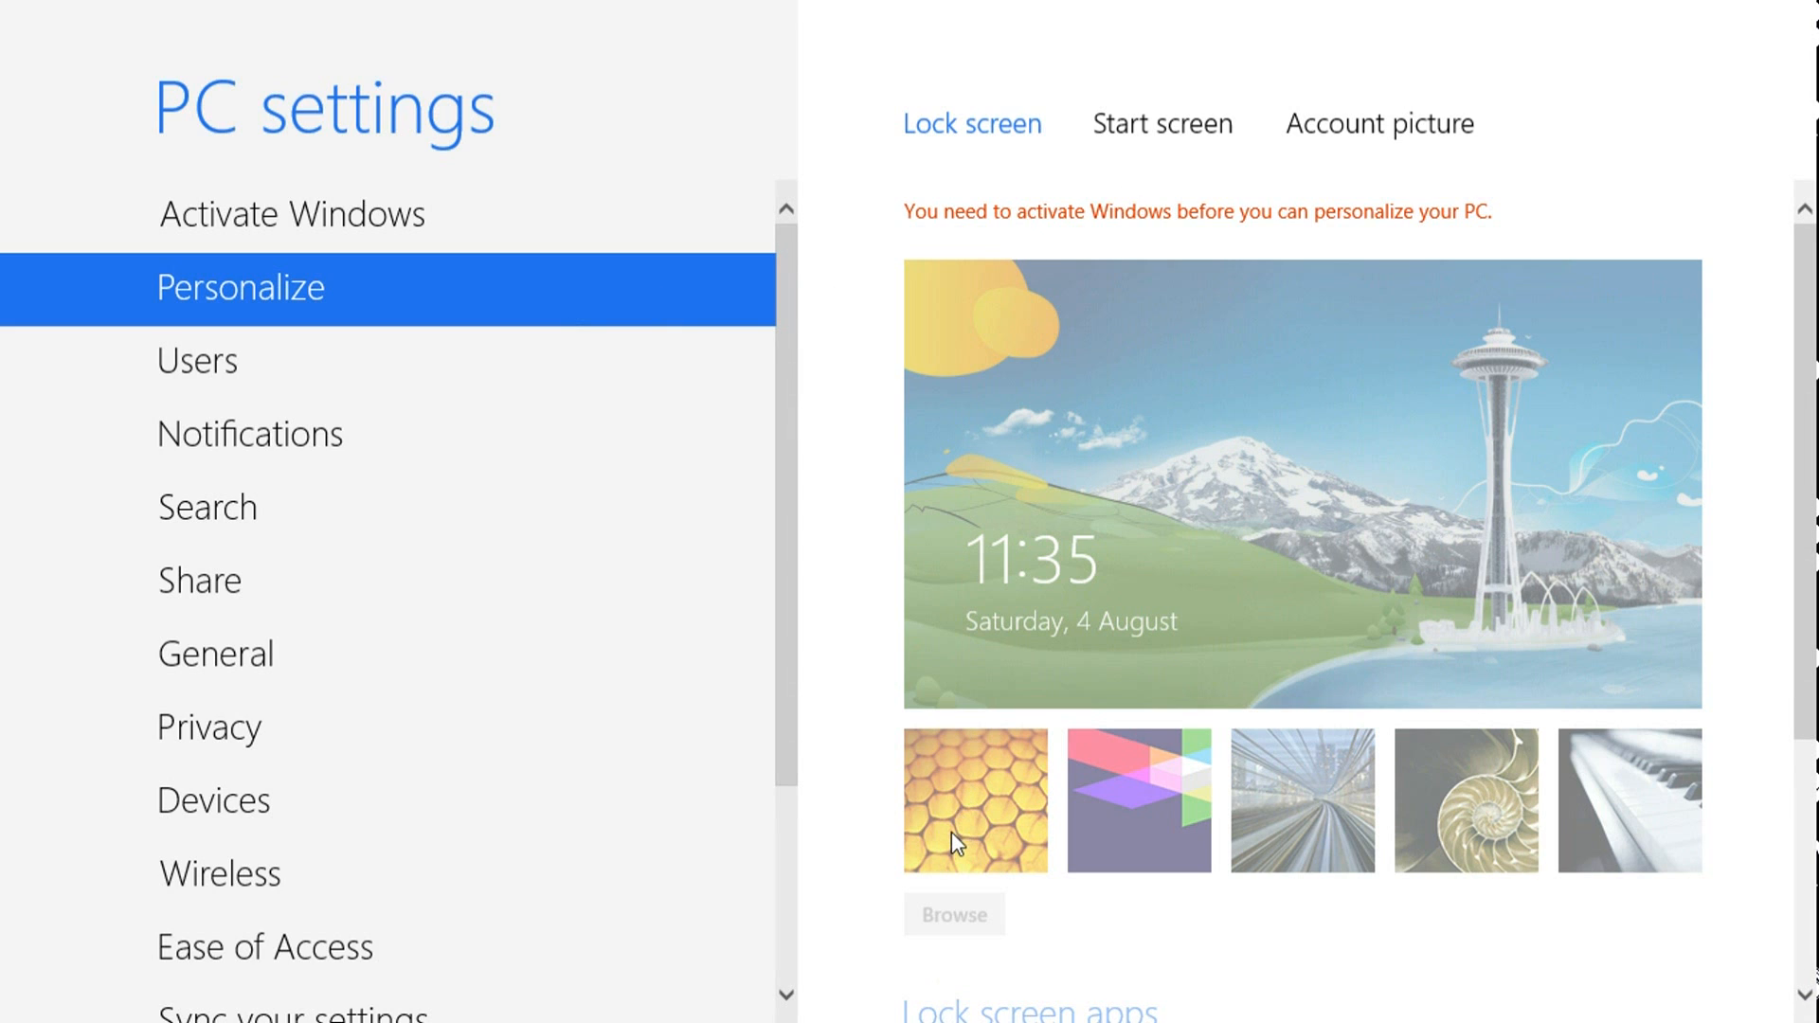
mouse_move(1166, 464)
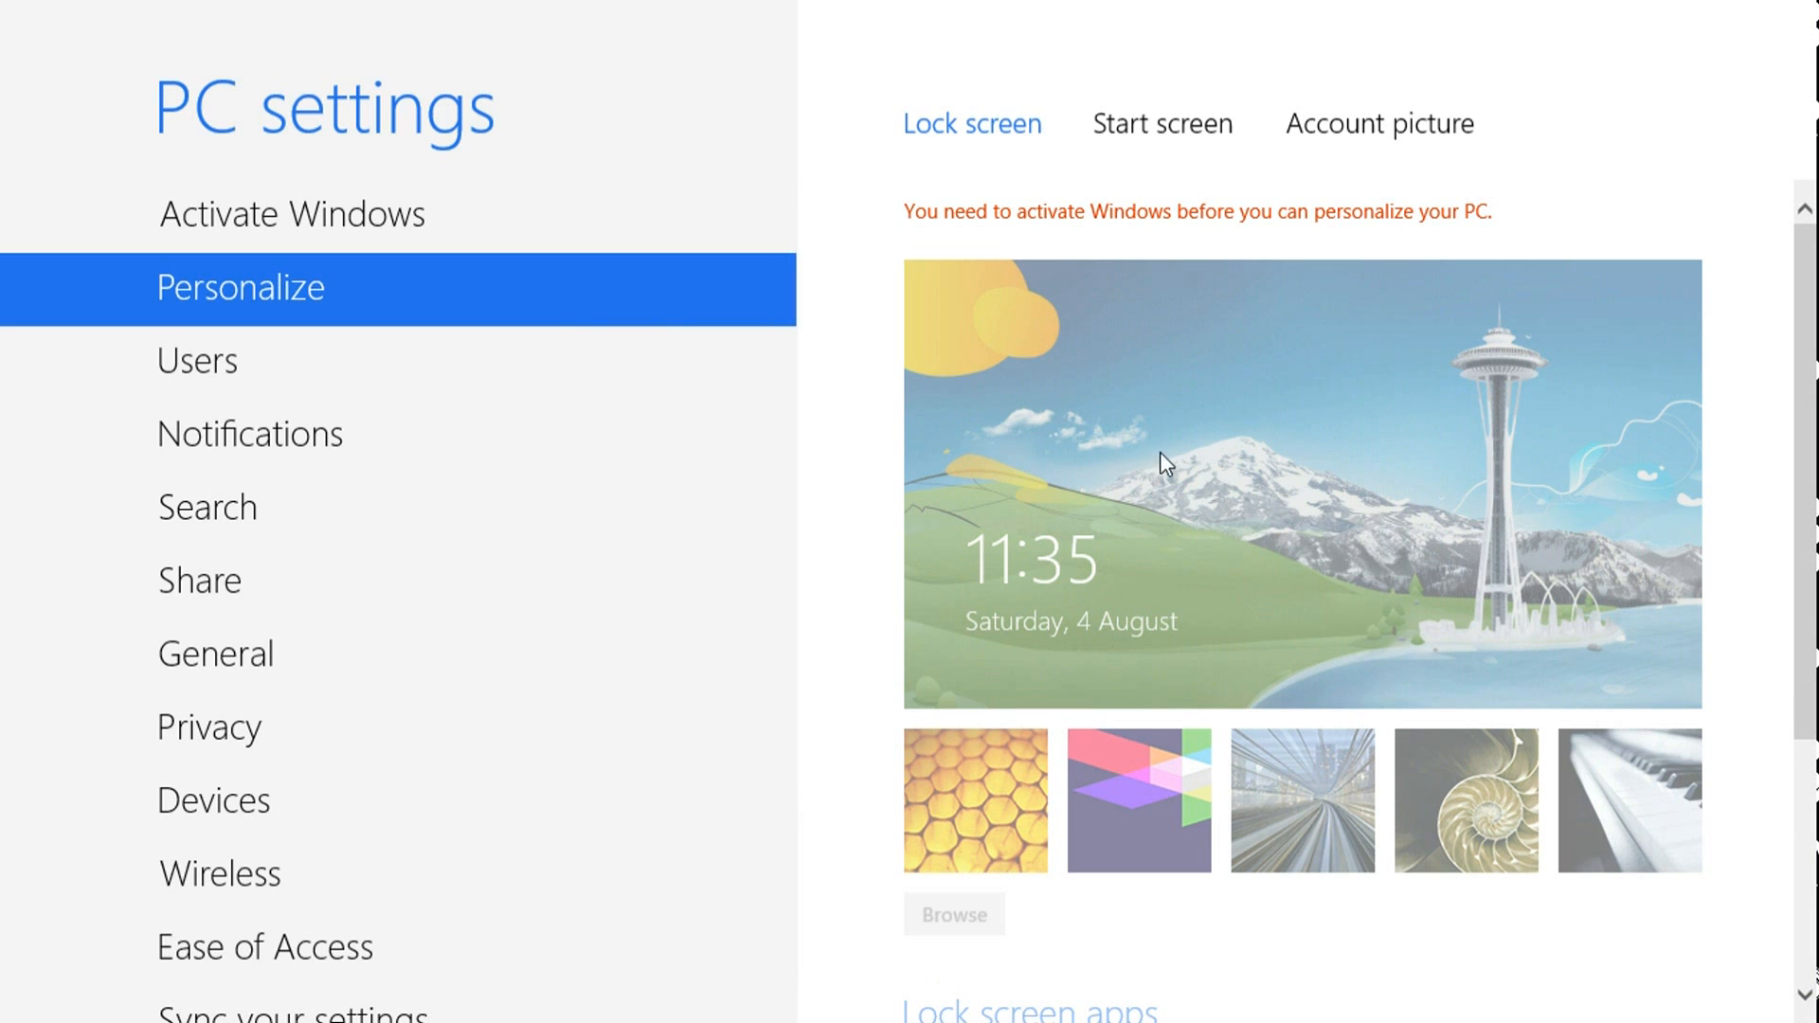
mouse_move(1257, 250)
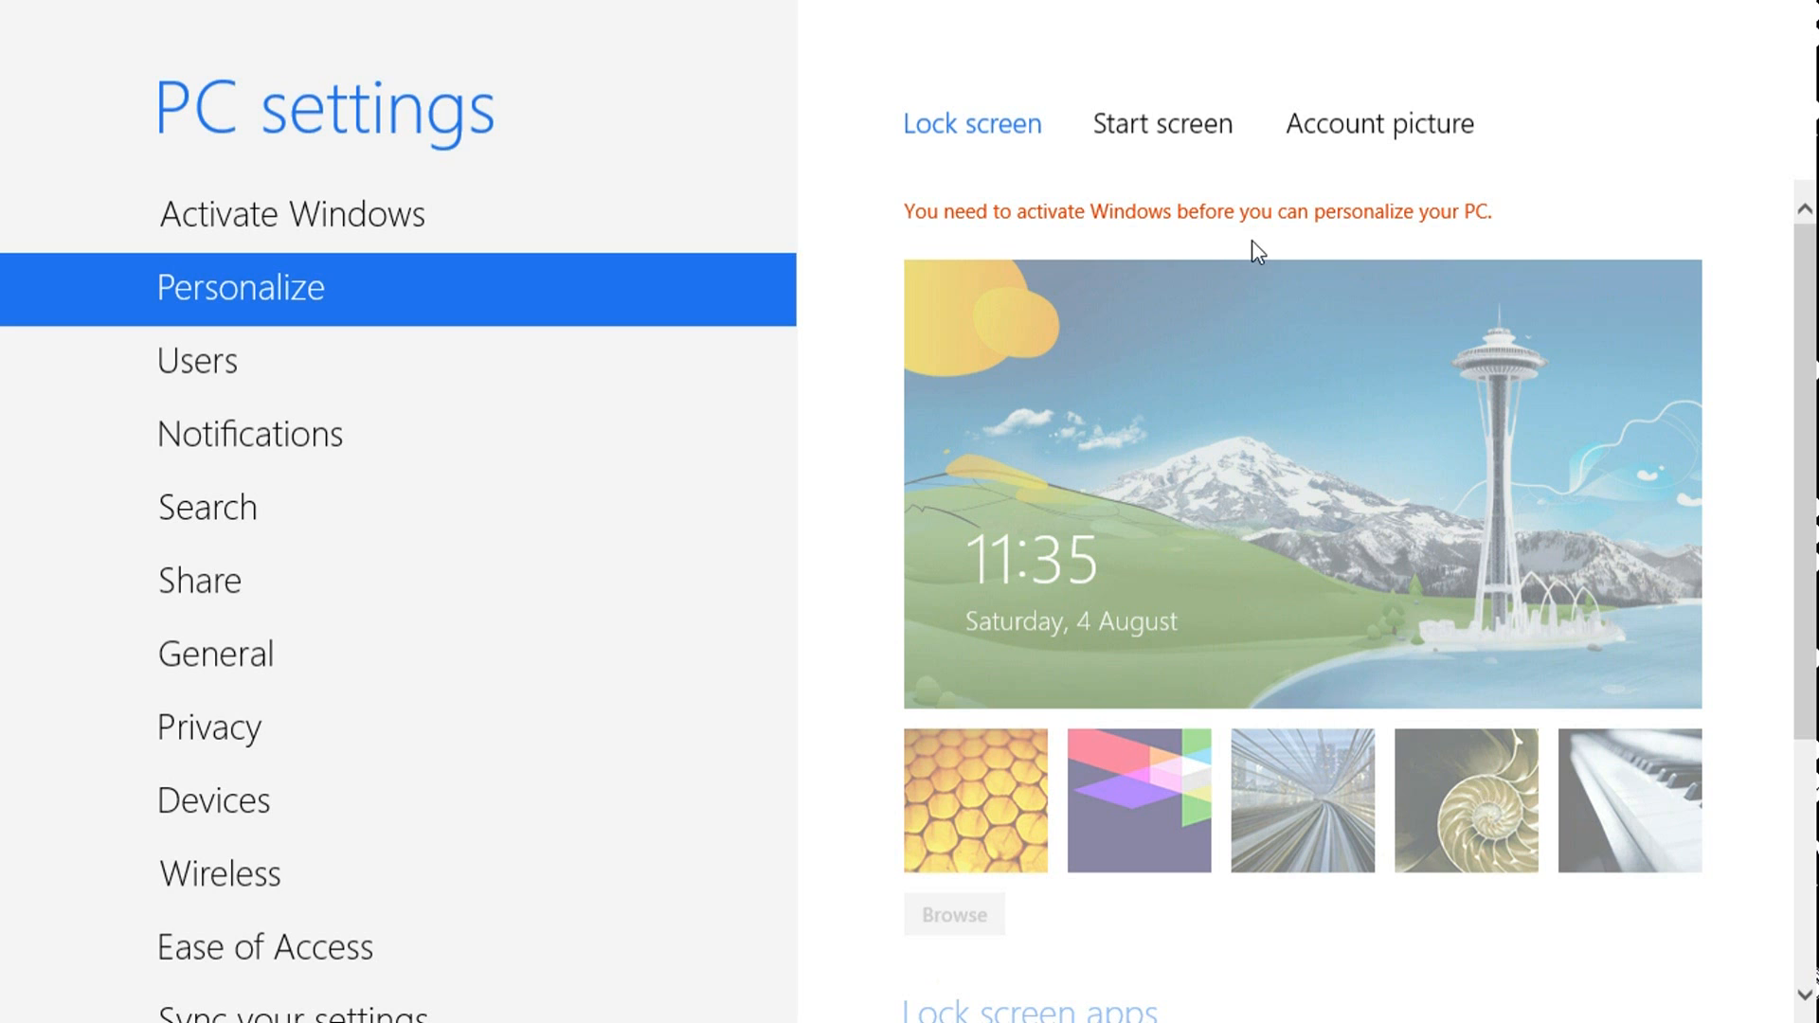
click(1161, 124)
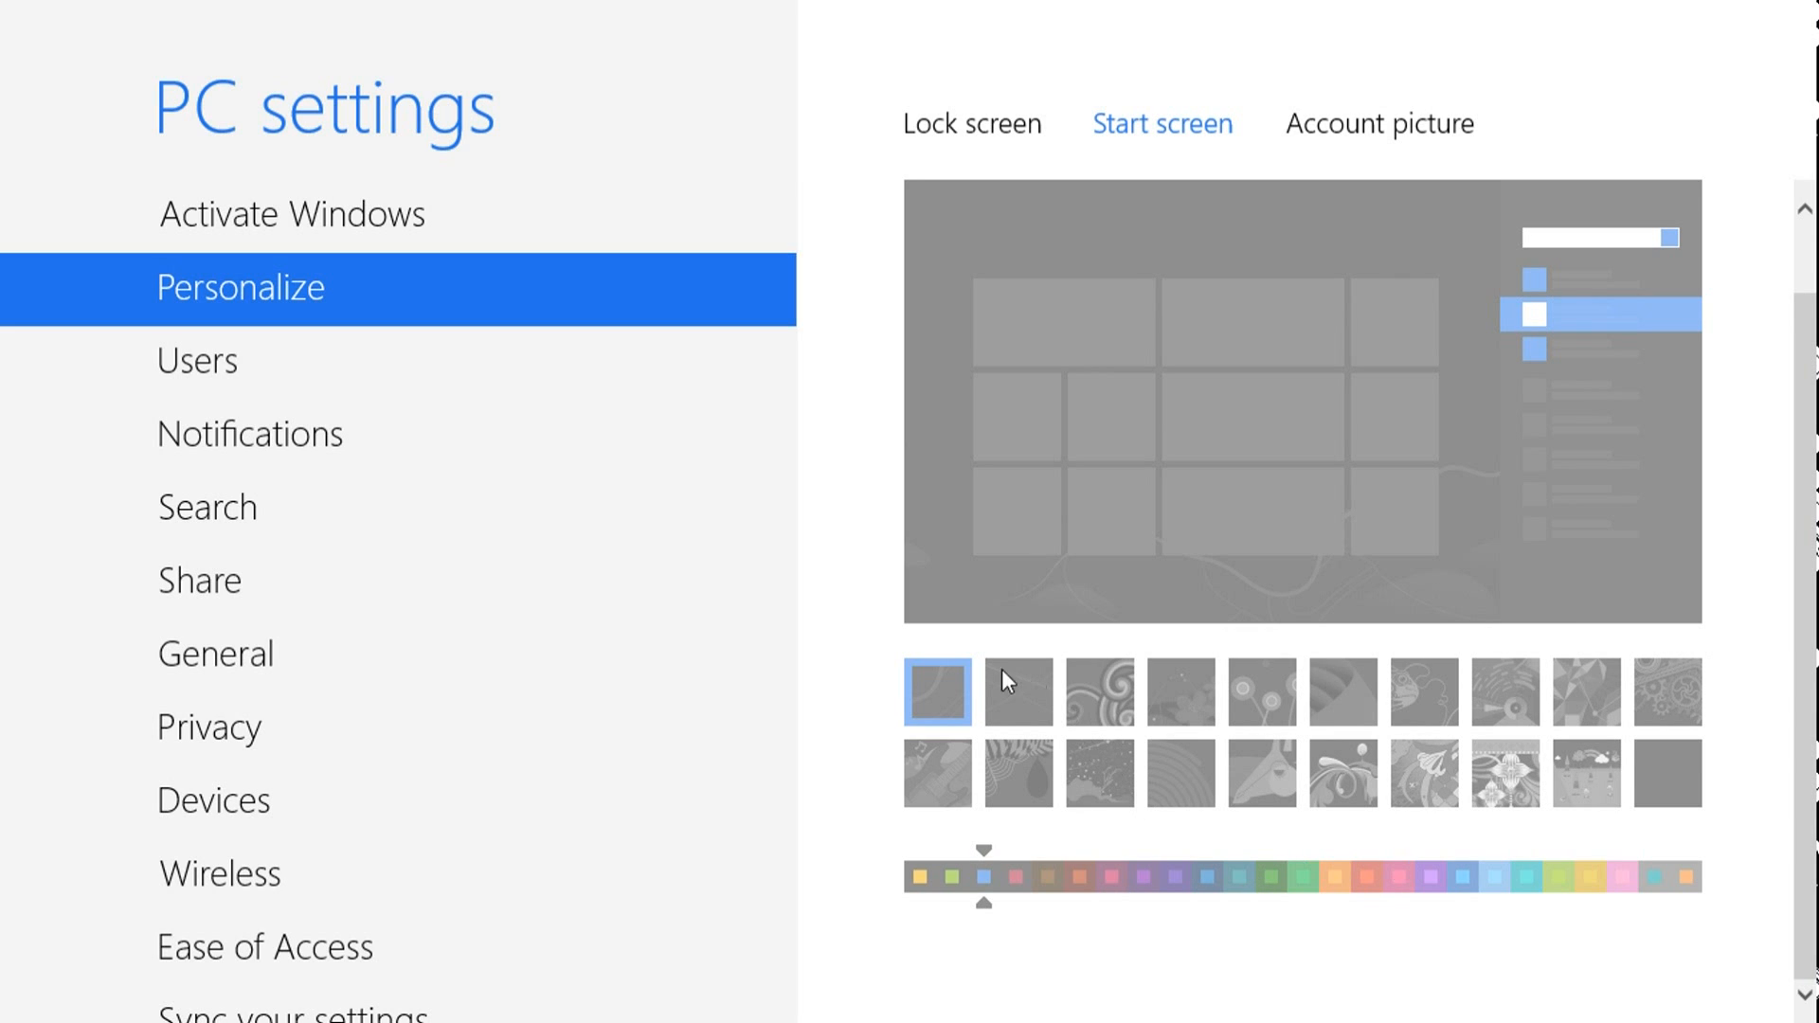
mouse_move(1235, 713)
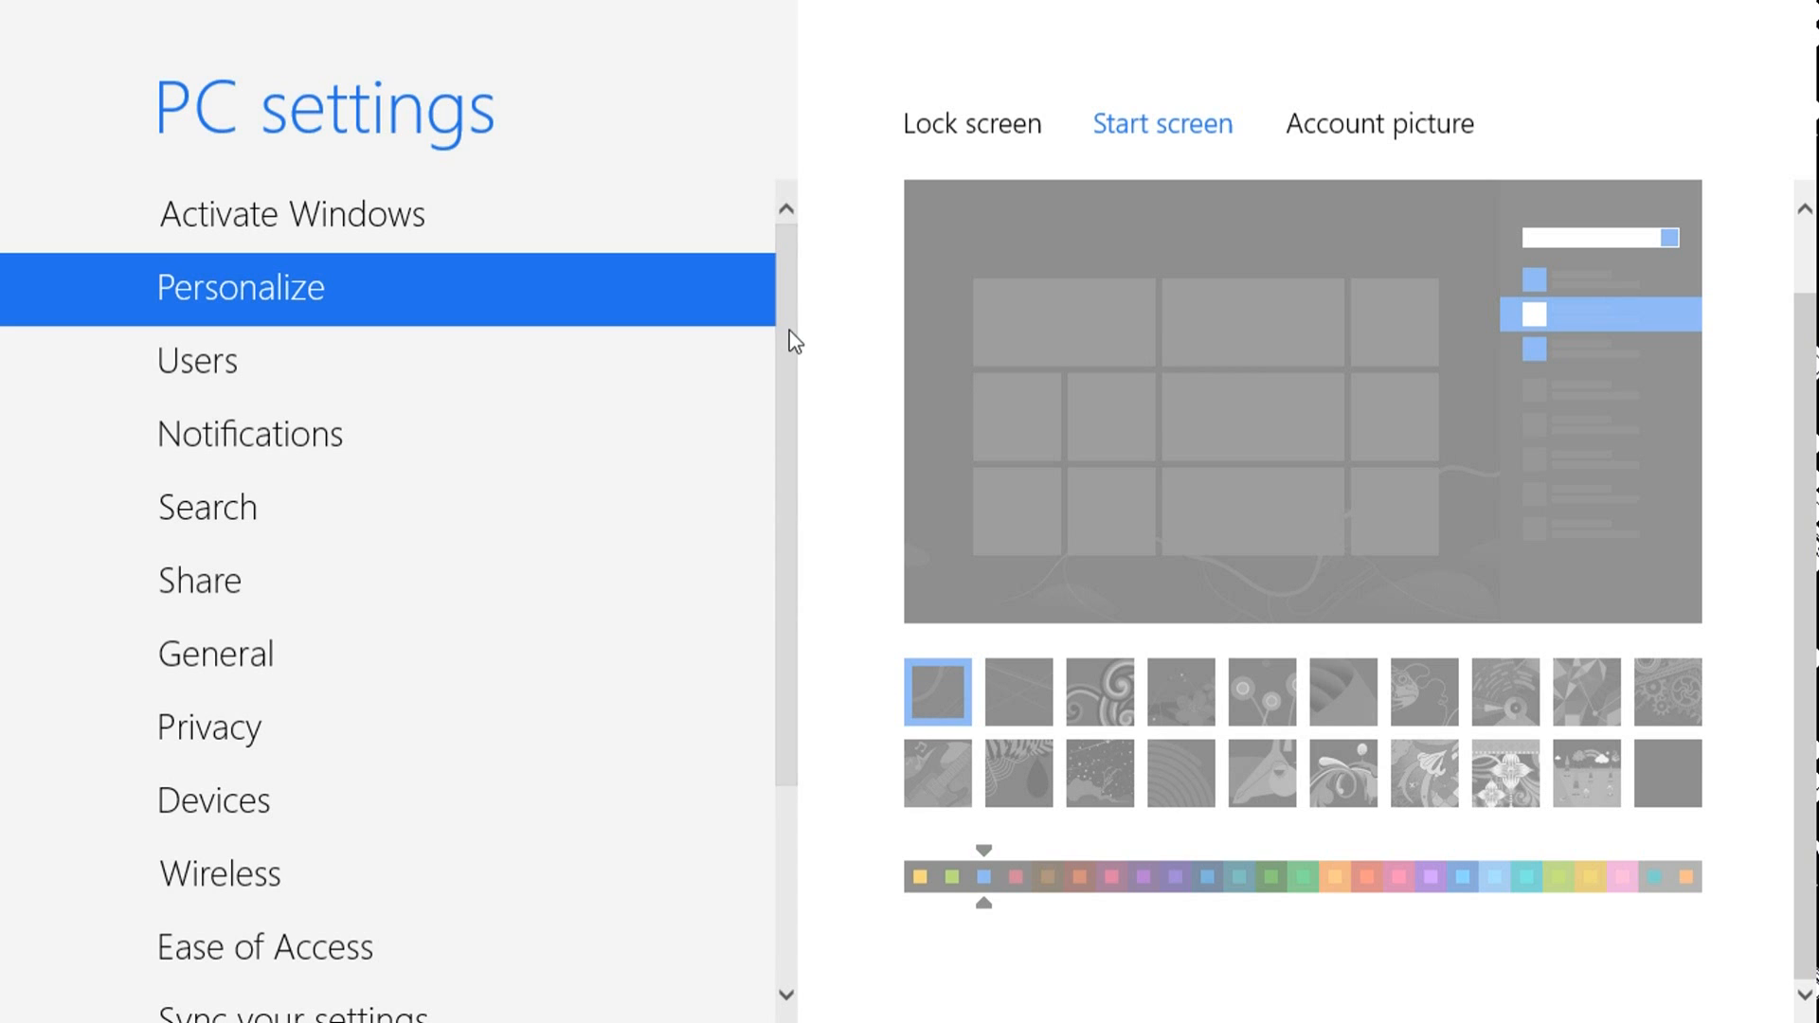
scroll(down, 3)
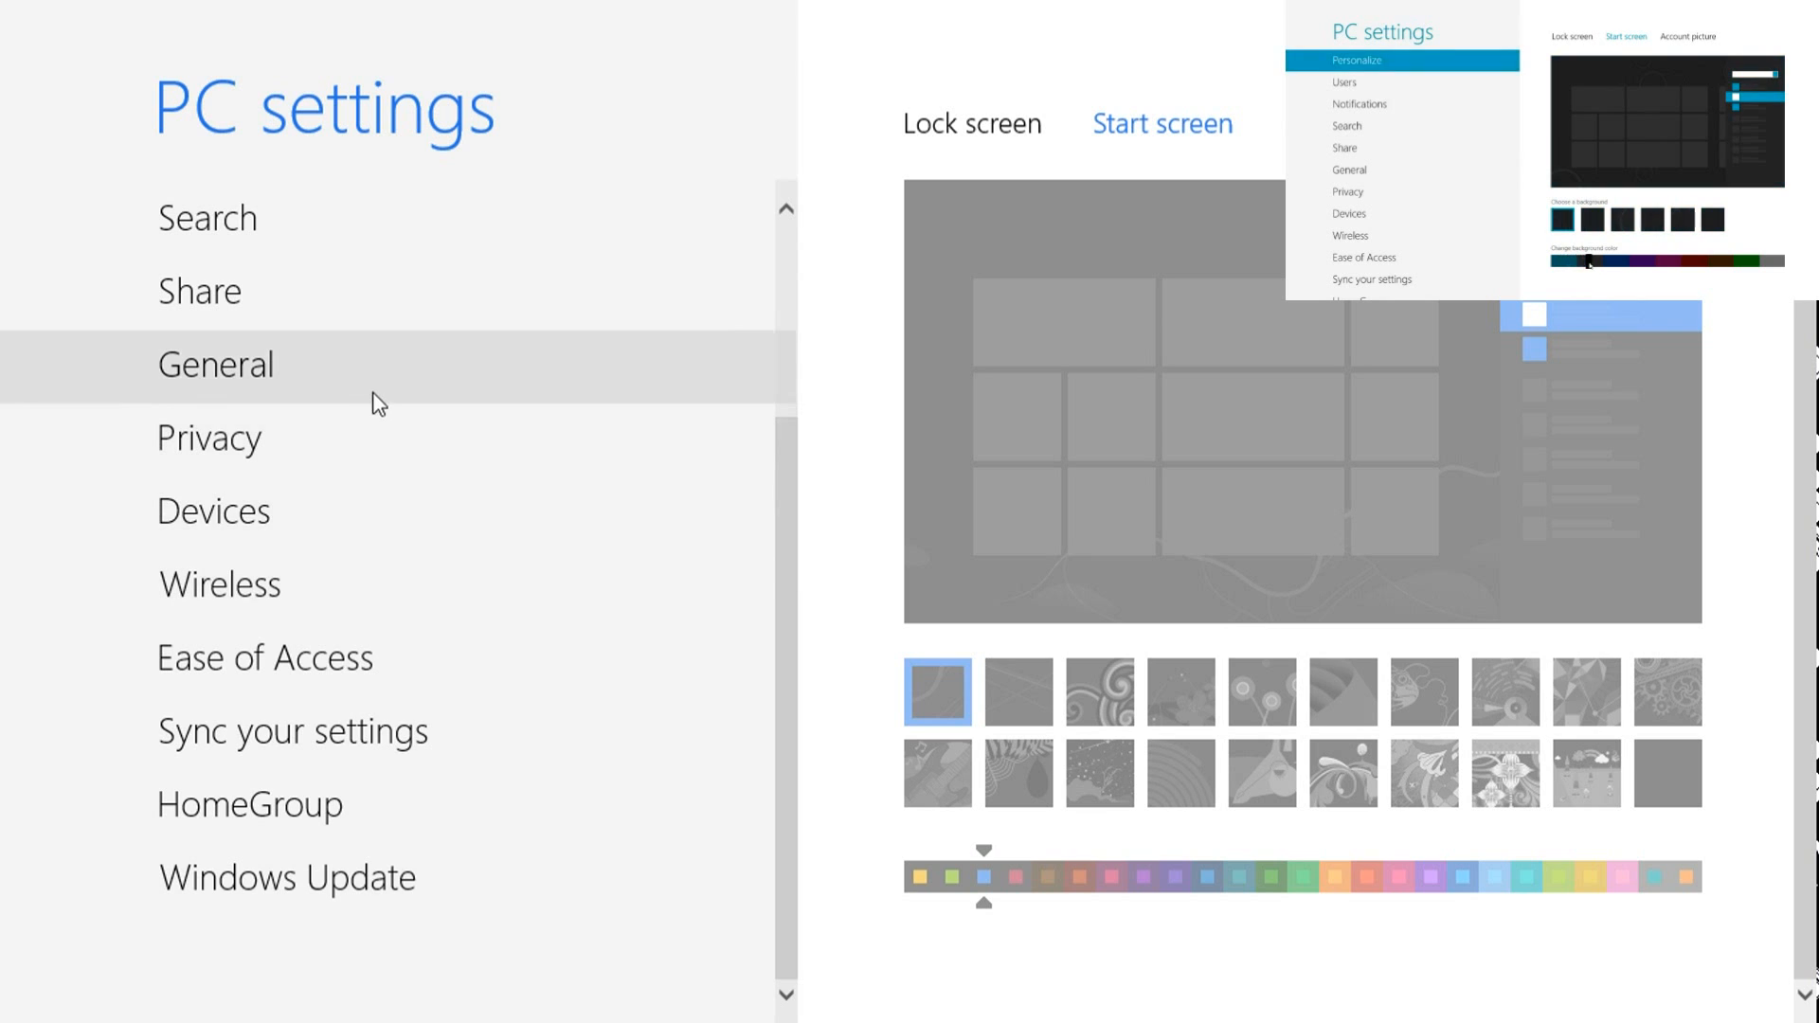
click(1661, 260)
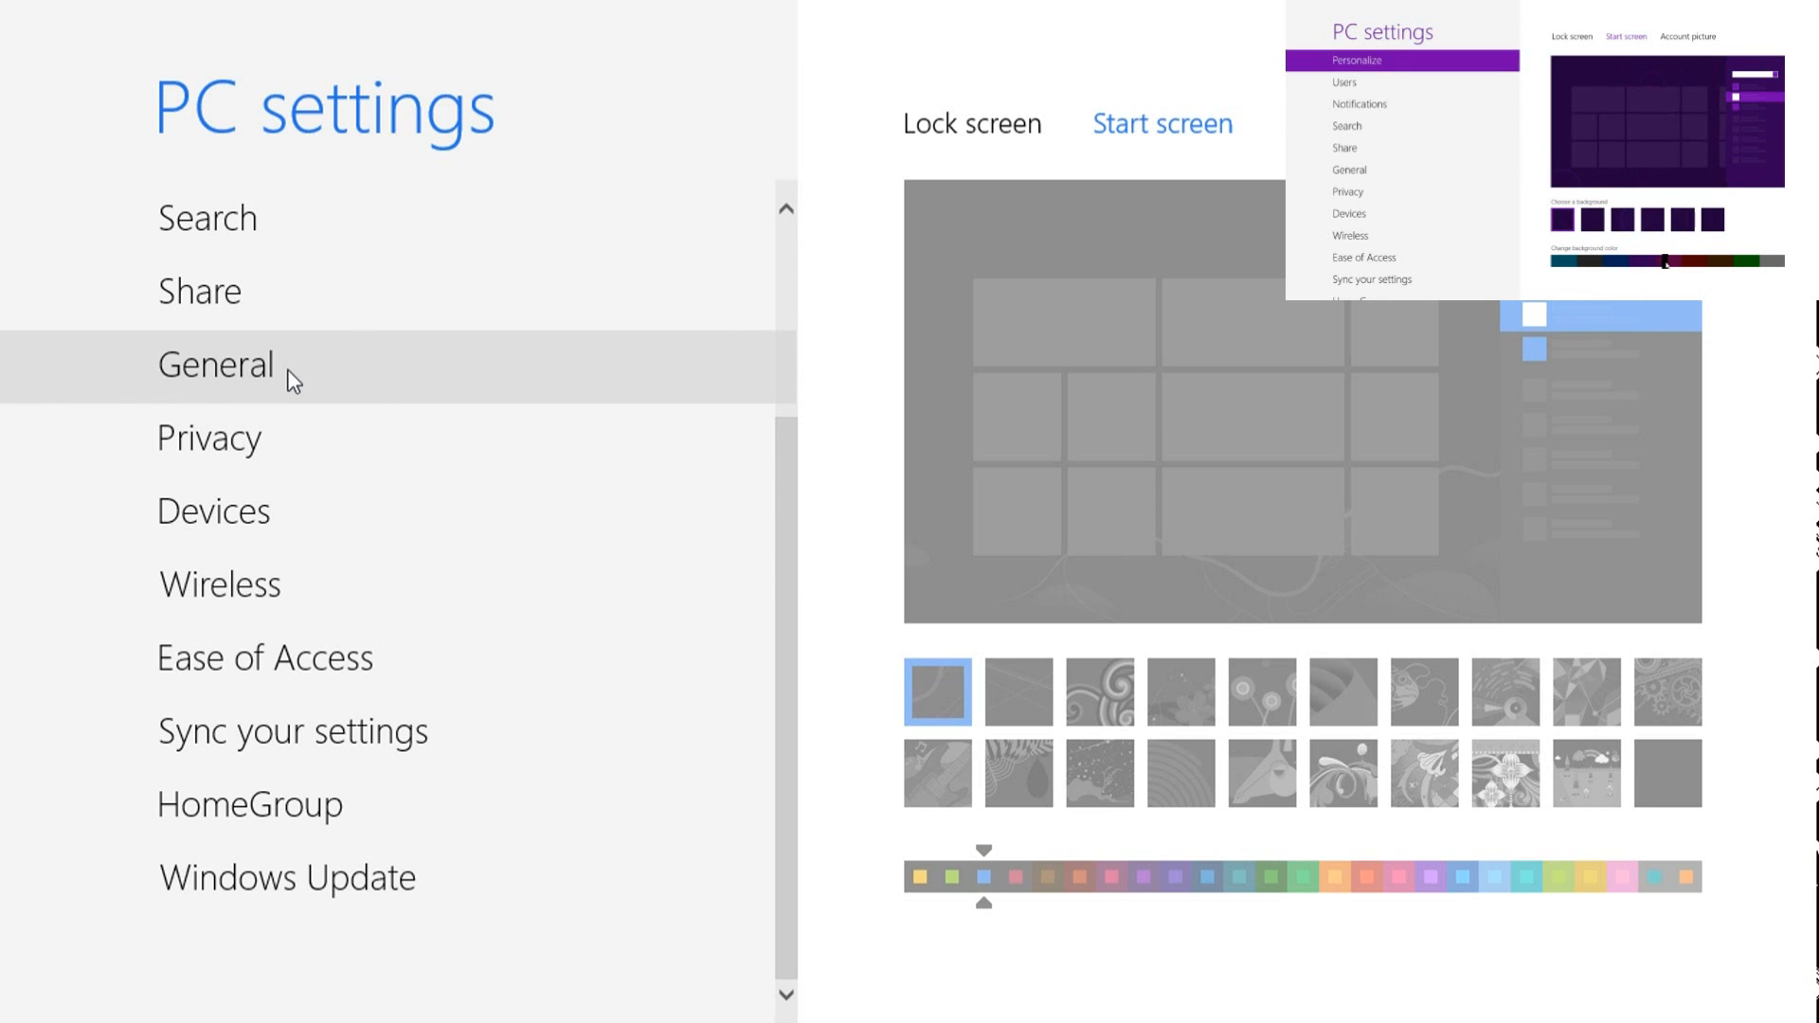
click(216, 363)
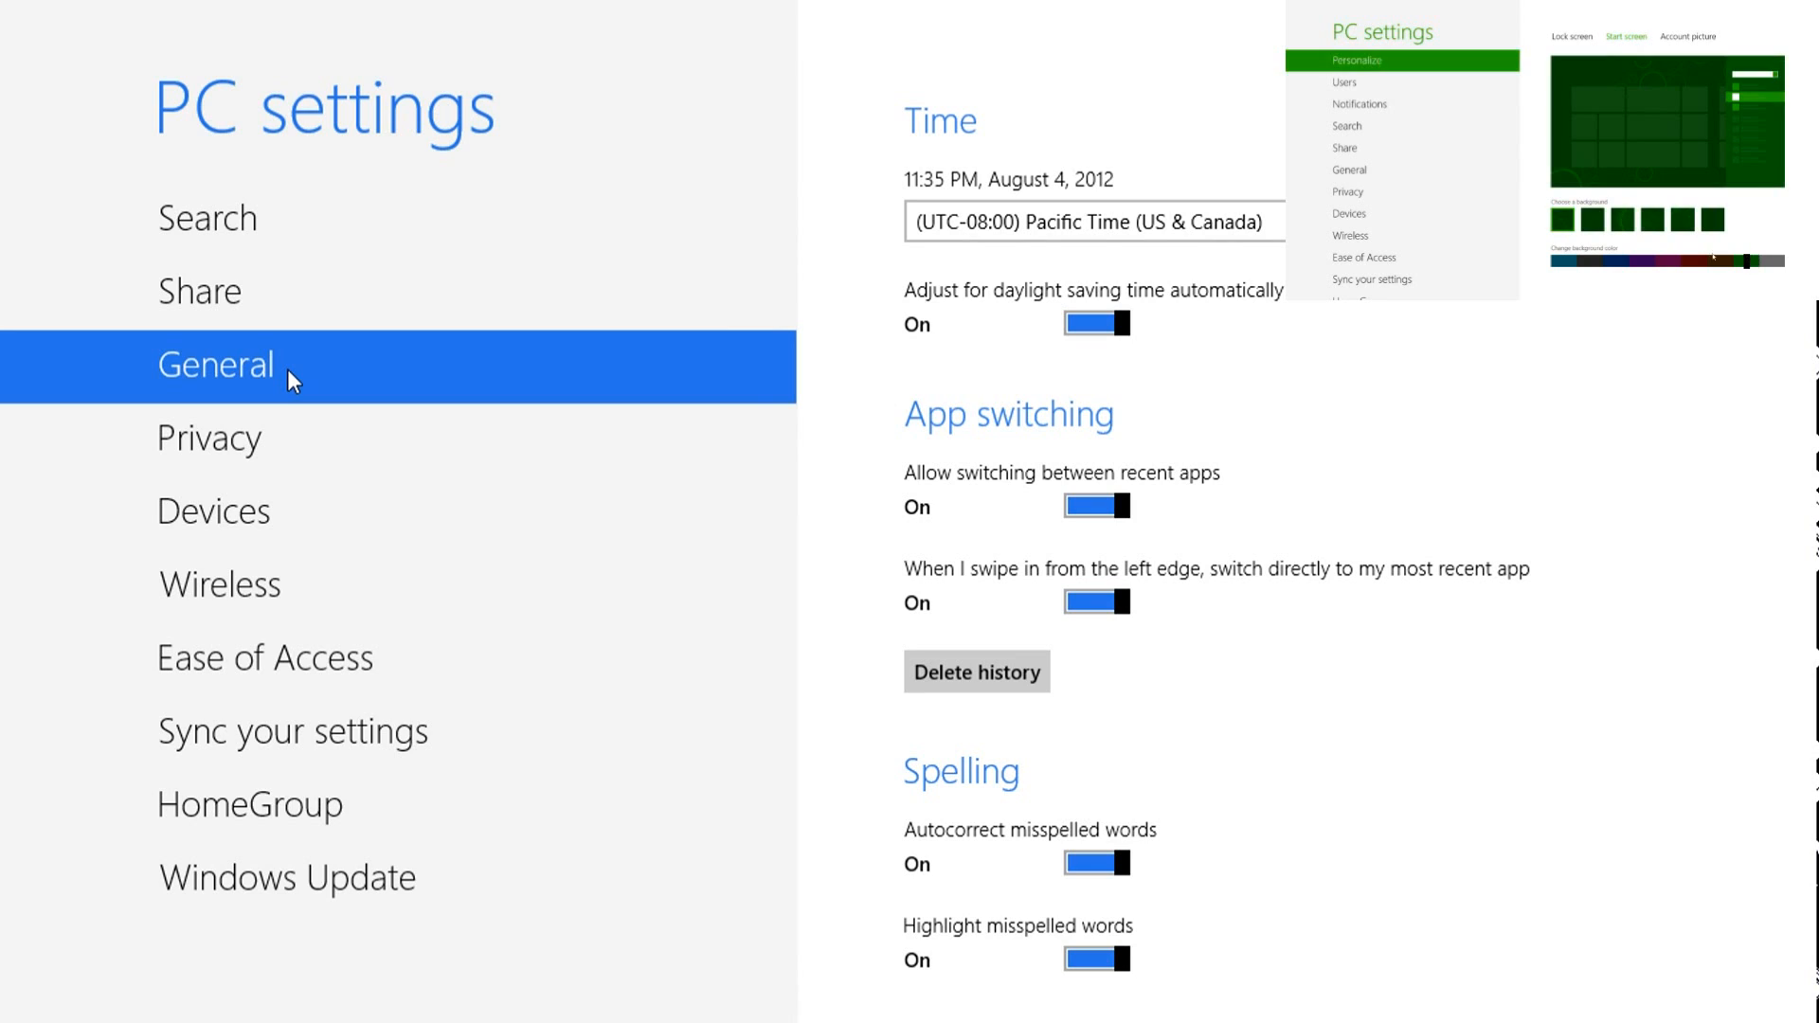
click(1565, 218)
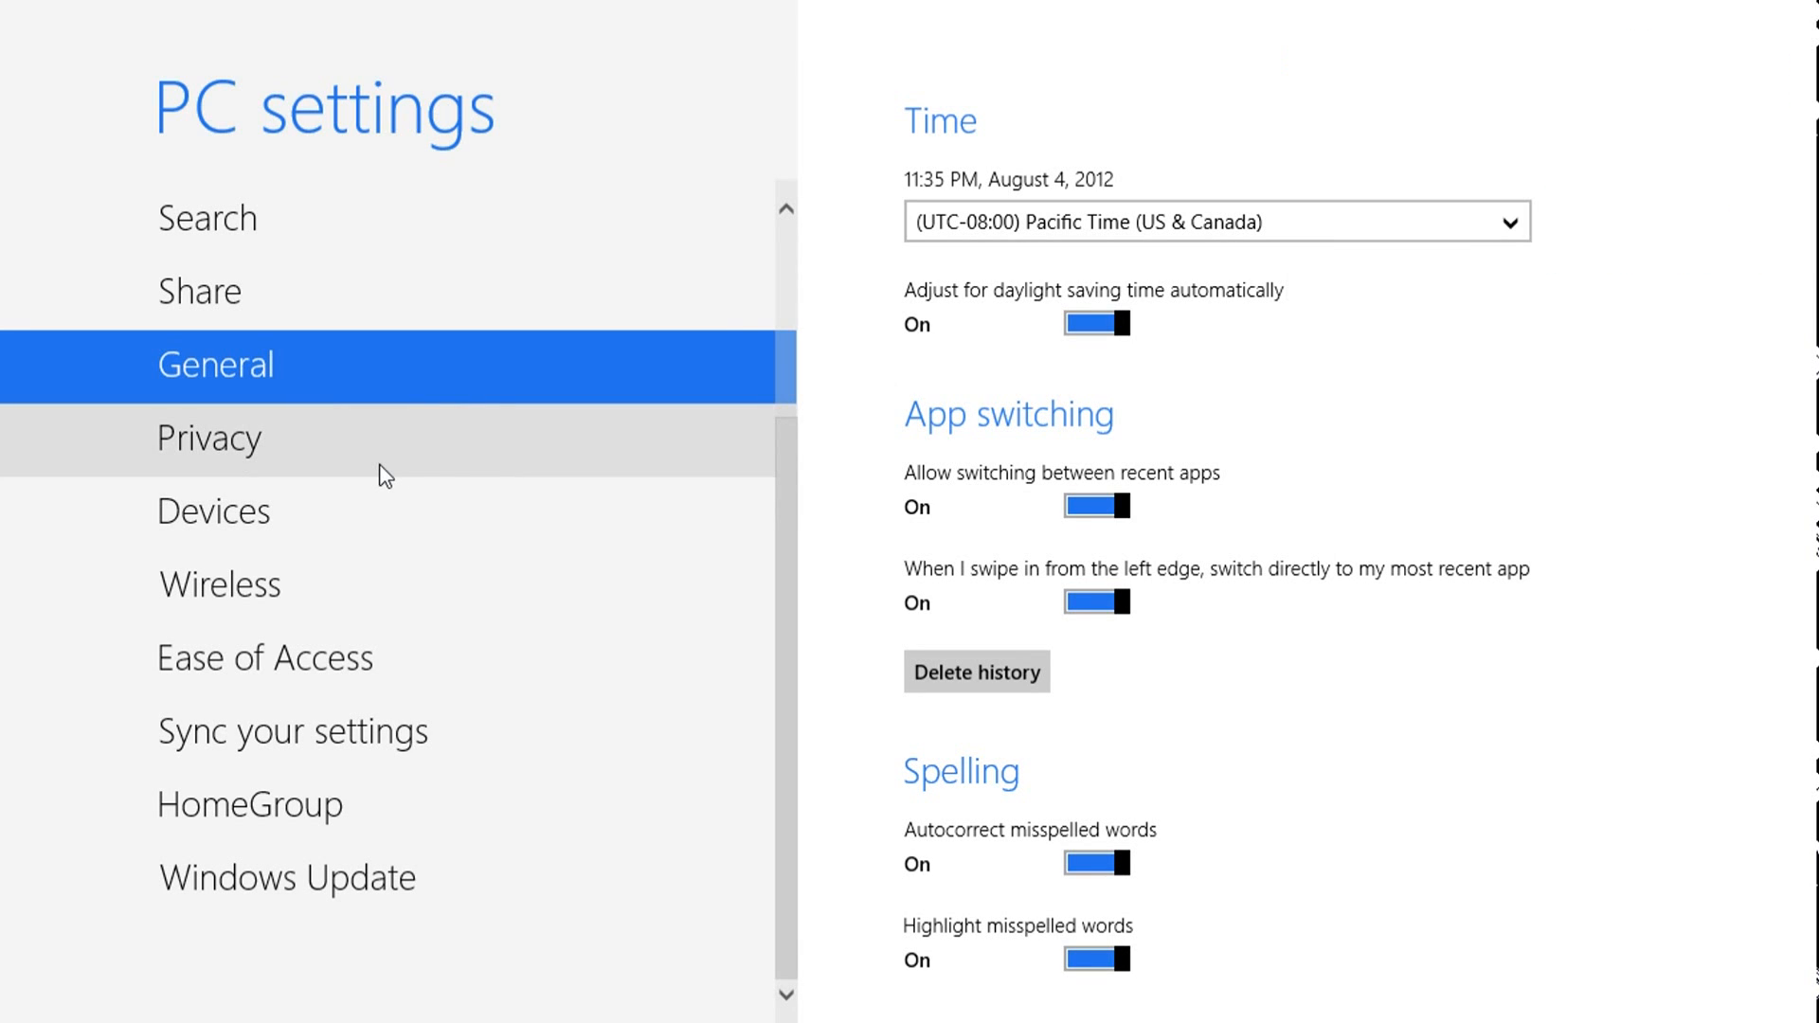
mouse_move(769, 77)
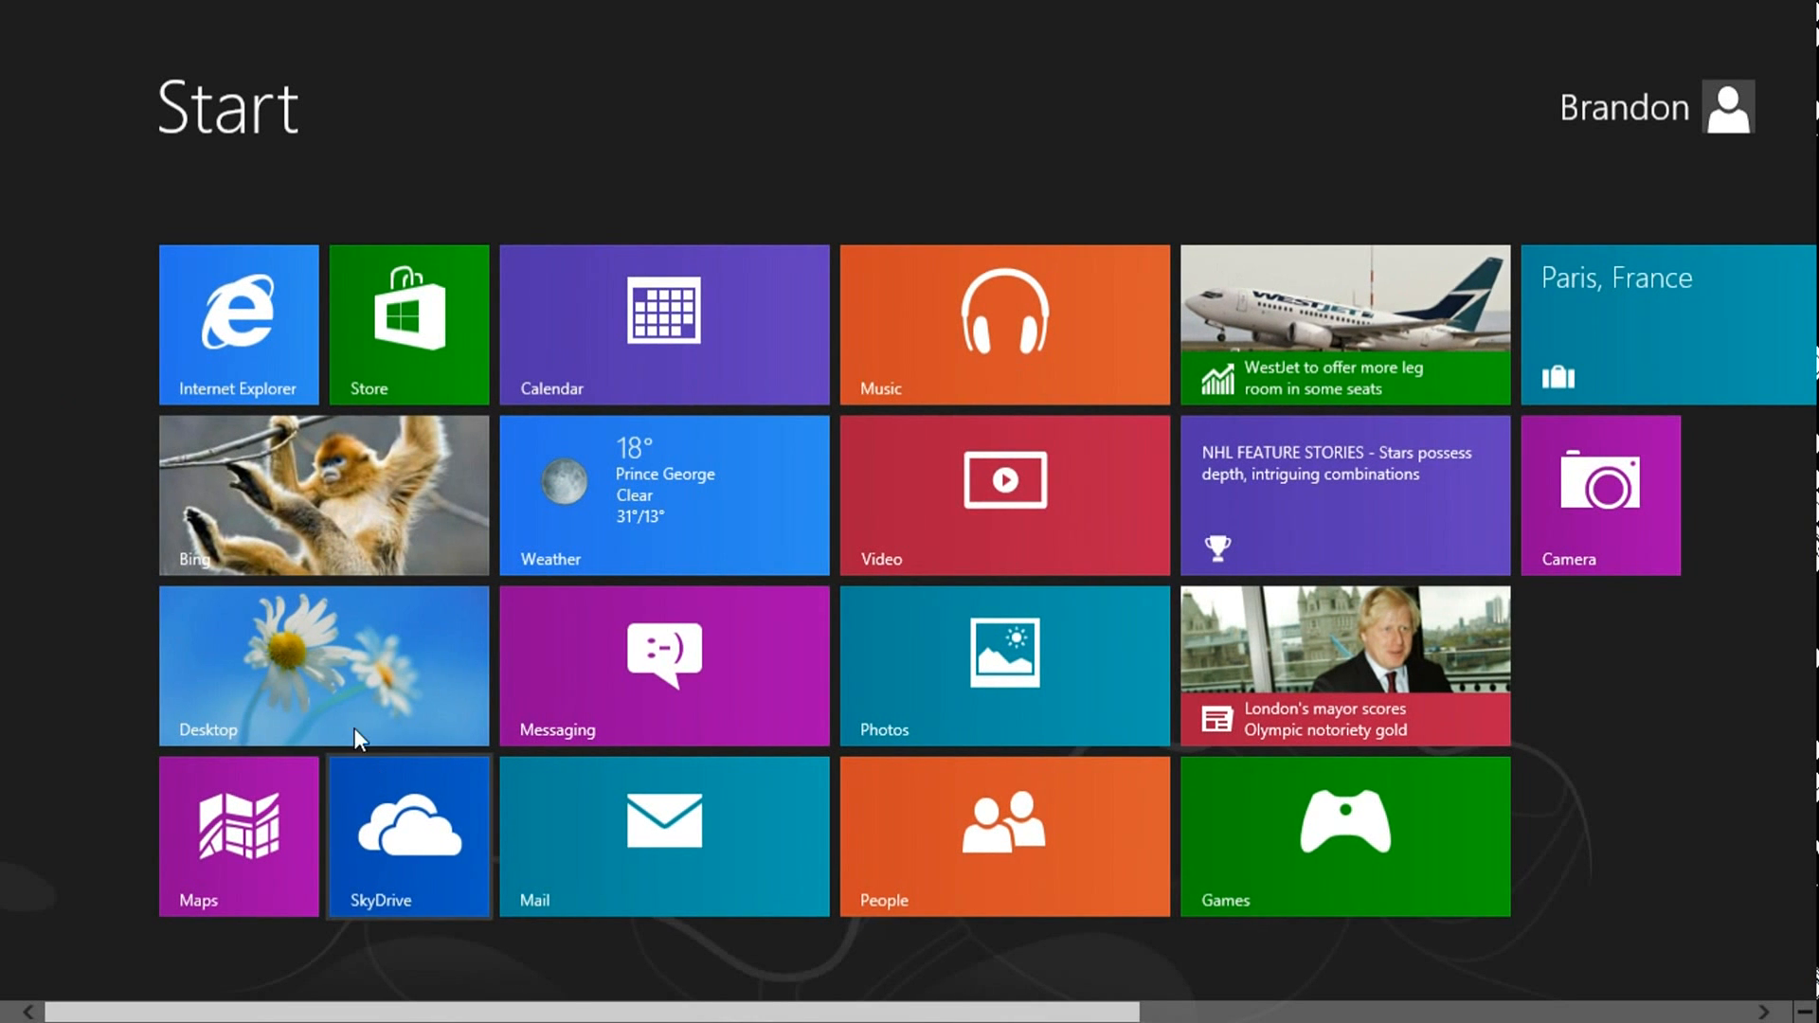
Step: From the desktop, open Settings > PC info to show Windows 8 Enterprise system details
click(322, 665)
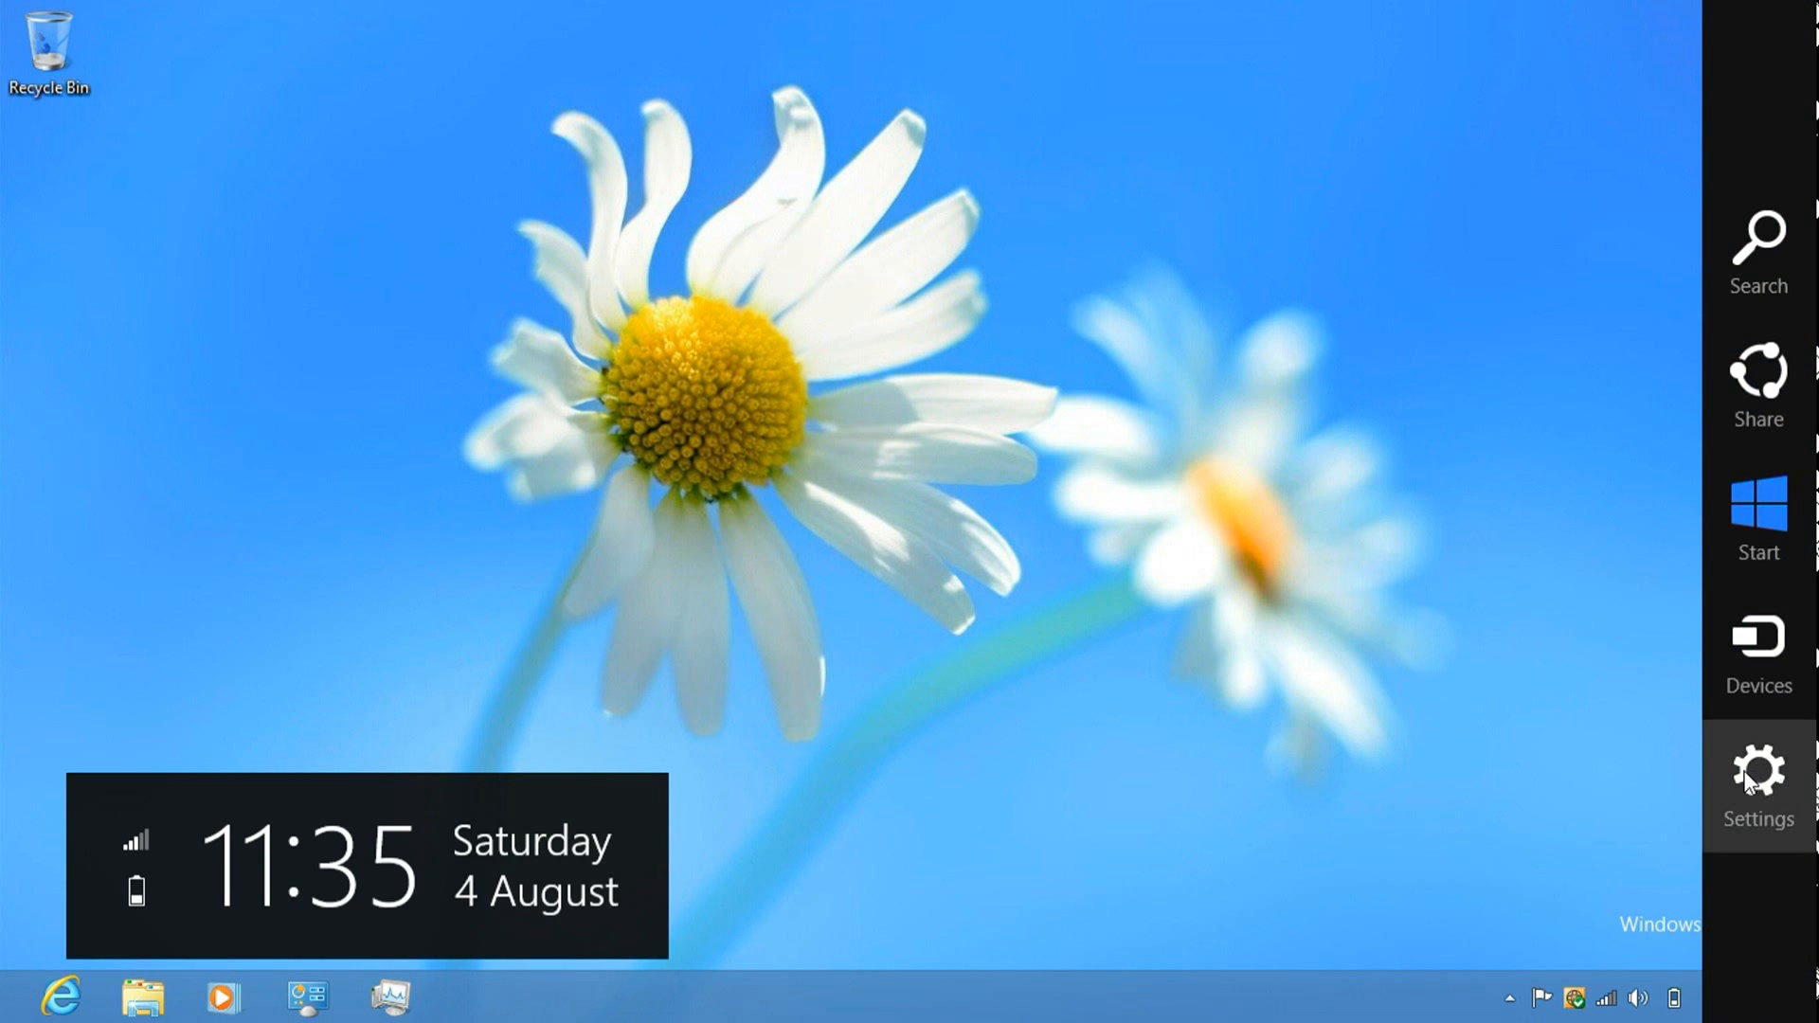
click(1757, 769)
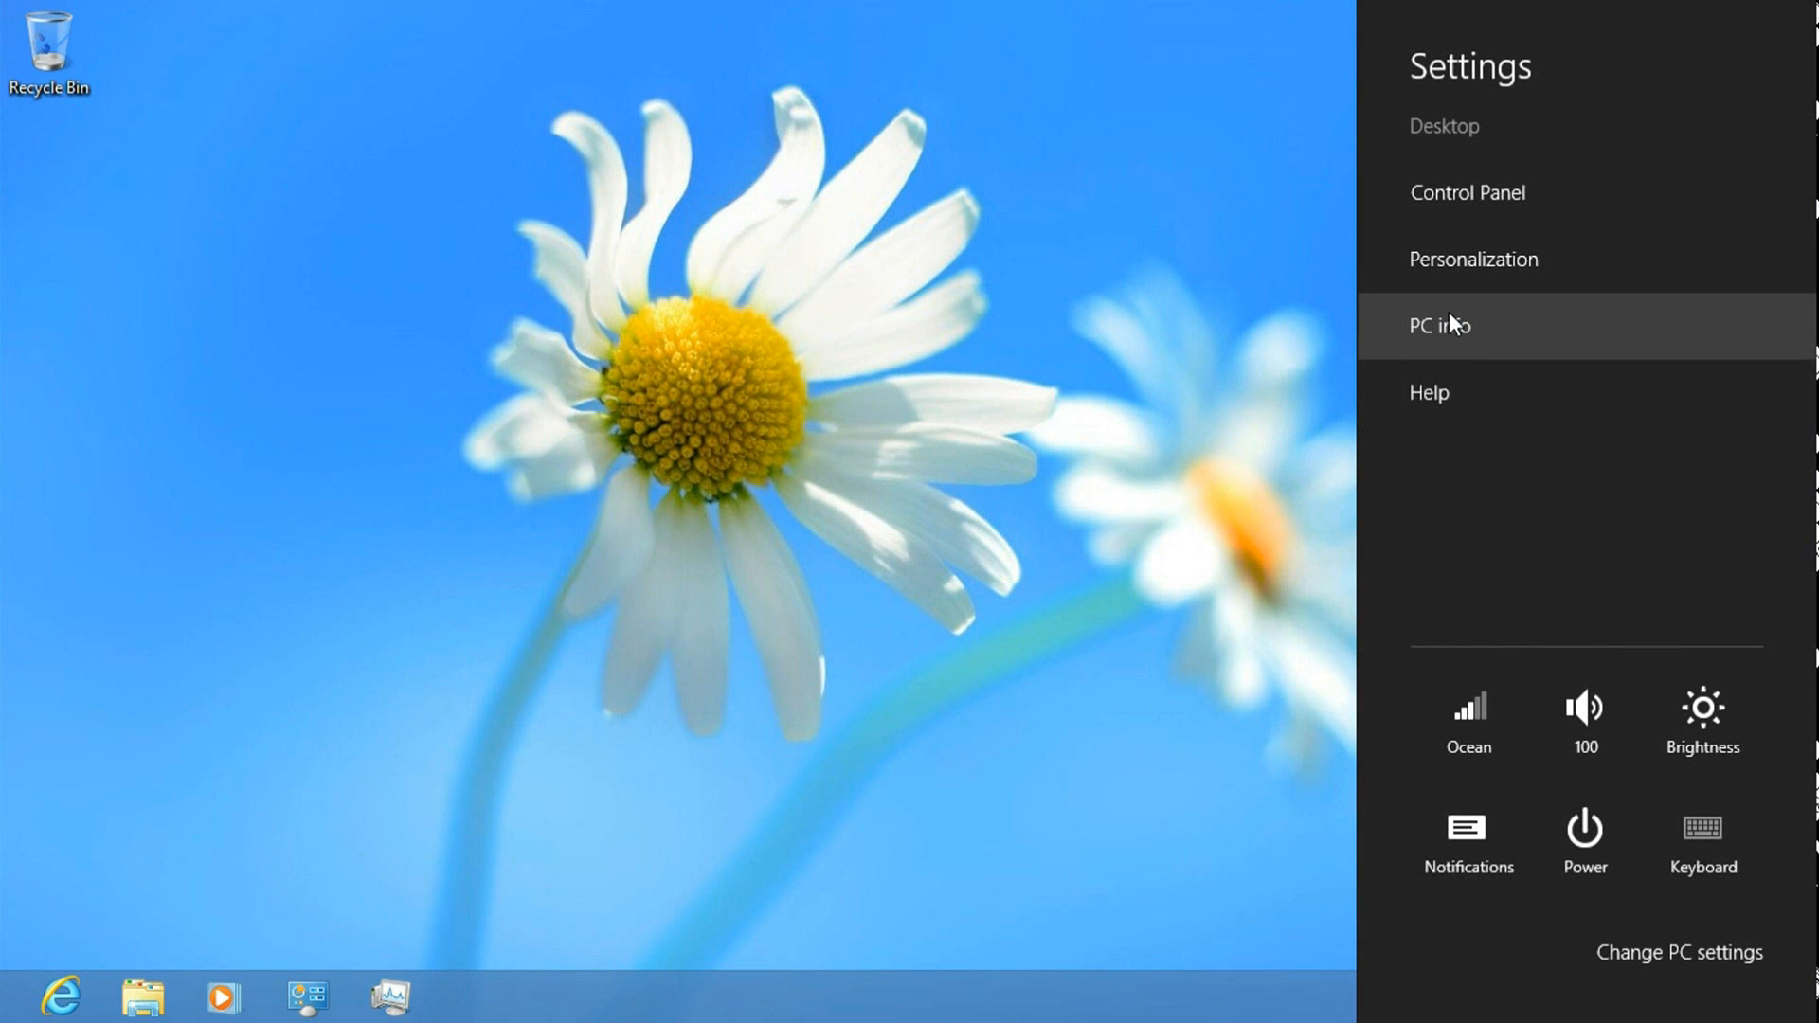
click(1437, 325)
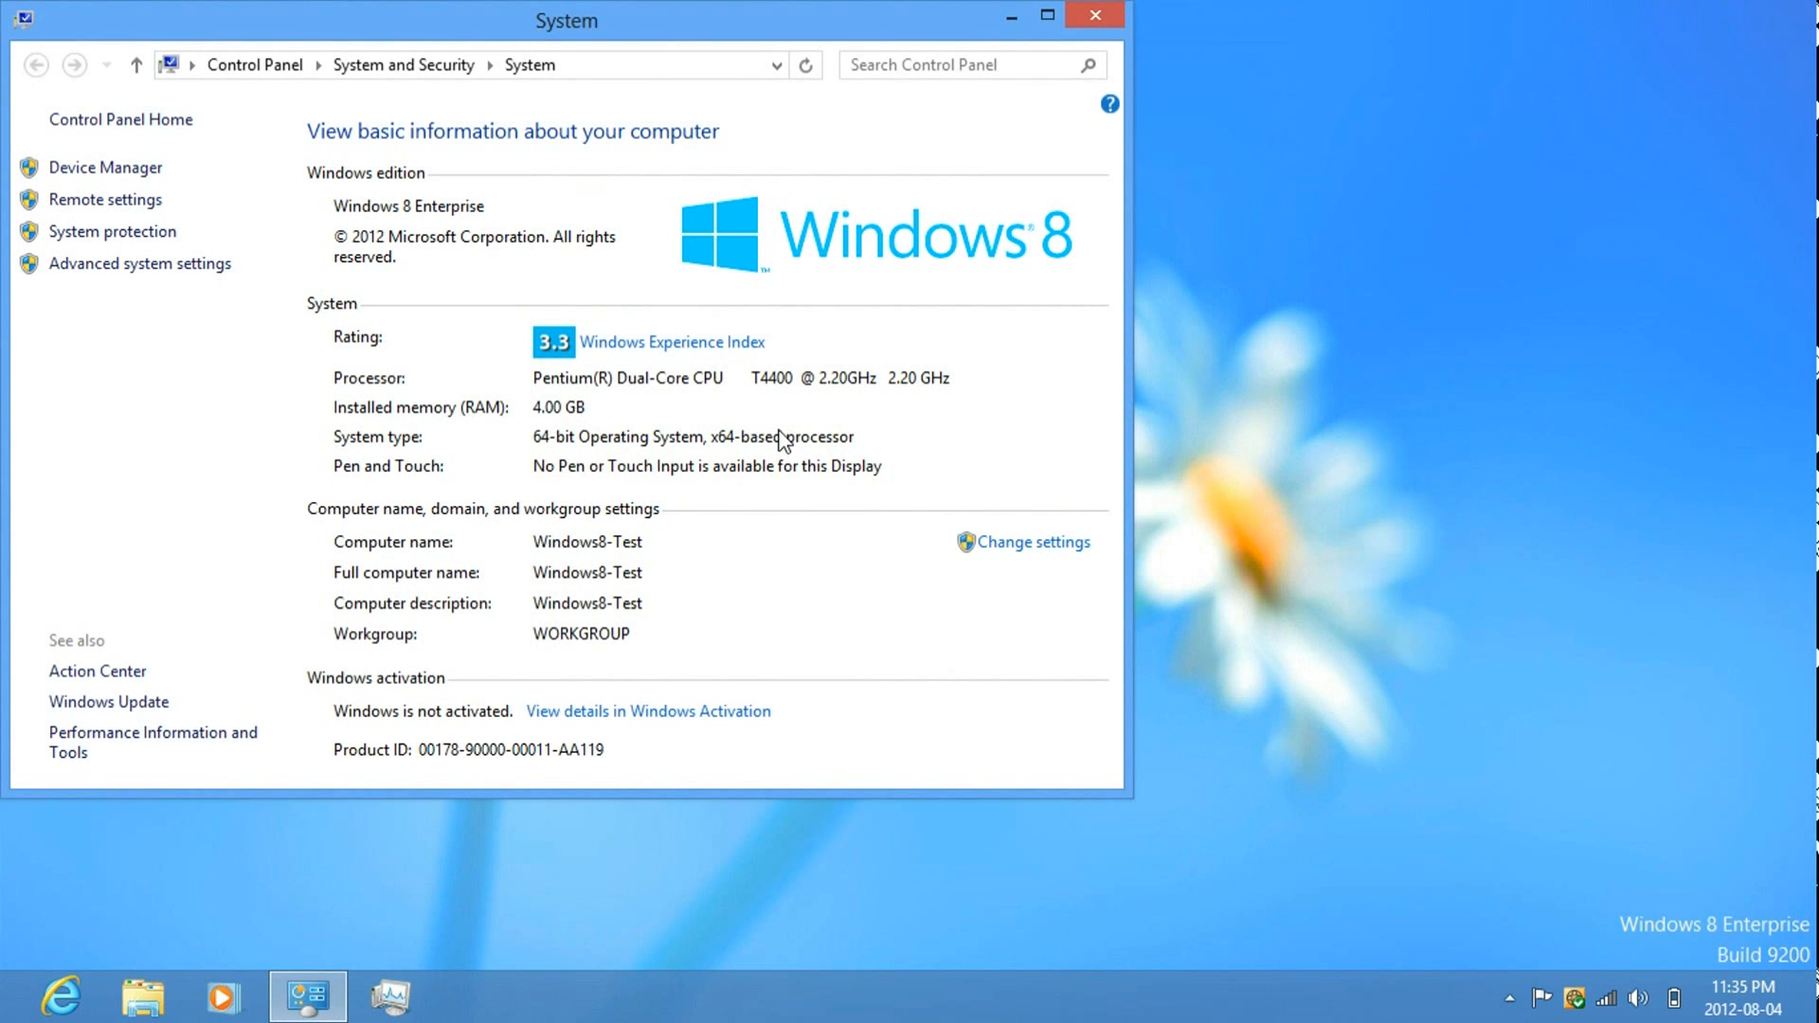
mouse_move(656, 446)
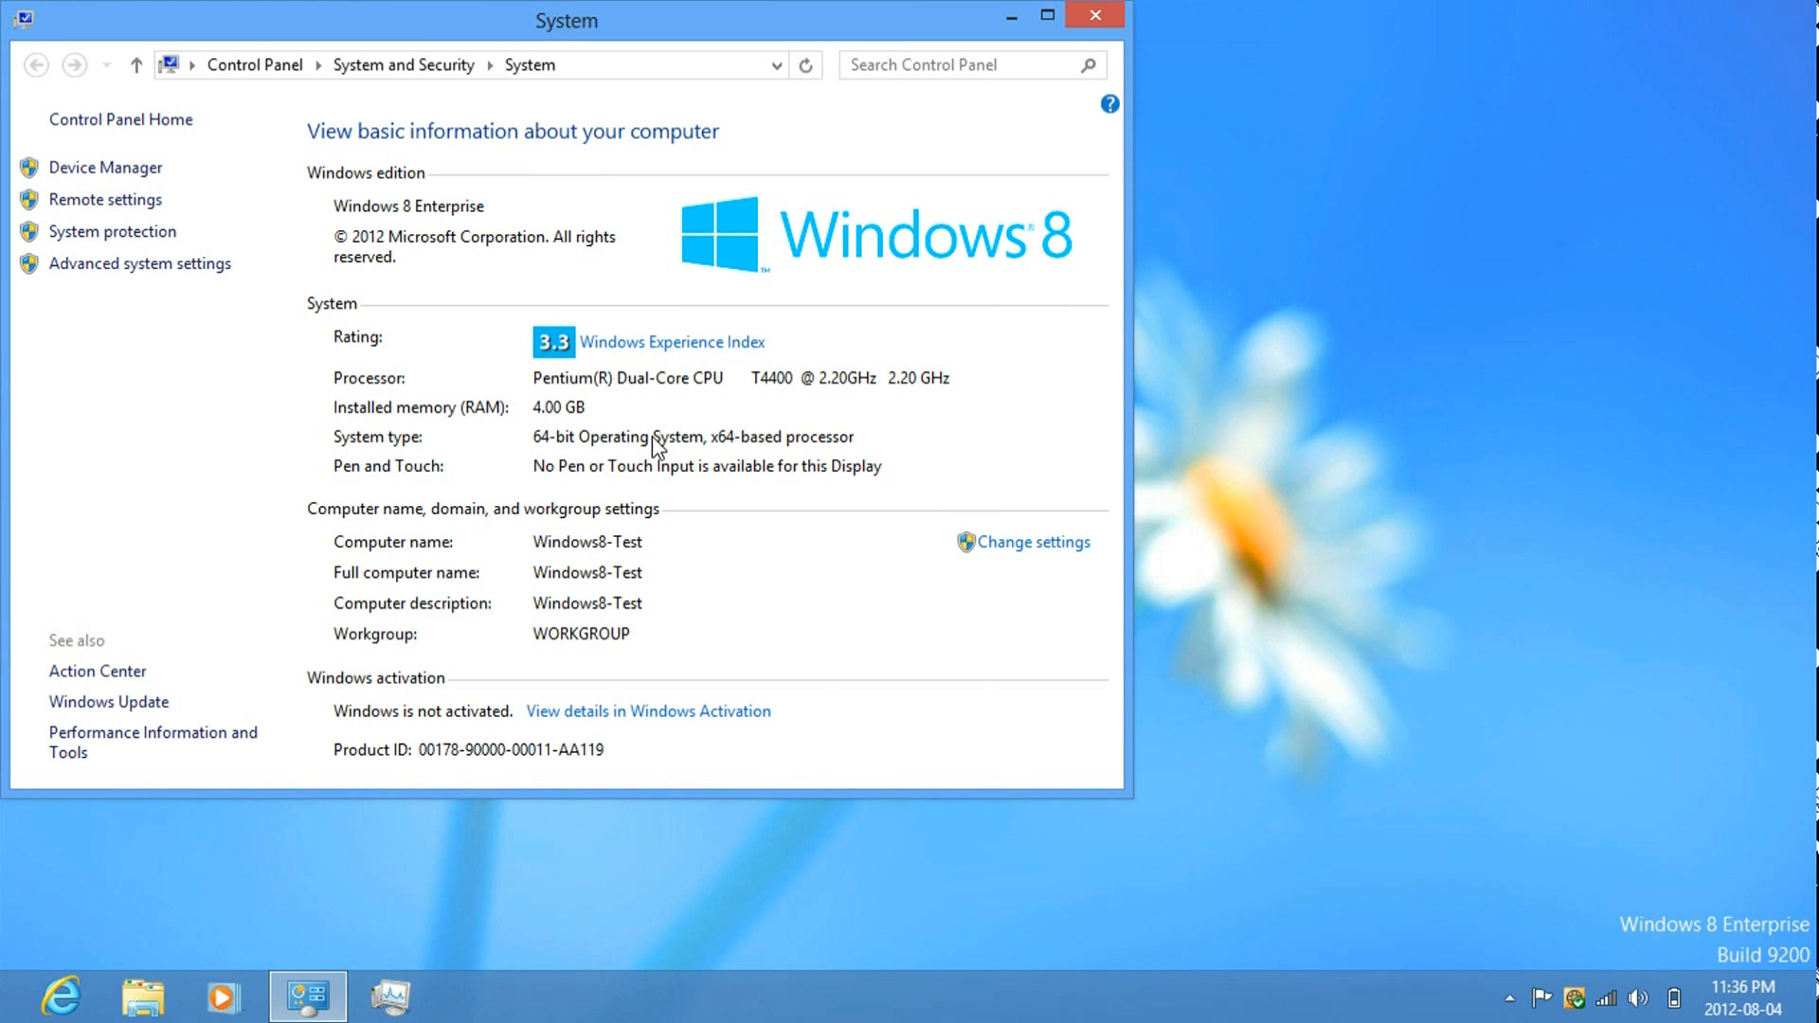